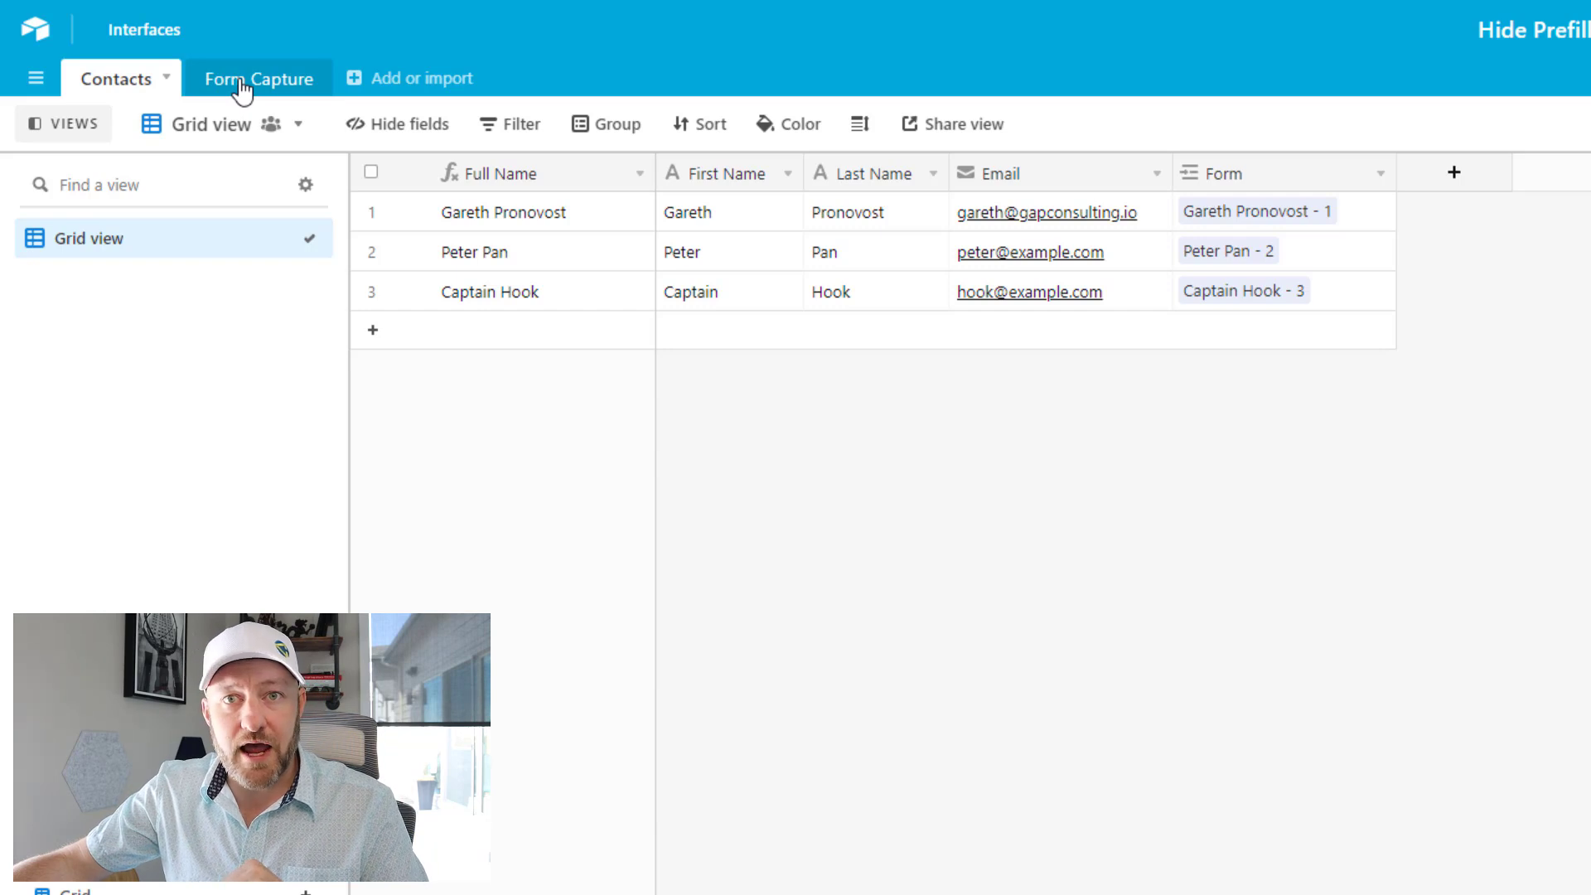
Look over Gareth's and Captain Hook's entries and create a new form view
left_click(502, 212)
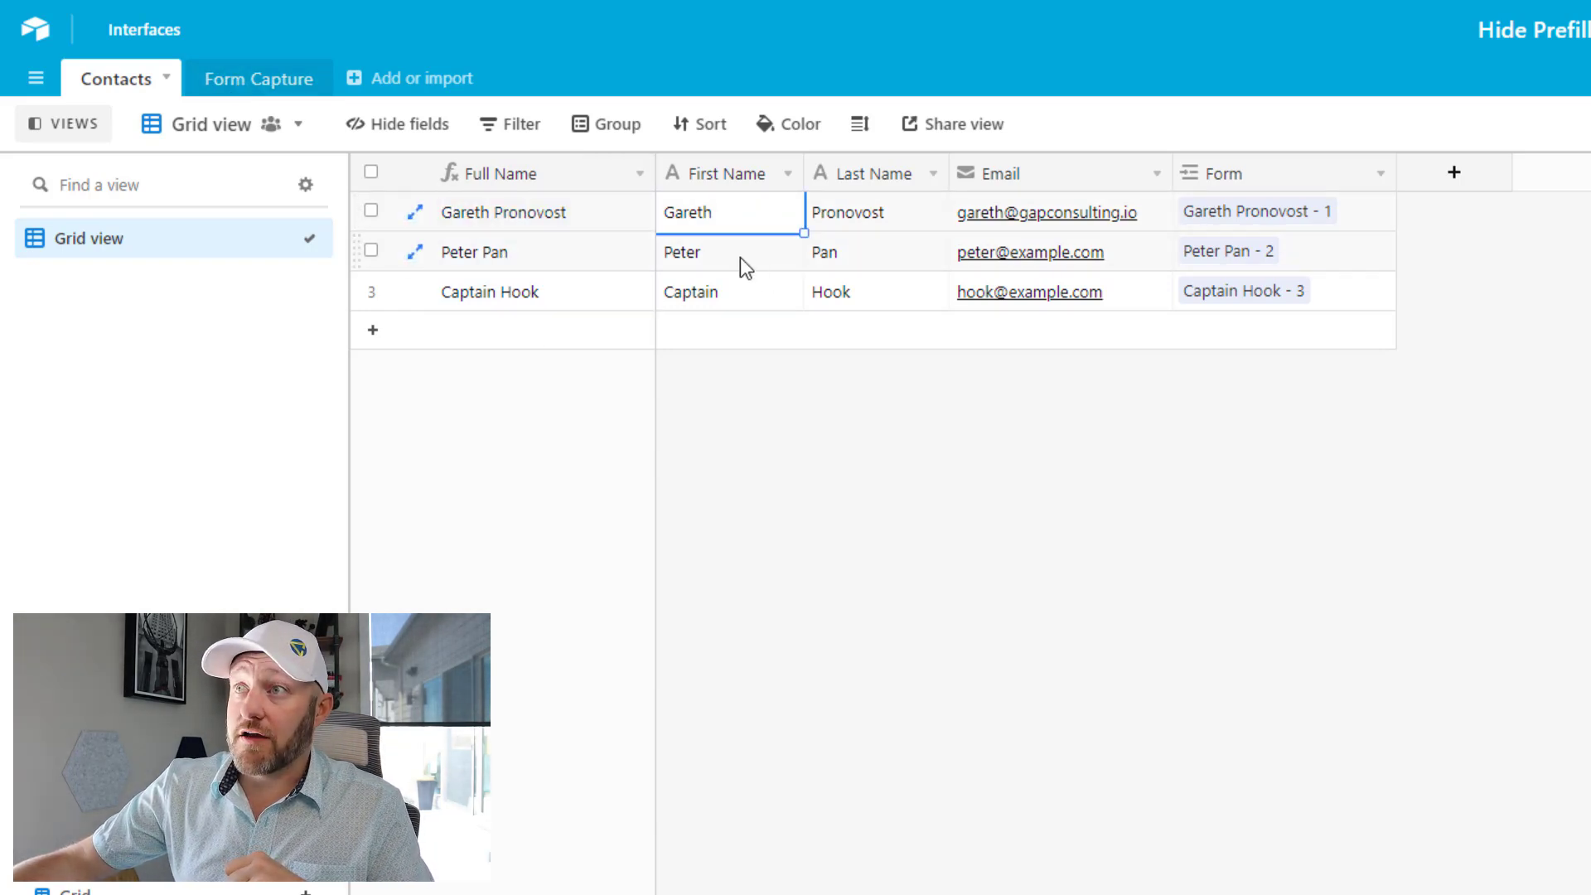
left_click(729, 291)
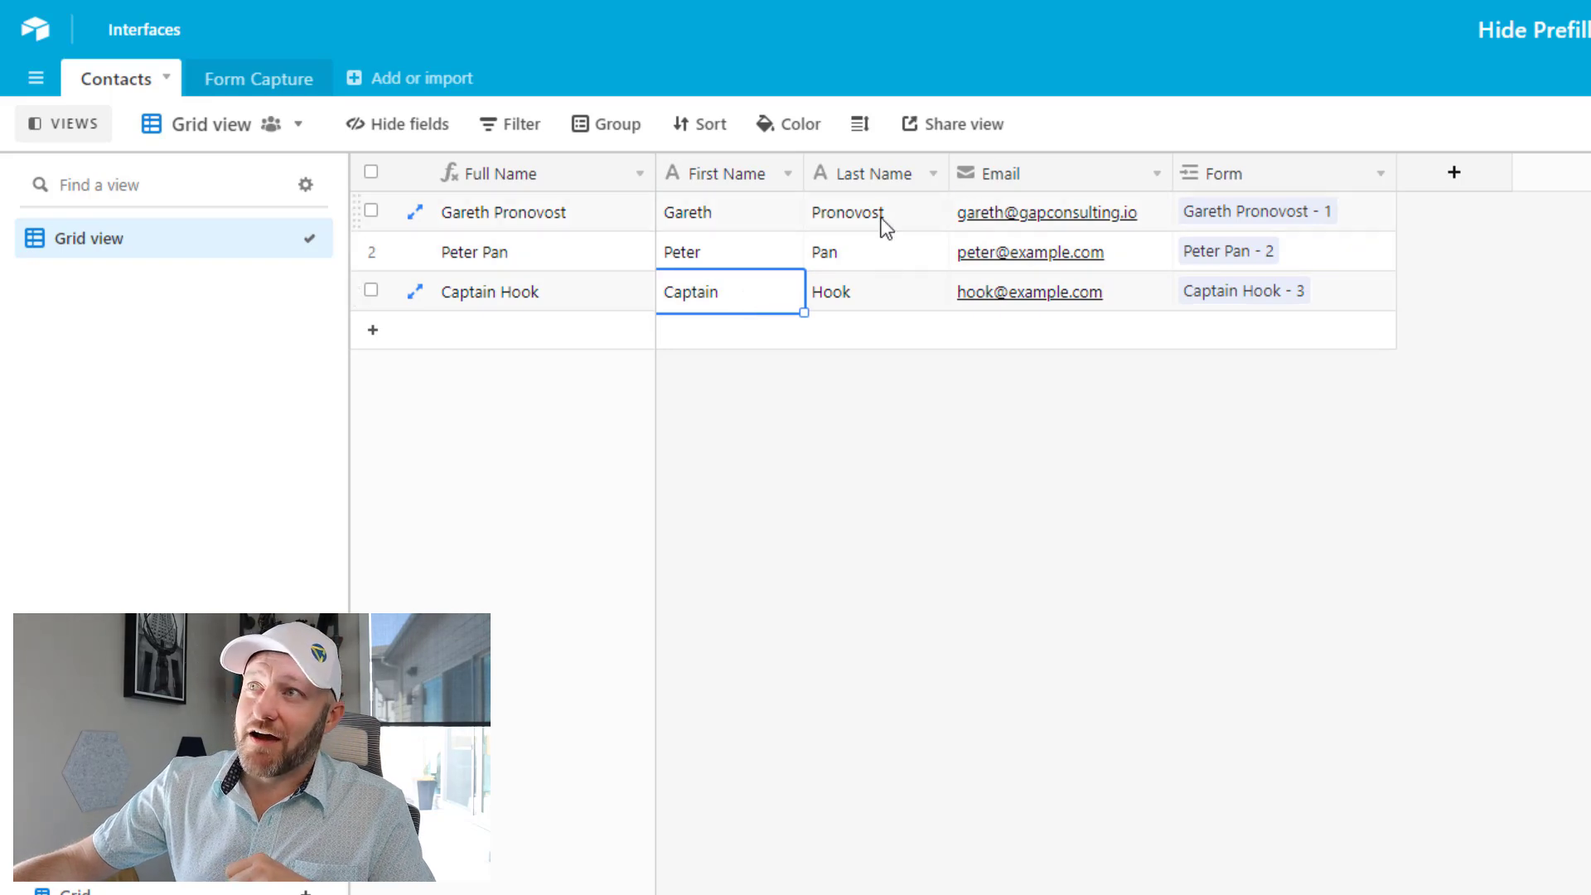
left_click(875, 213)
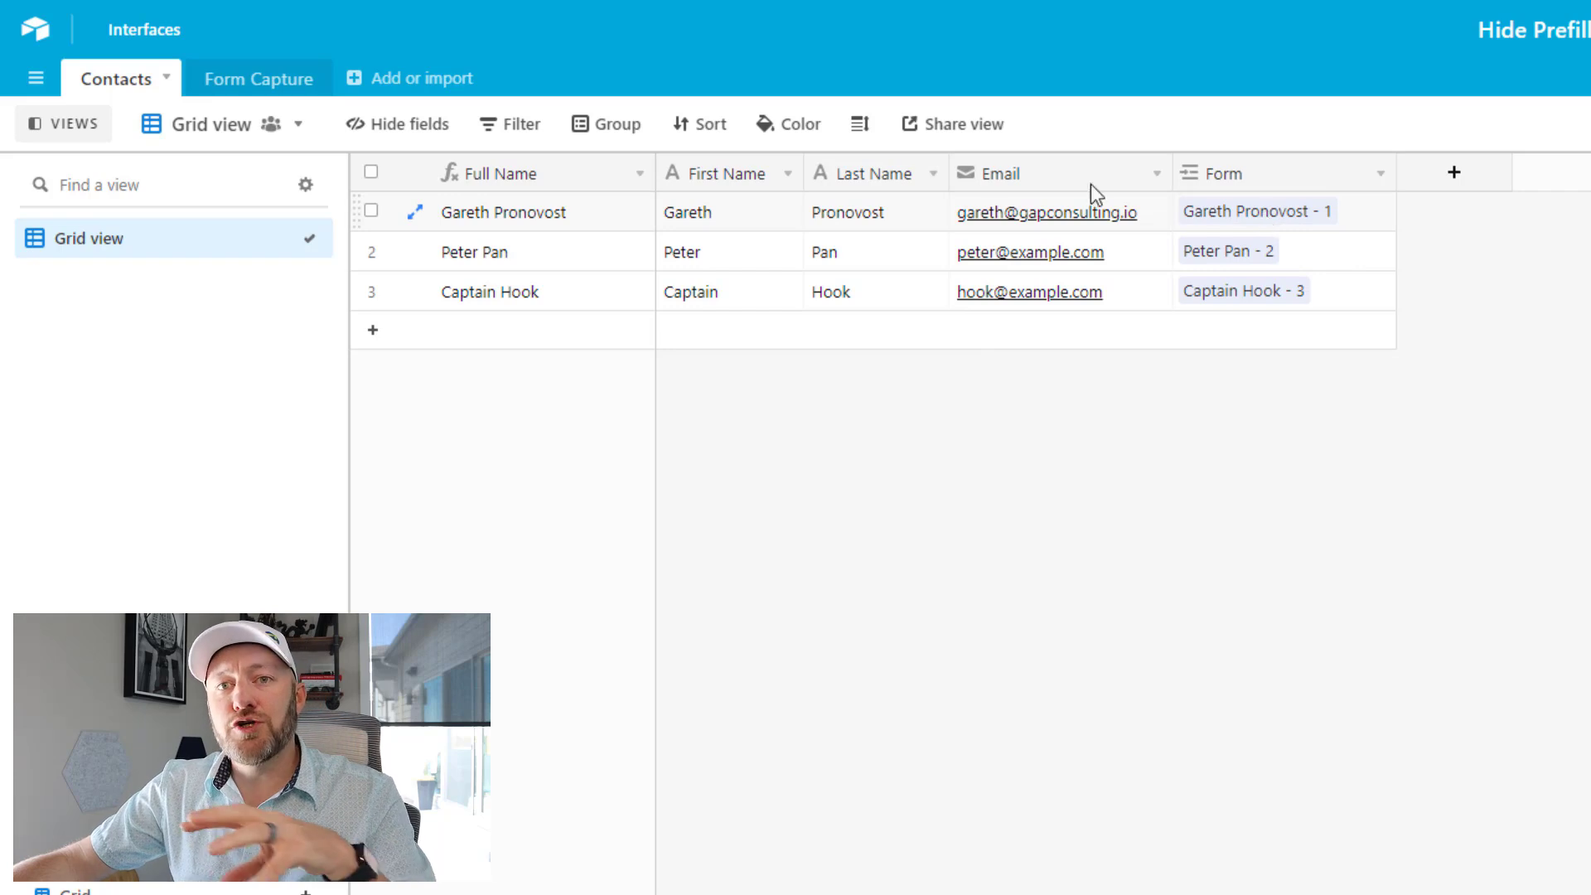
left_click(257, 78)
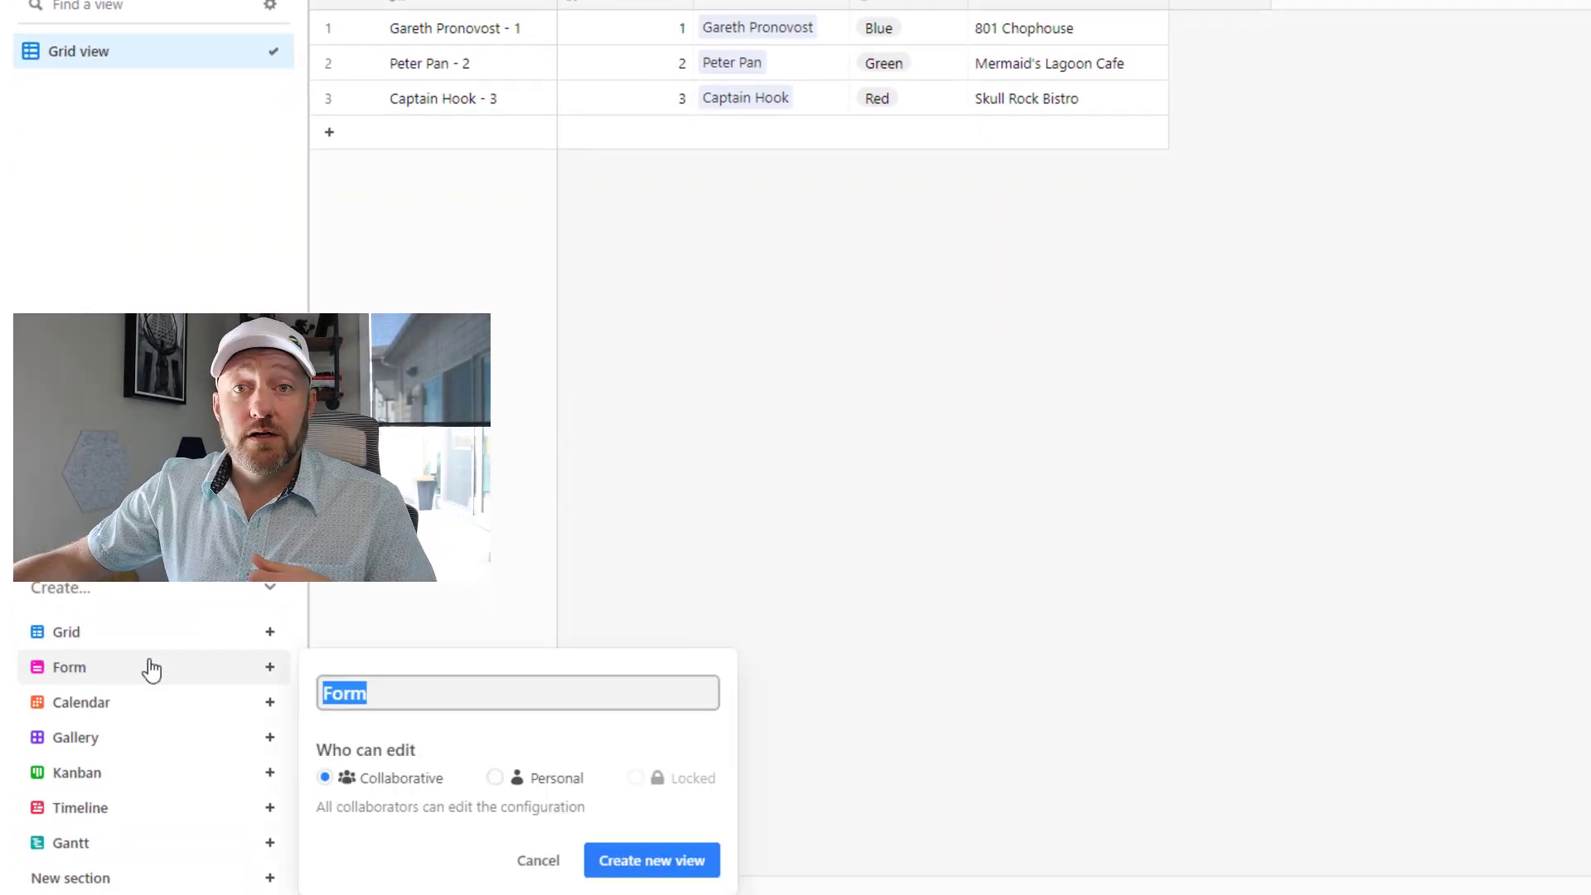
left_click(651, 859)
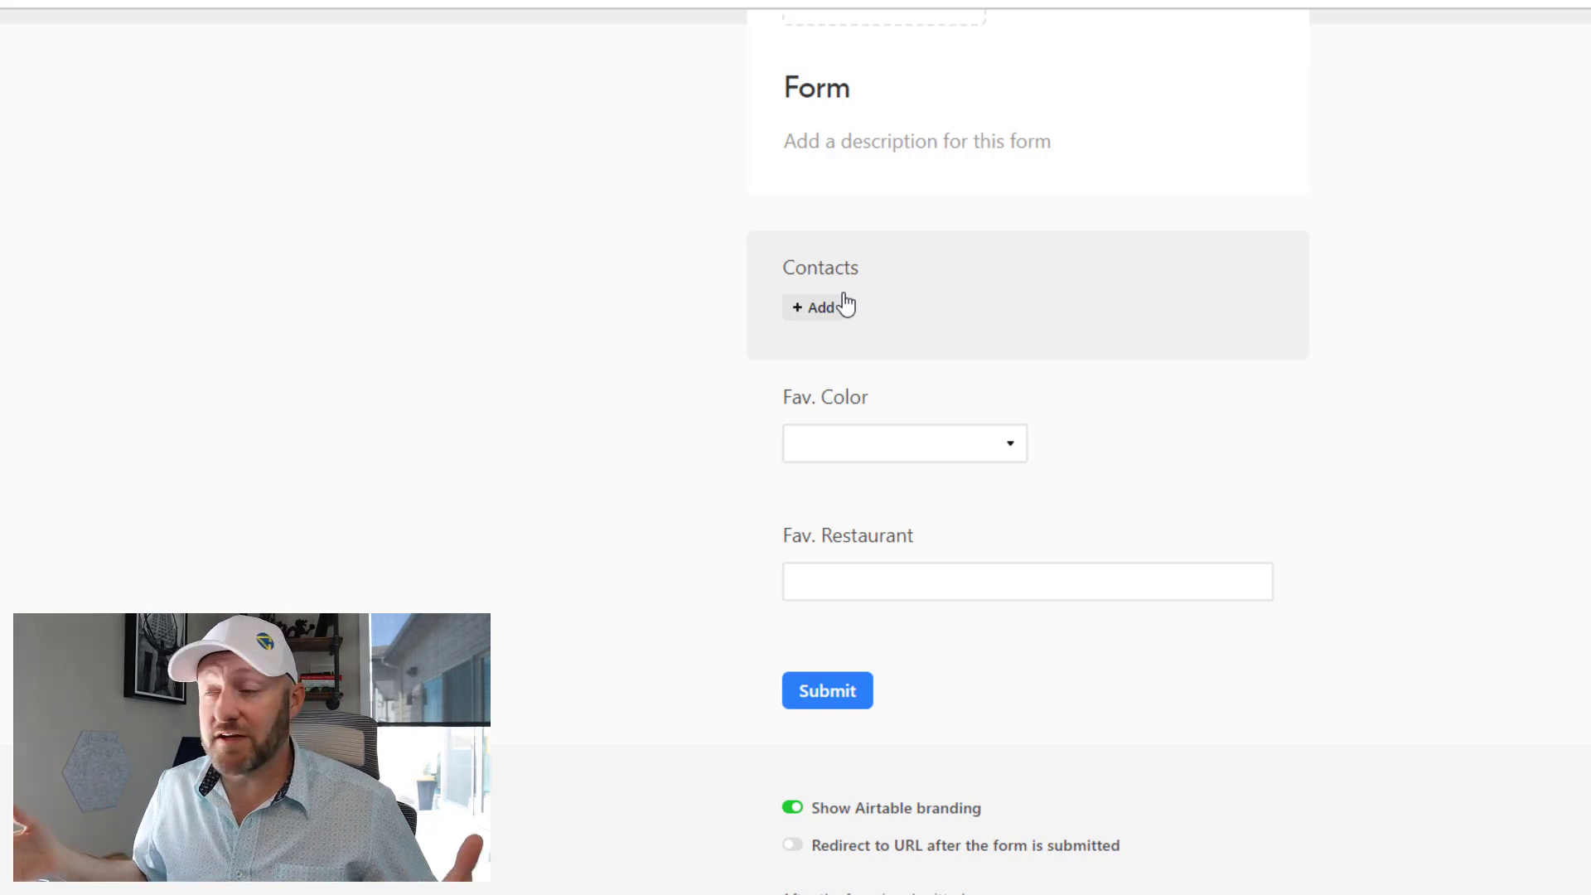
mouse_move(891, 398)
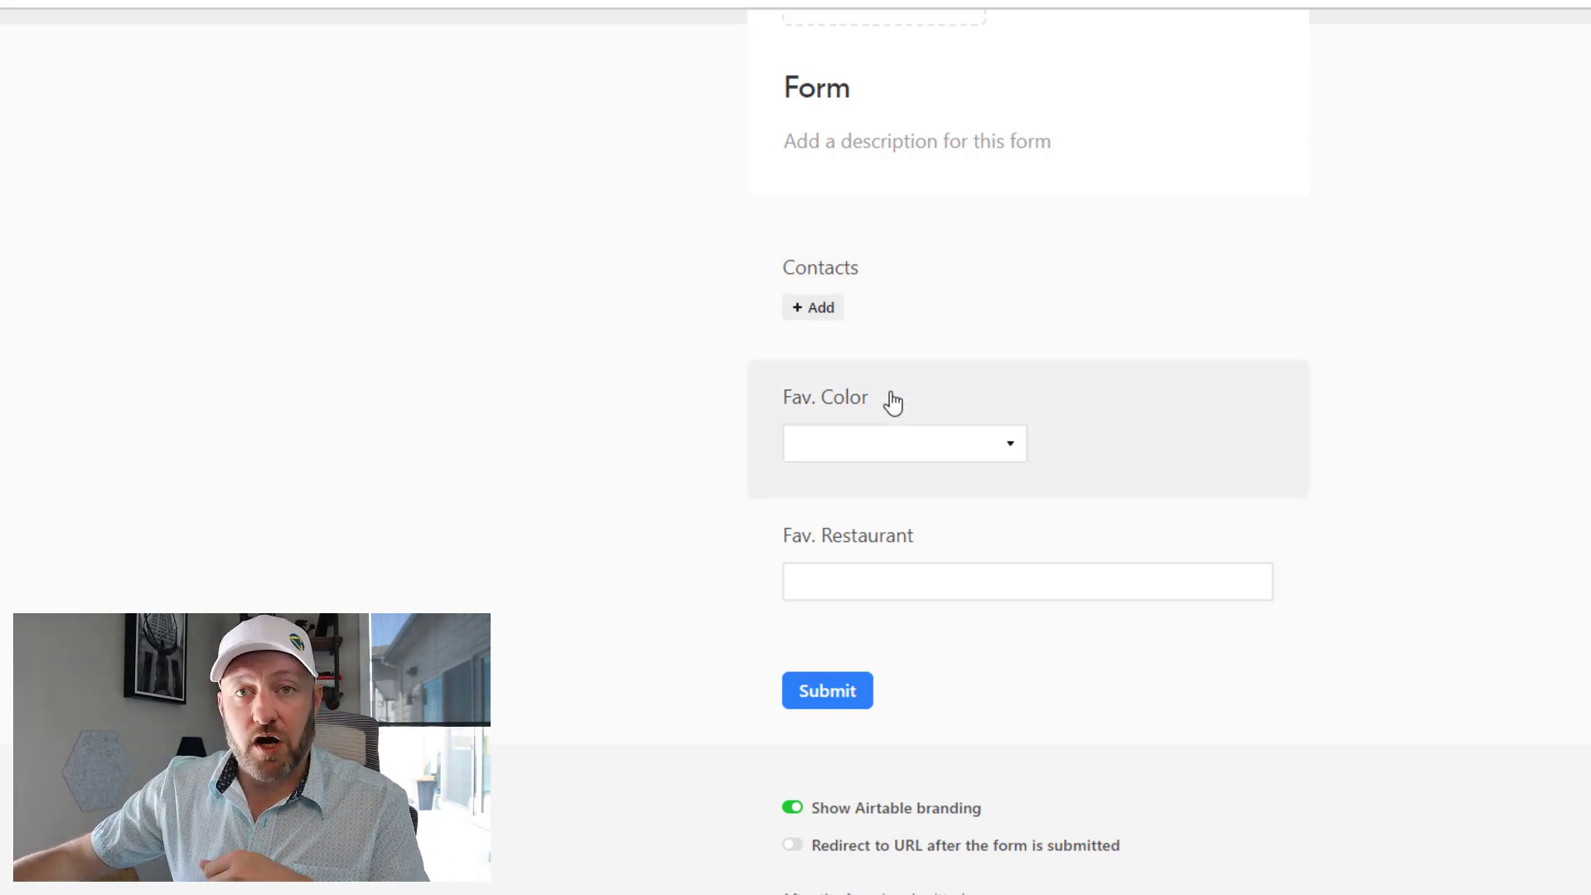
Display the Fav. Color question's choices as a list
left_click(825, 397)
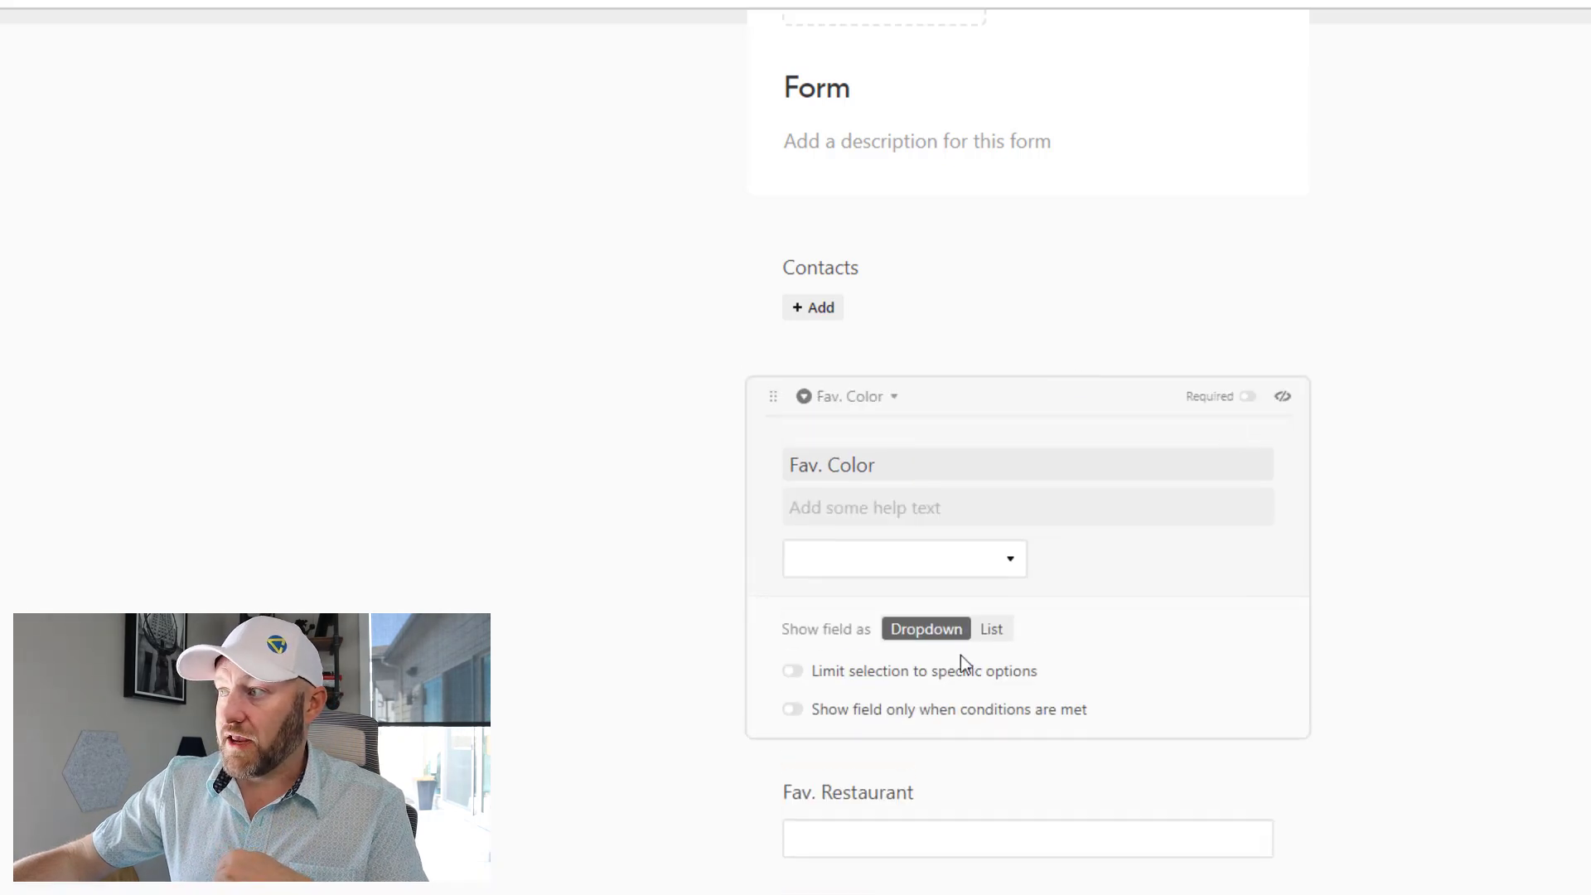
left_click(990, 628)
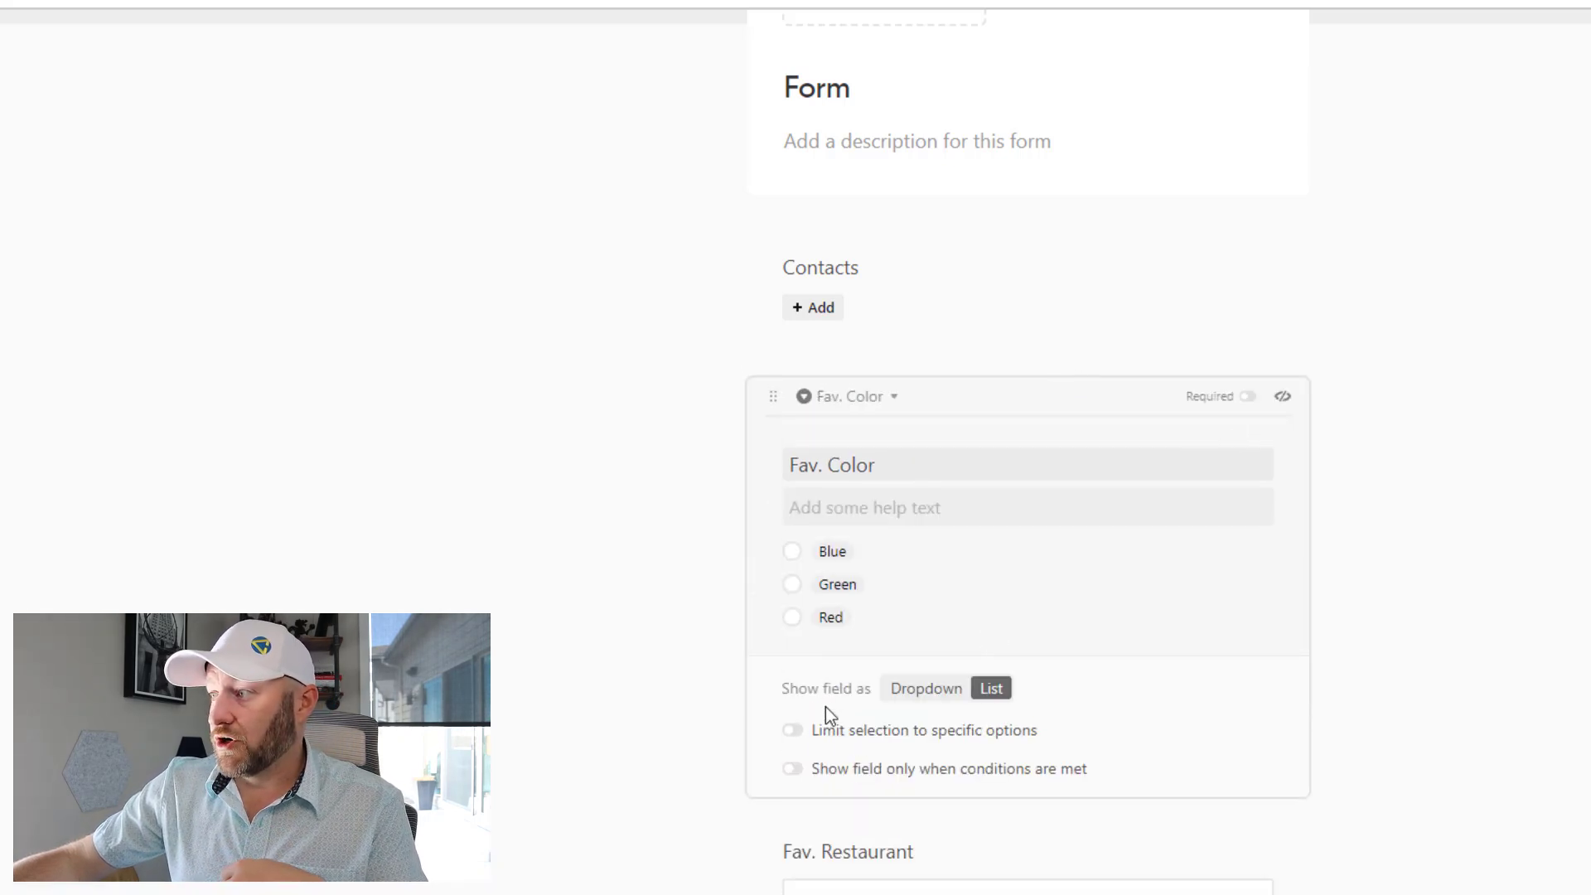
mouse_move(827, 786)
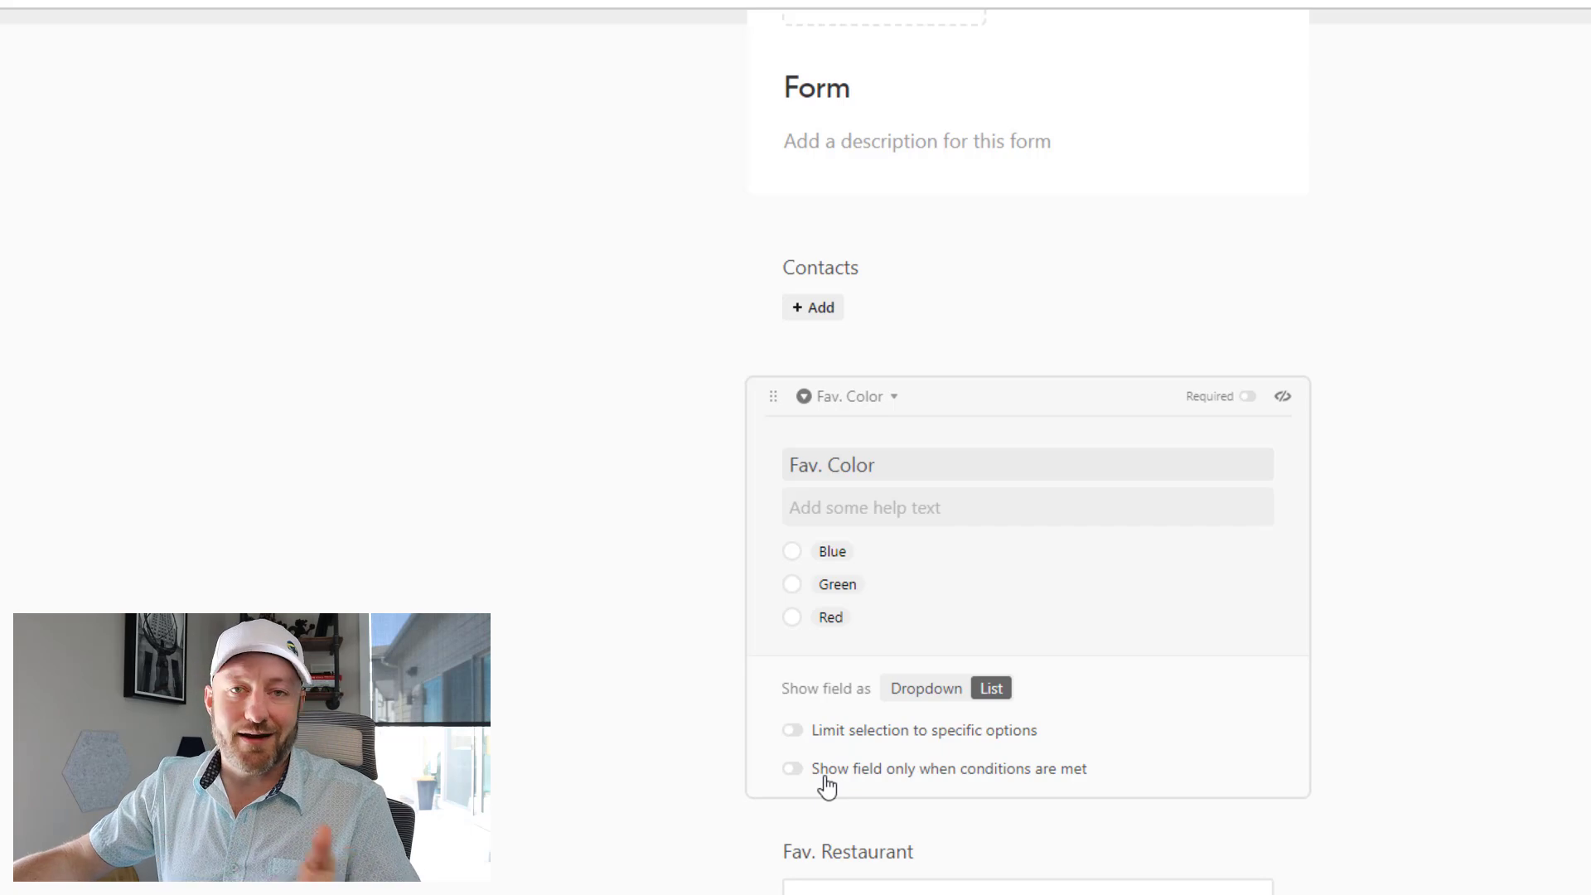
scroll("down", 3)
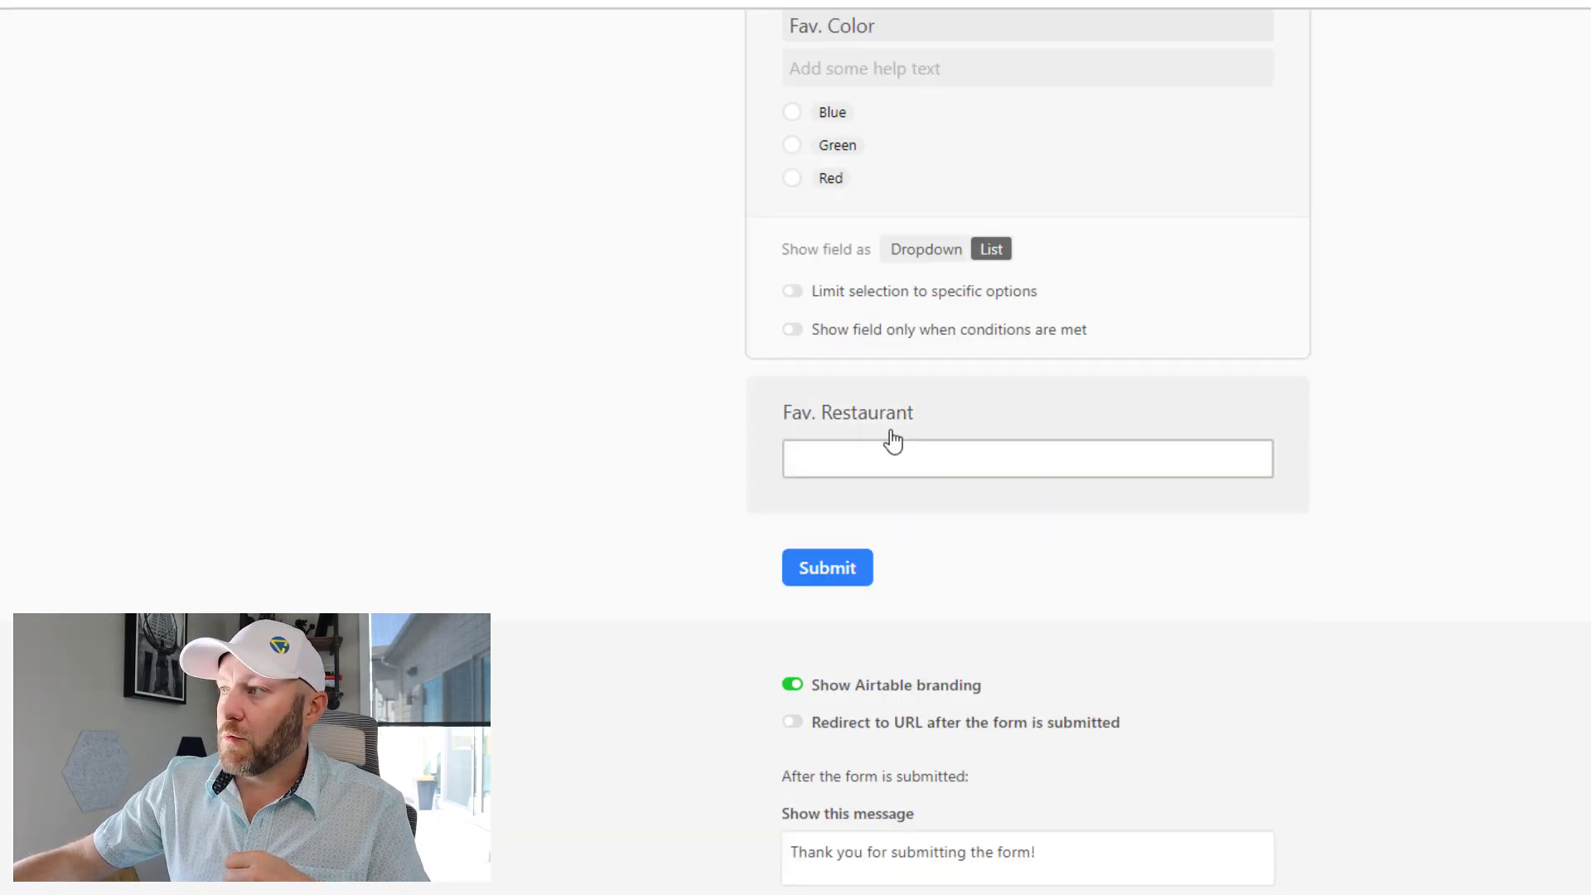
mouse_move(619, 530)
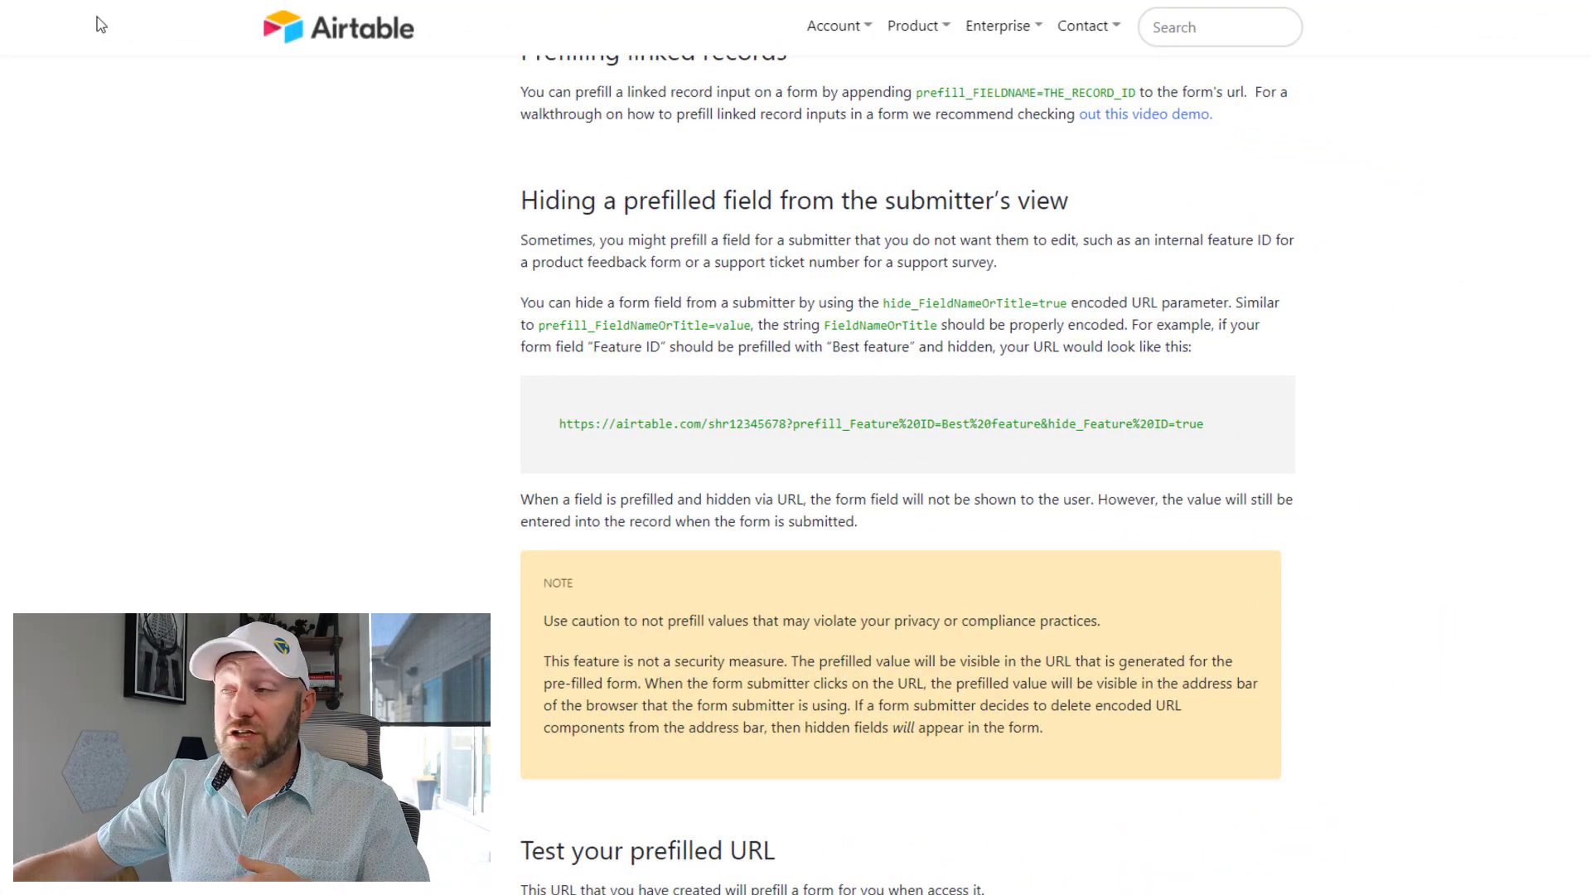
mouse_move(497, 268)
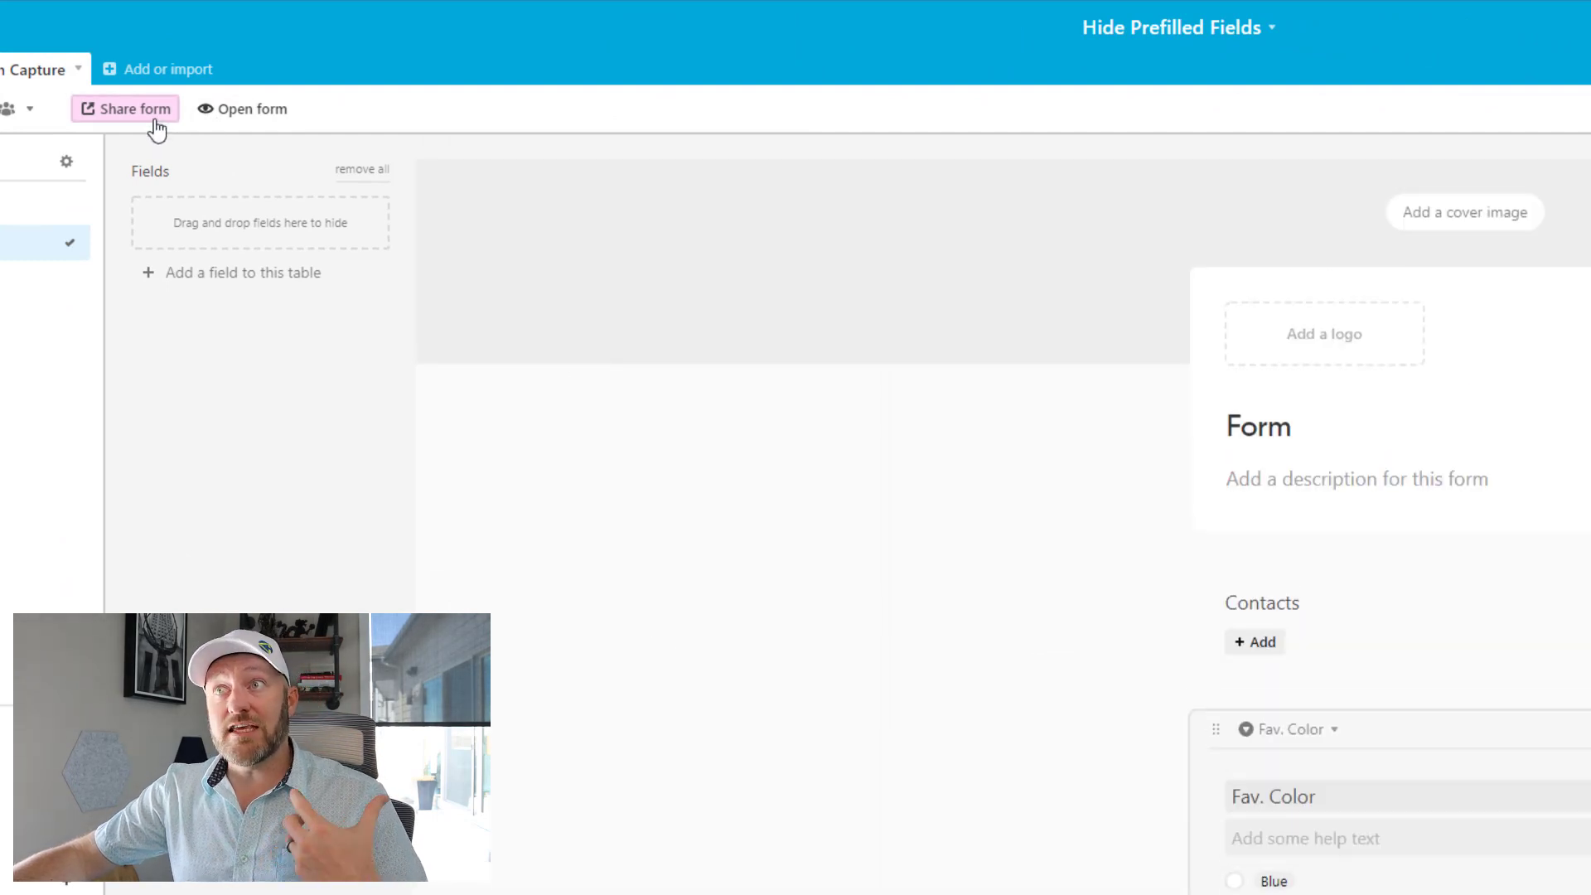
Select and copy the form's private share link from the sharing options
left_click(126, 108)
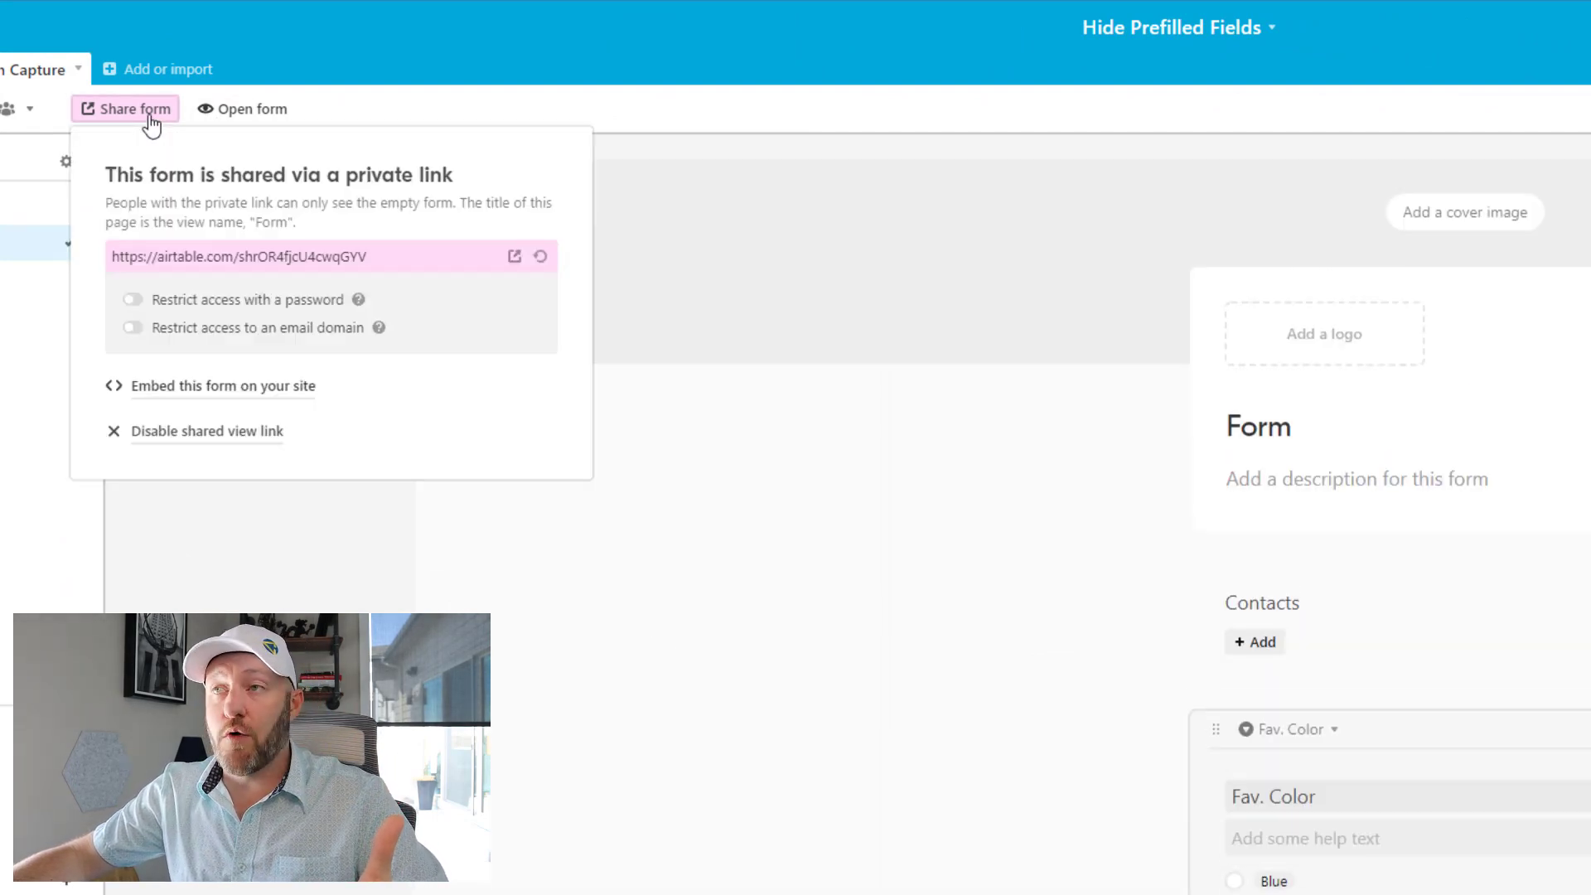
triple_click(244, 256)
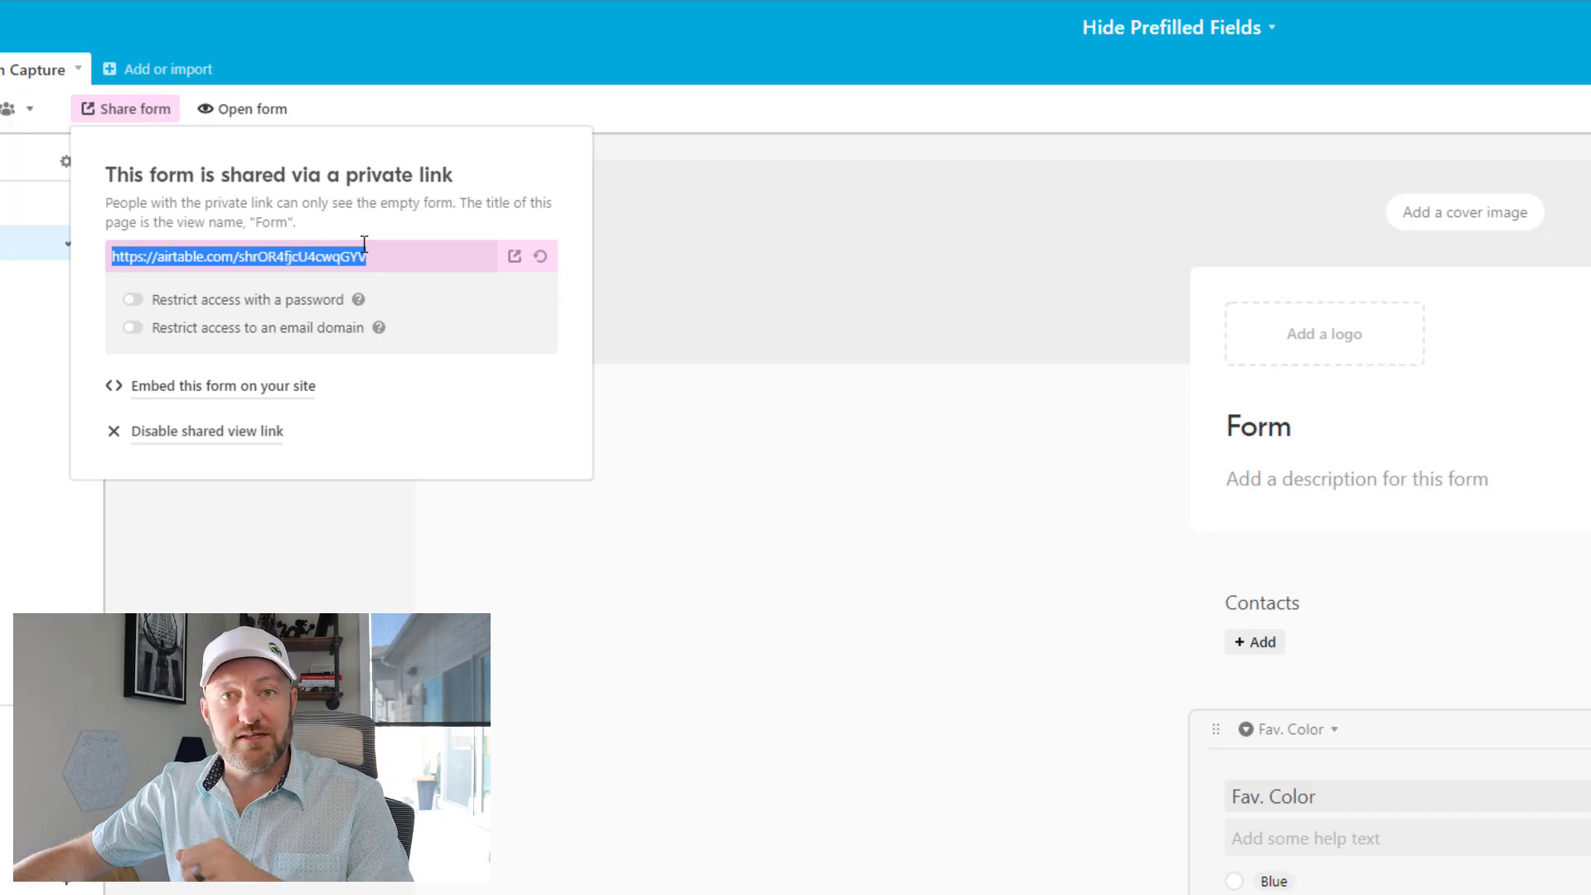
left_click(98, 69)
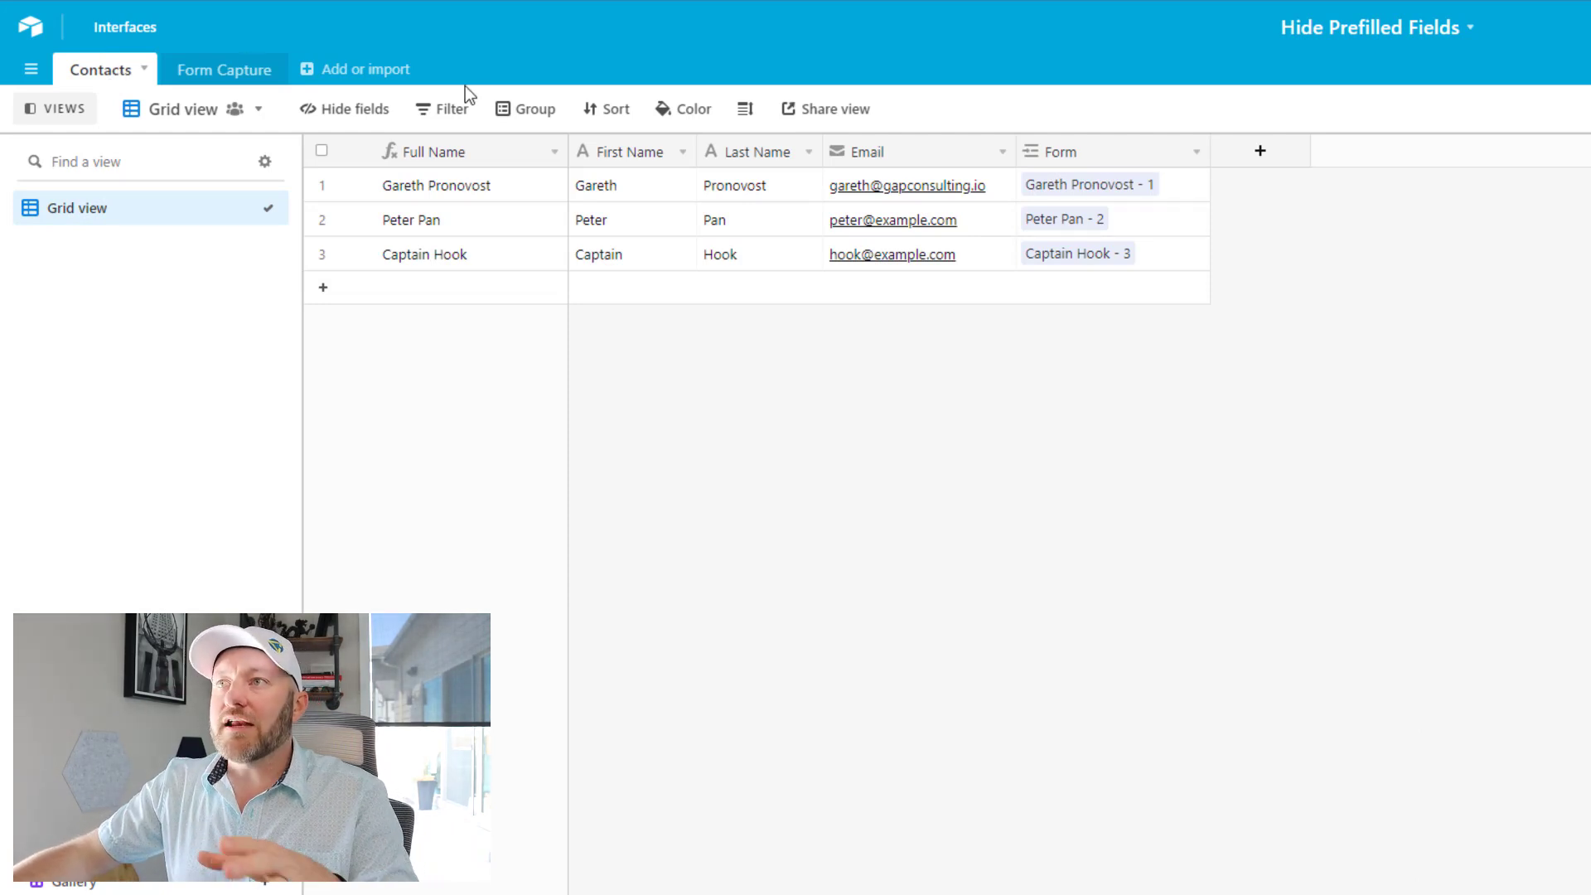
mouse_move(664, 199)
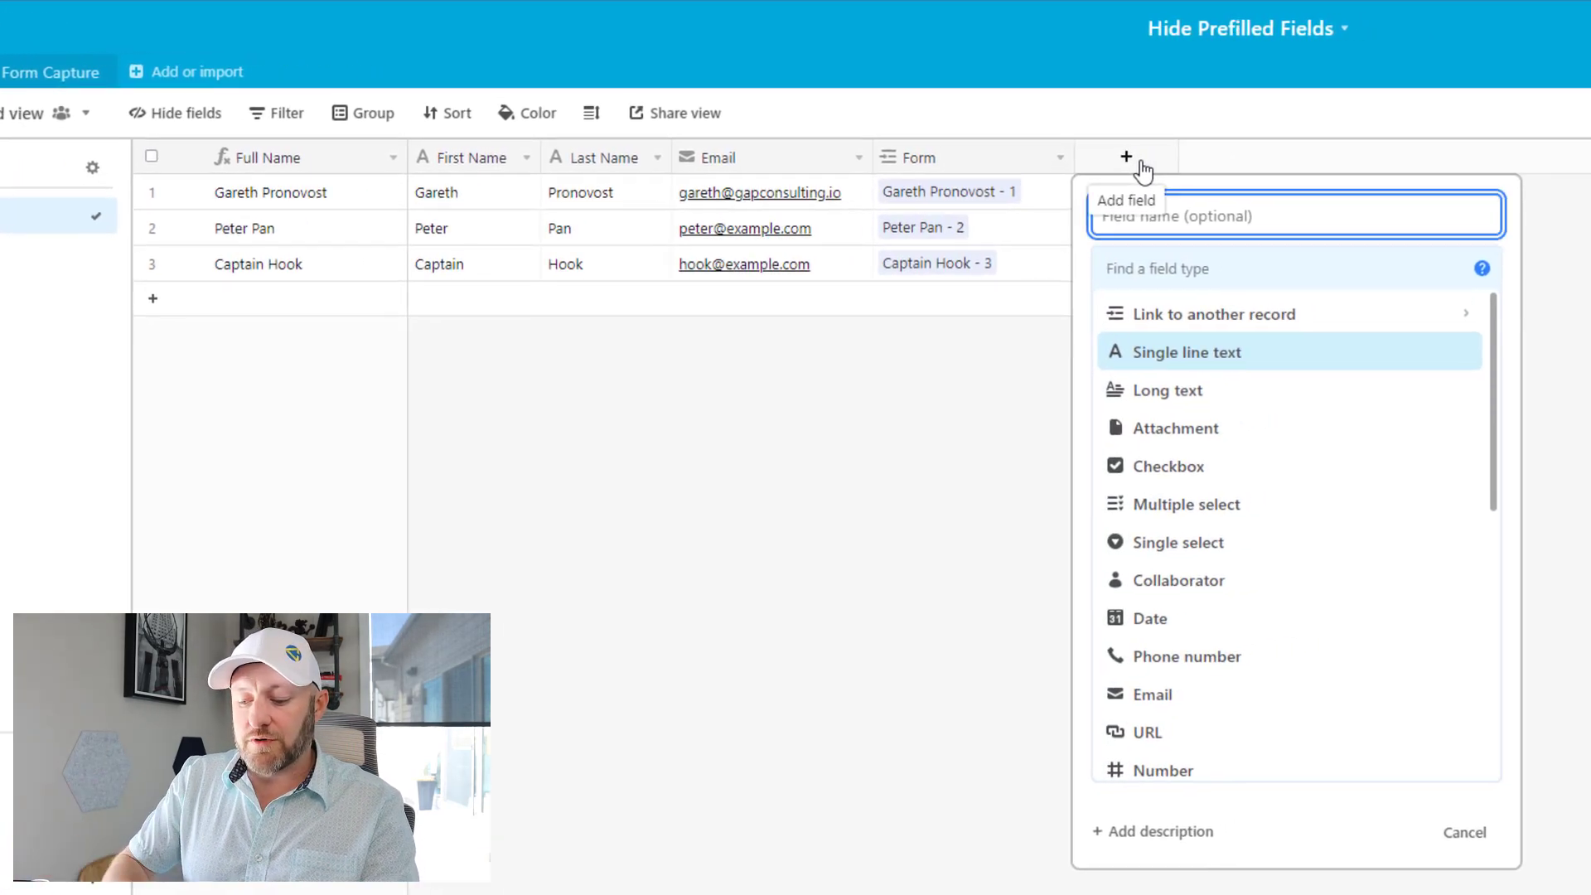
type("Form URL")
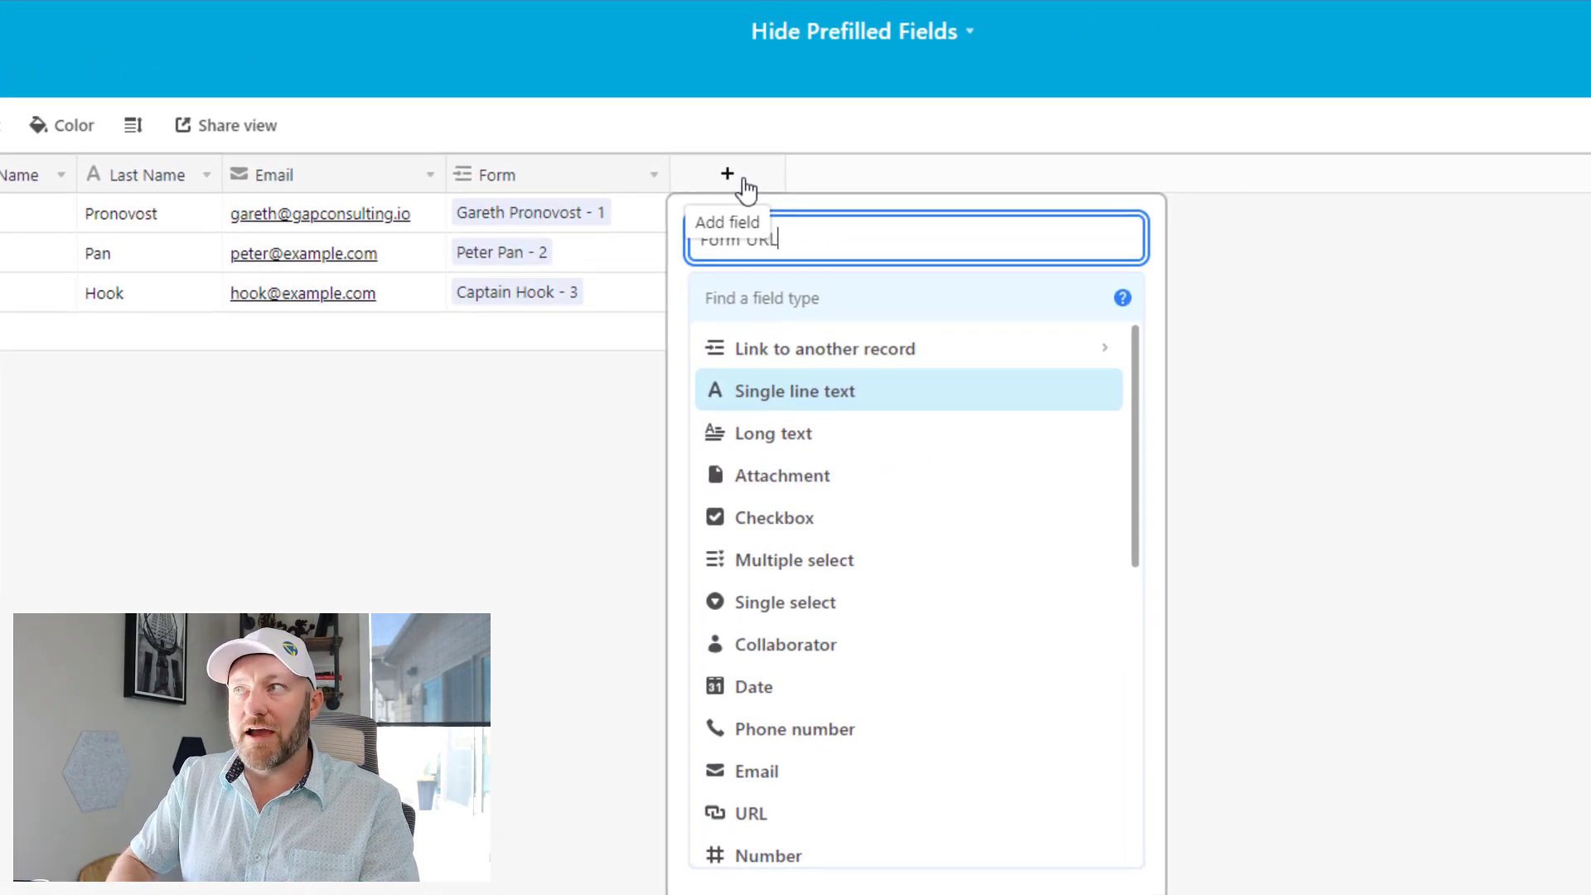
type("for")
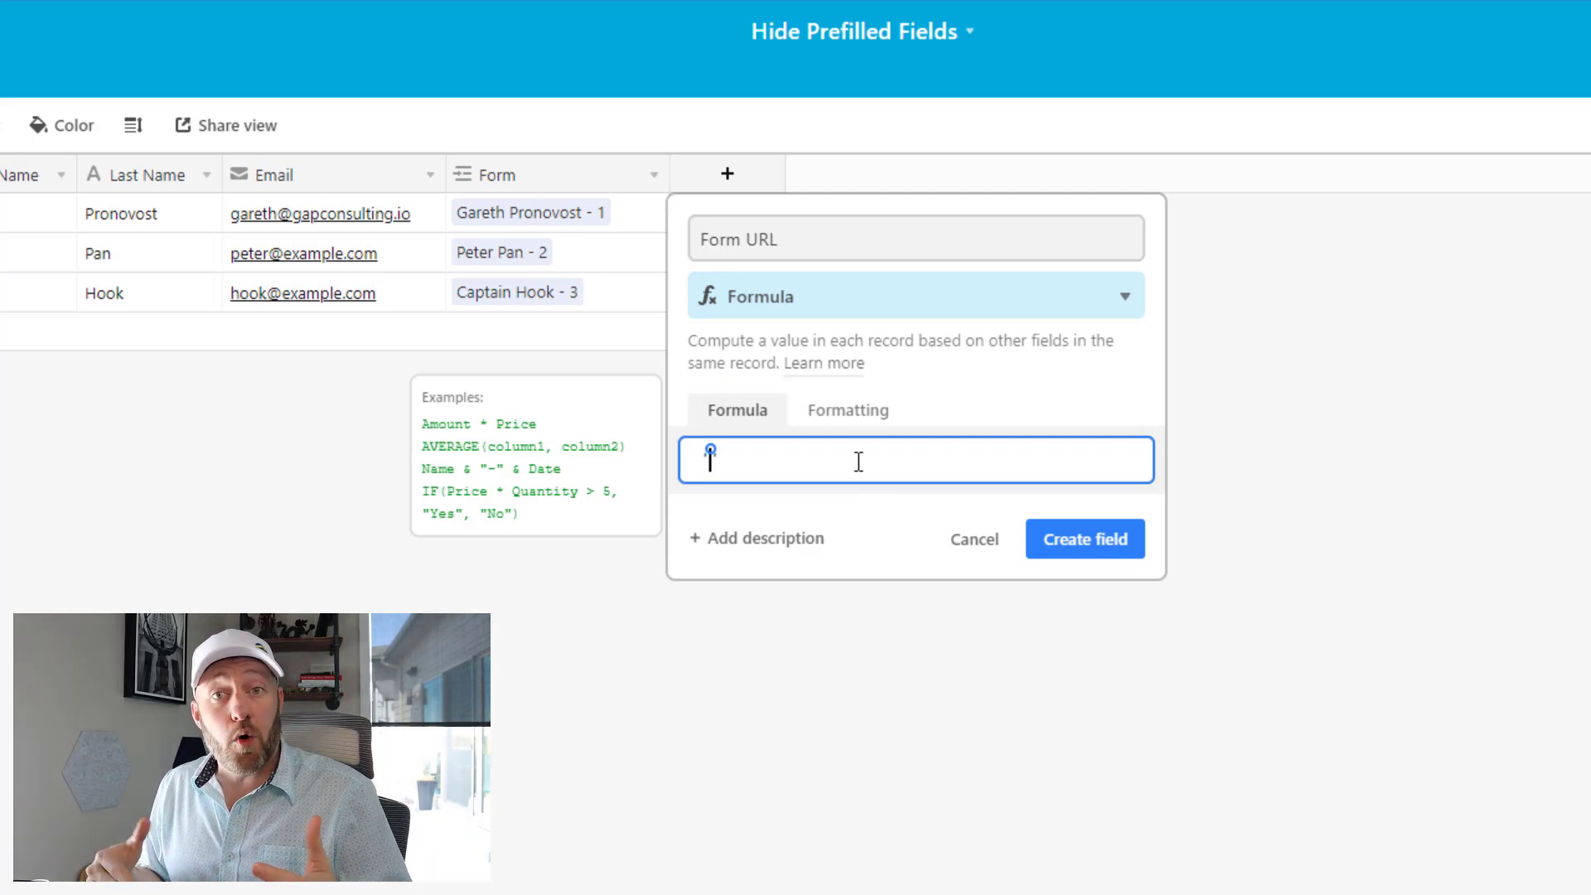
type("'https://airtable.com/shrOR4fjcU4cwqGYV")
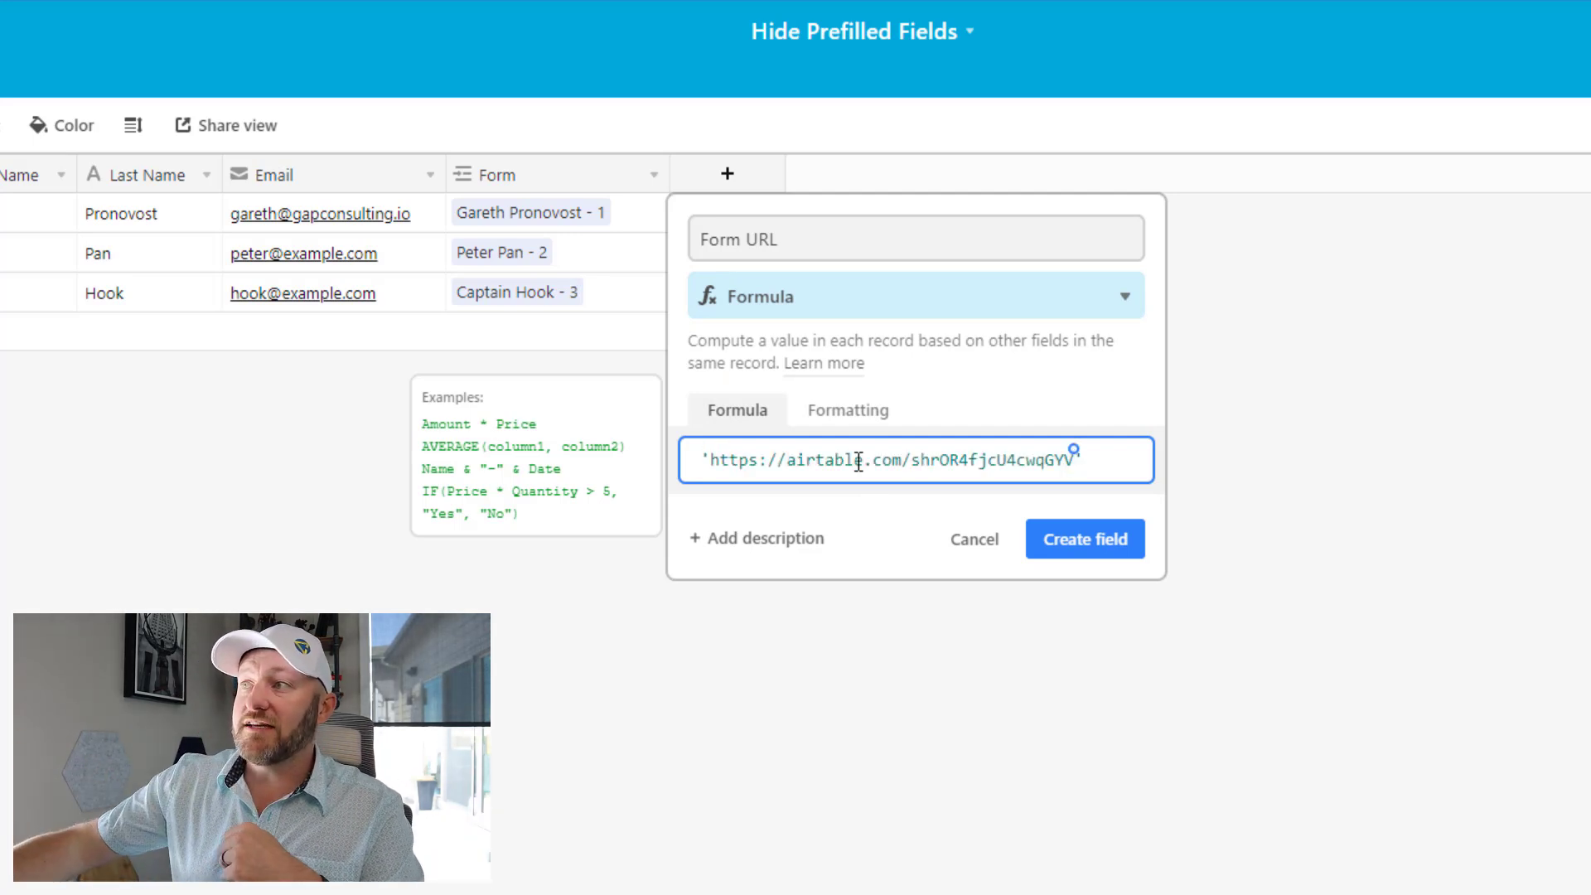
left_click(1084, 538)
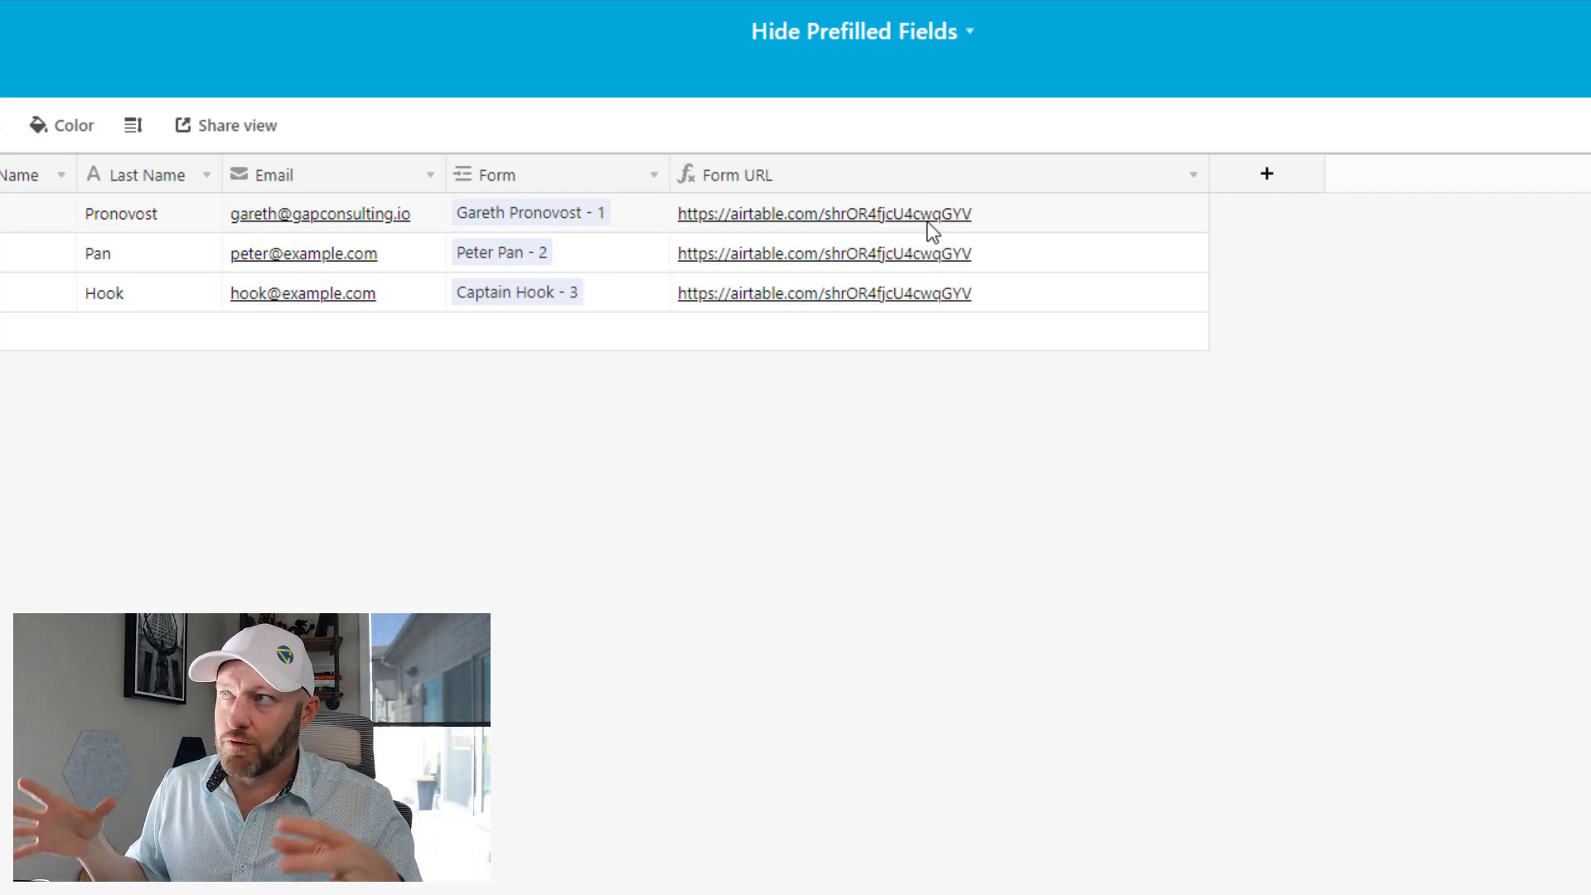
mouse_move(1207, 208)
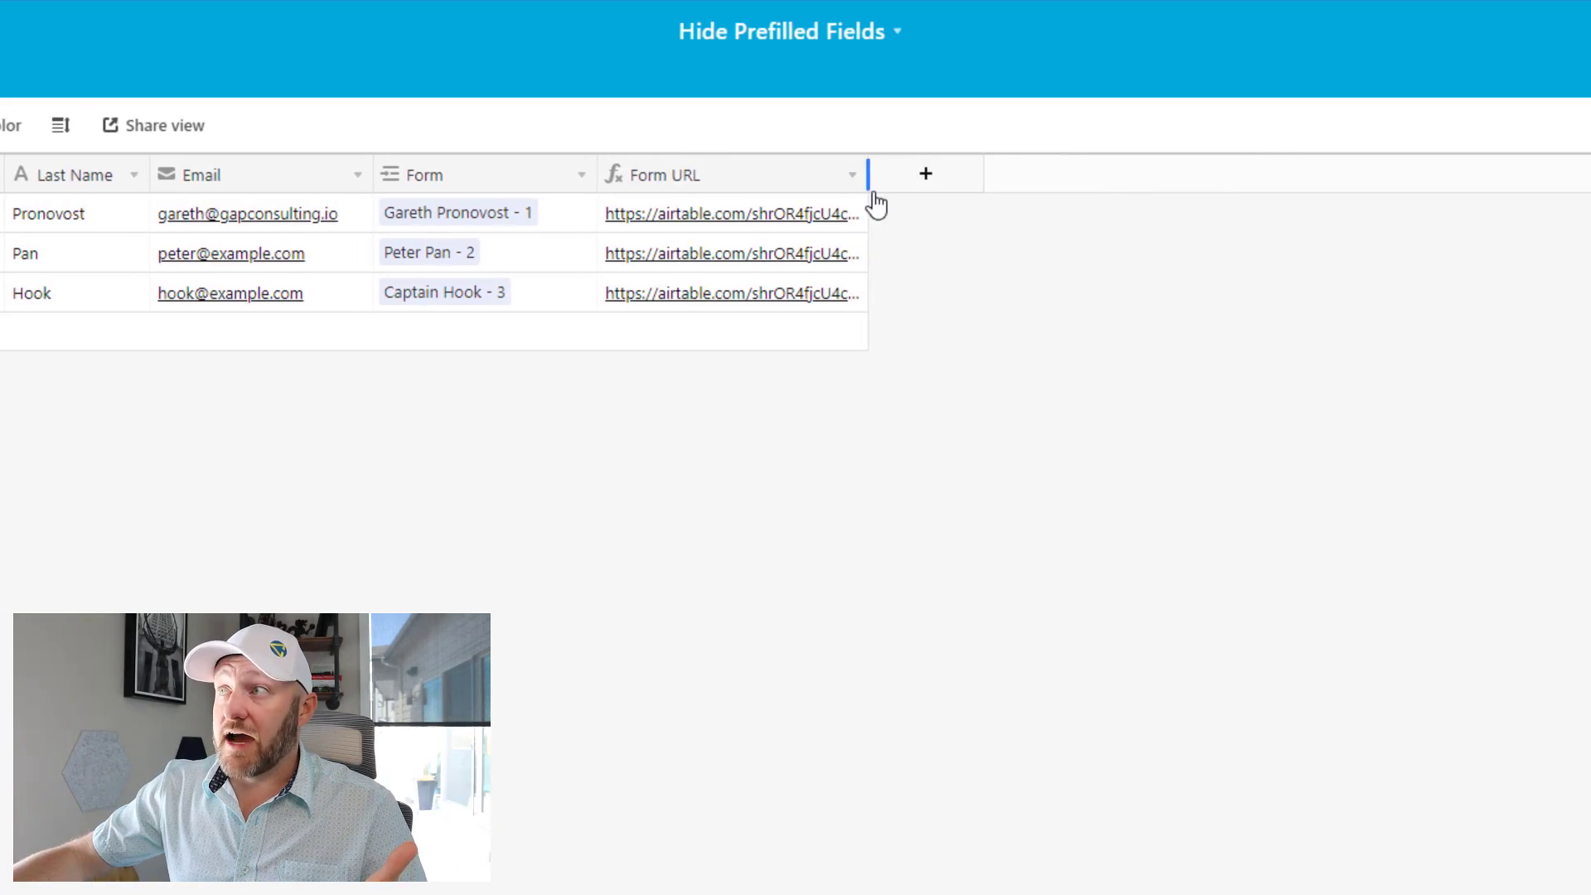
Add a new Contacts field named 1st Element with the Formula type
left_click(925, 173)
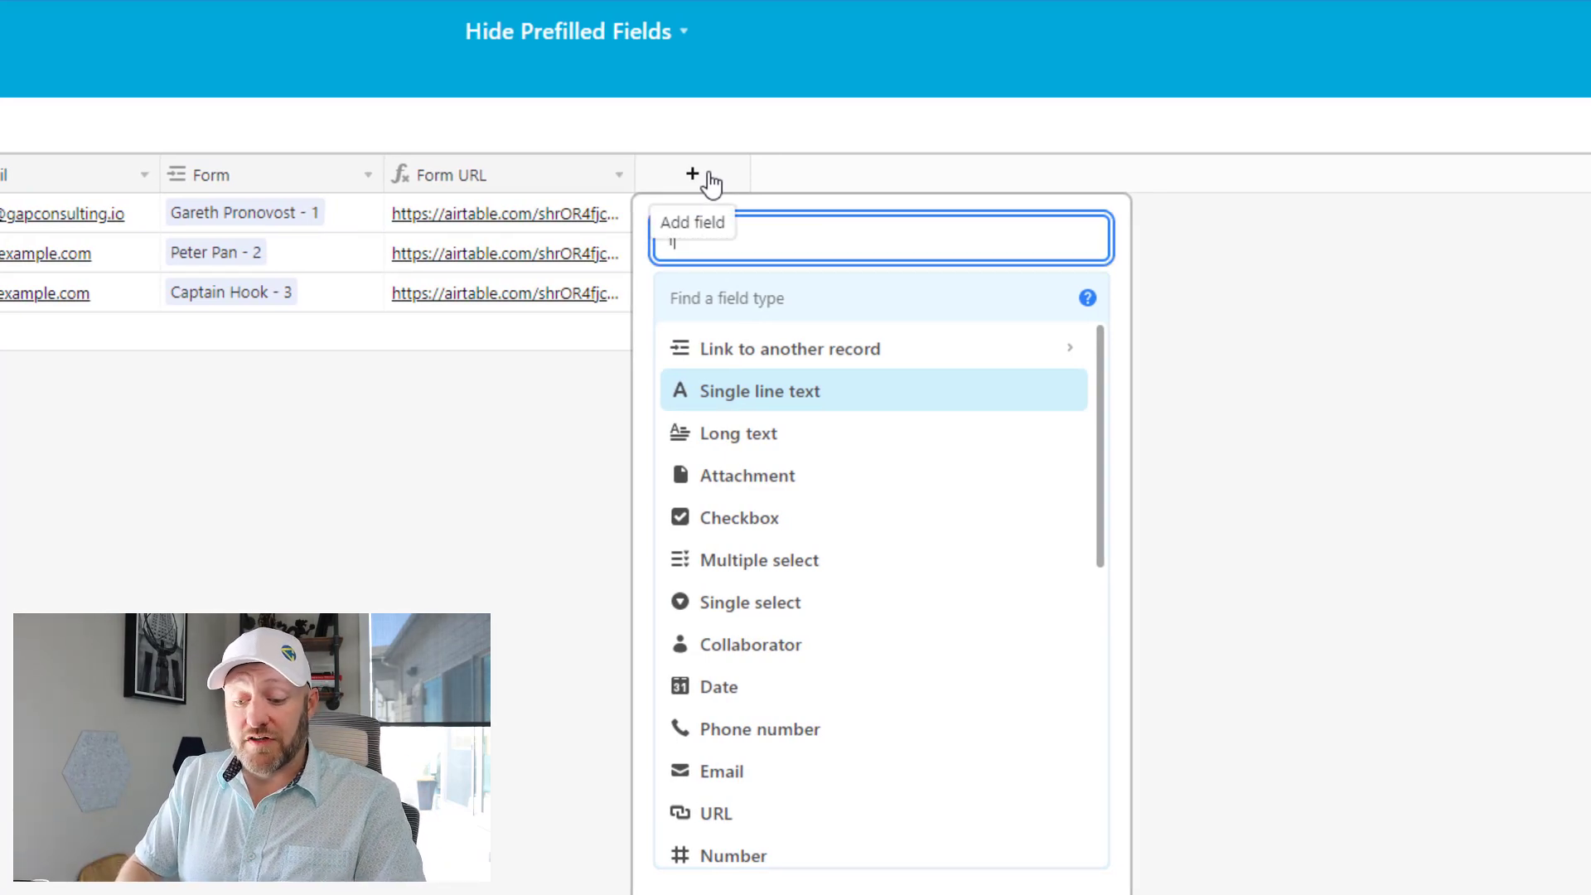
type("1st Element")
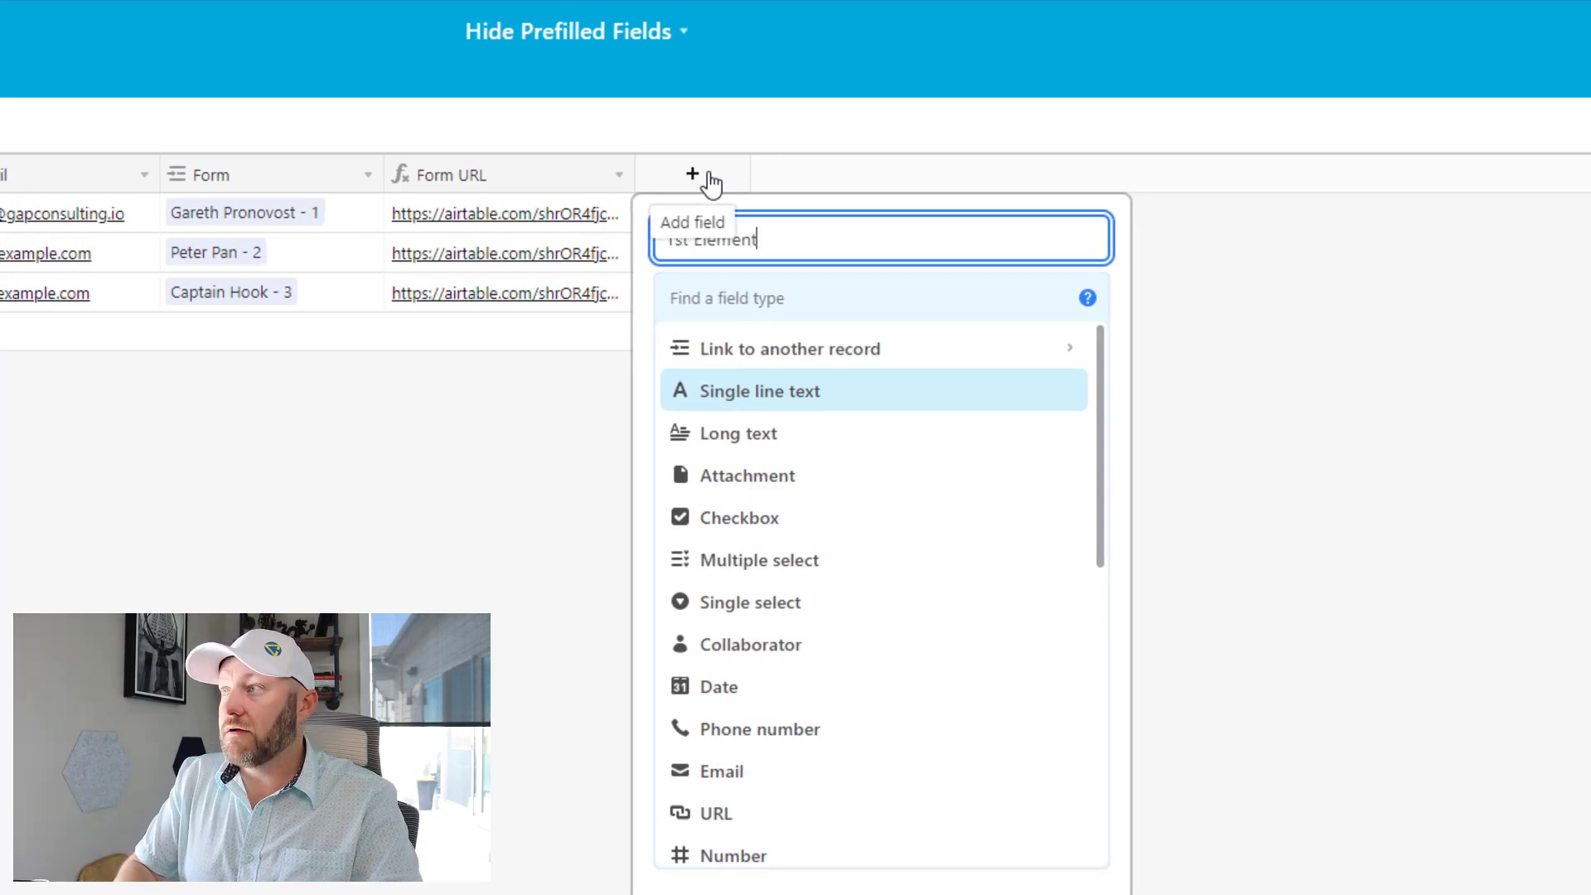
left_click(862, 297)
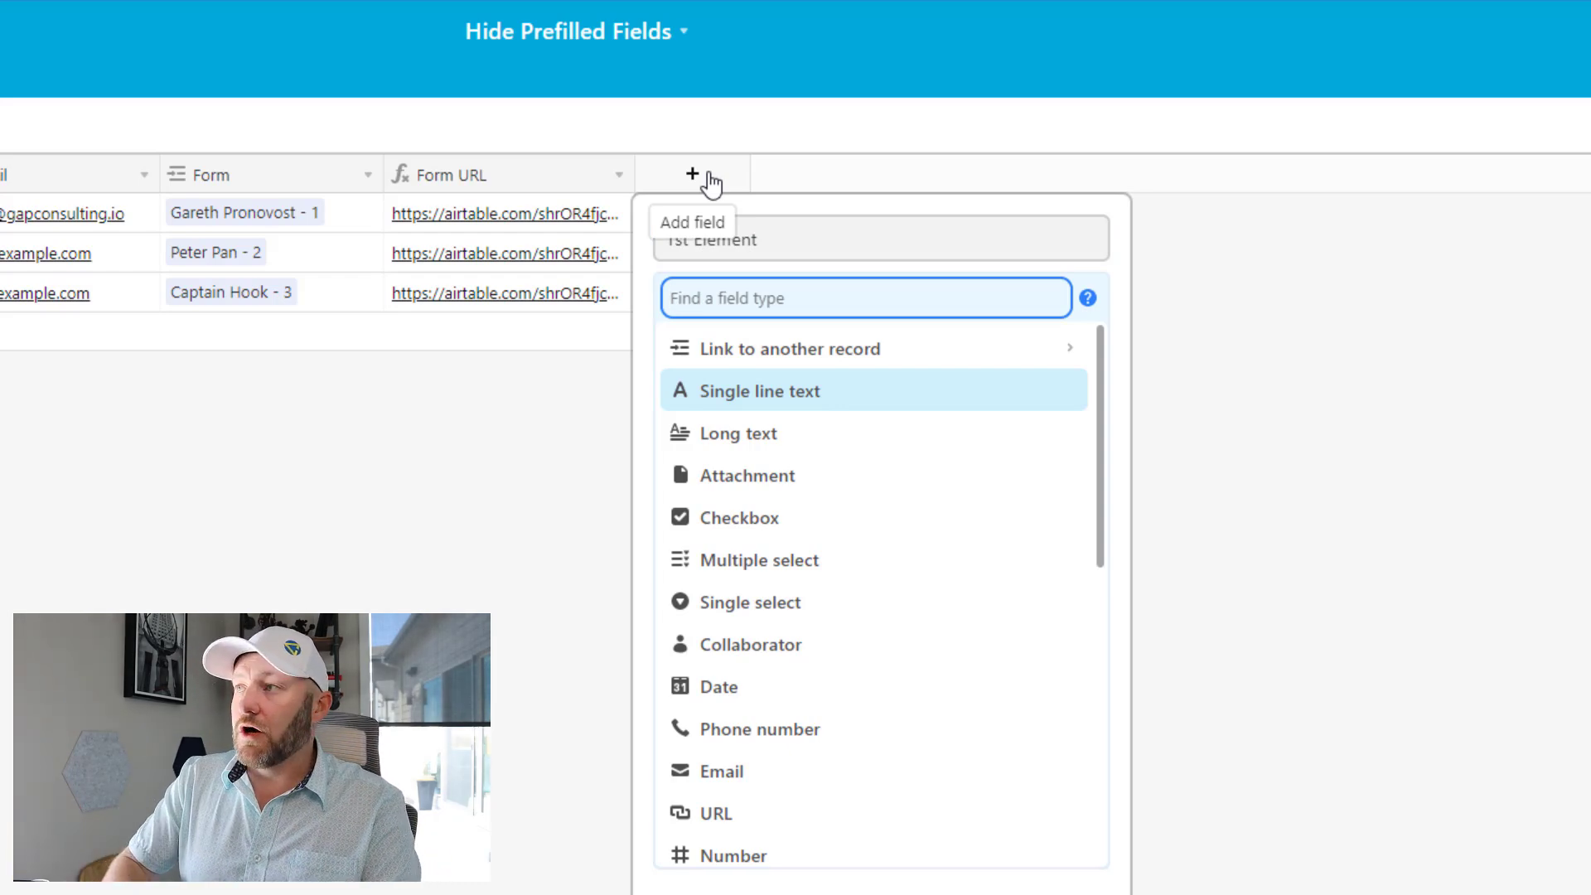
type("for")
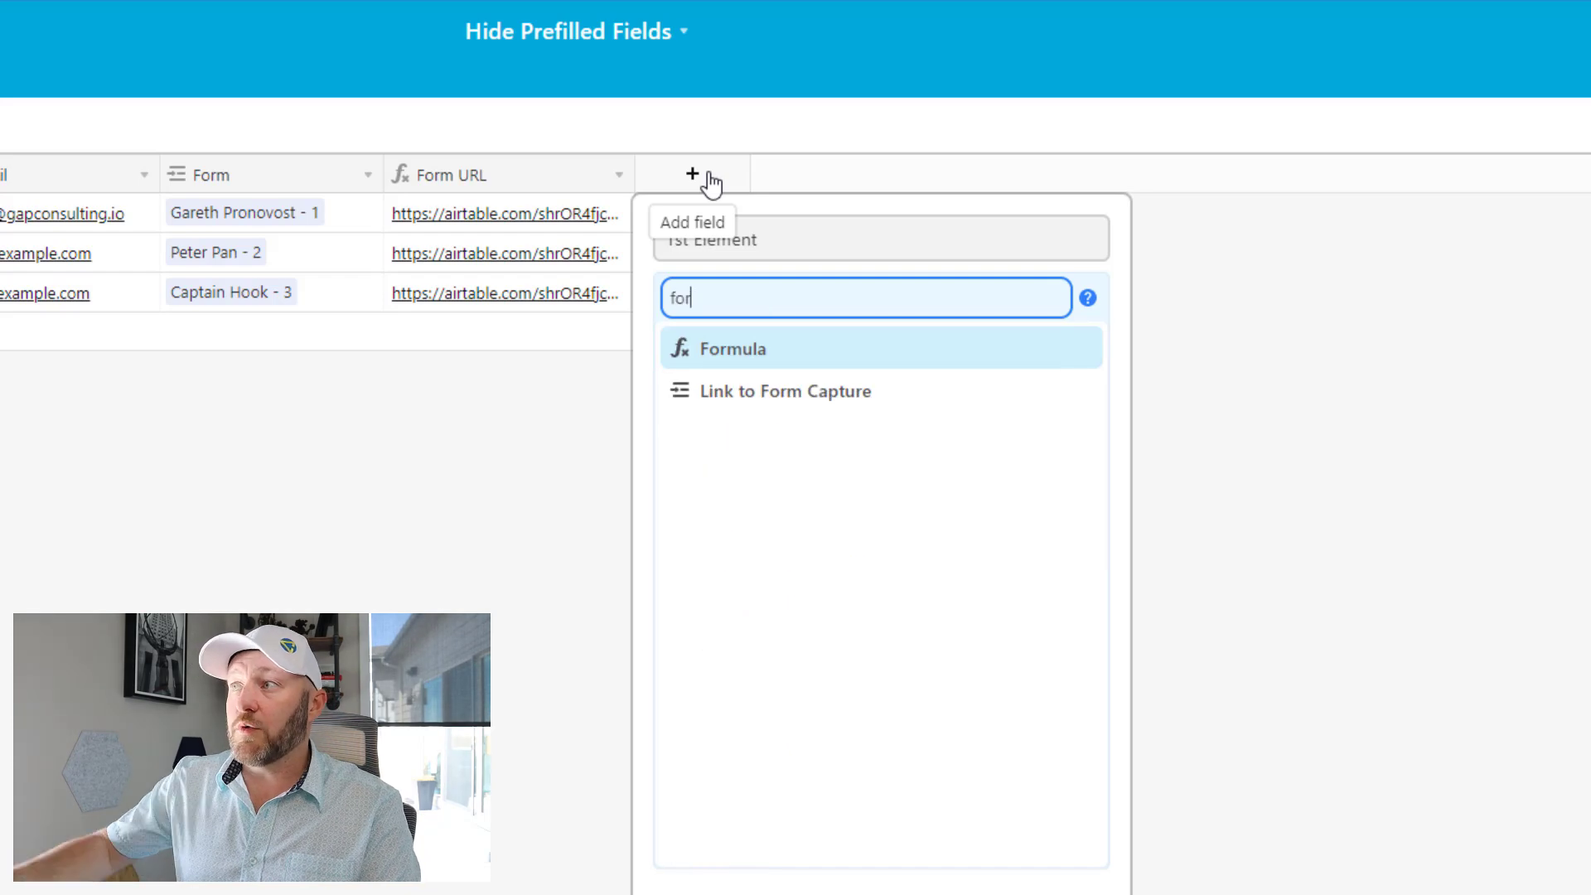
left_click(732, 348)
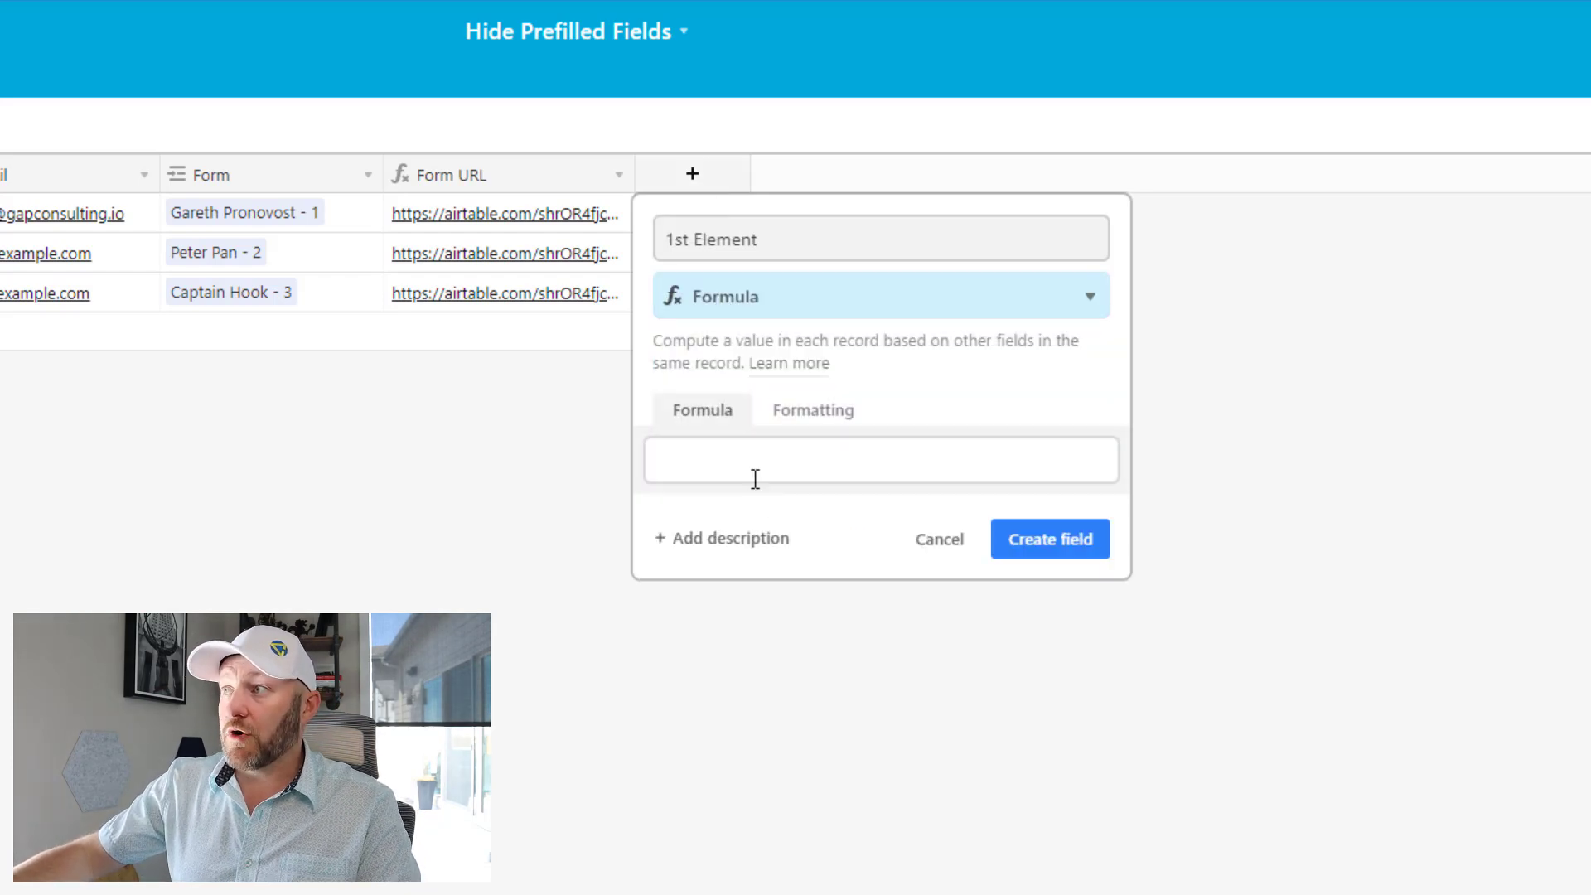
Enter the formula CONCATENATE({Form URL},'?prefill_') and create the field
type("conca")
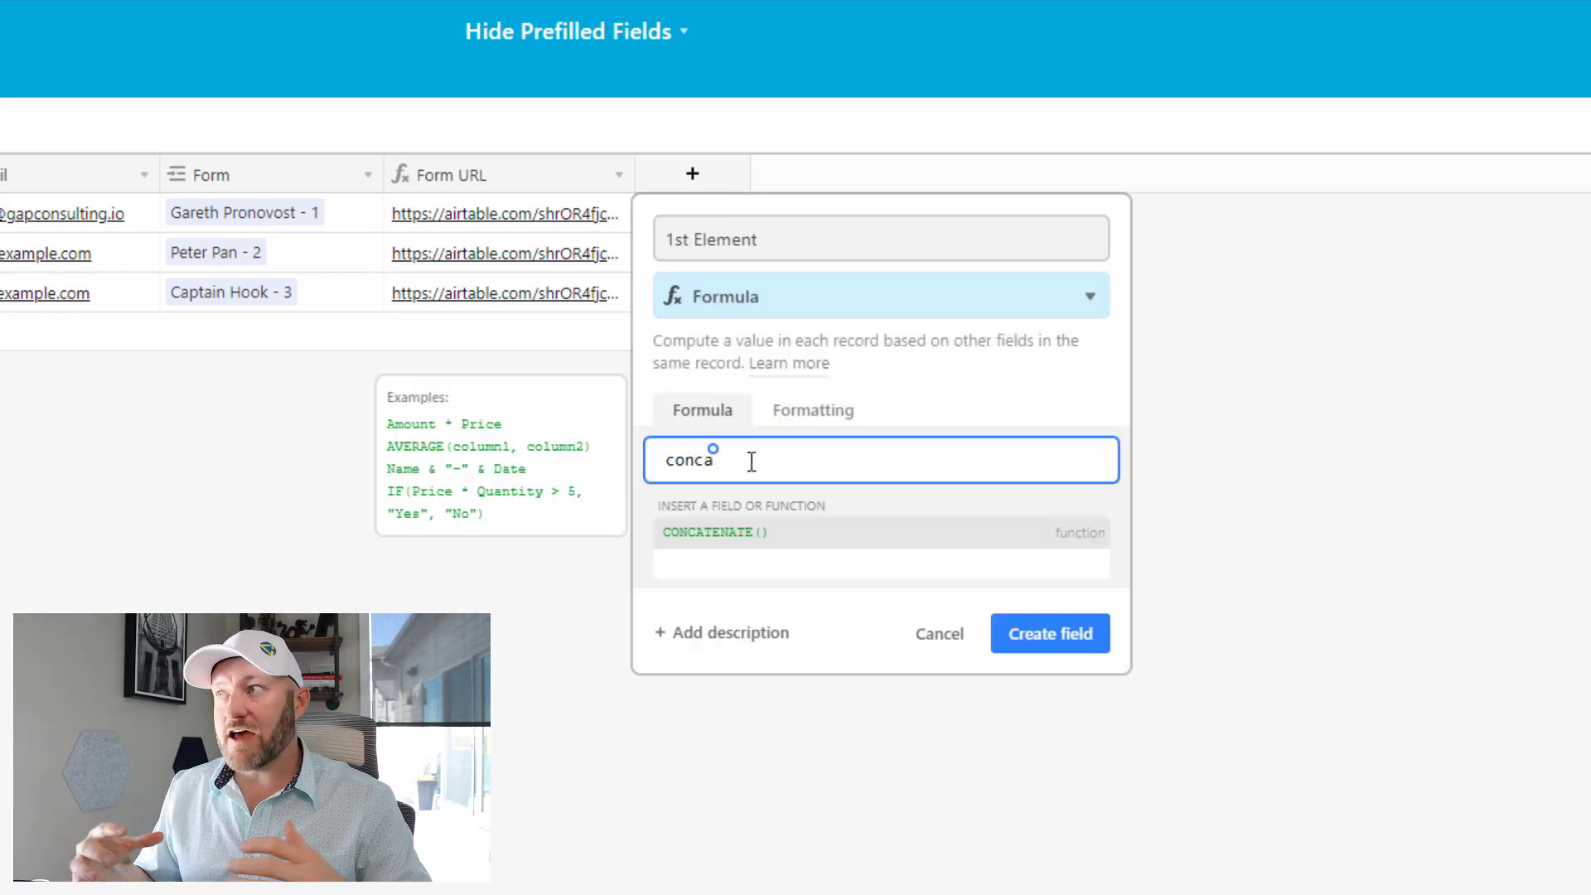
left_click(713, 533)
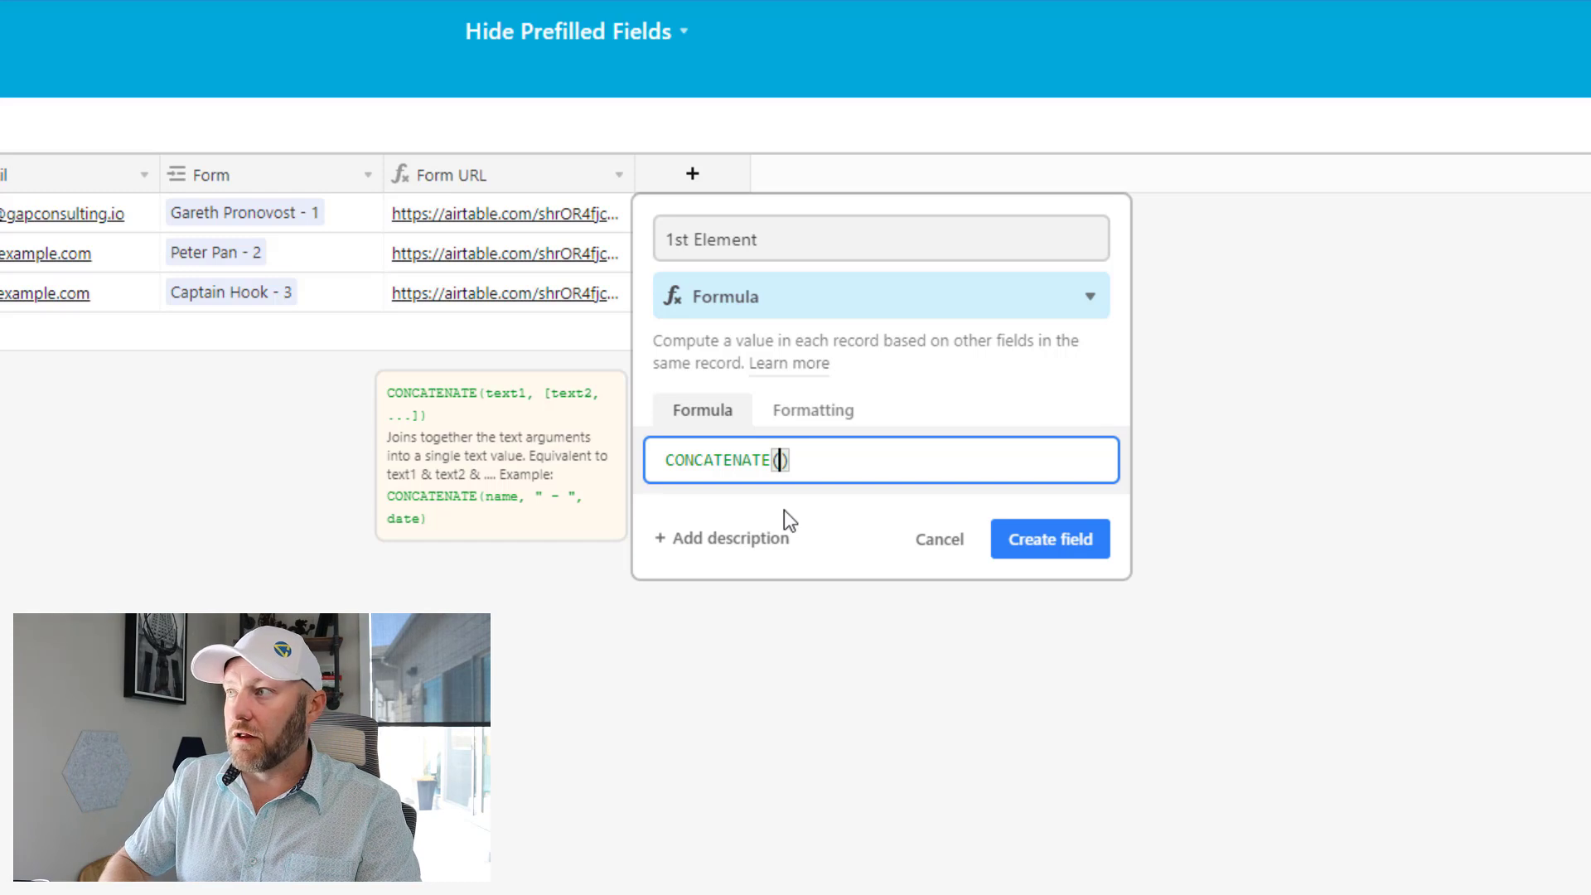
type("{Form URL}")
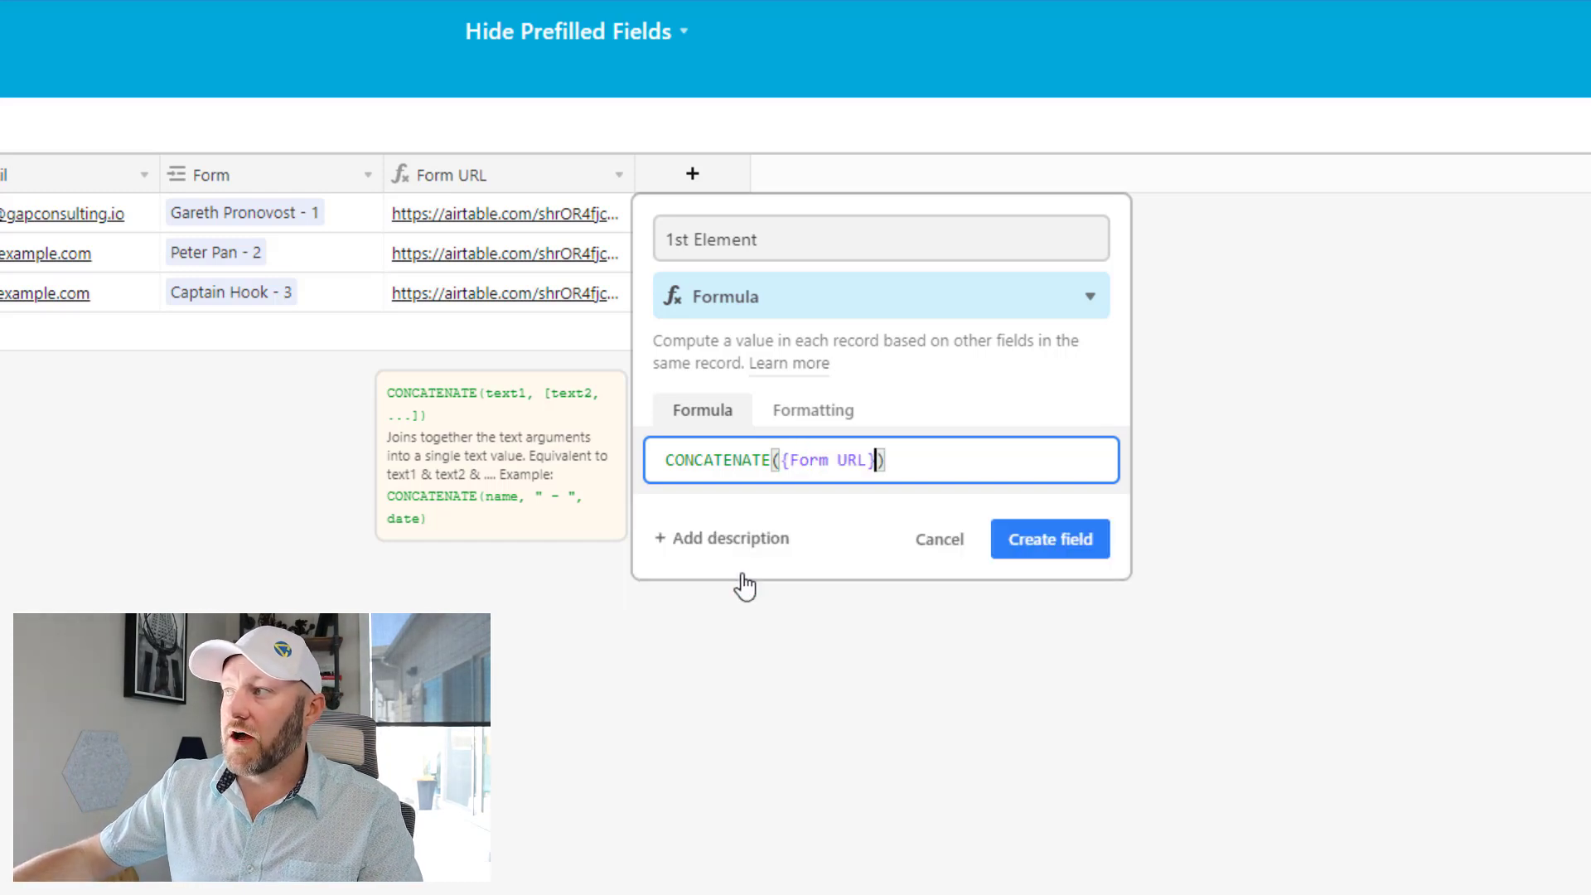
mouse_move(990, 537)
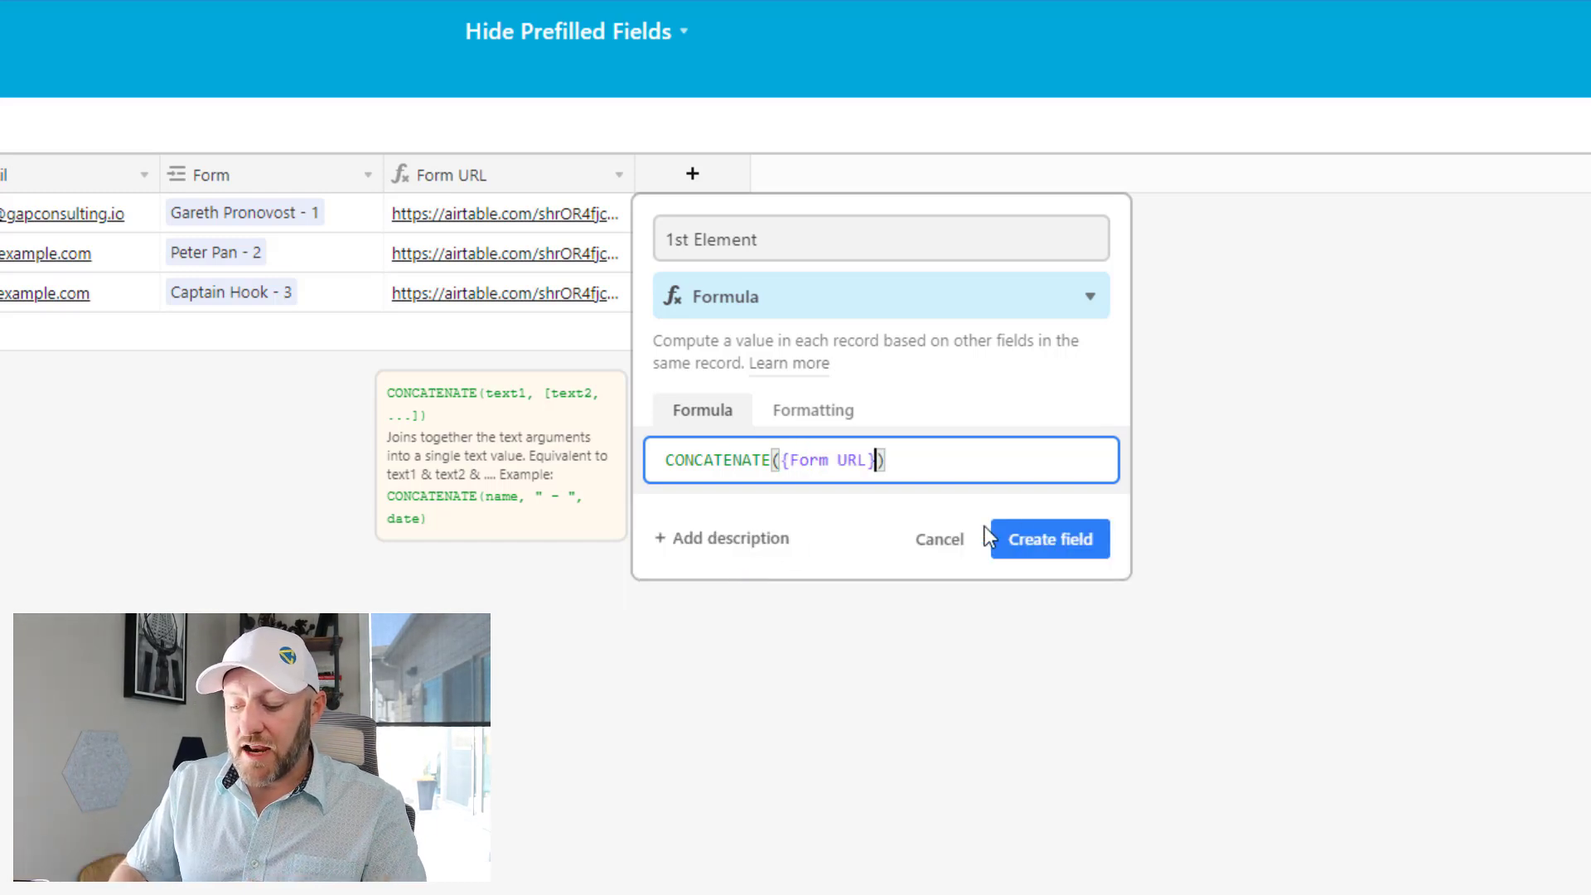
type(",?")
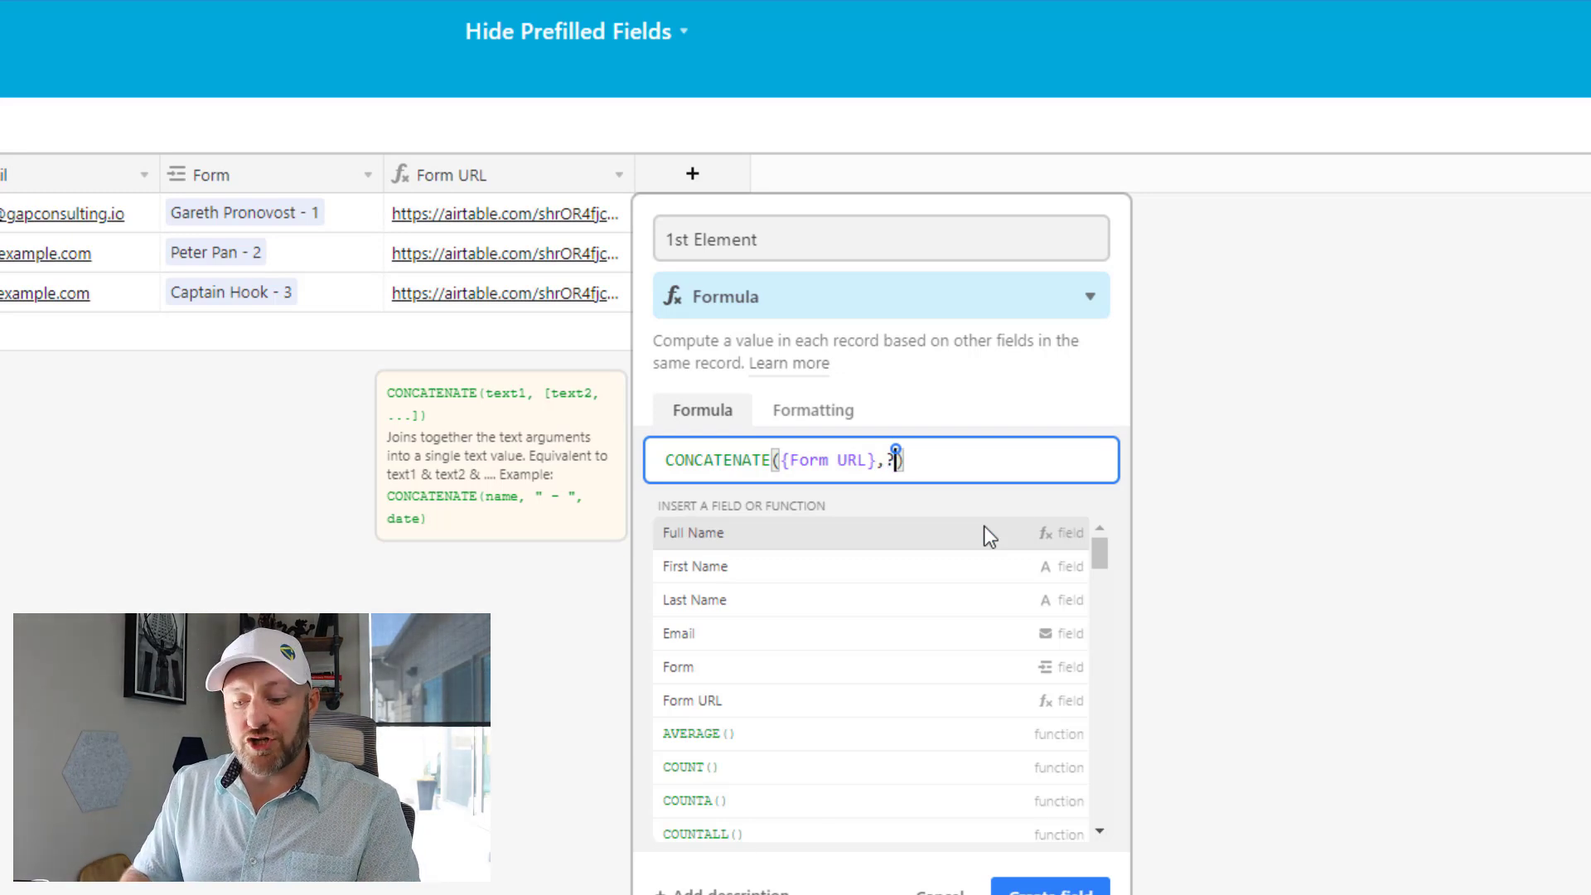
type("prefill")
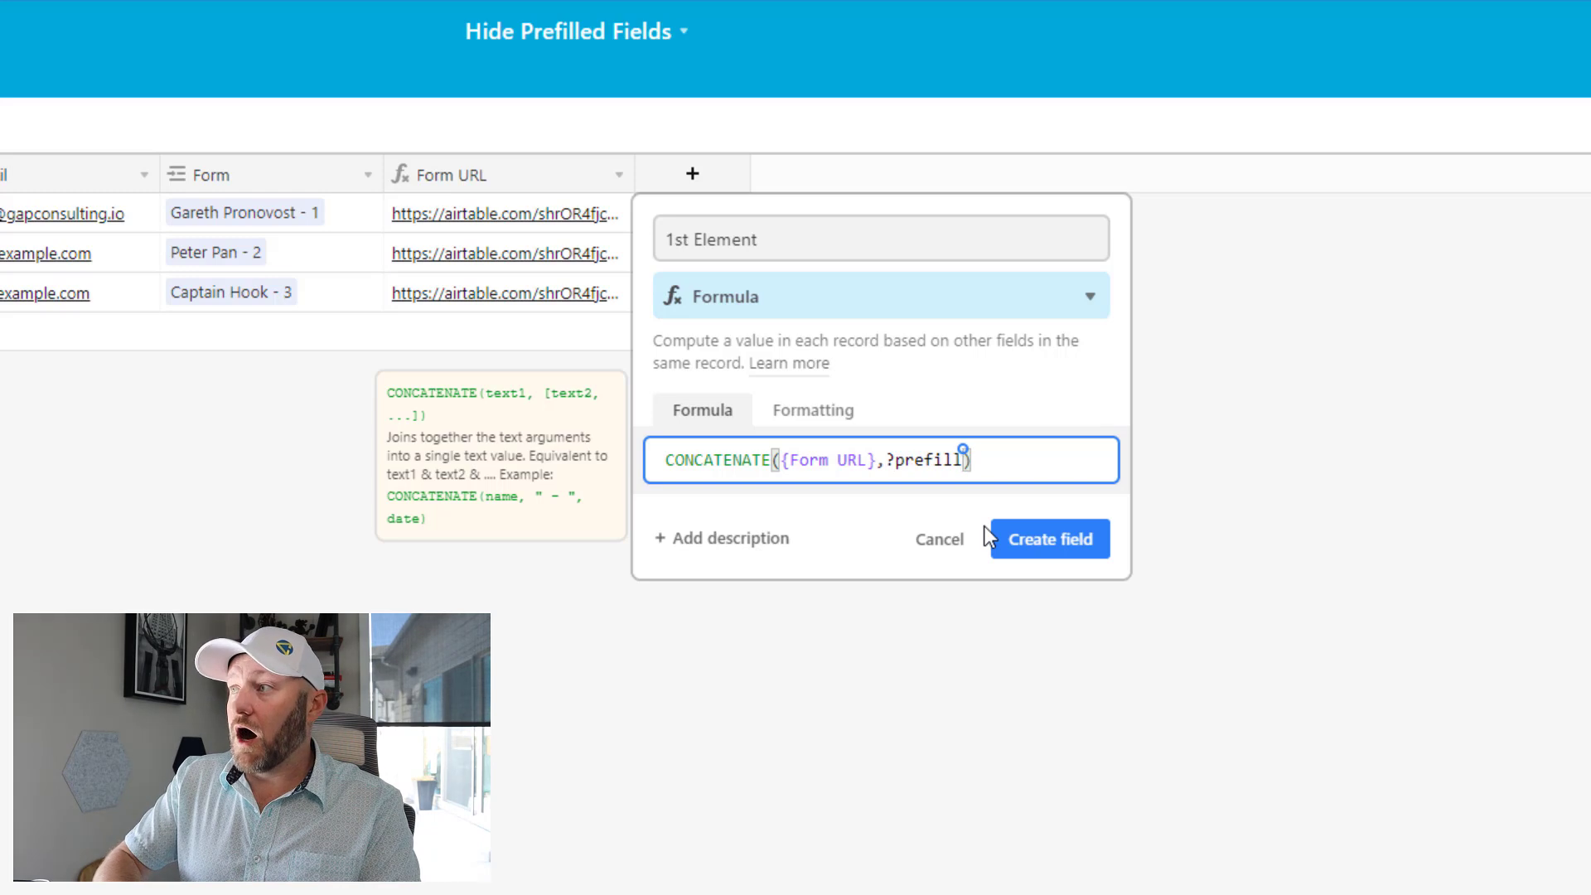
type("_'")
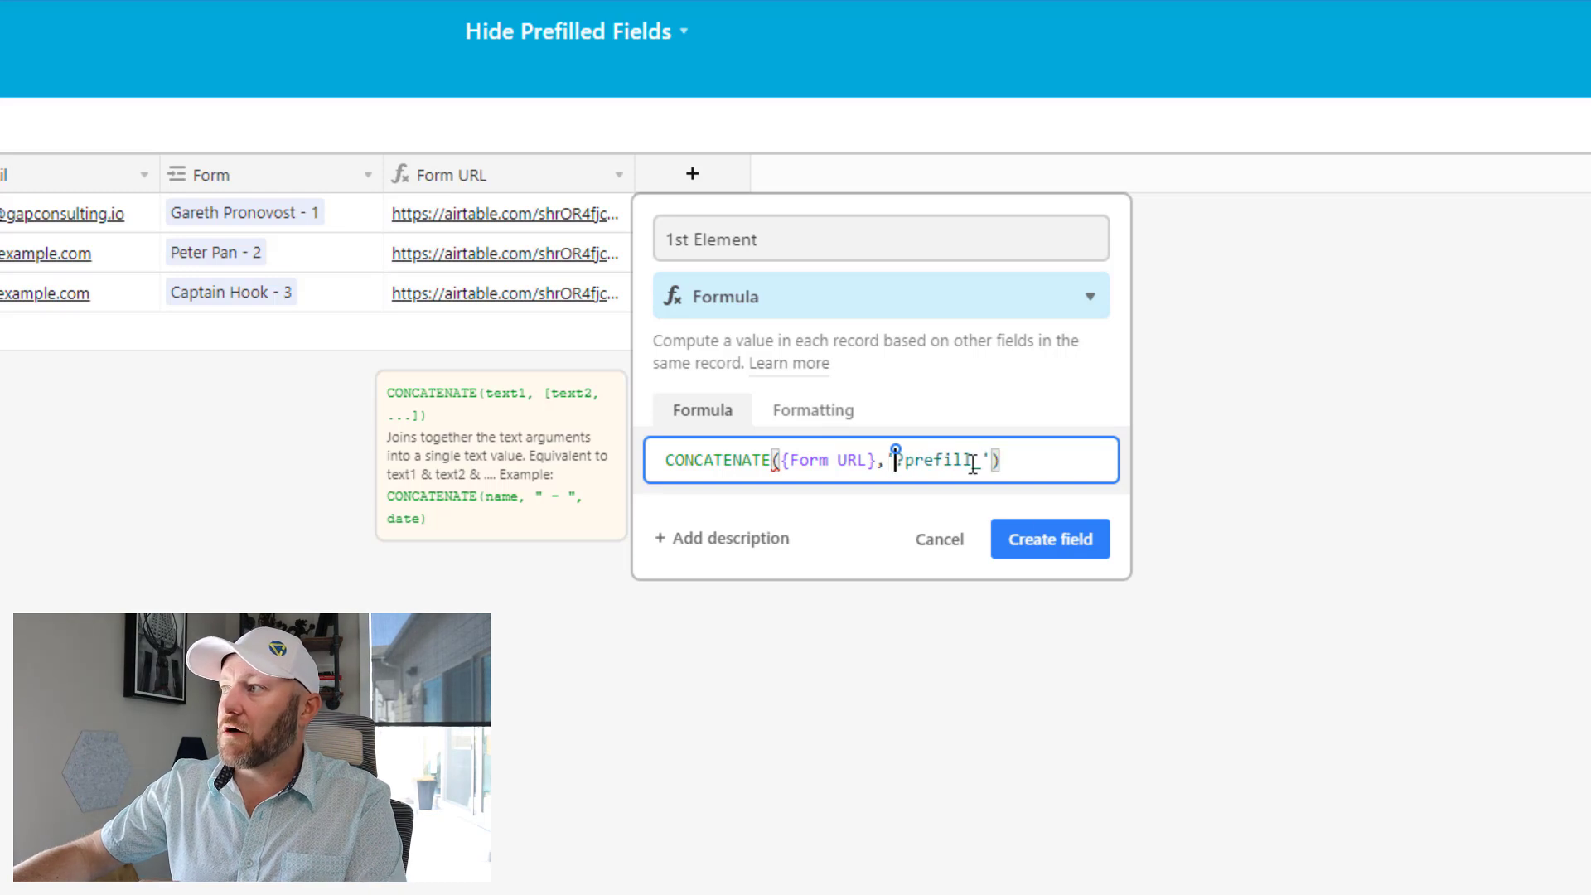
type("_")
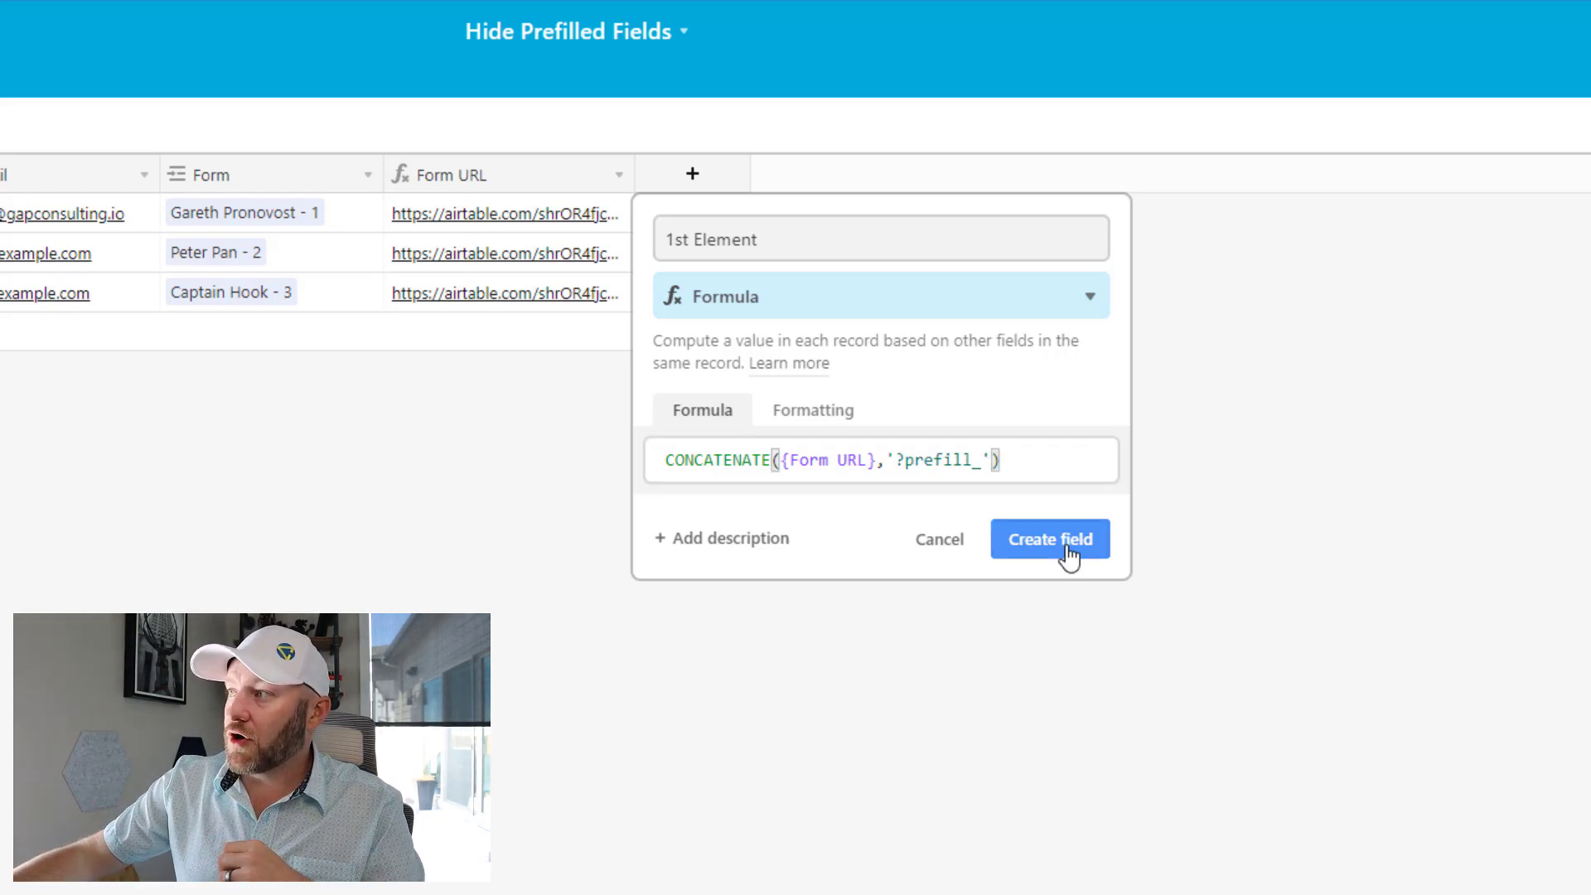
left_click(1050, 539)
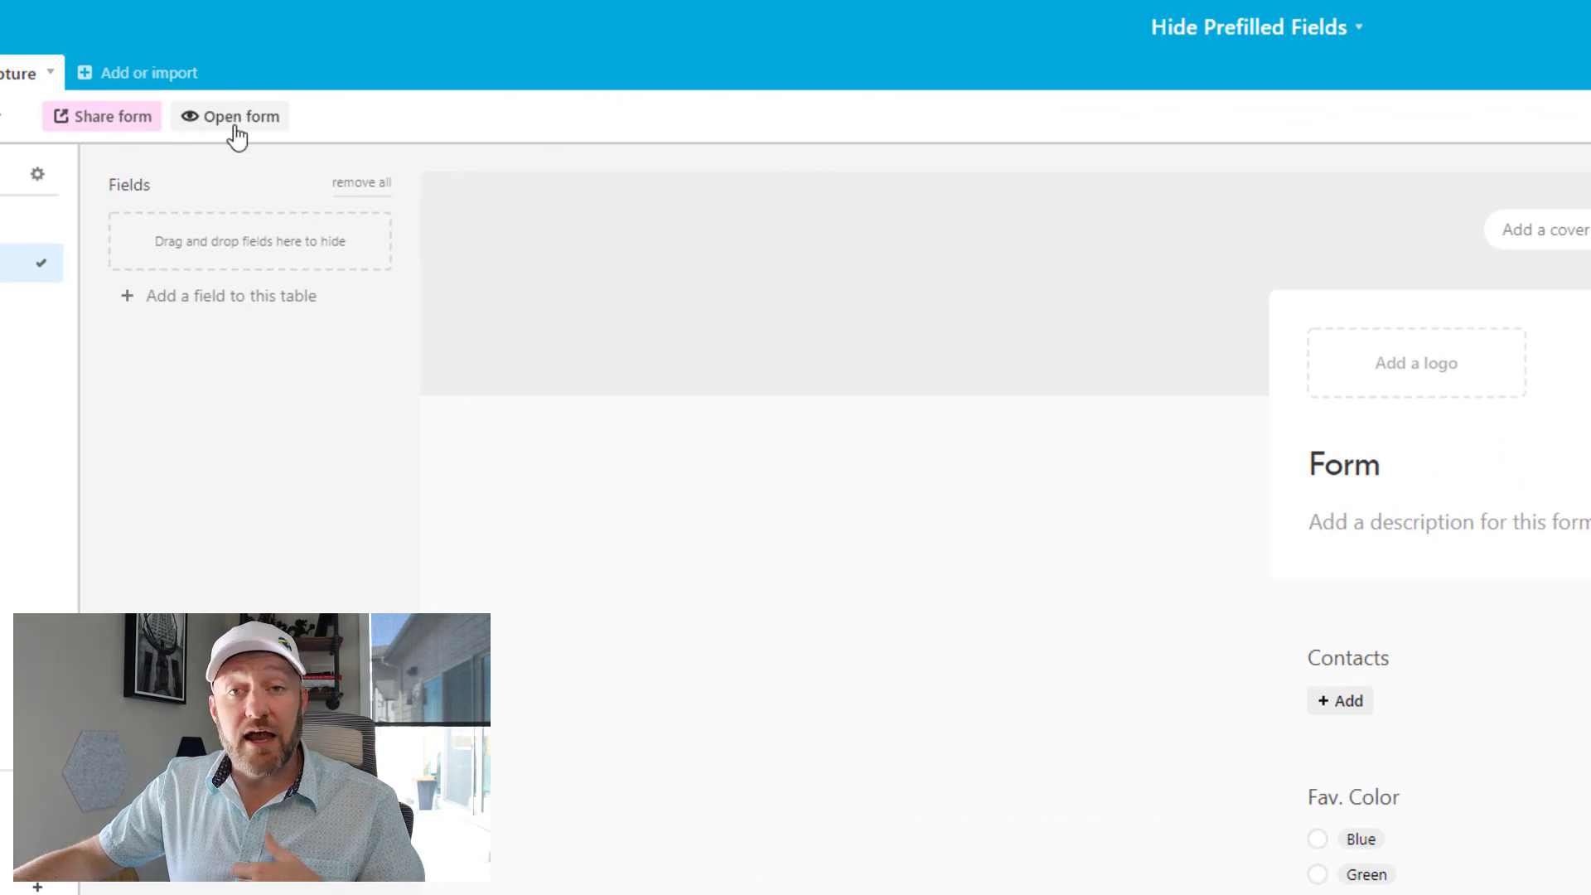
left_click(230, 116)
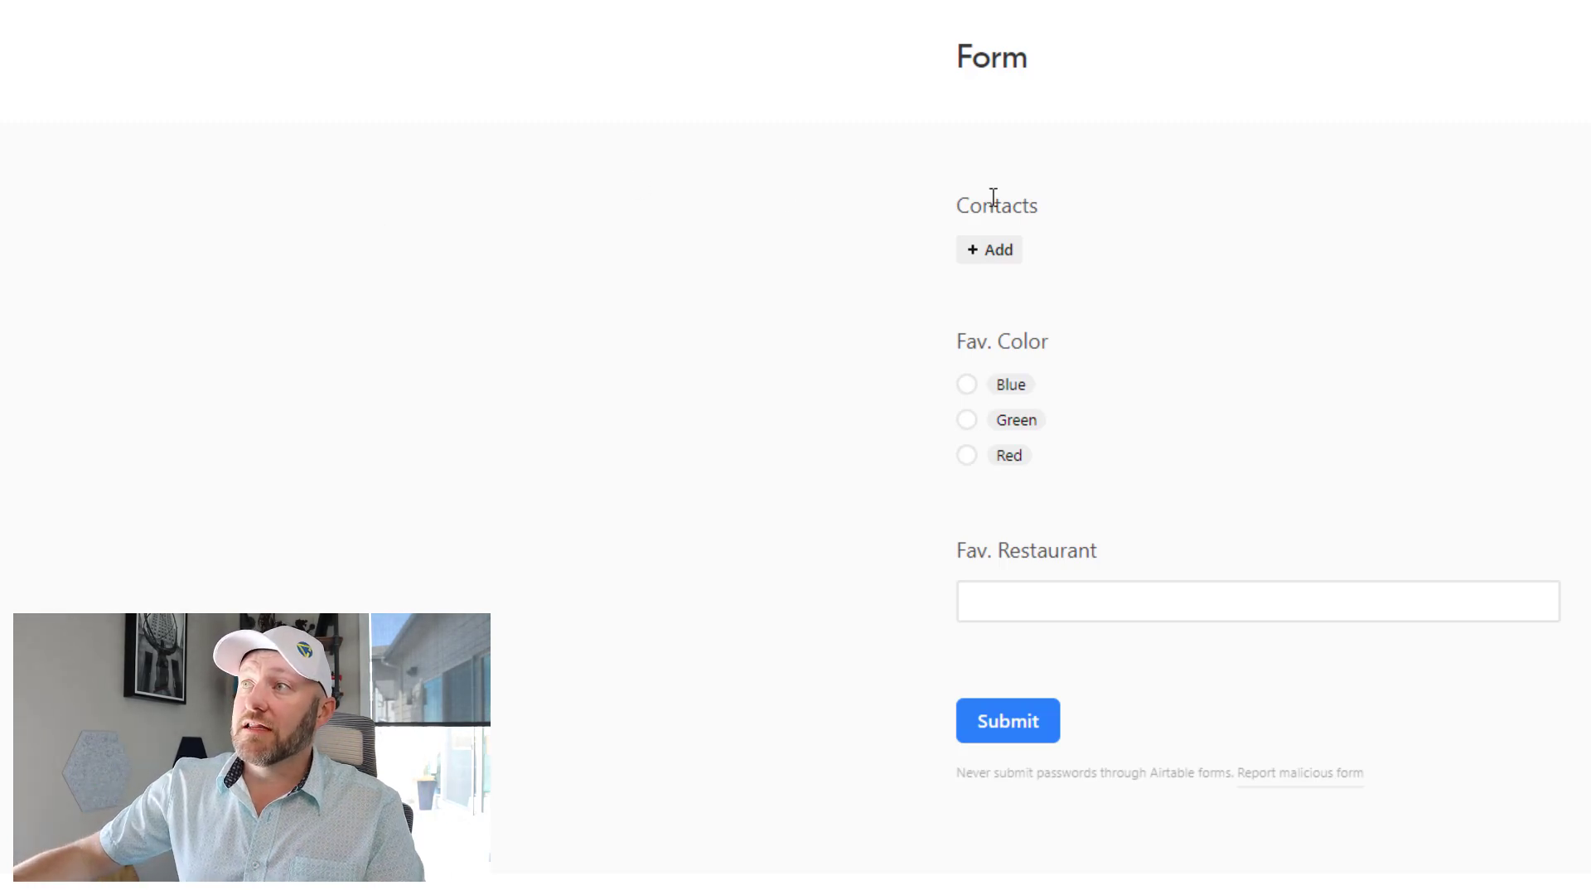
double_click(996, 204)
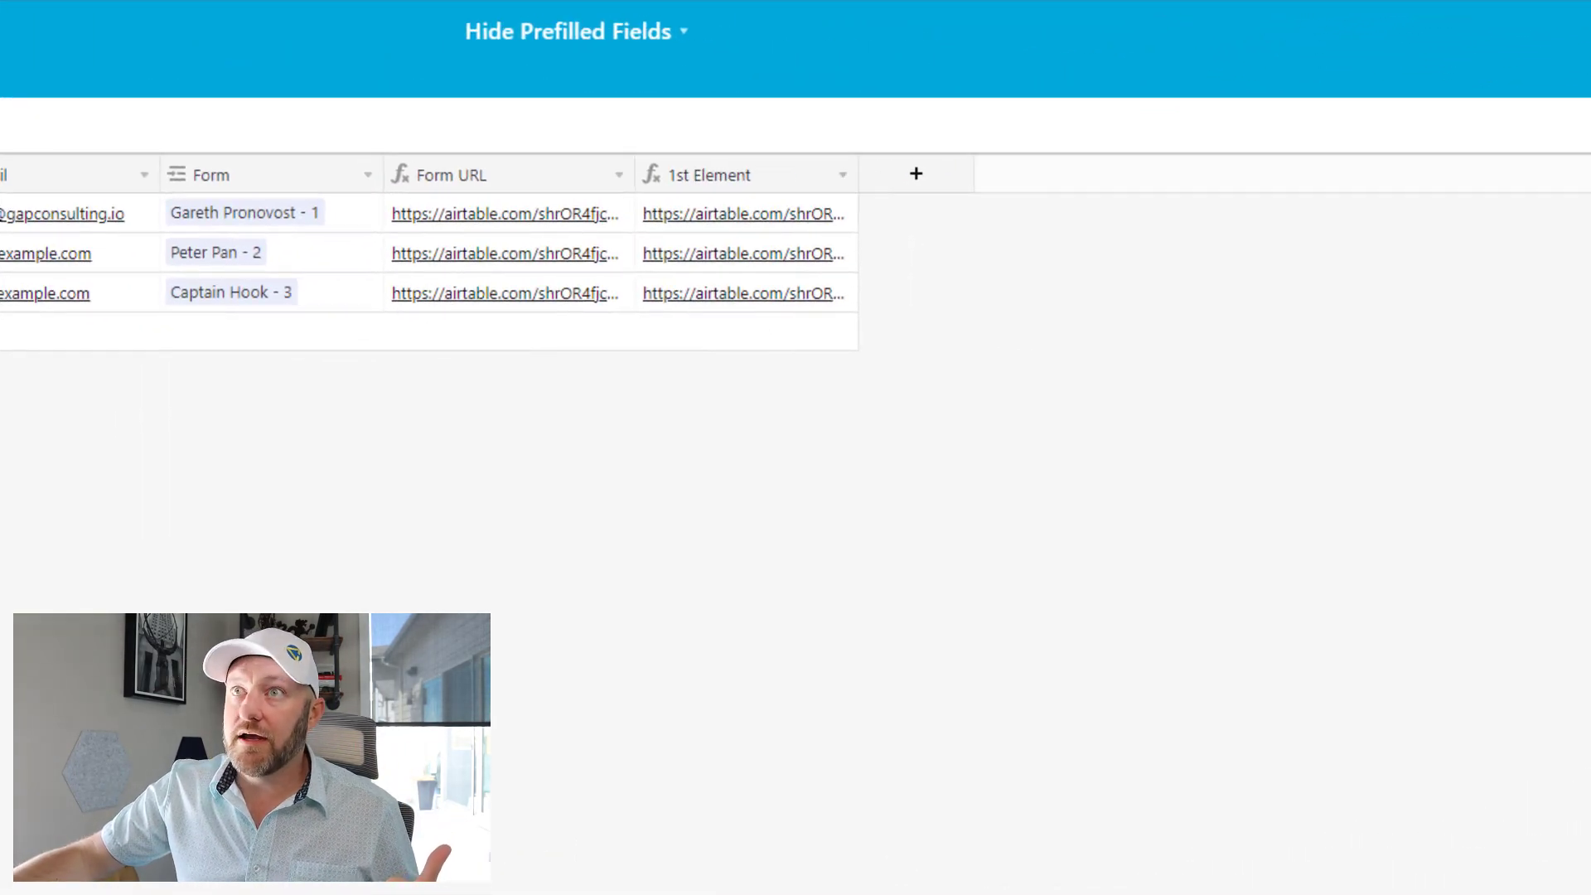
mouse_move(888, 112)
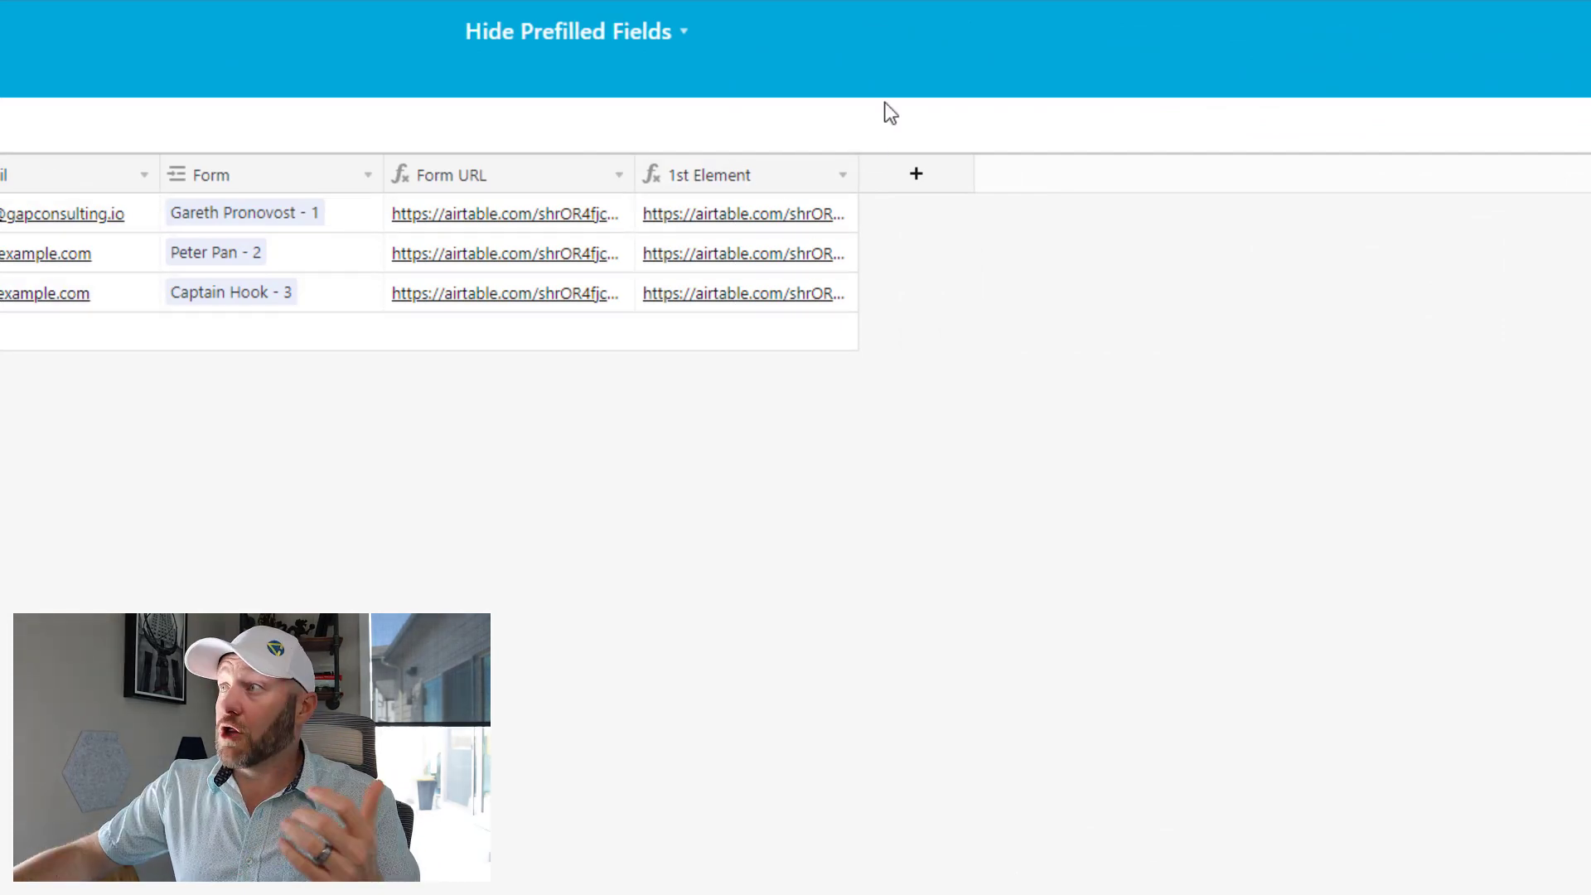
Change the 1st Element formula to CONCATENATE({Form URL},'?prefill_Contacts=',RECORD_ID()) and save
left_click(710, 175)
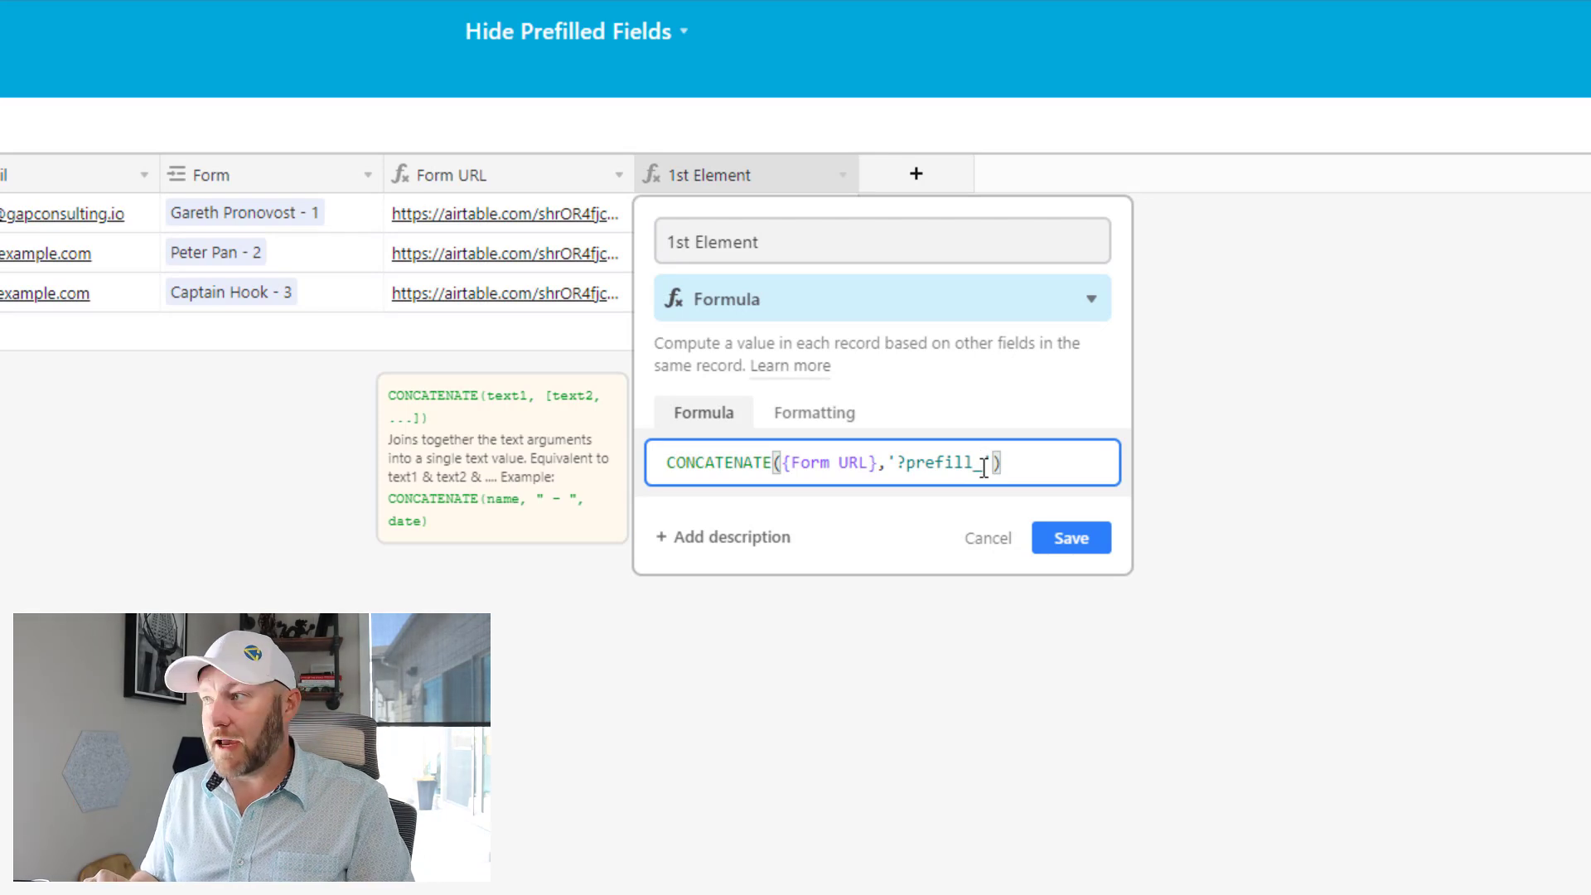
type("Contacts")
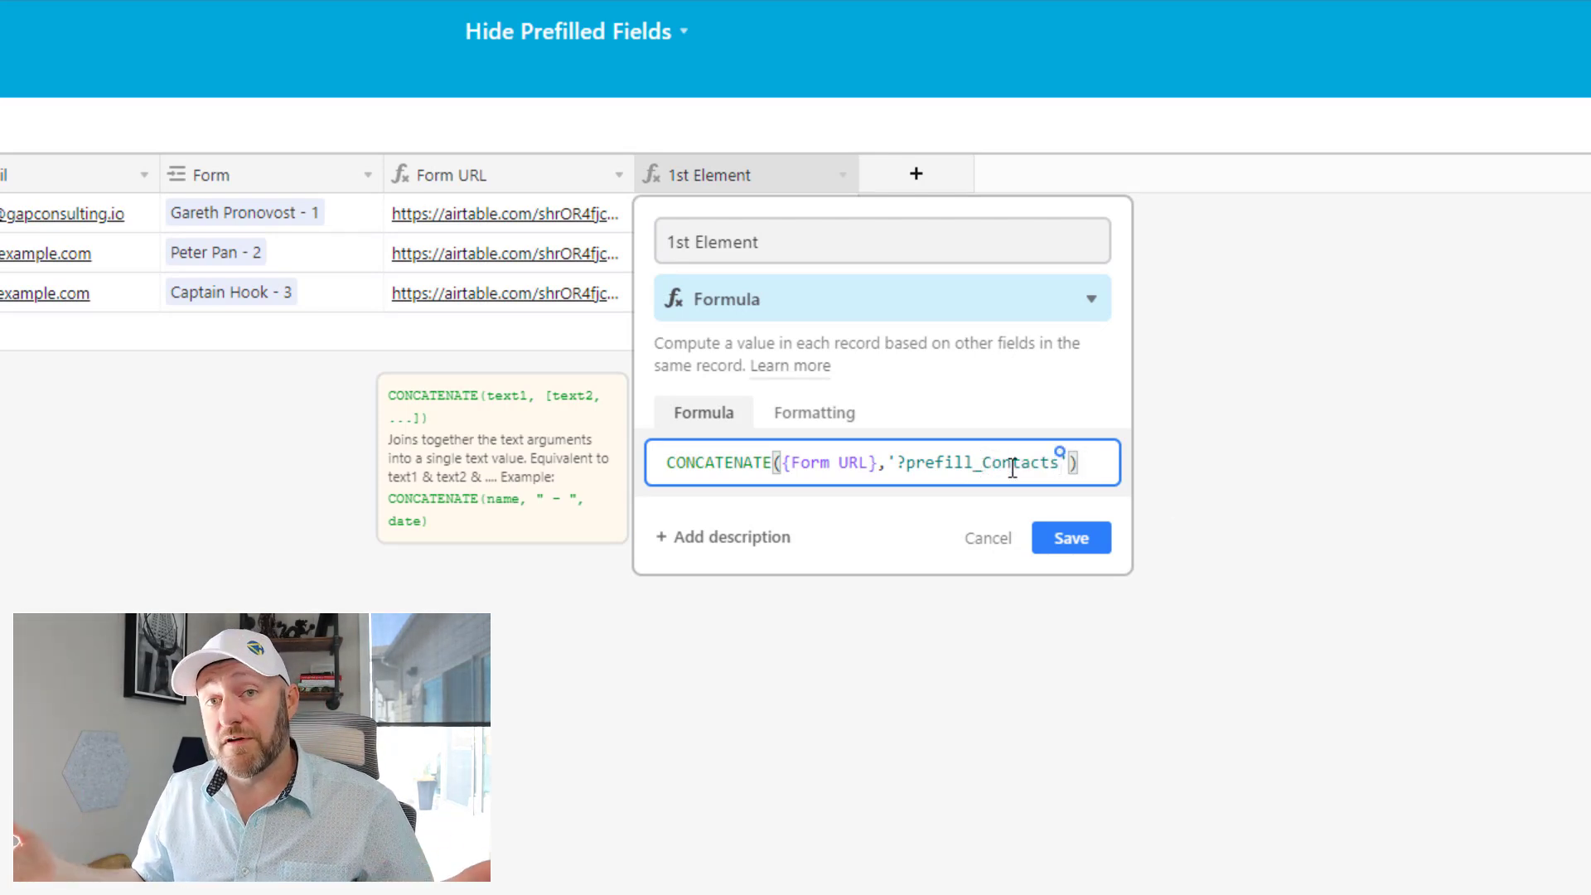
type("=")
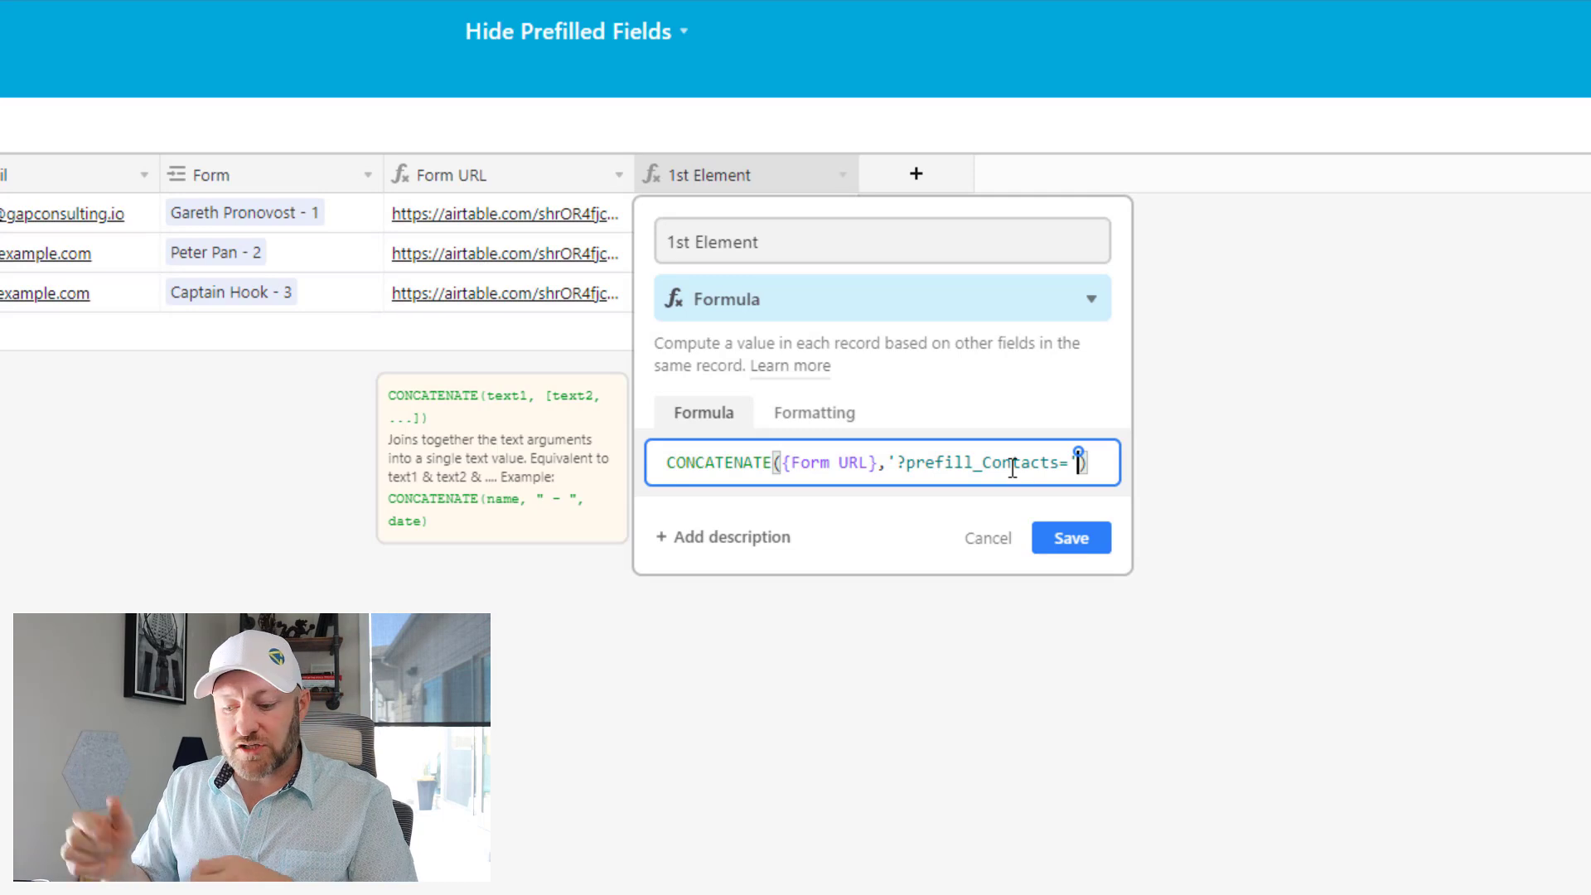
type(",")
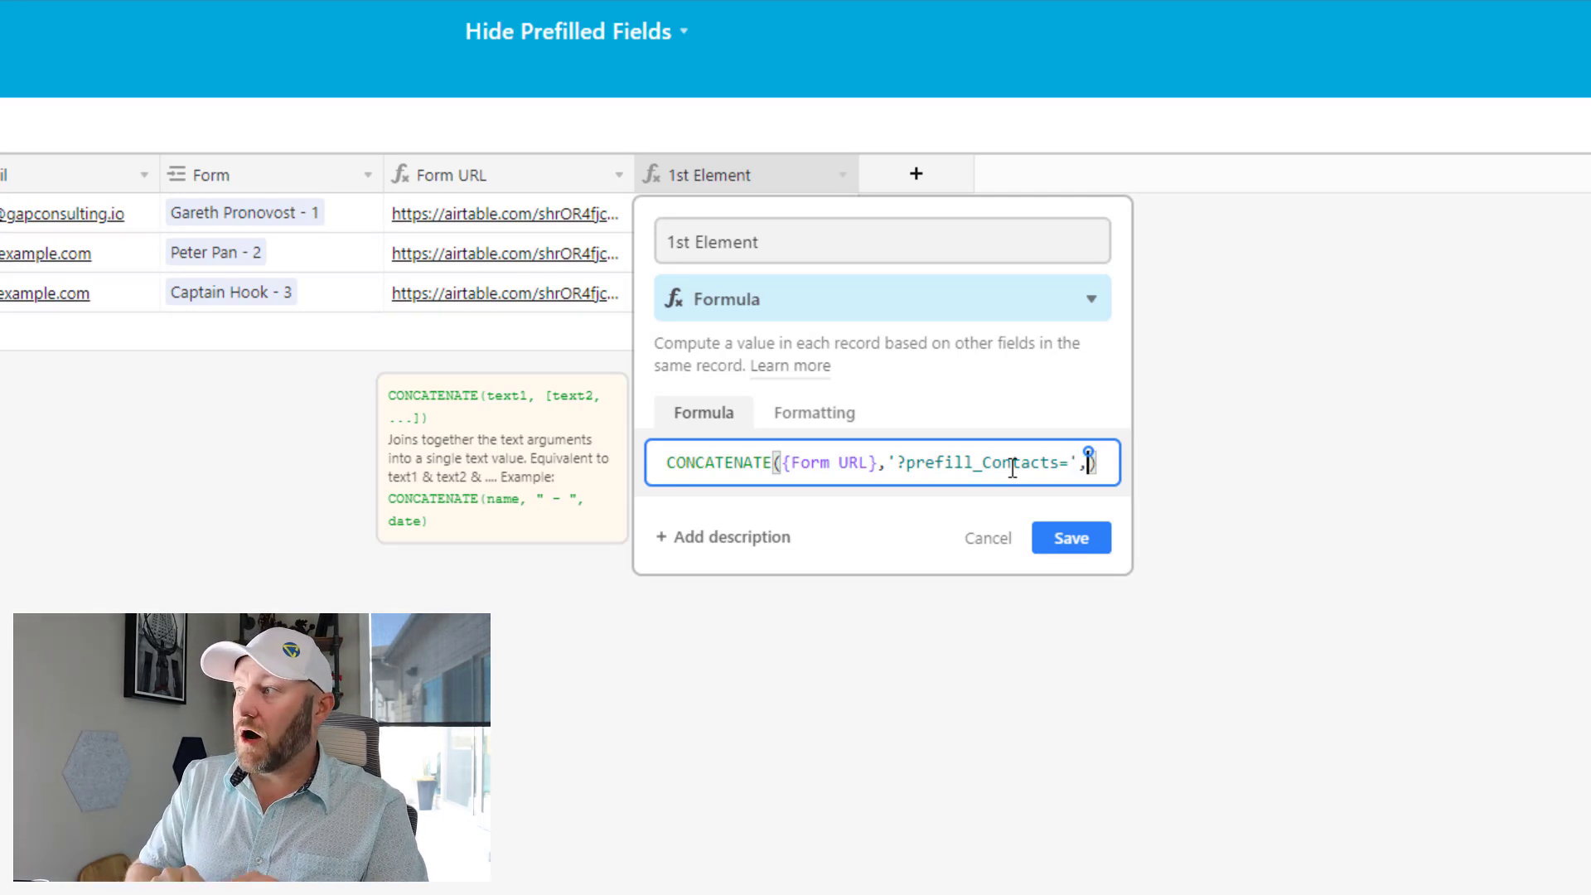
type("RECORD_ID(")
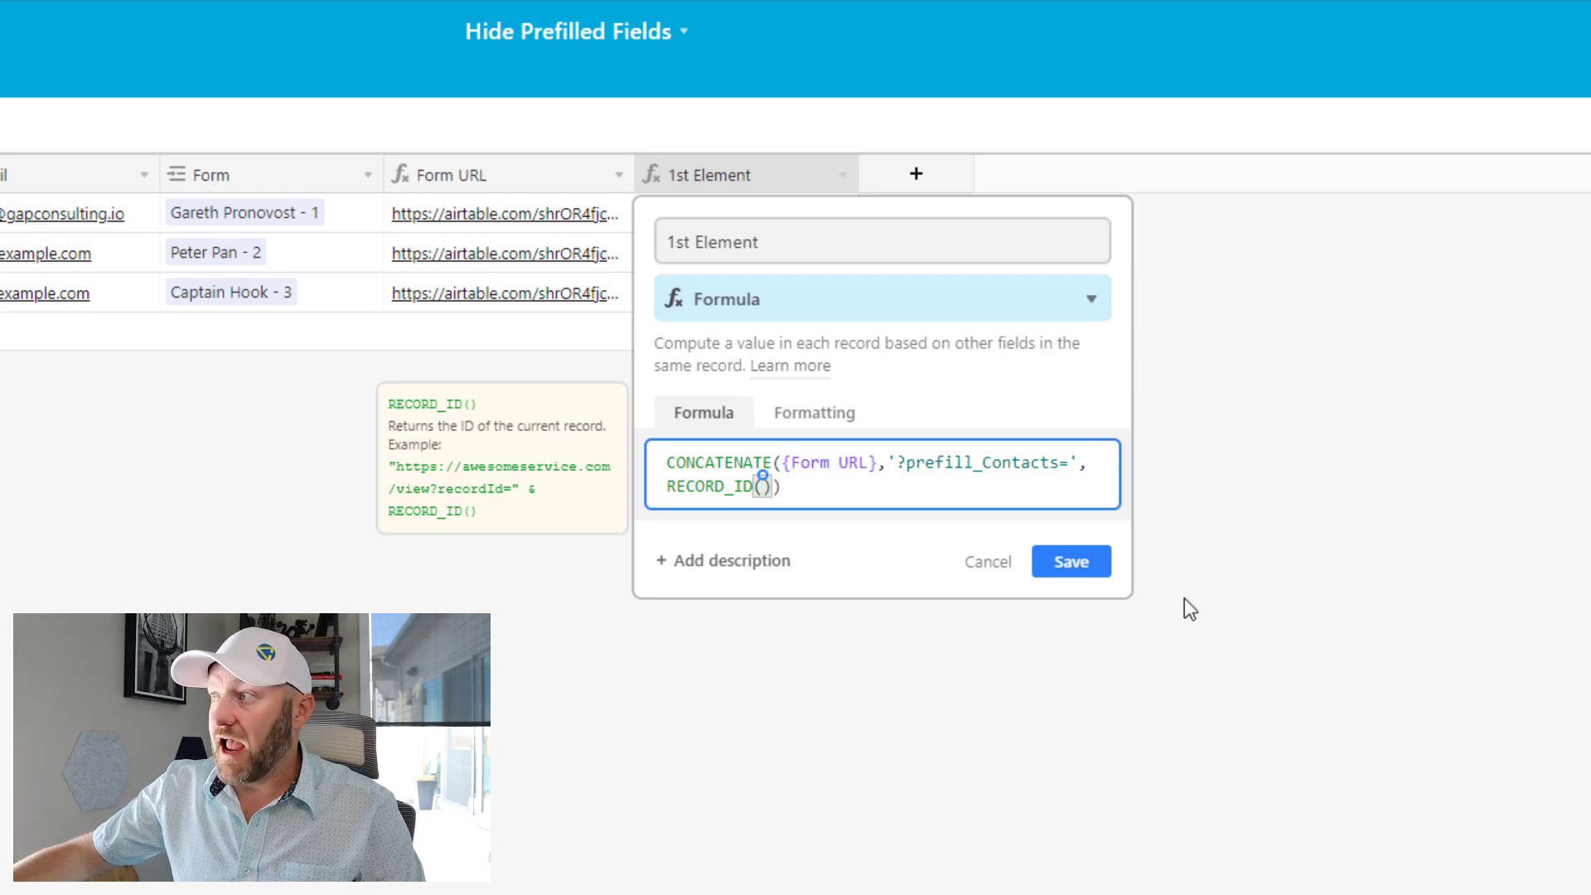
left_click(1068, 561)
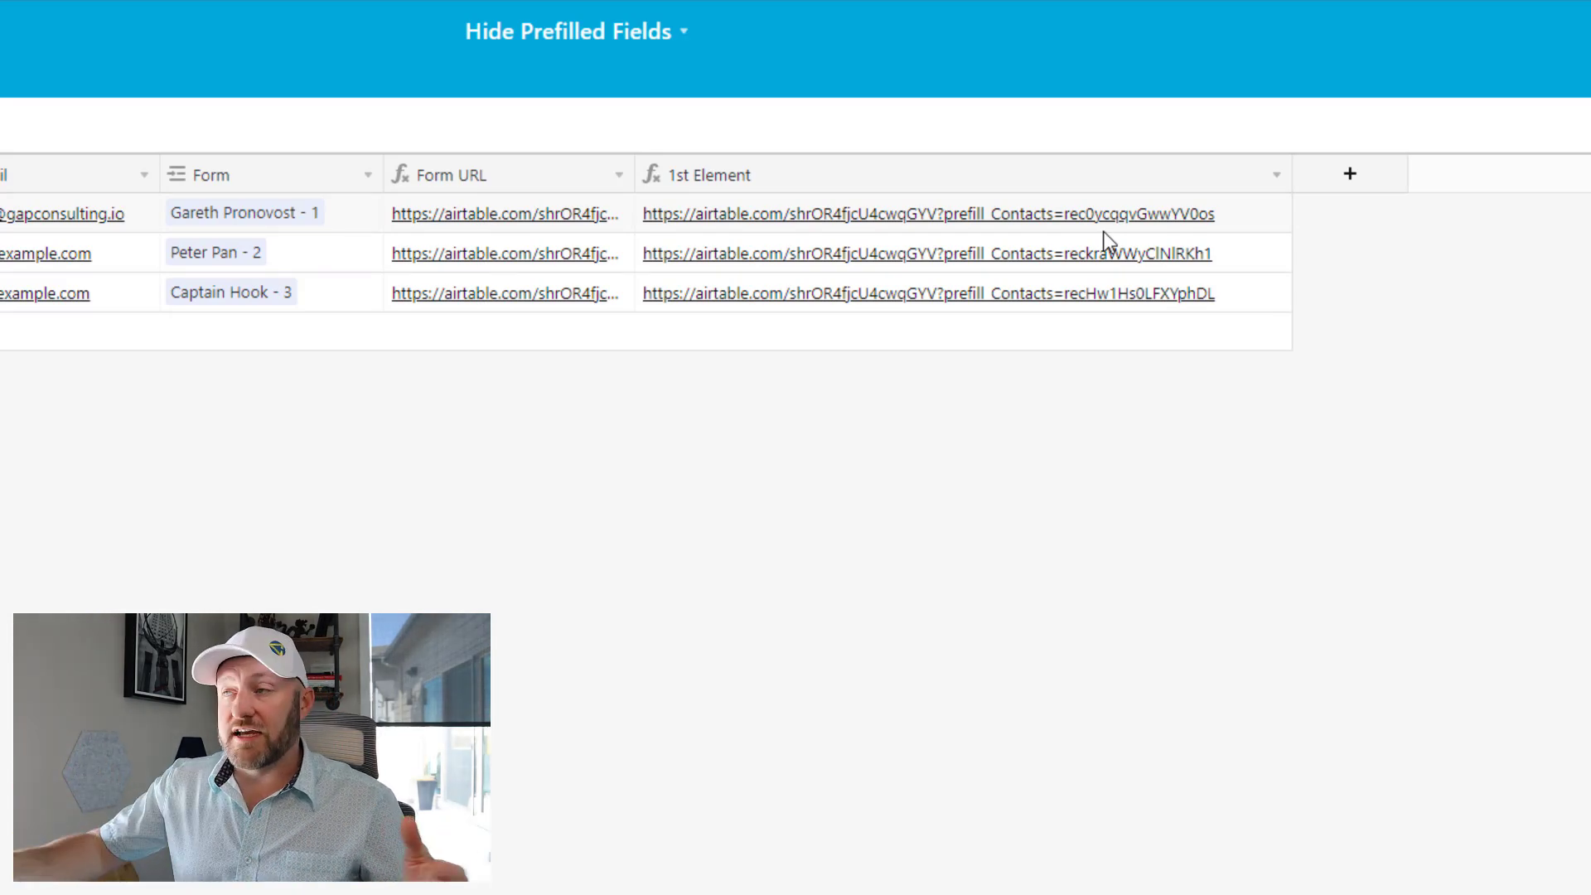
Open Gareth Pronovost's and Peter Pan's prefilled forms to check the linked contact
left_click(923, 212)
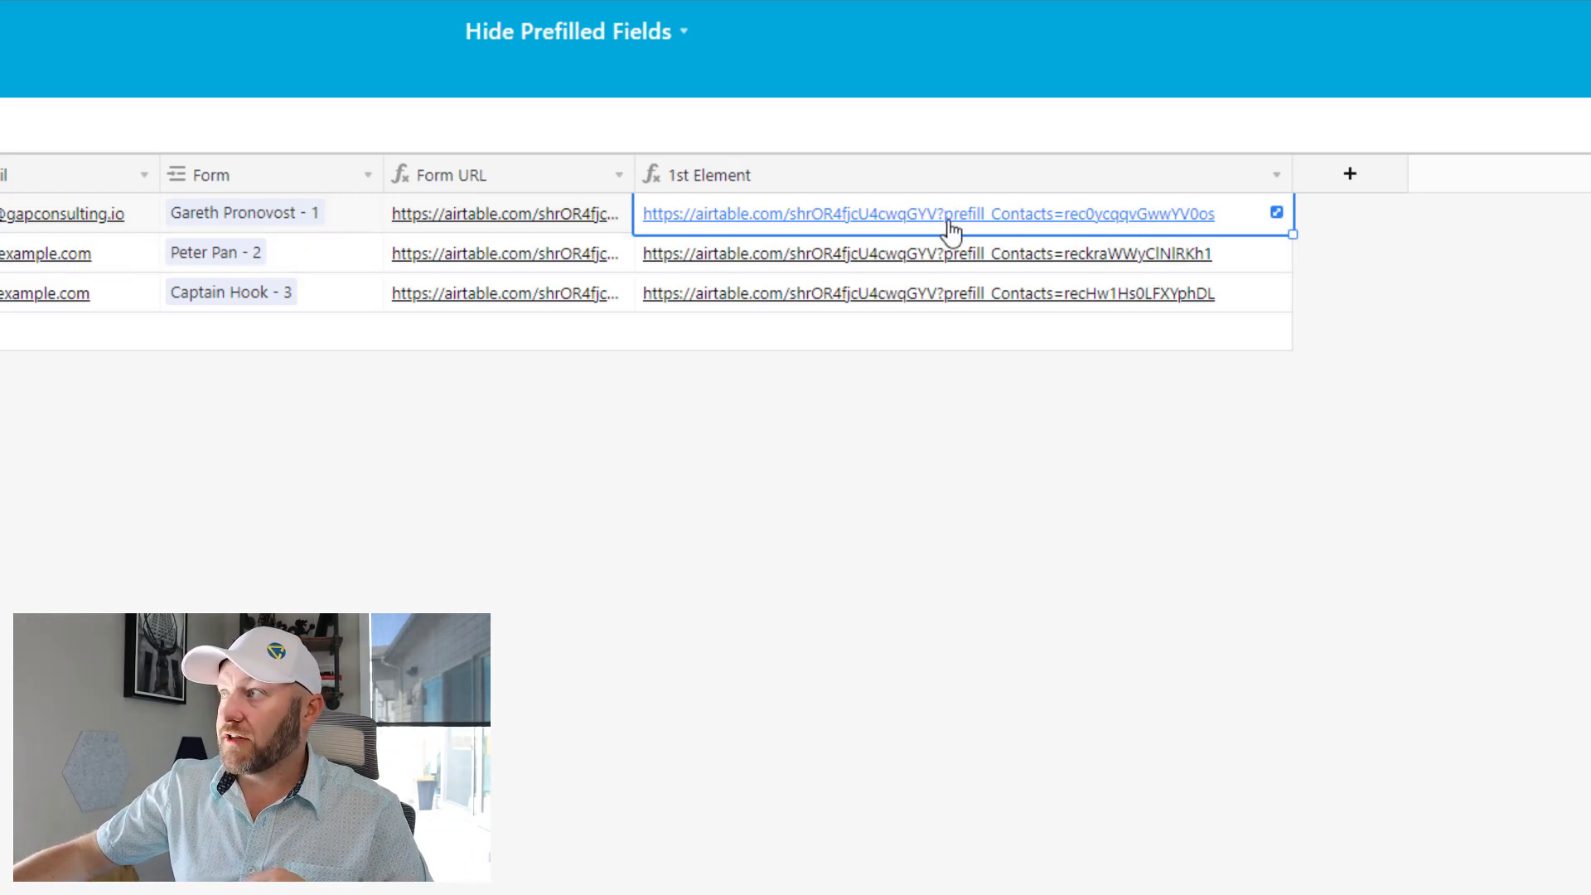
left_click(928, 213)
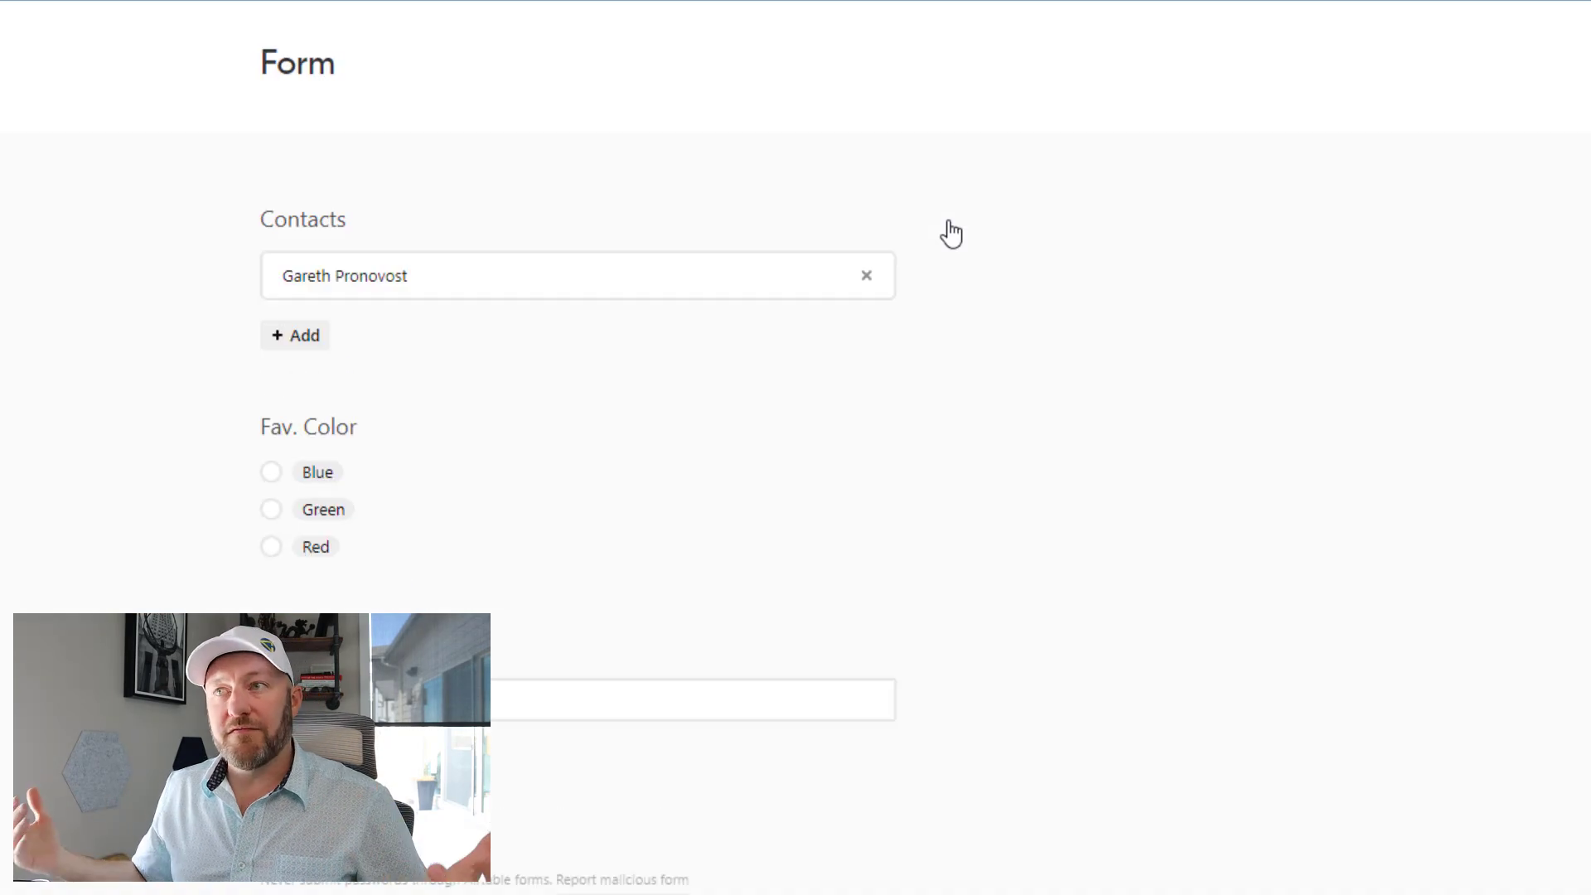
mouse_move(329, 306)
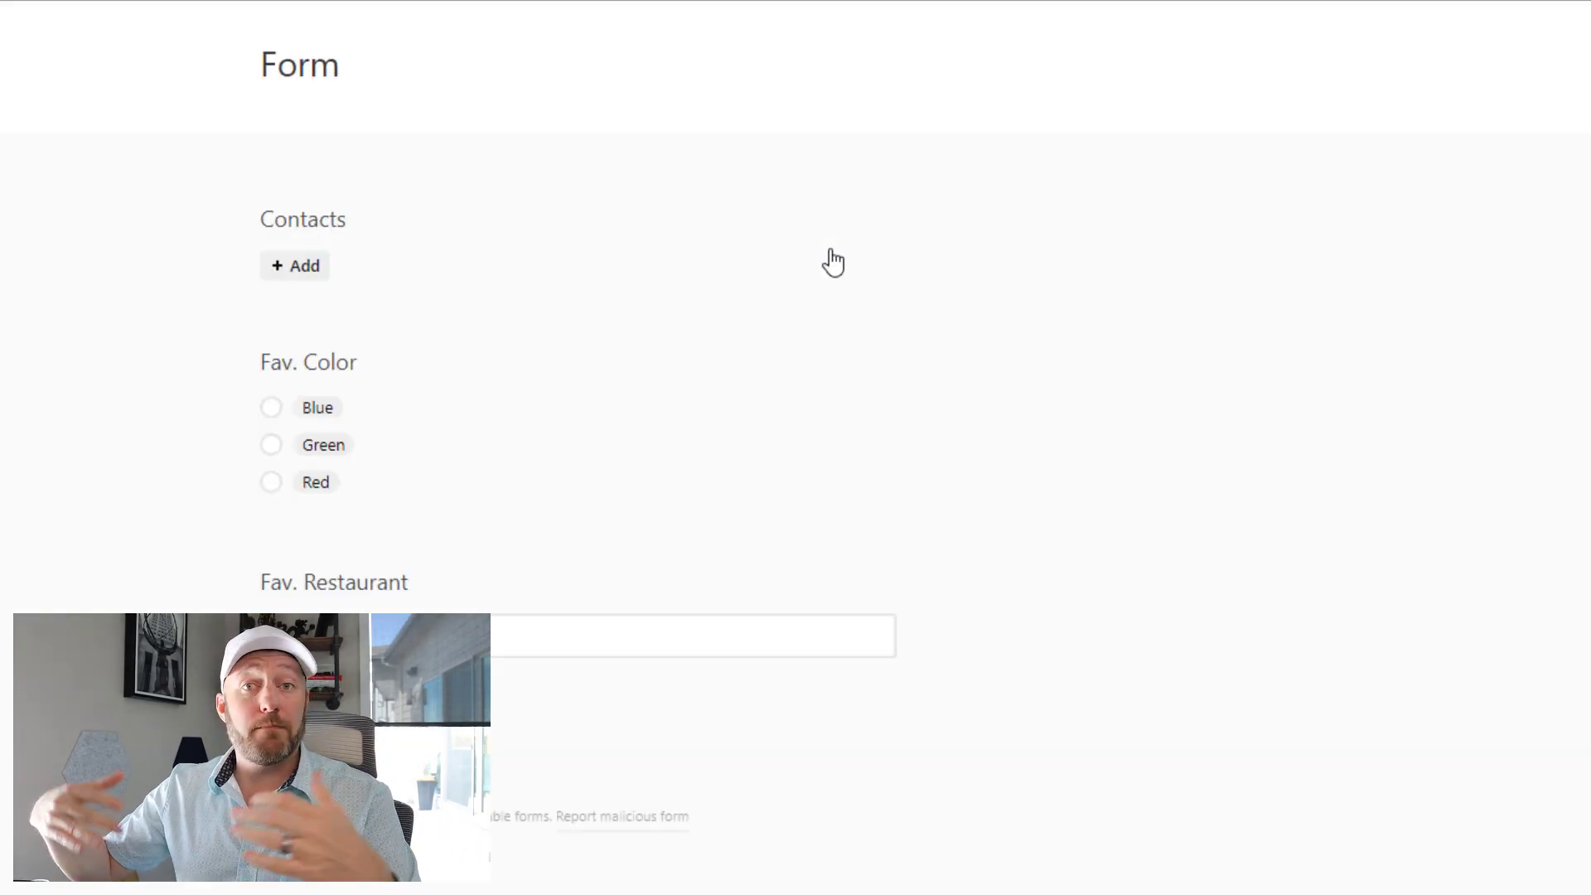
left_click(295, 265)
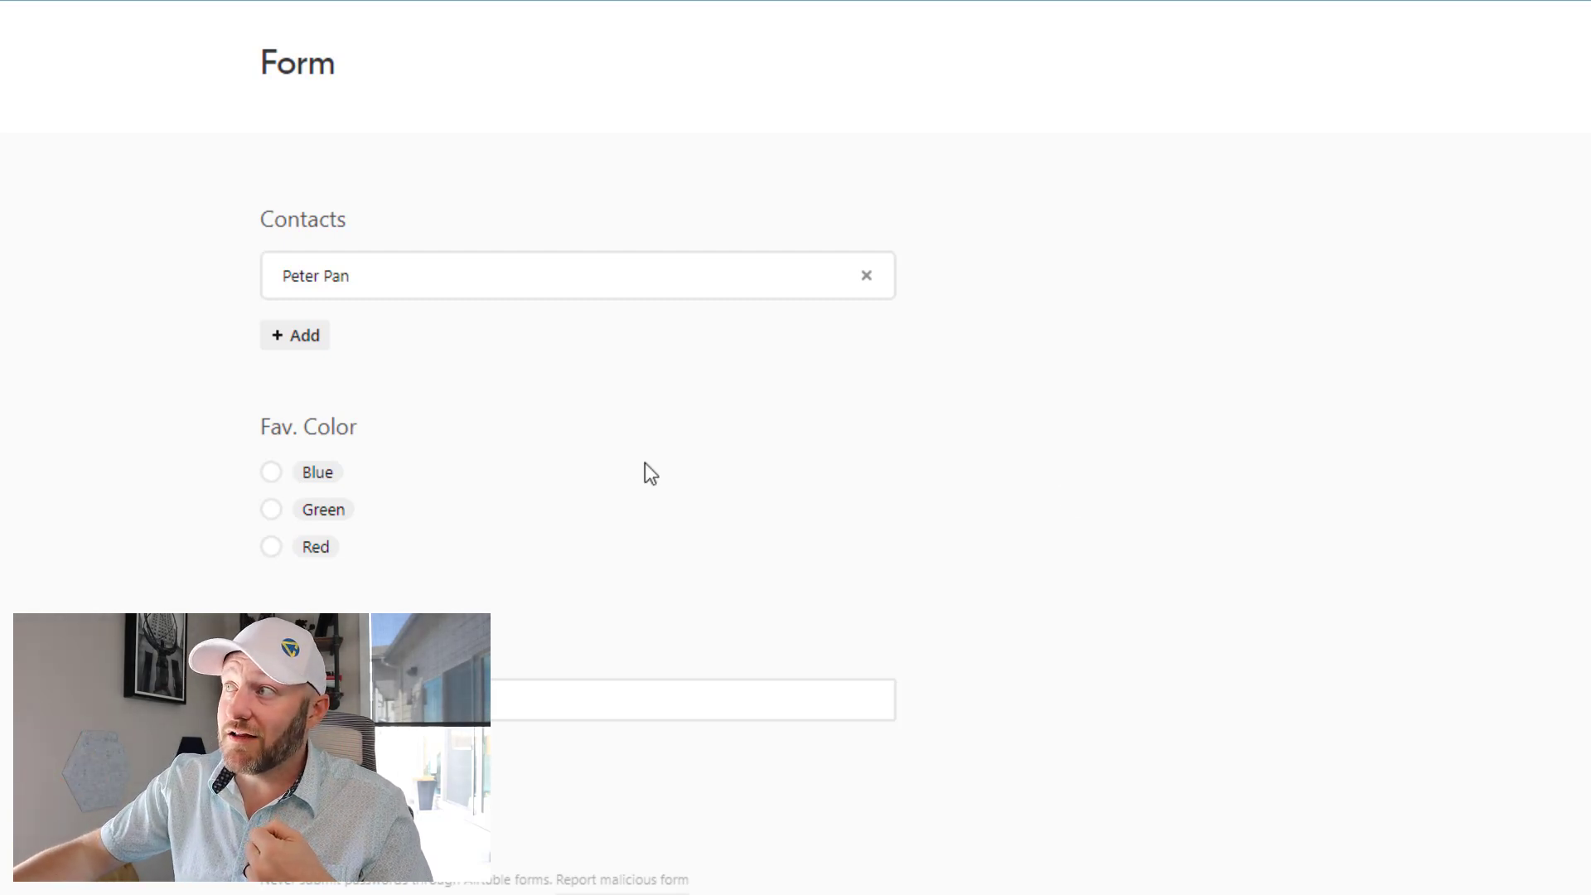
Remove the prefilled Peter Pan contact and dismiss the contact picker without choosing
left_click(865, 275)
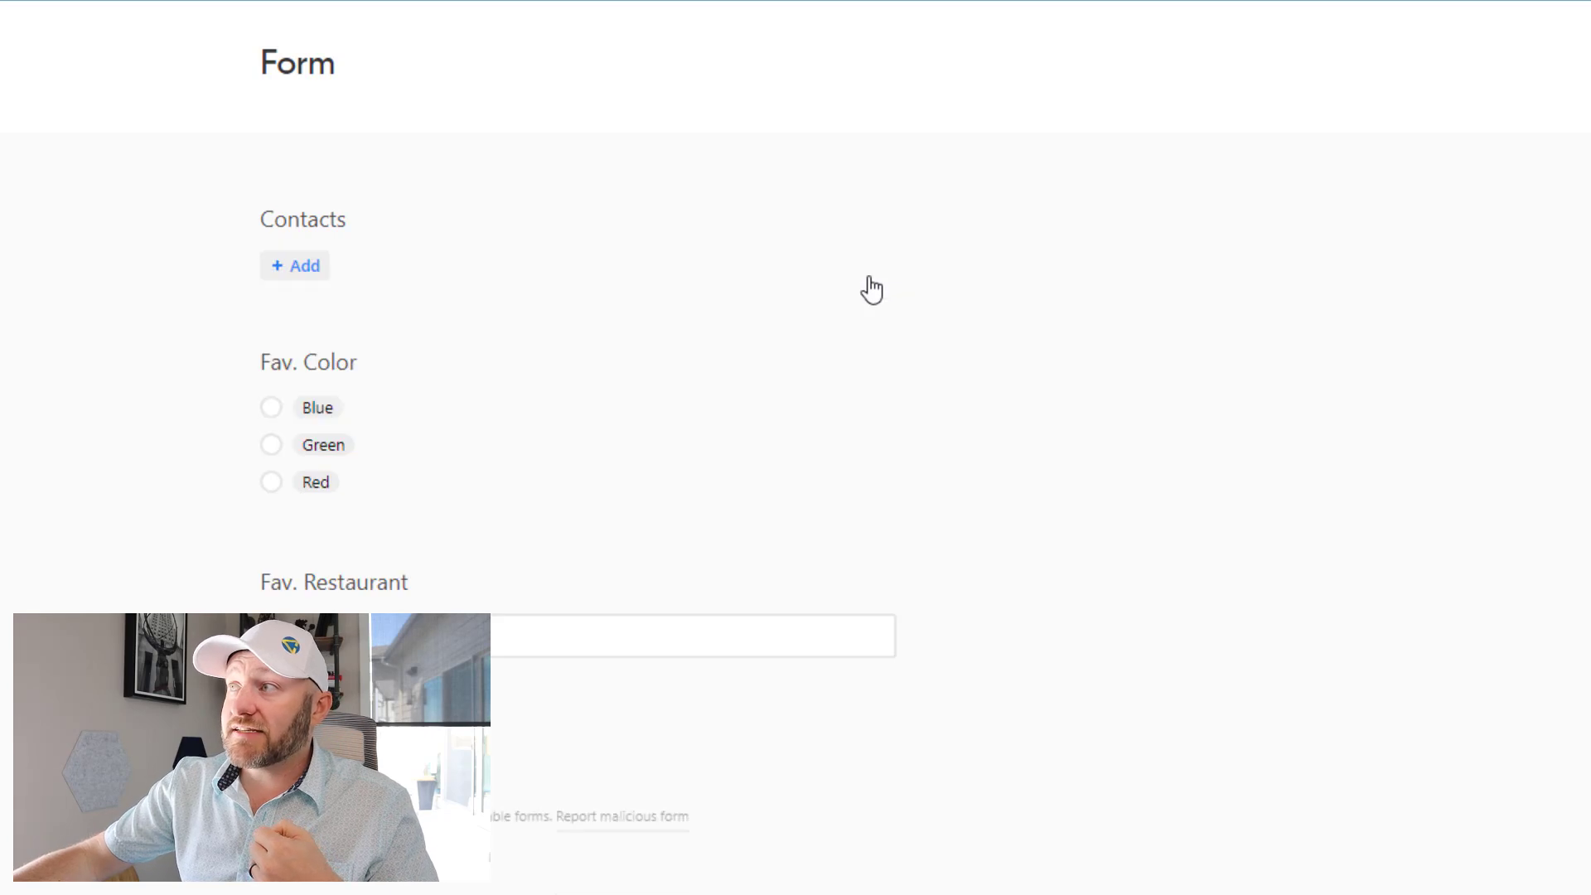
left_click(294, 265)
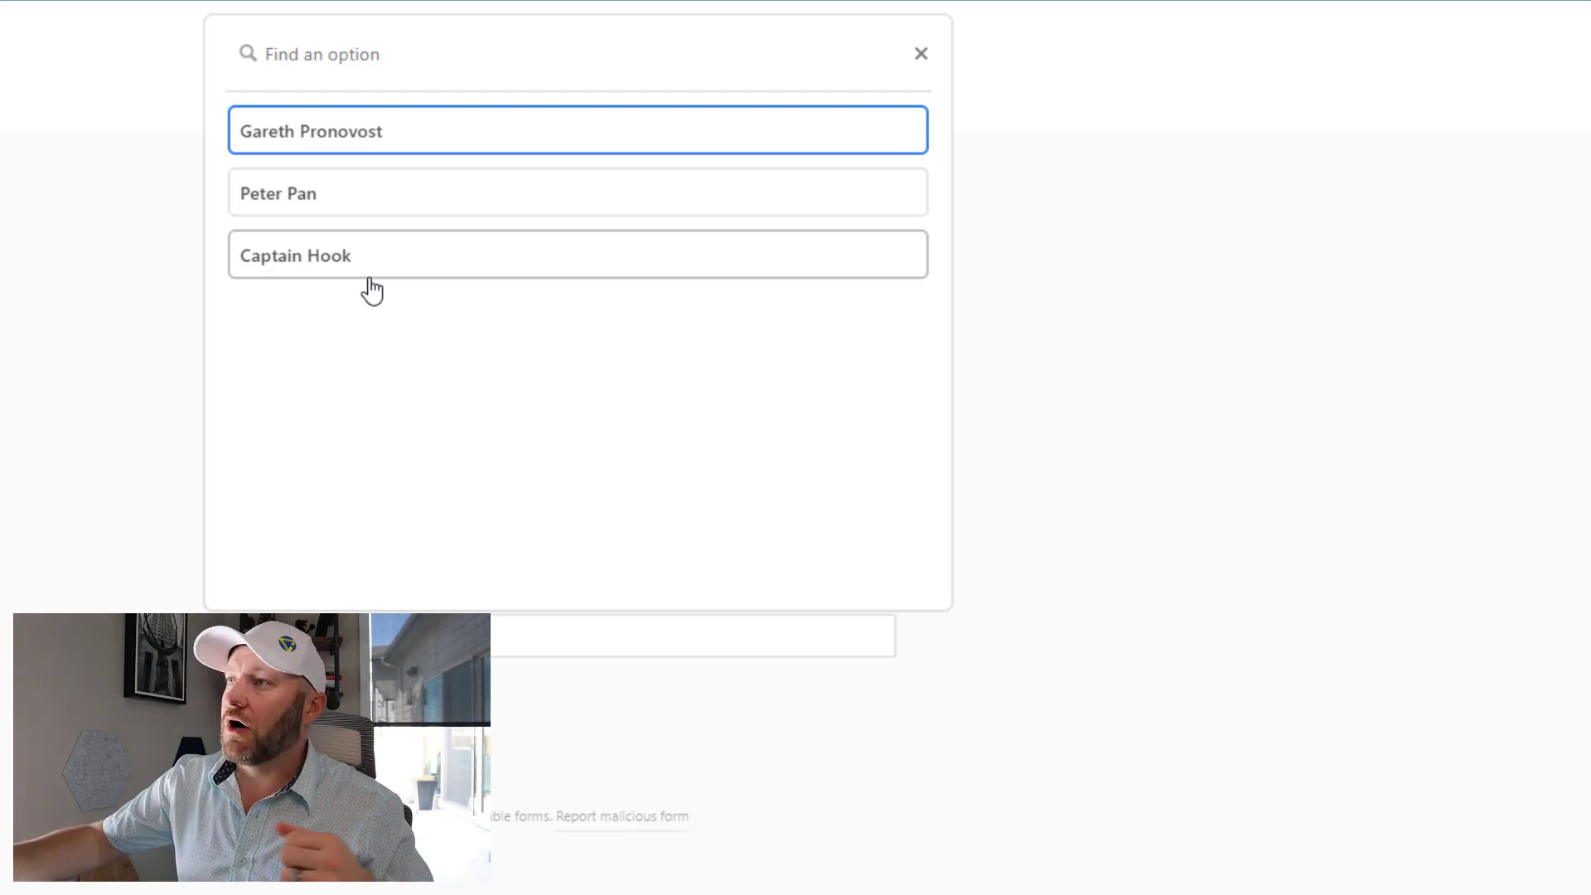
left_click(919, 53)
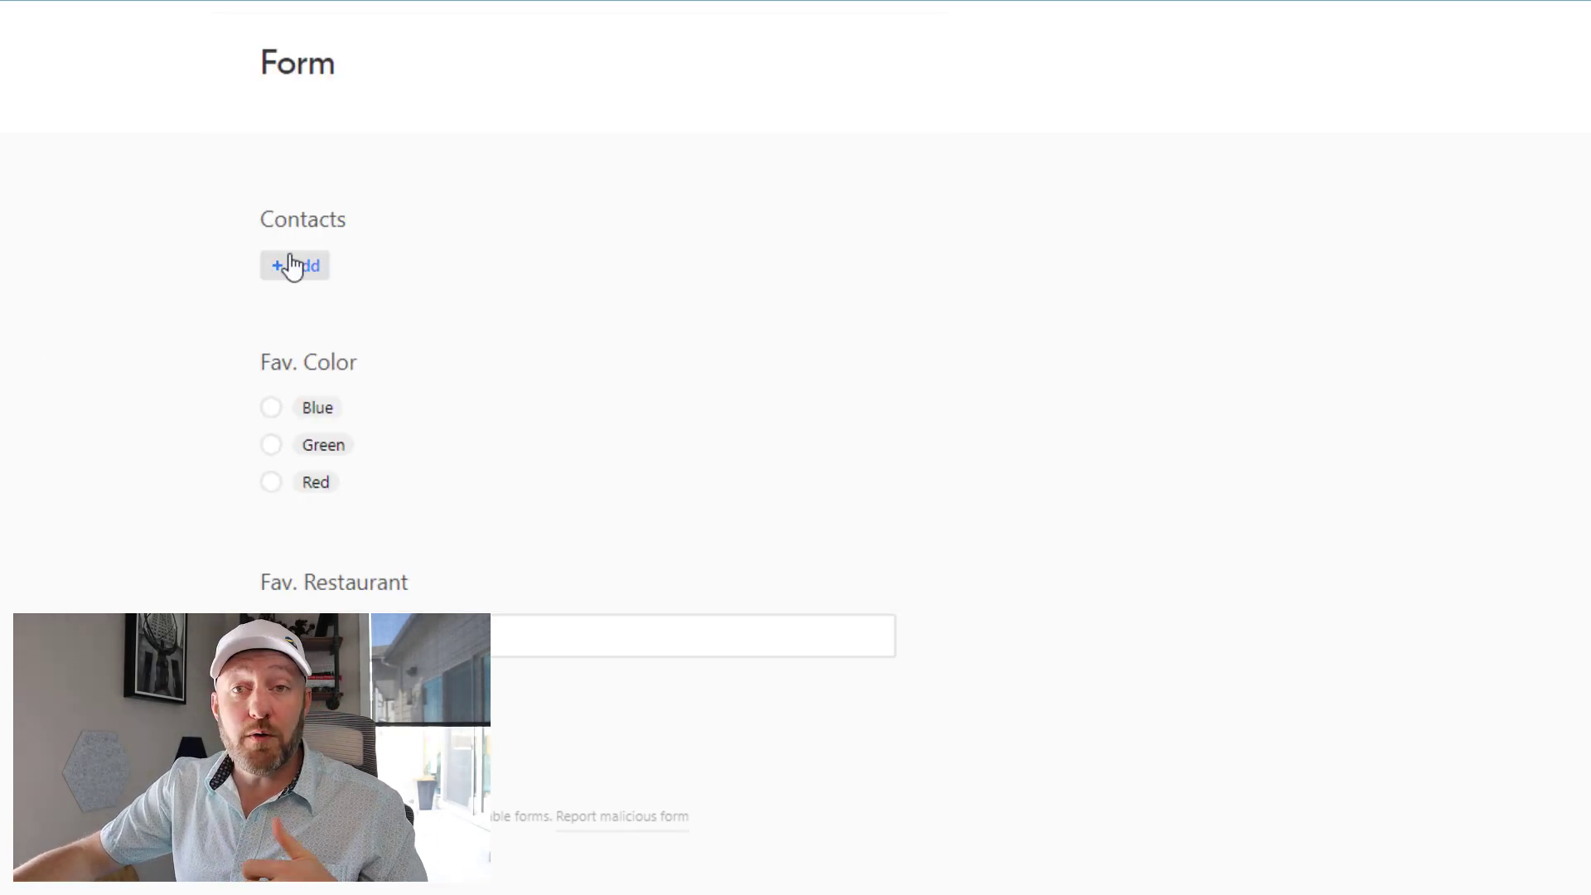
mouse_move(234, 225)
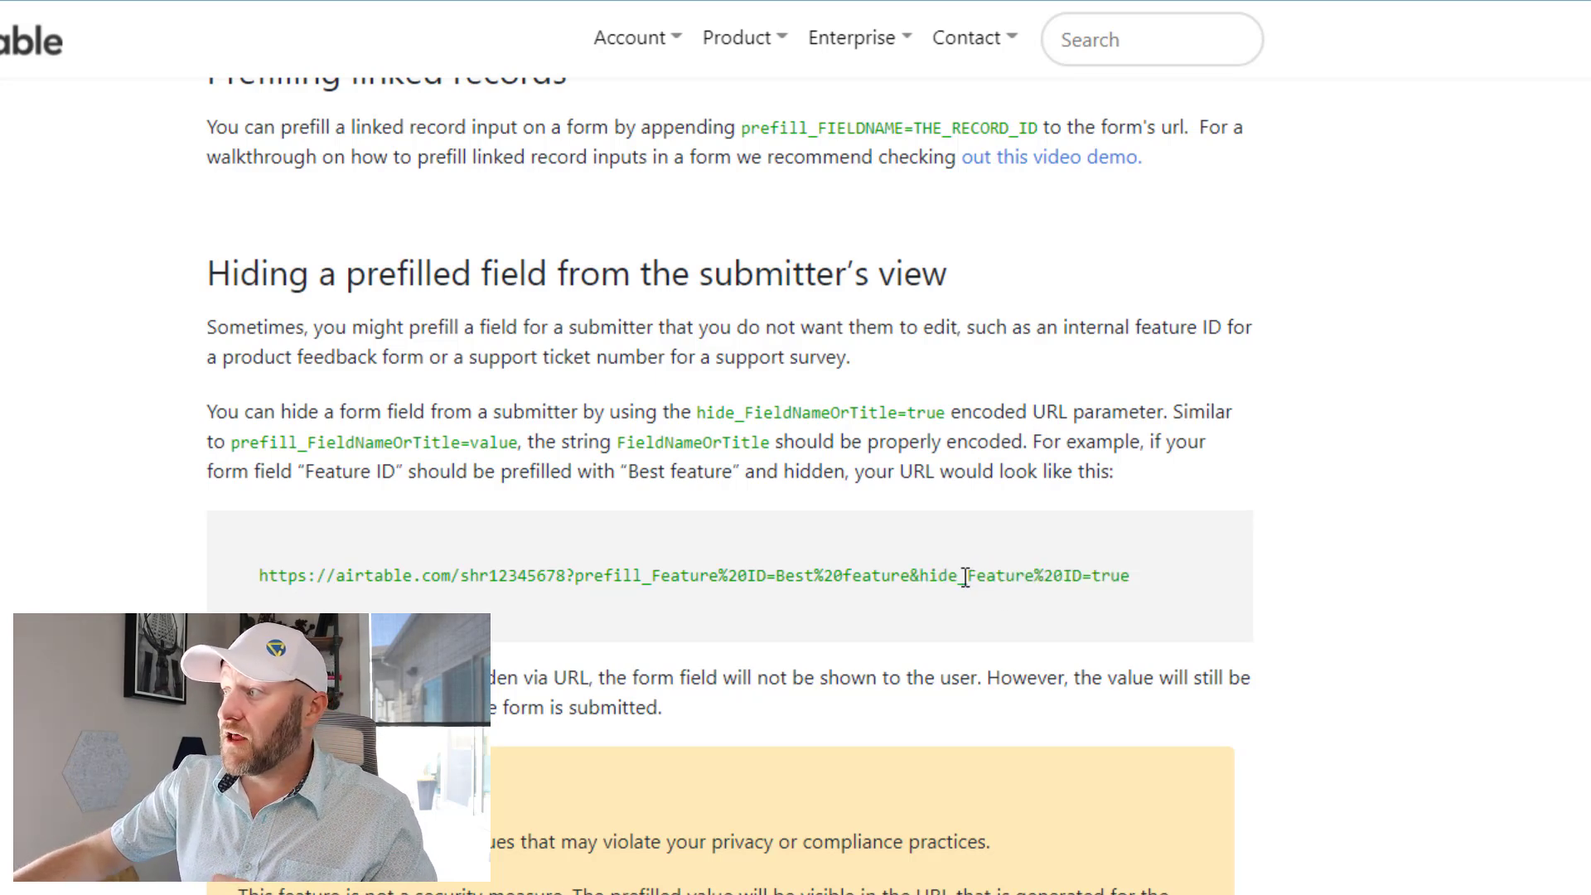
Select the hide_ parameter in the support article's example URL
double_click(1020, 575)
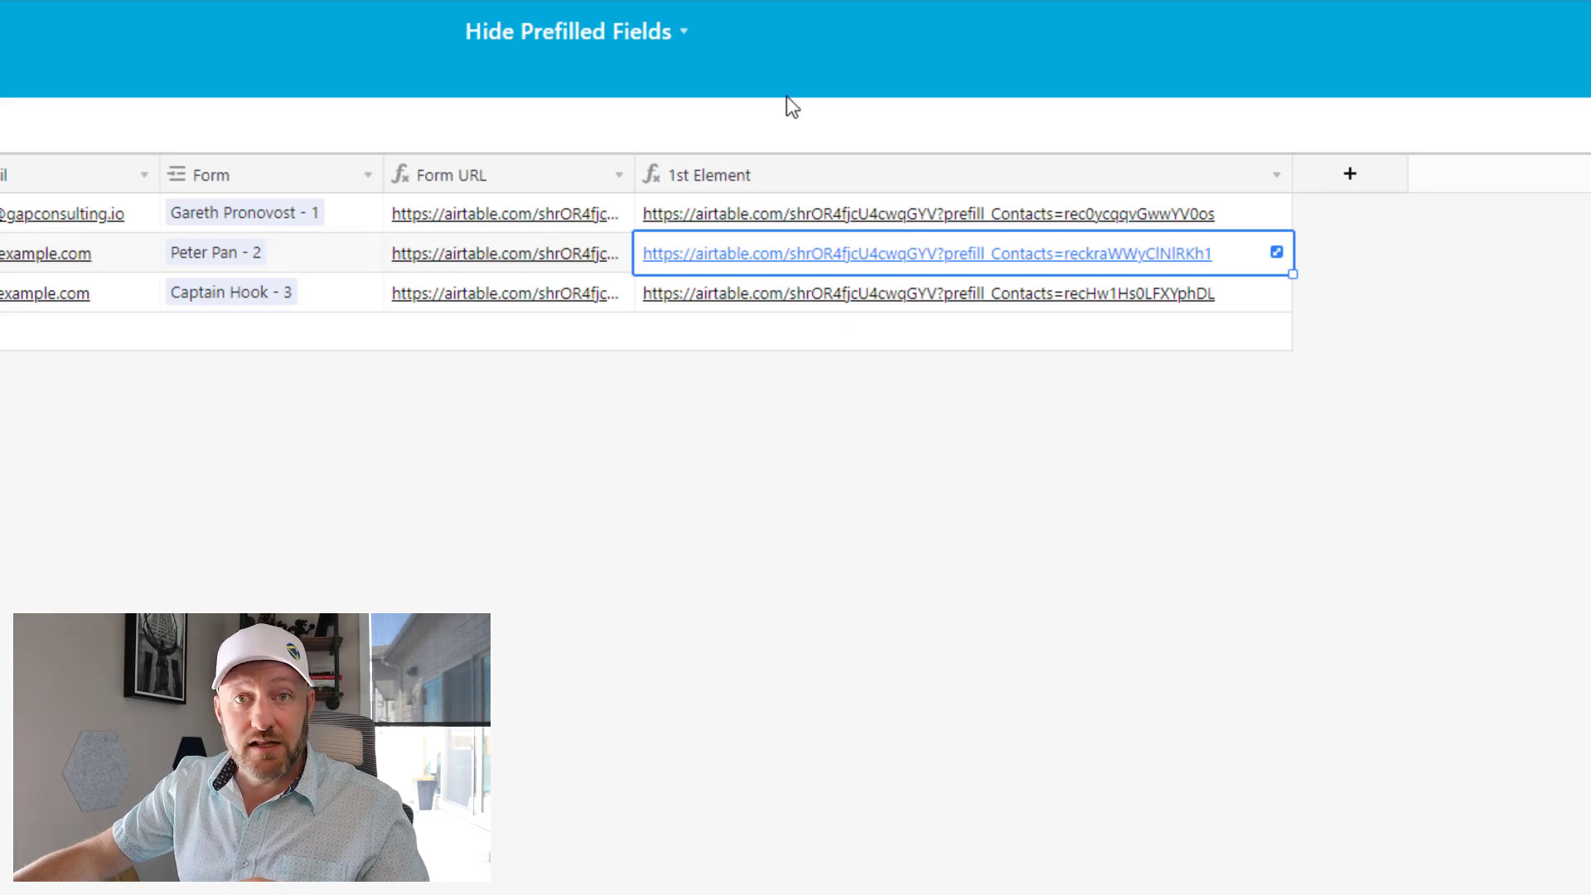
mouse_move(1360, 182)
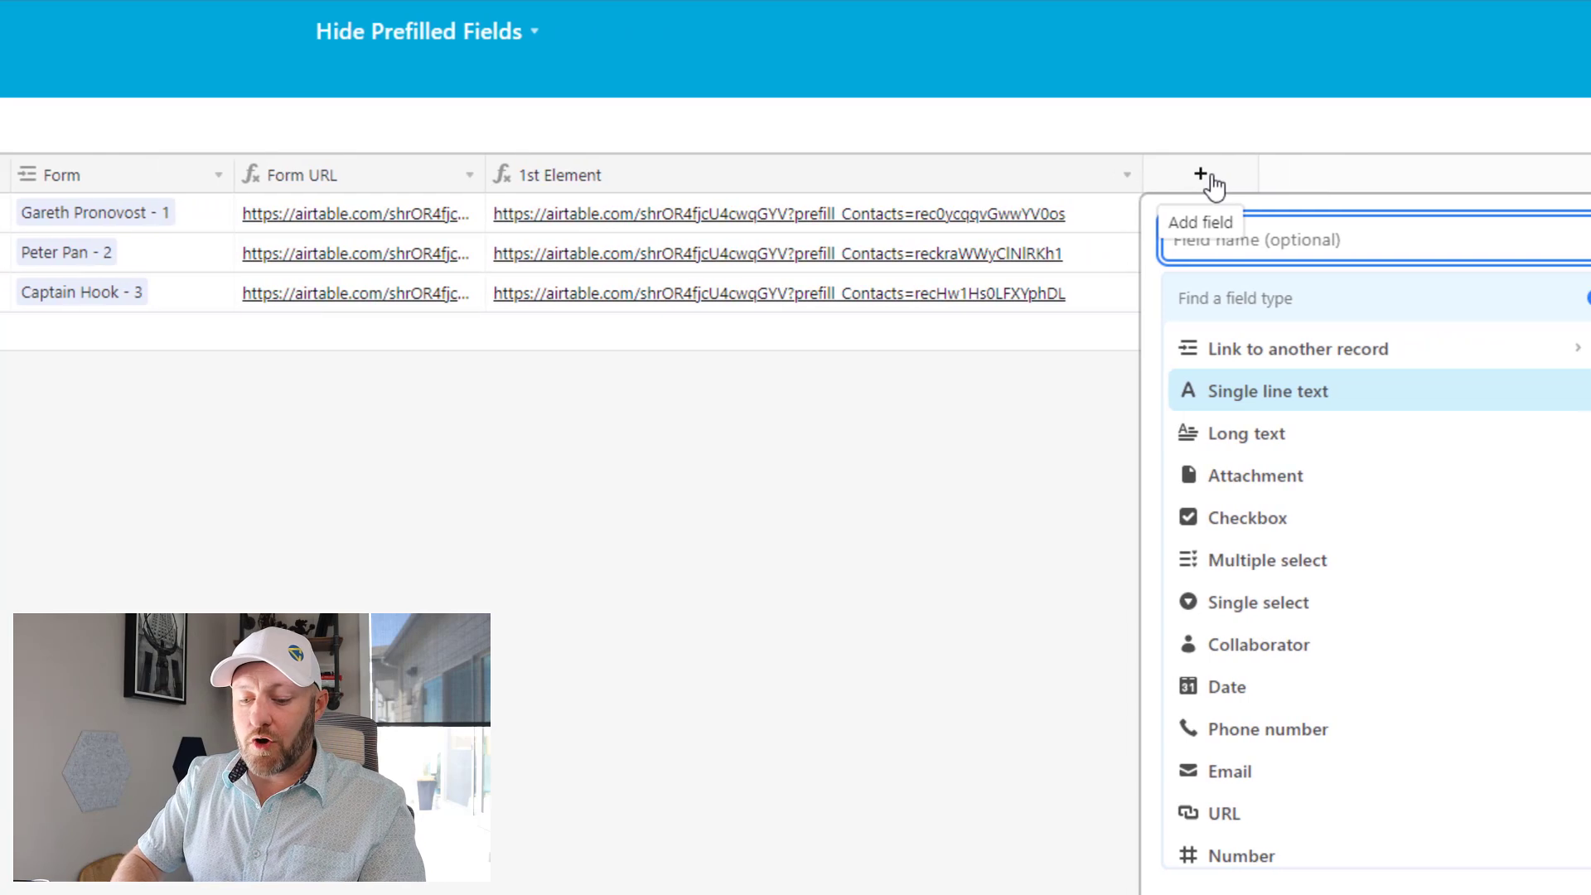
Create a 2nd Element formula field: CONCATENATE({1st Element},'&hide_Contacts=true')
type("2nd Element")
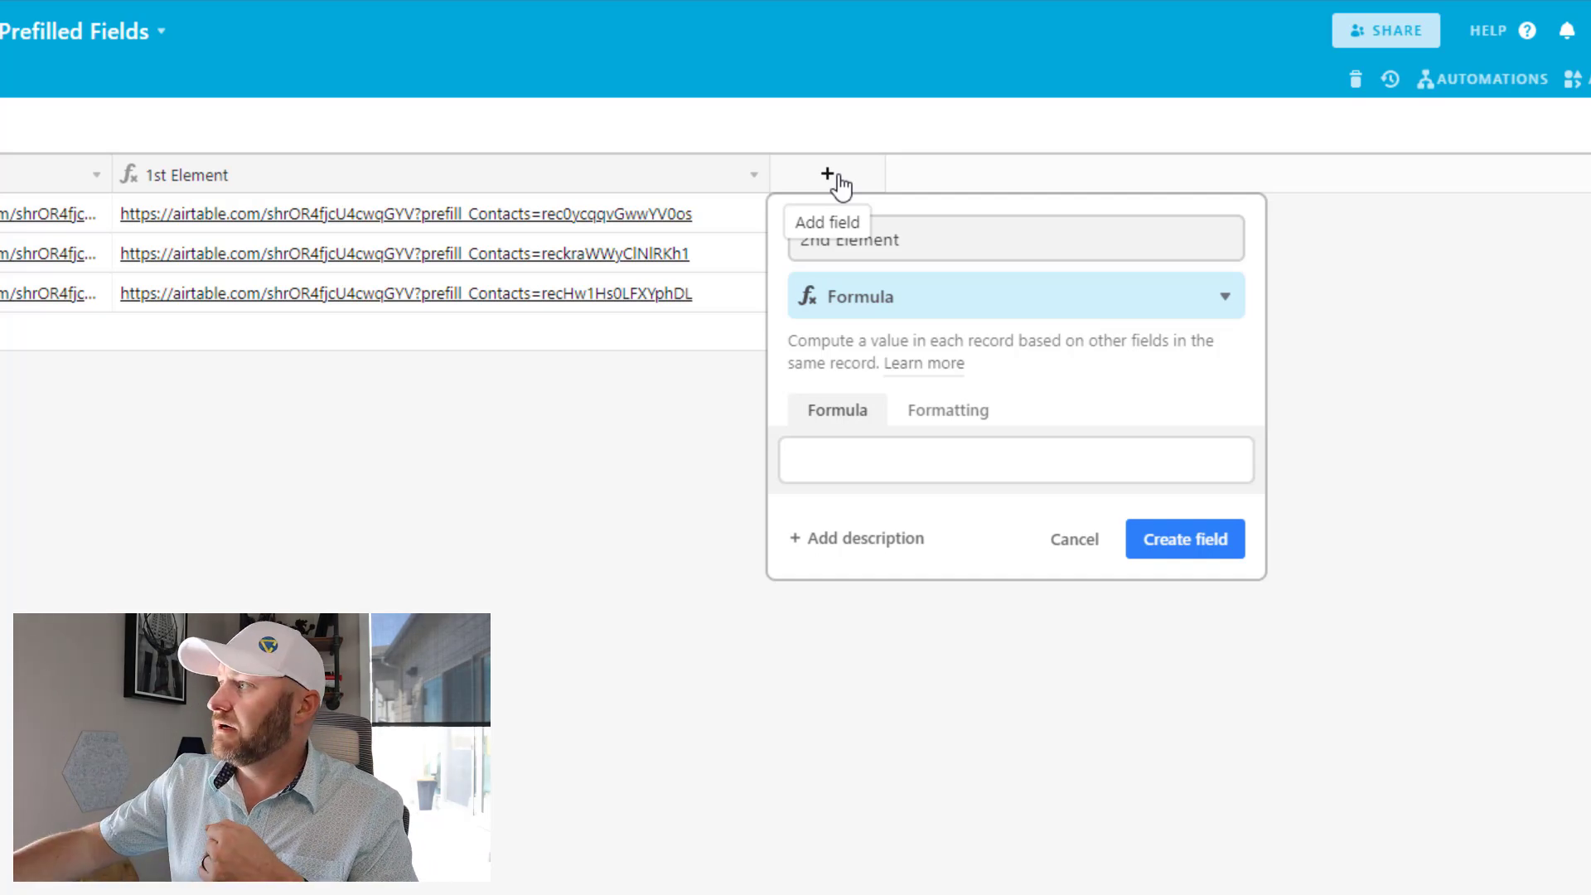
left_click(1014, 458)
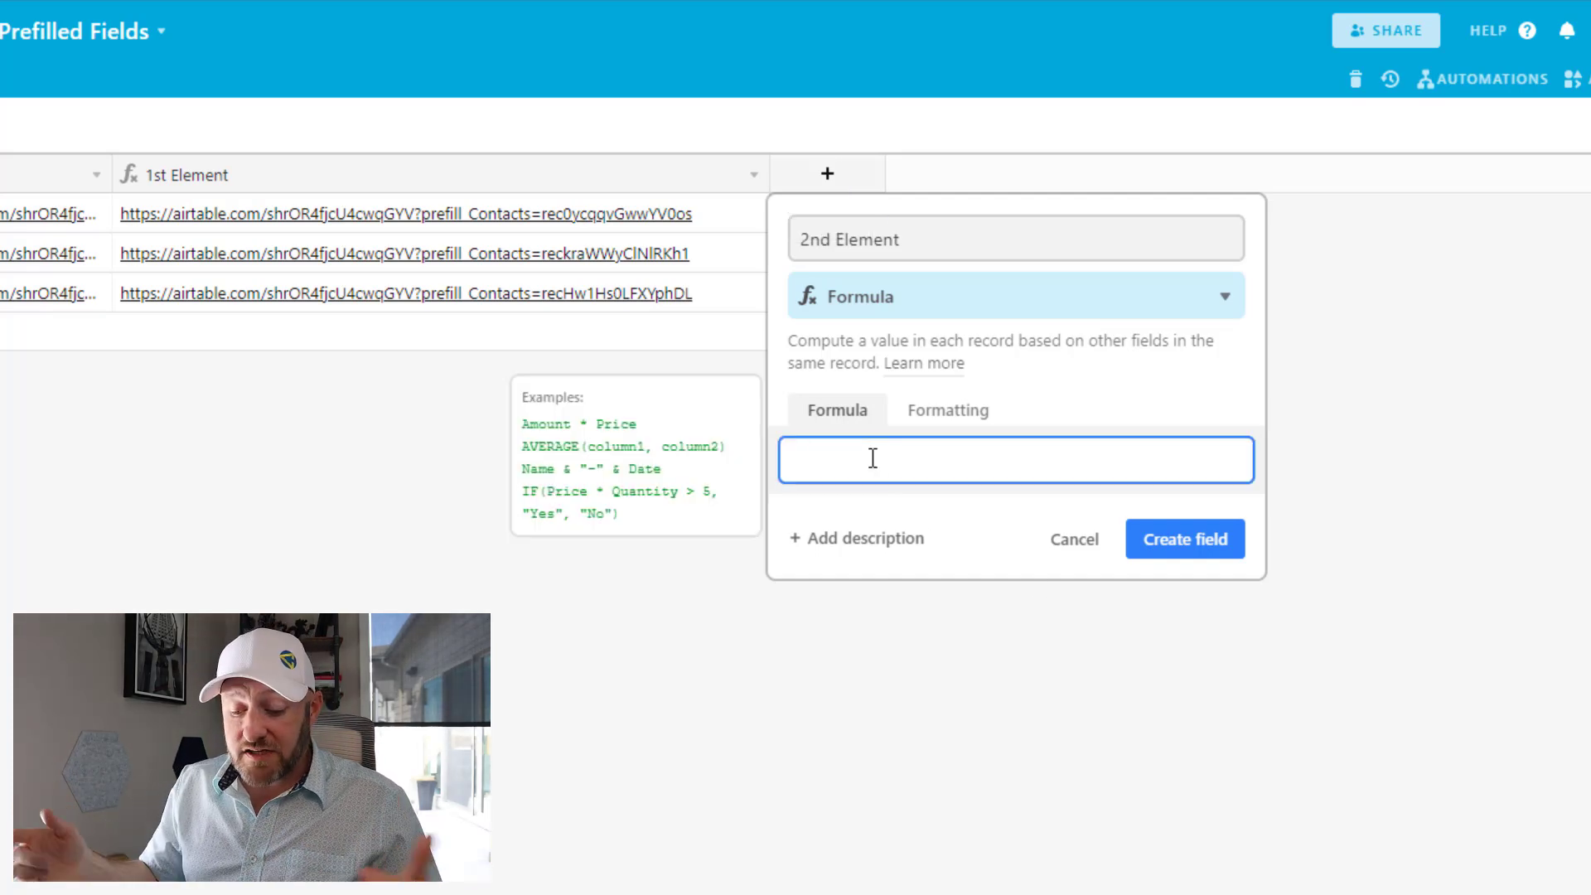
type("conca")
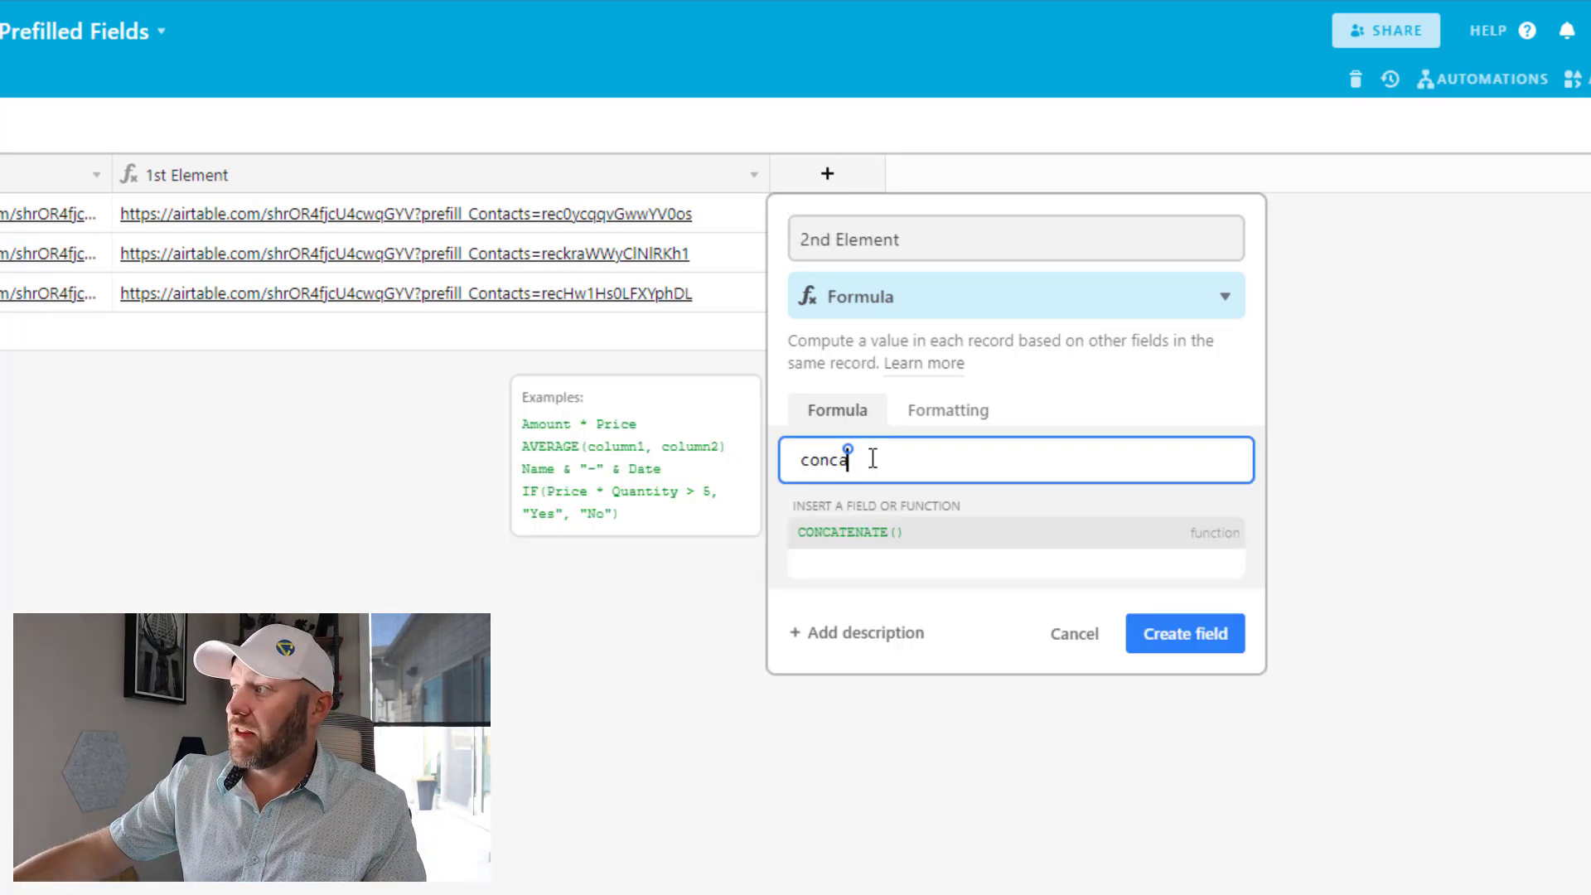
left_click(847, 533)
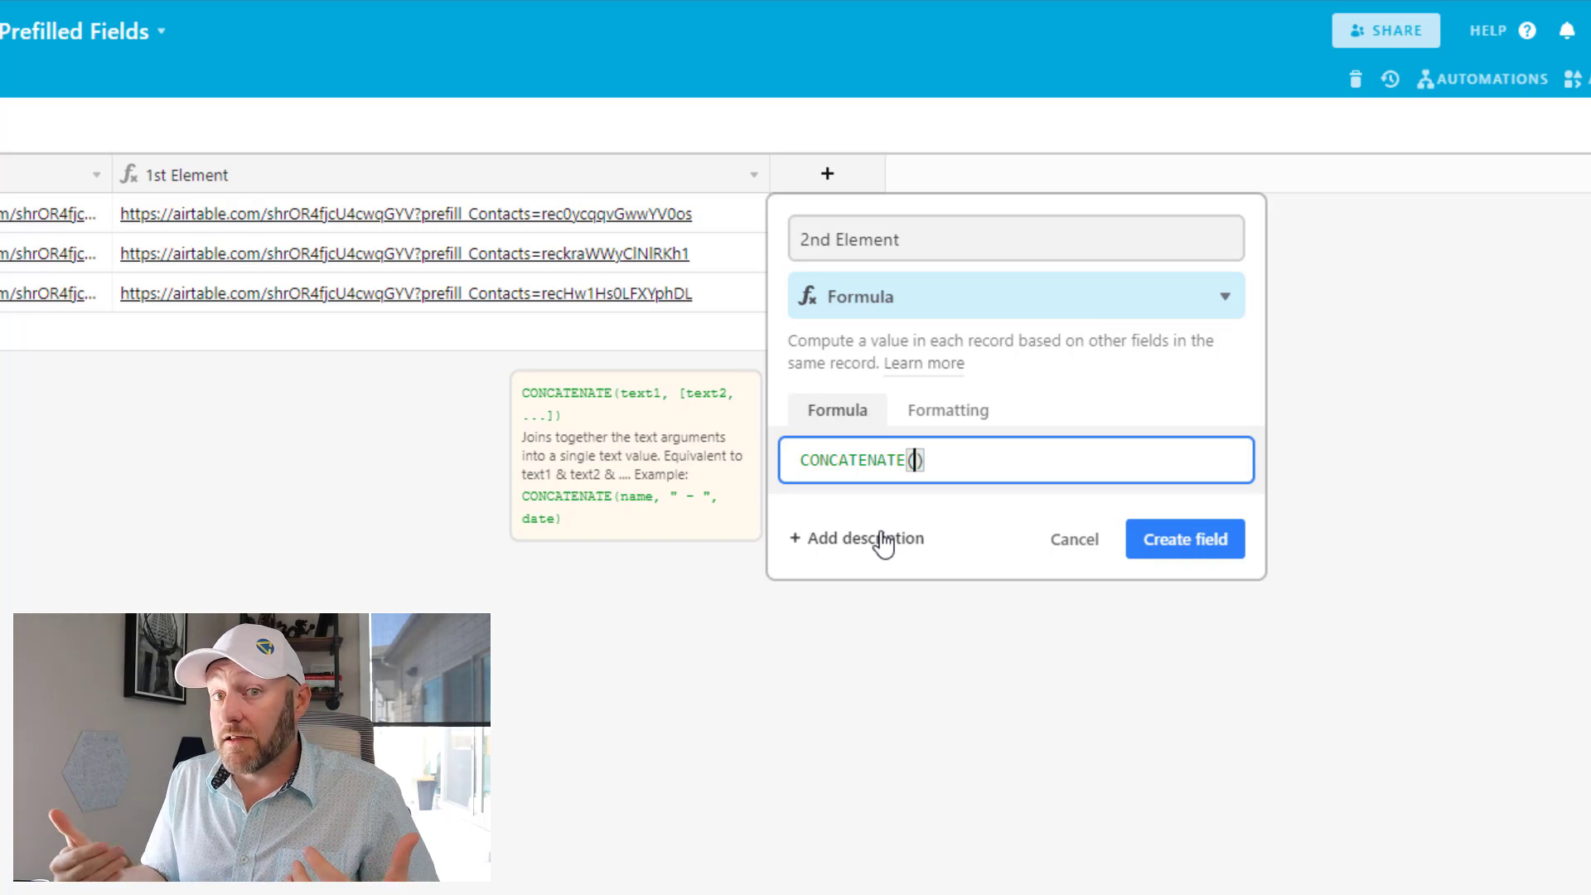
type("1st Element},'&hide")
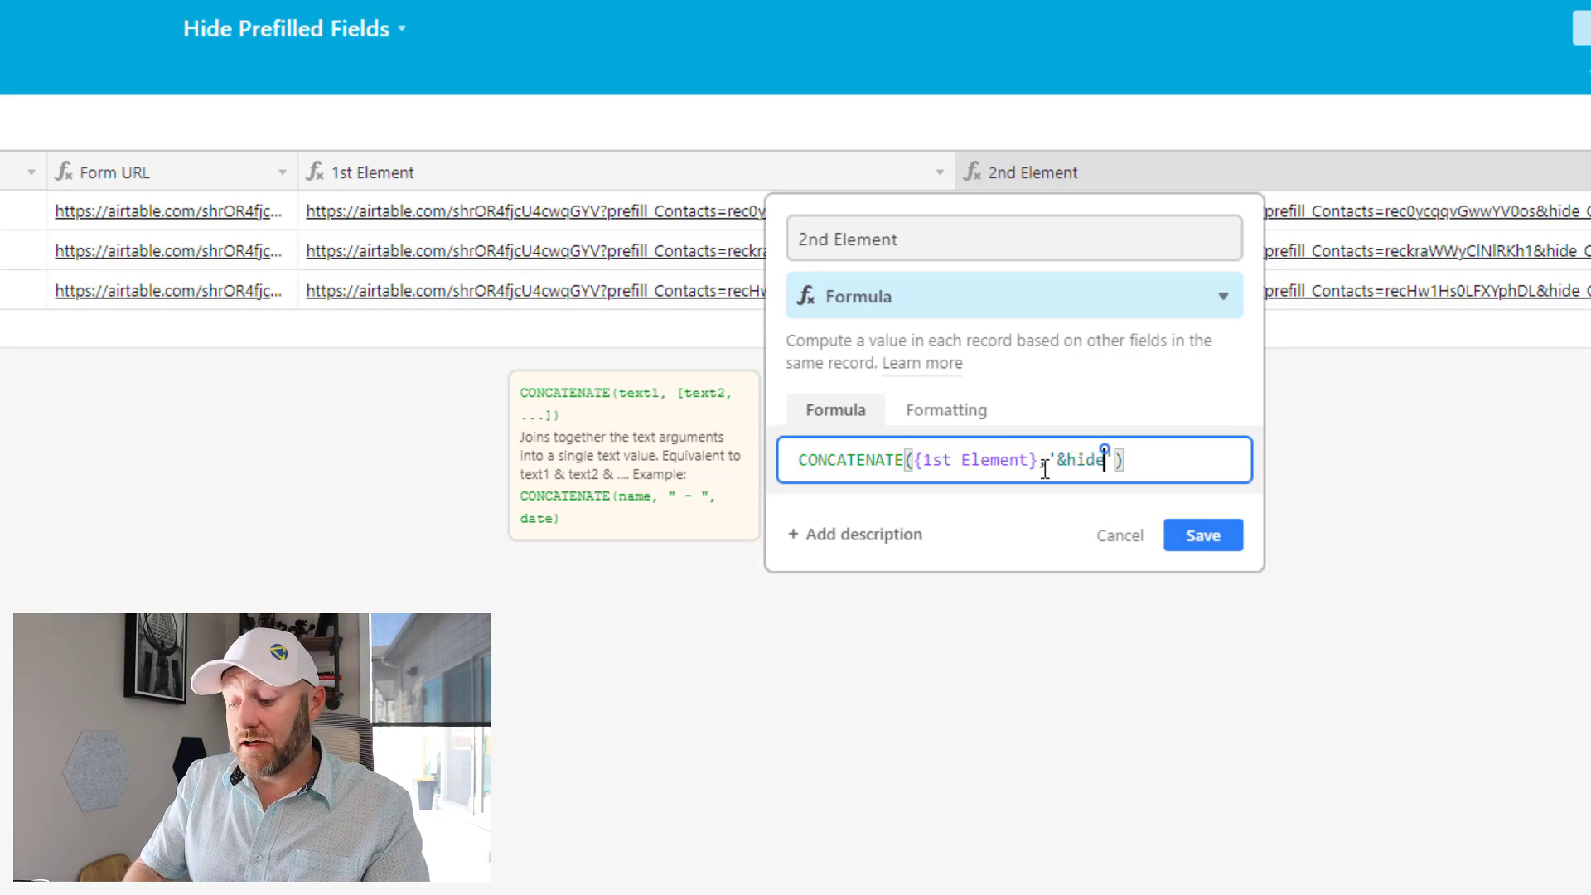
type("_Con")
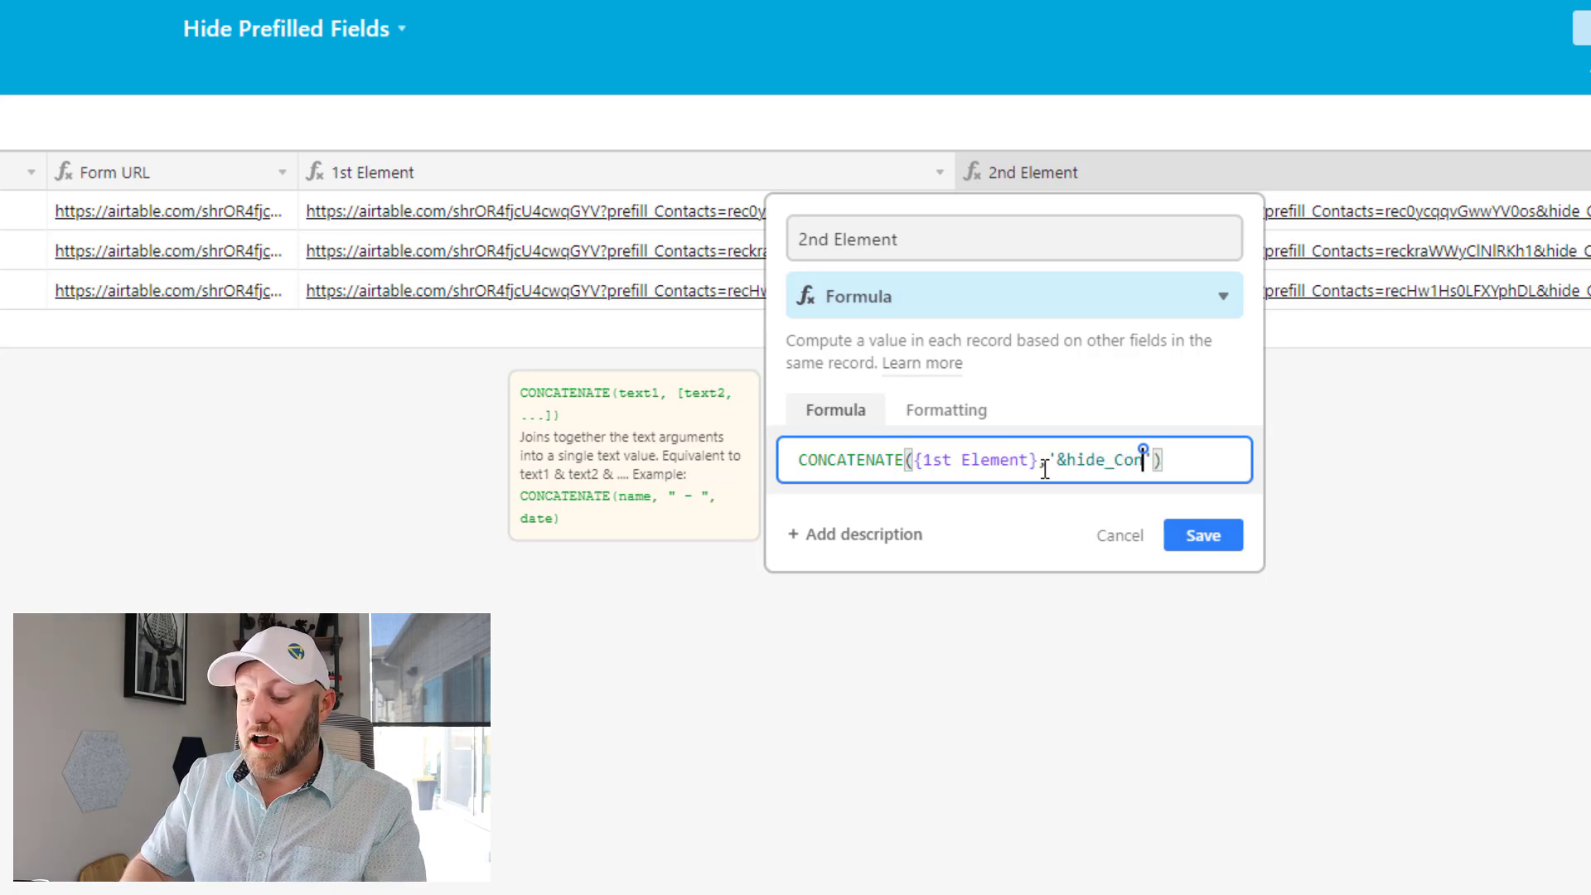
type("tacts=t")
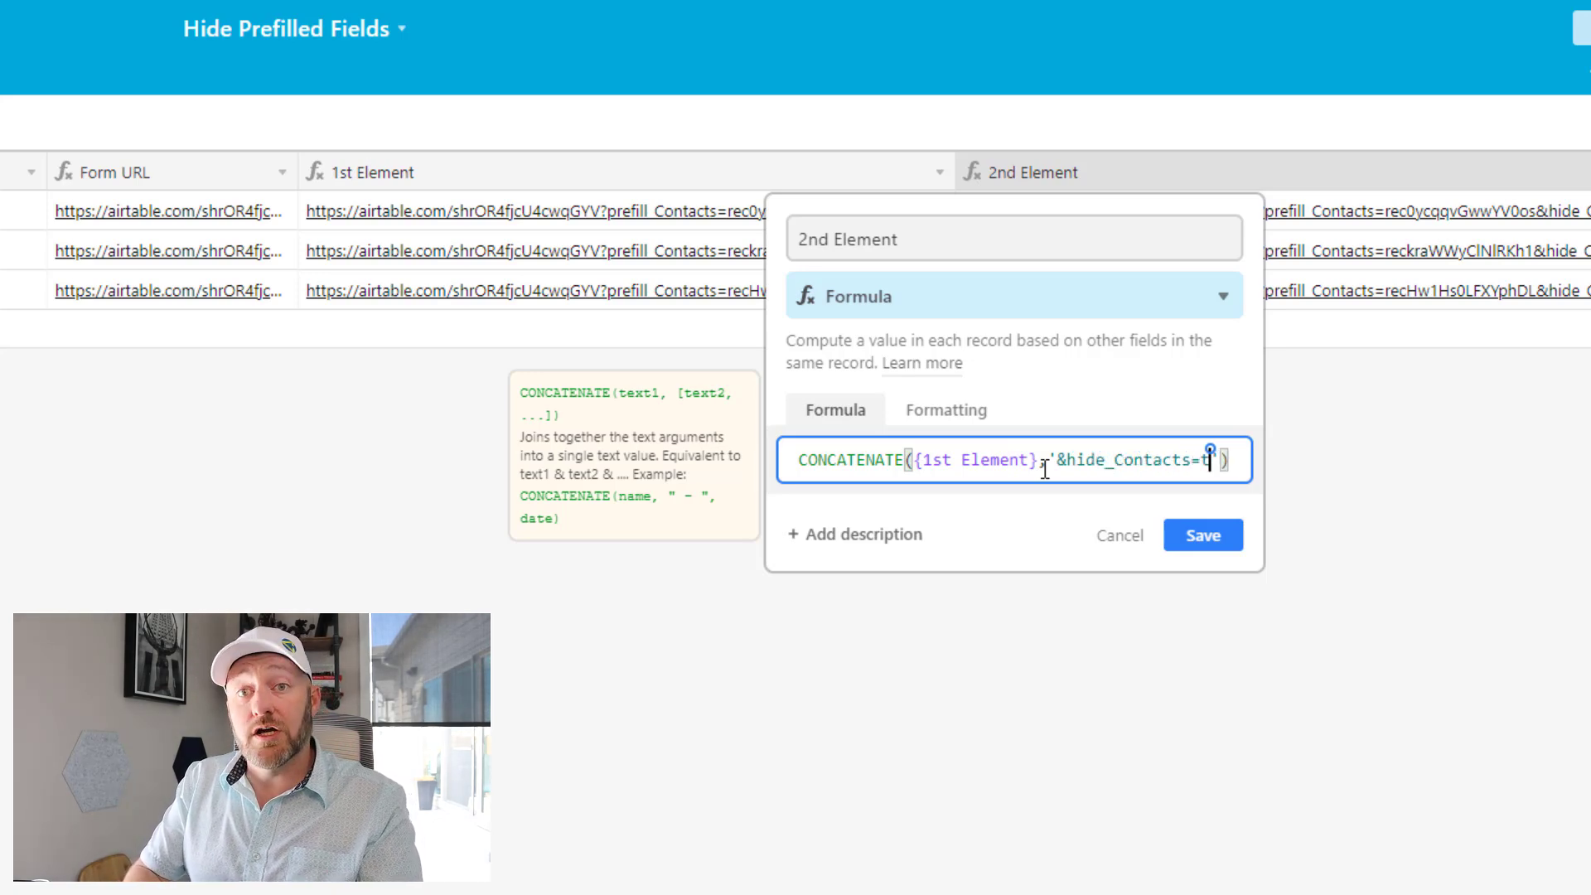
type("rue")
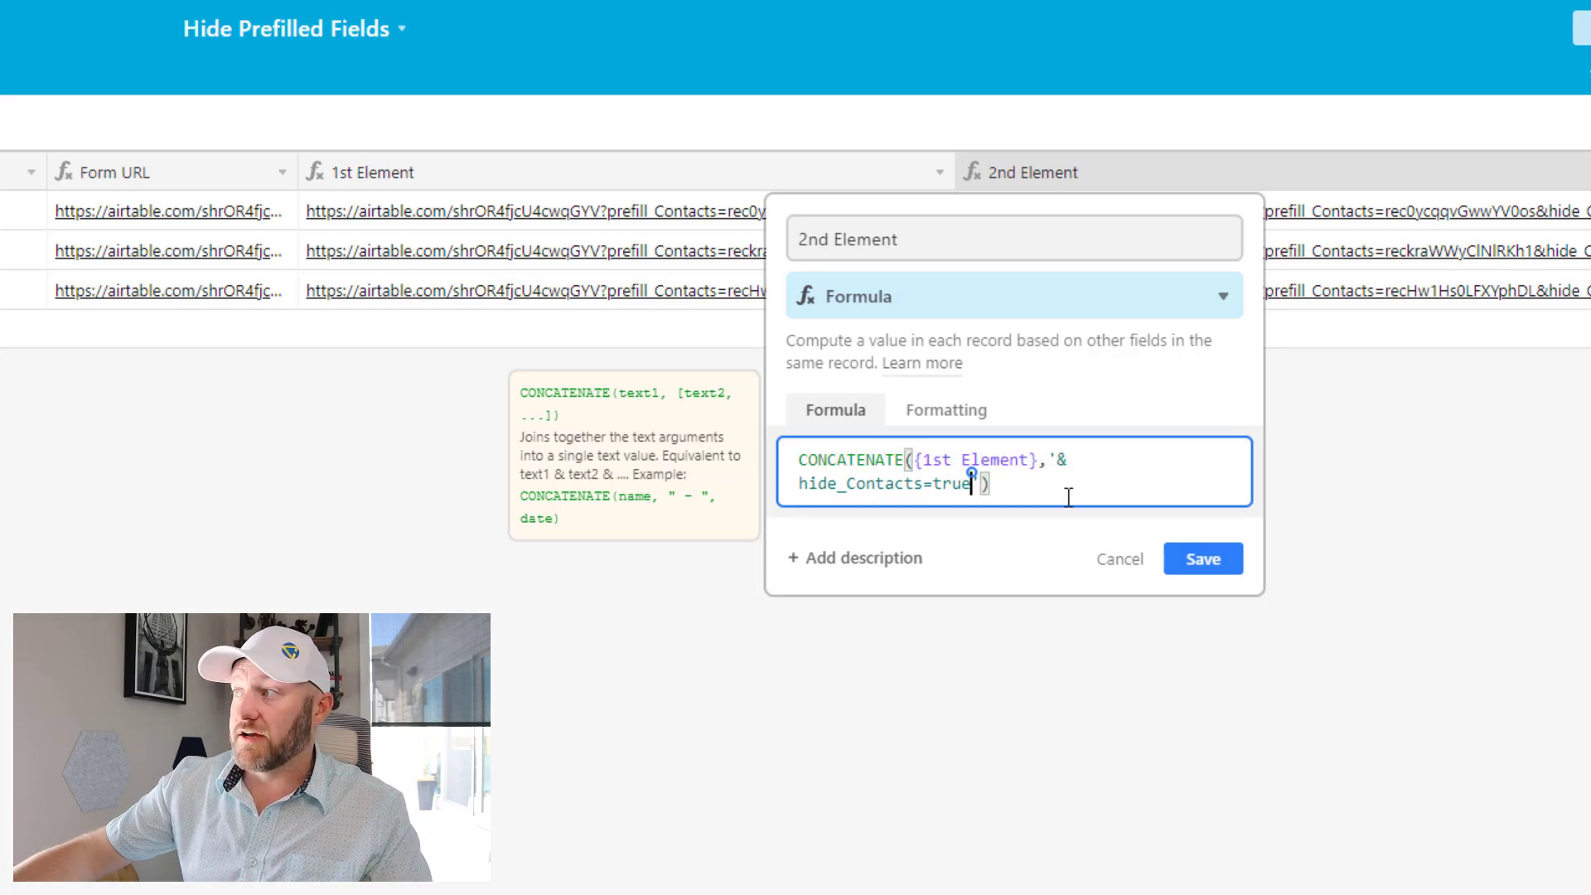
left_click(1202, 557)
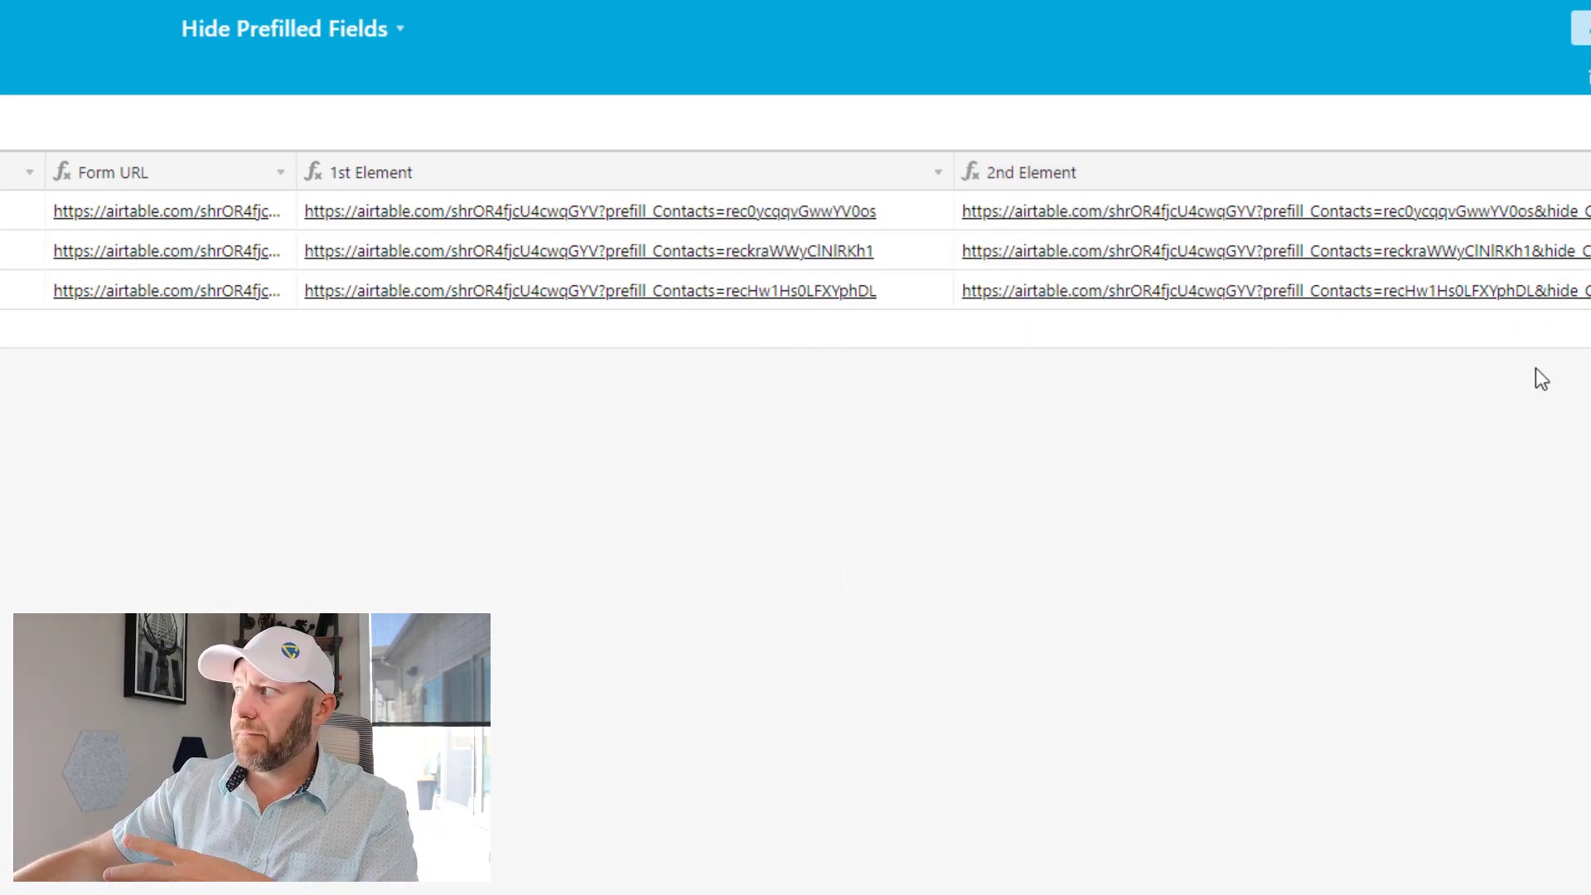
scroll("right", 3)
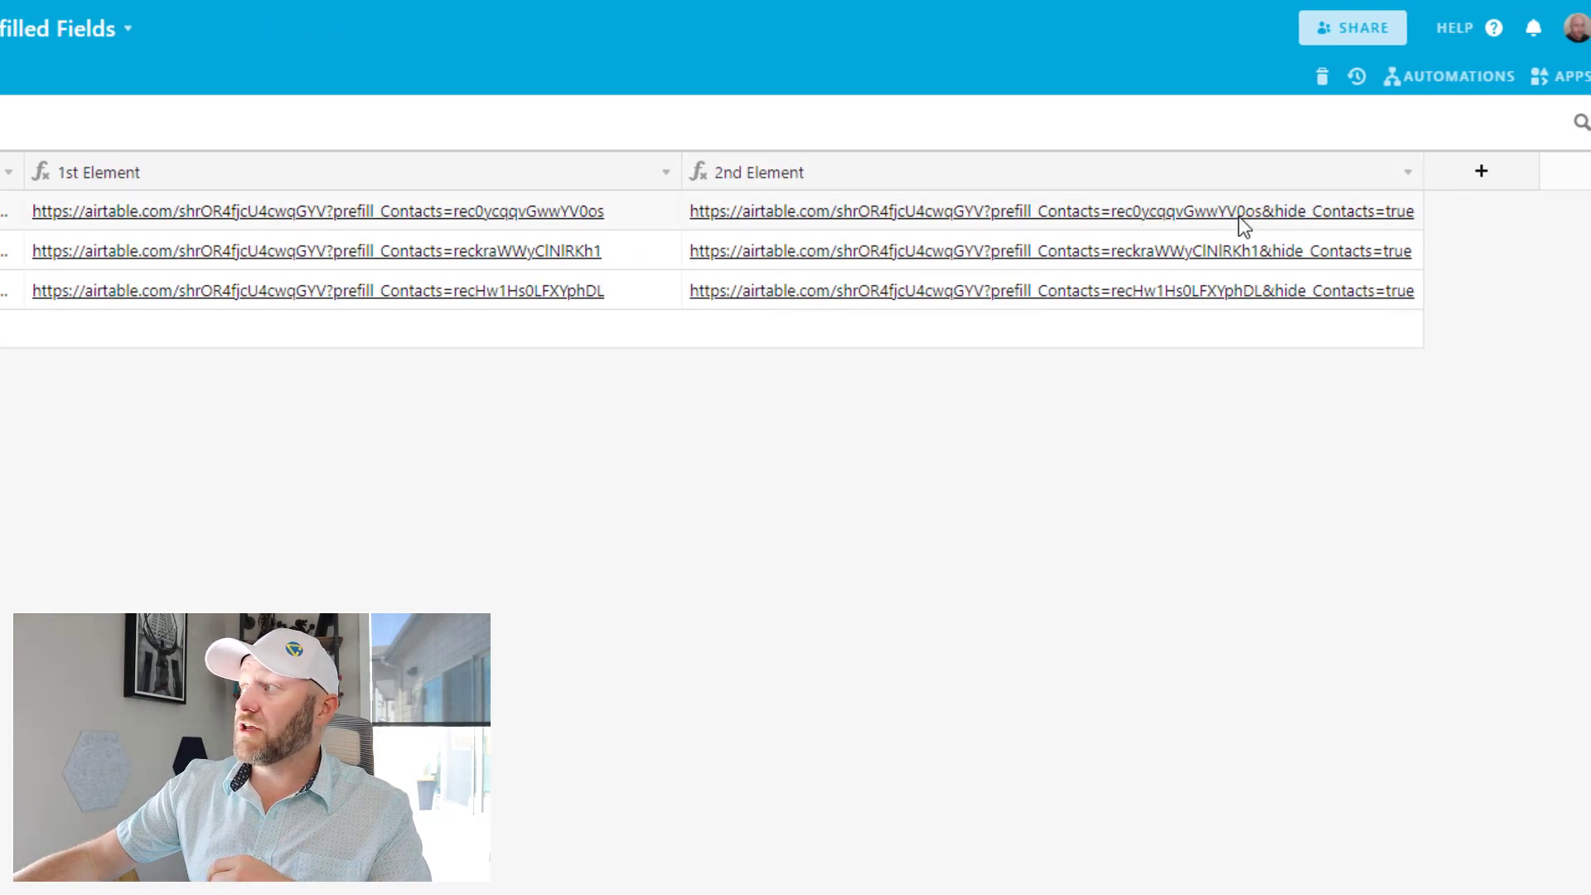
mouse_move(1320, 291)
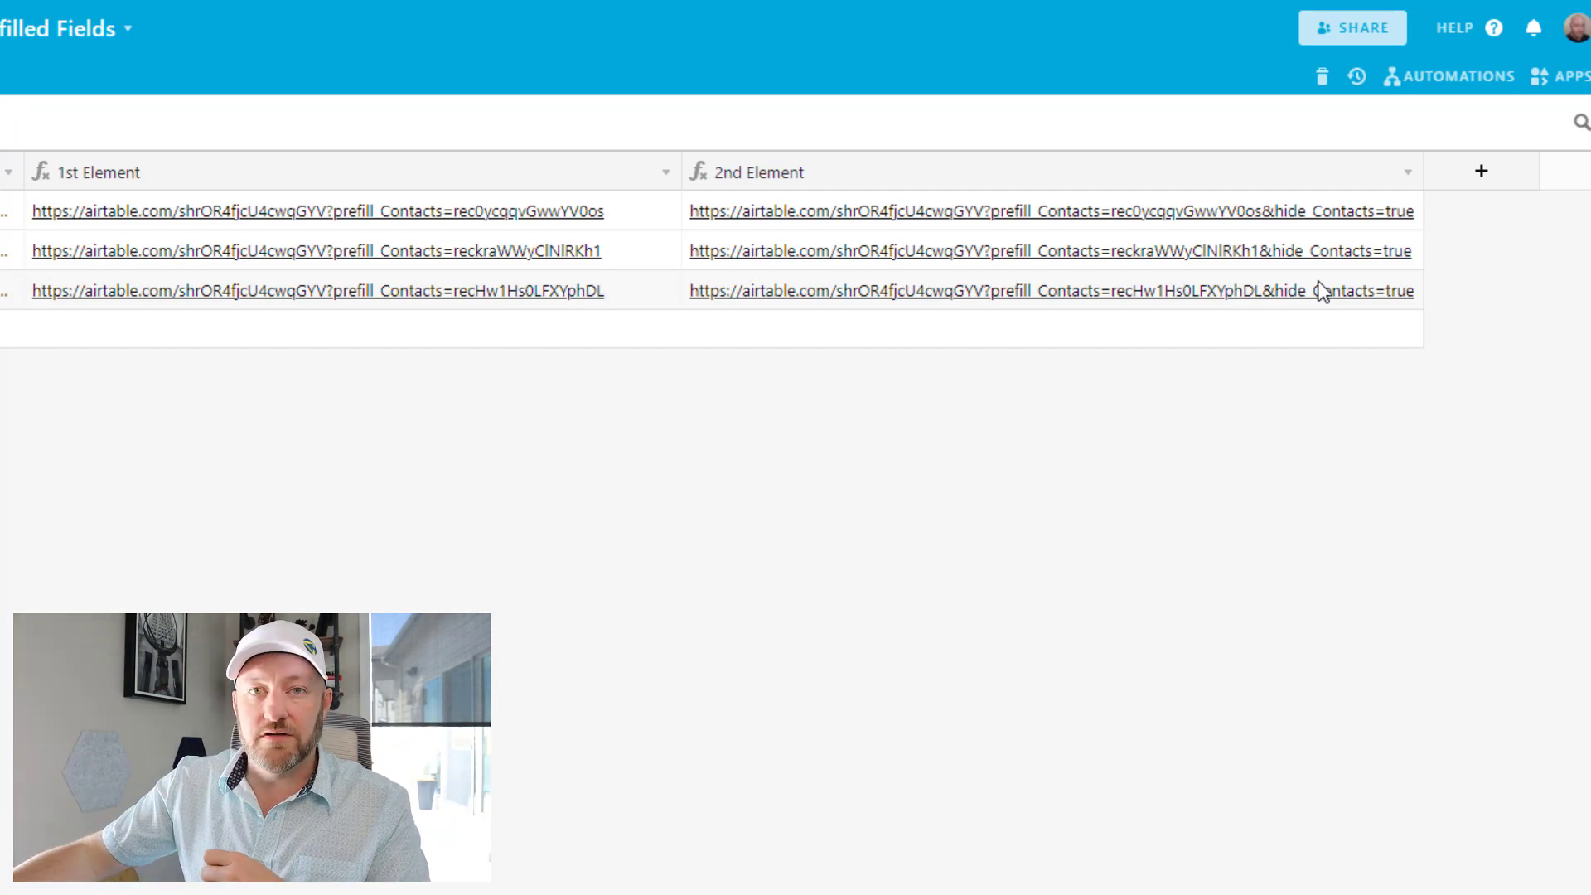
mouse_move(1008, 222)
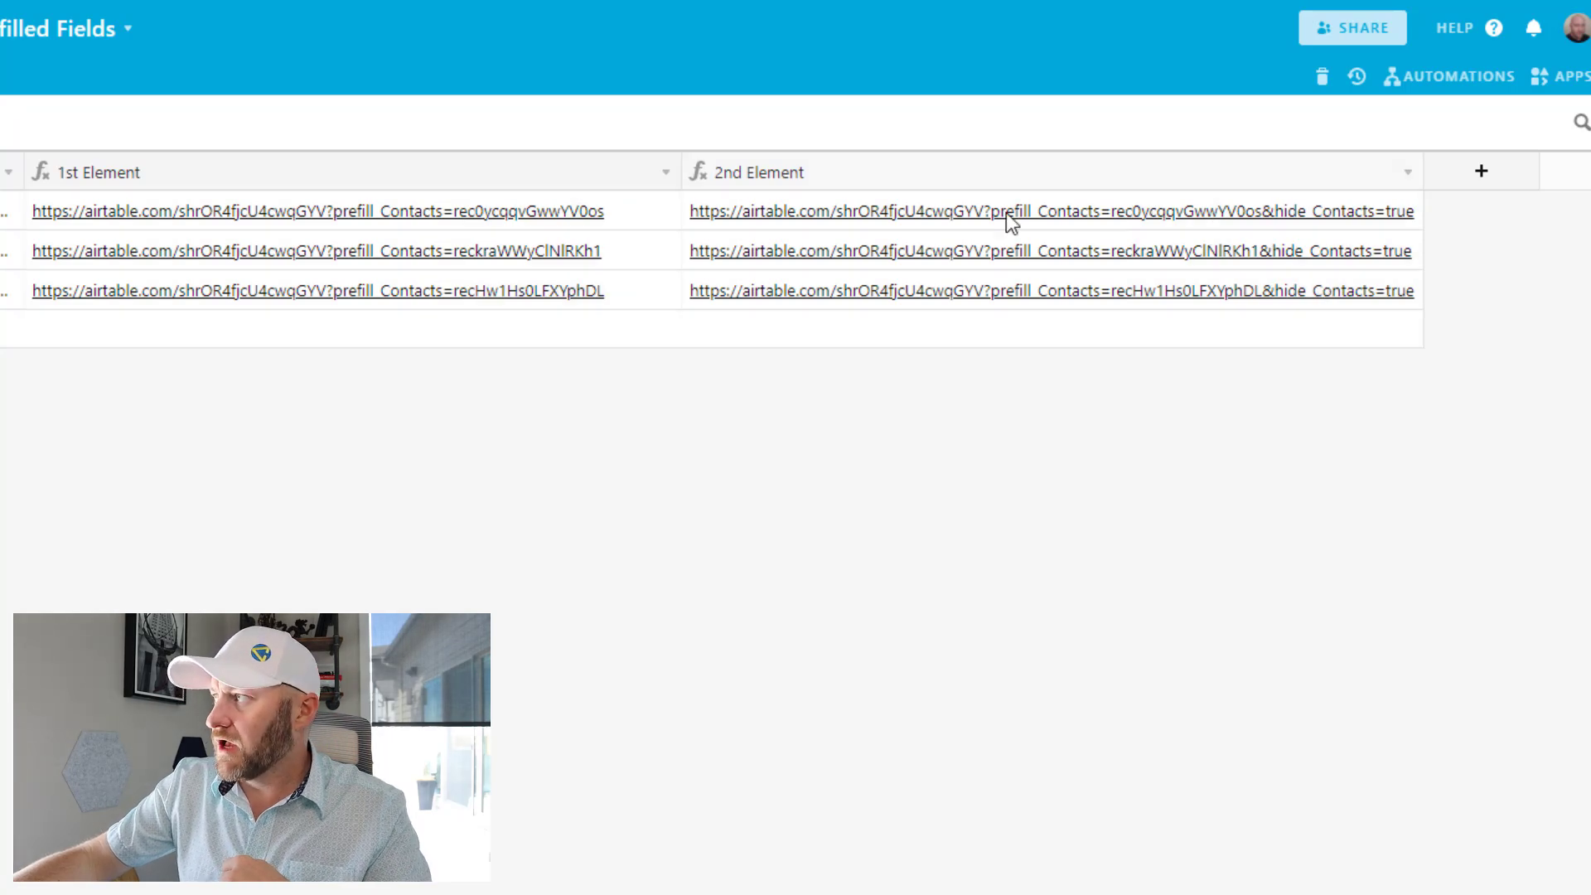
Open the first hidden-contact link and submit Blue with Fav. Restaurant 801 Chophouse
left_click(1004, 211)
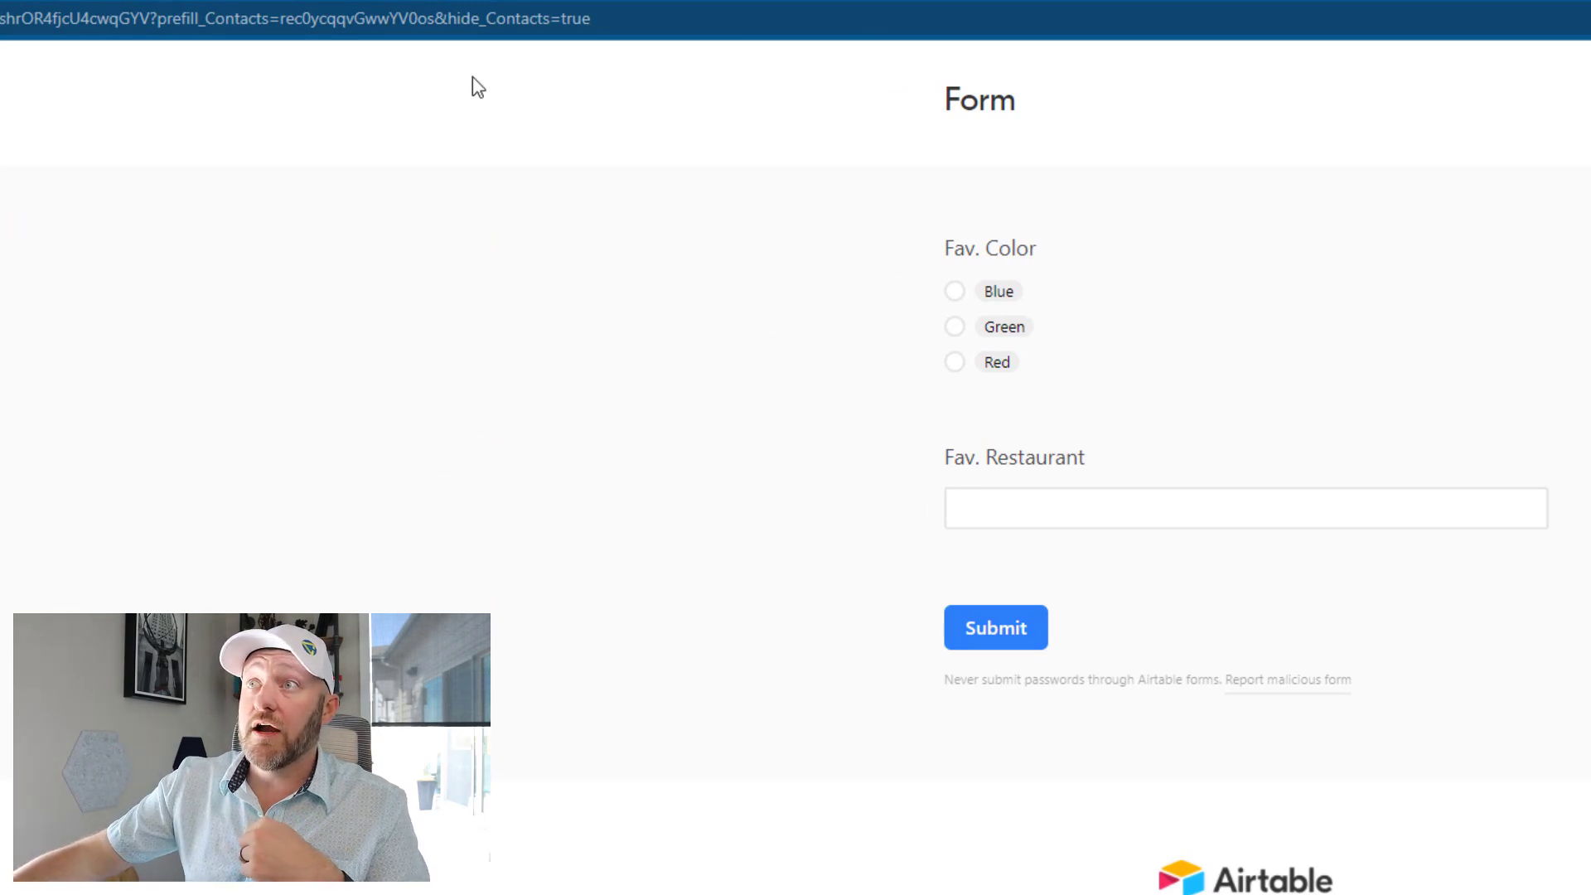
mouse_move(890, 193)
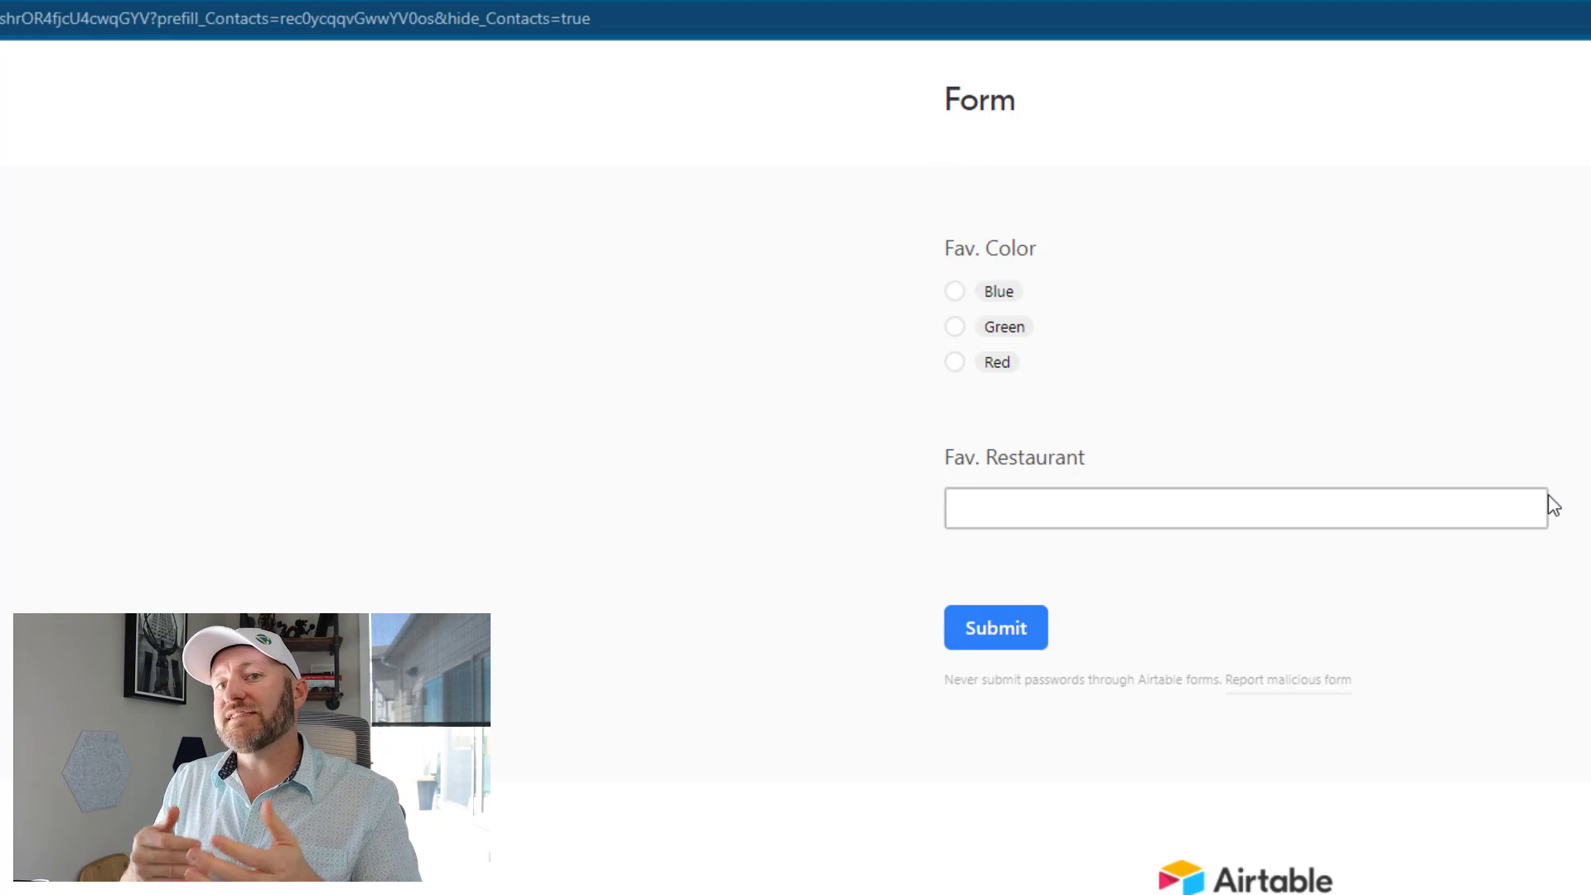
mouse_move(891, 511)
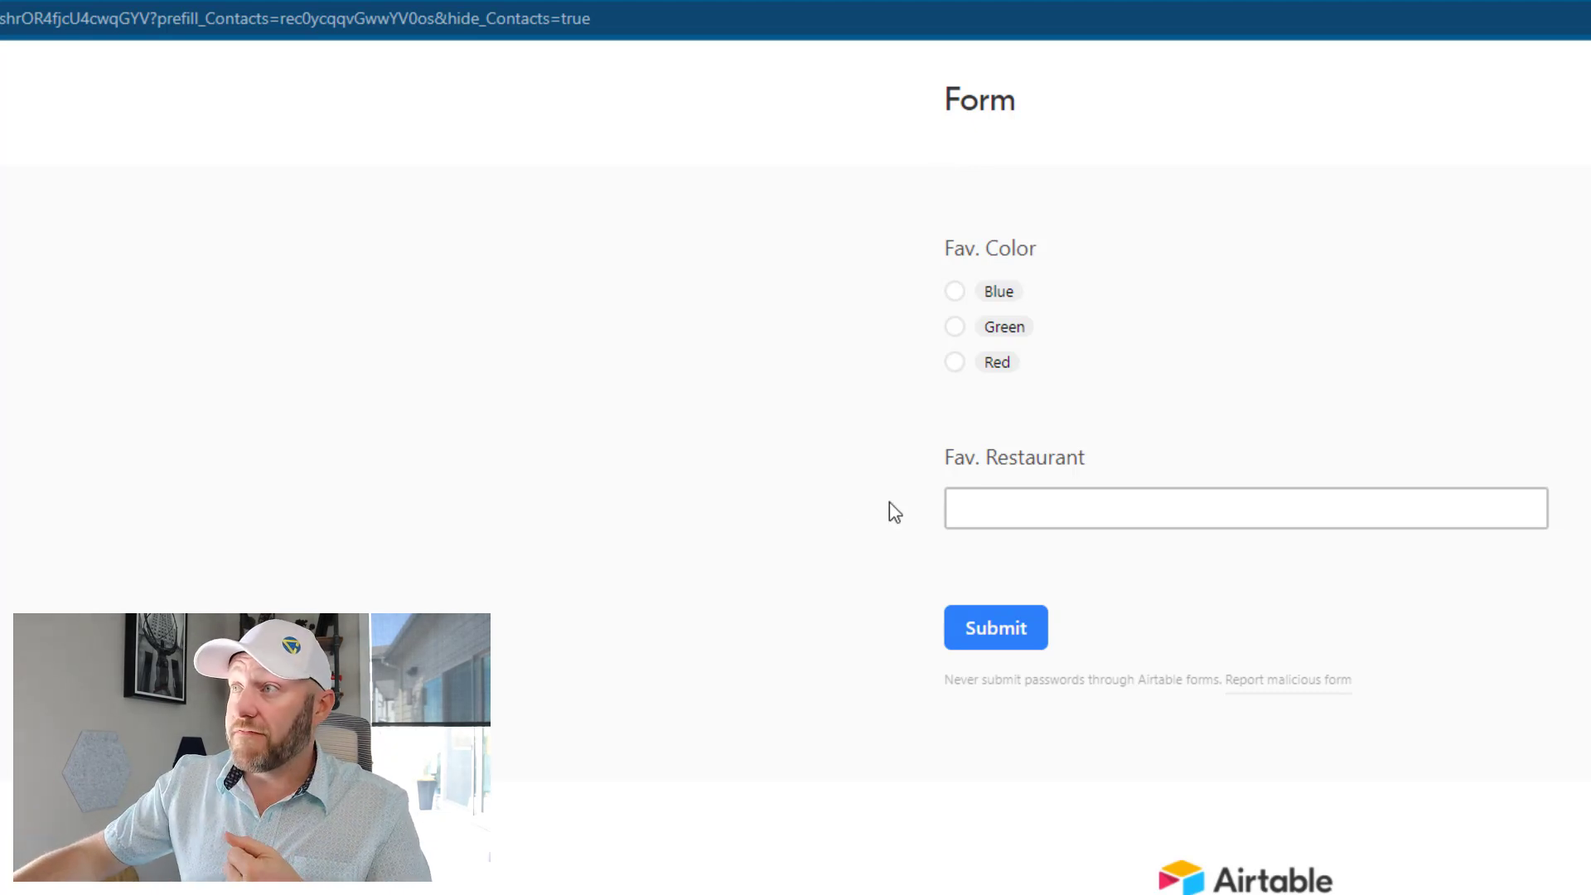
left_click(954, 290)
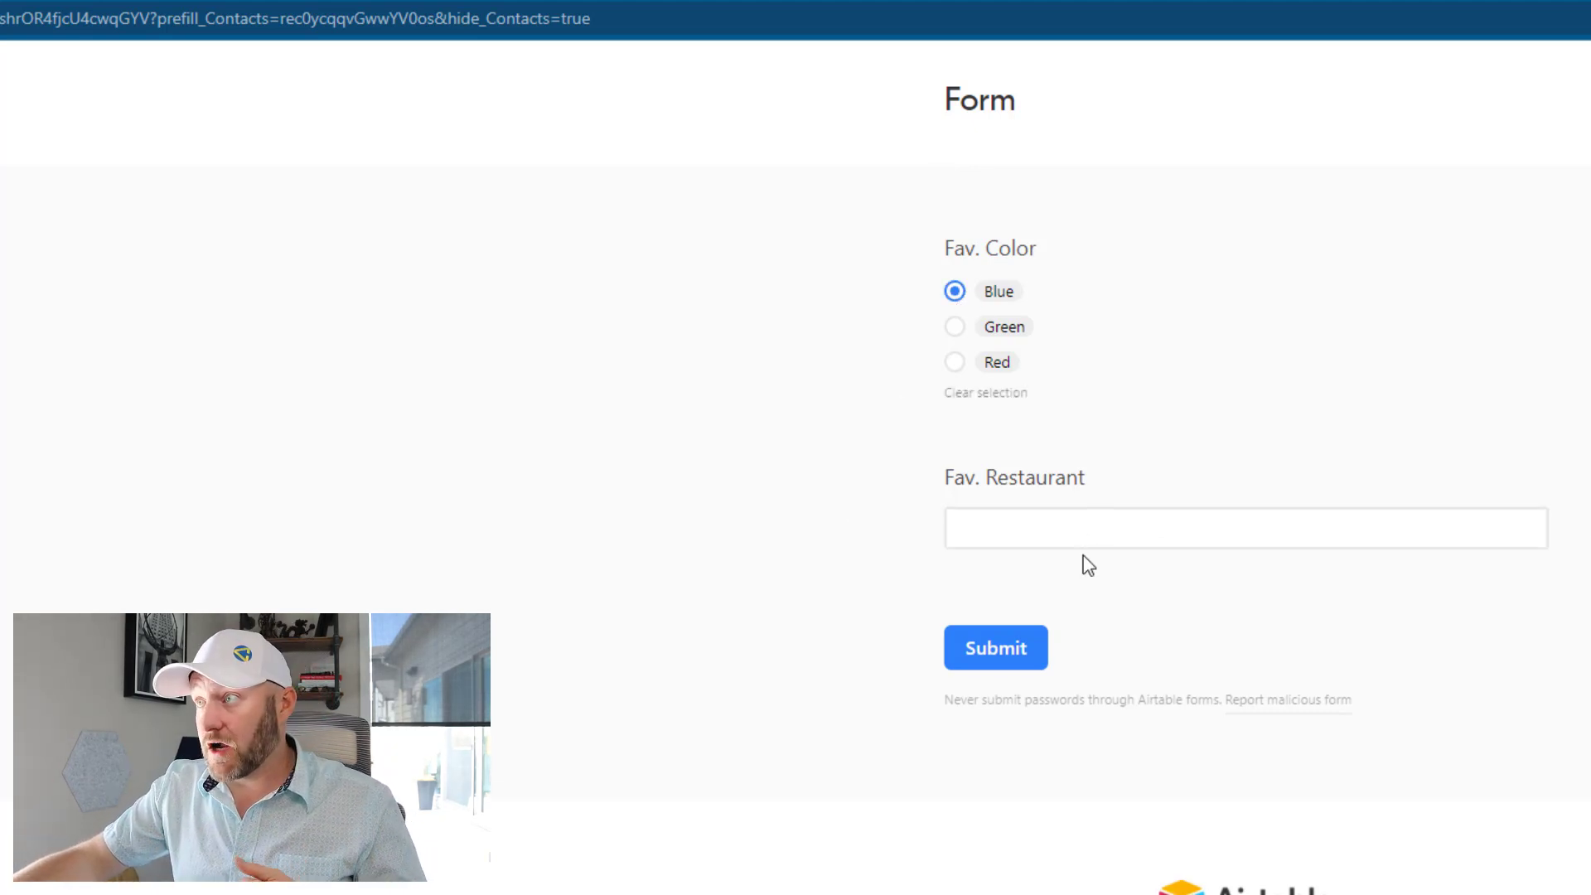
type("8")
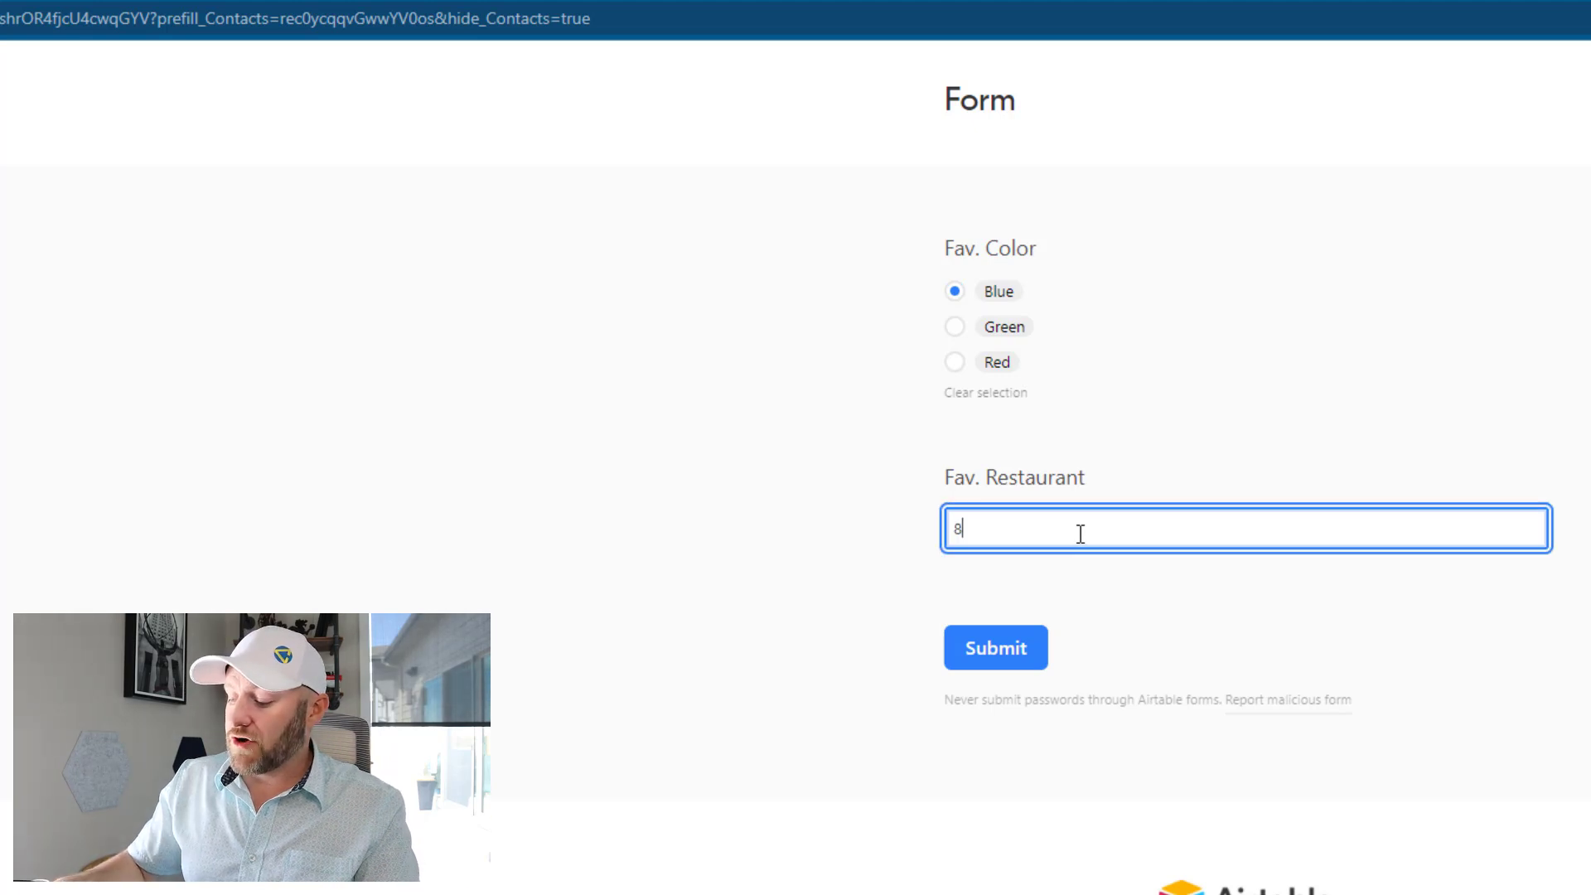
type("01 Chophou")
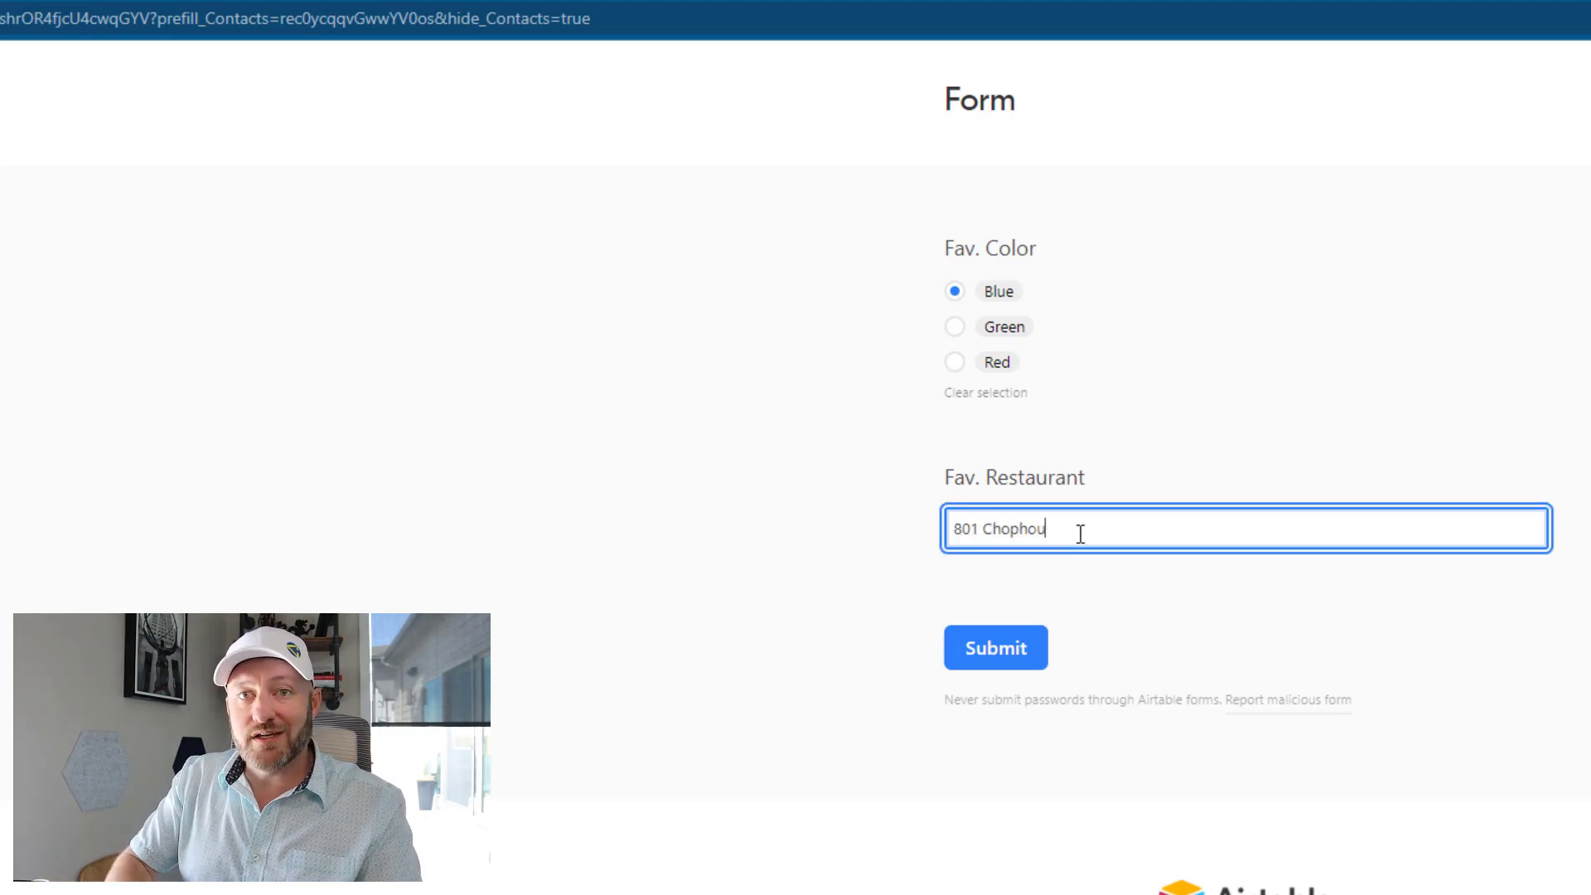
type("se")
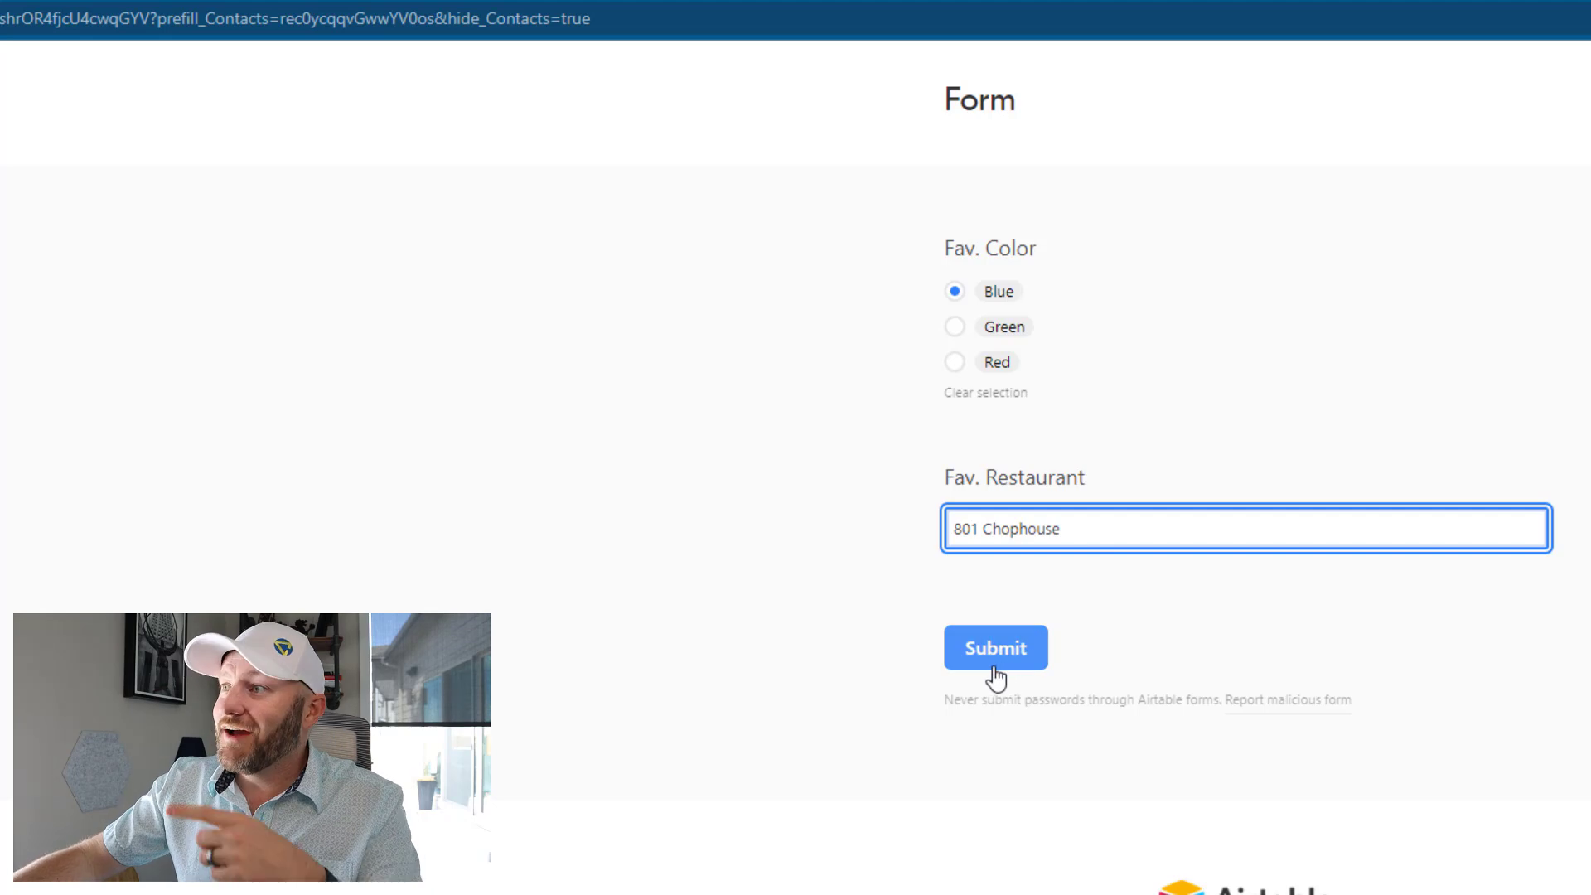
left_click(994, 647)
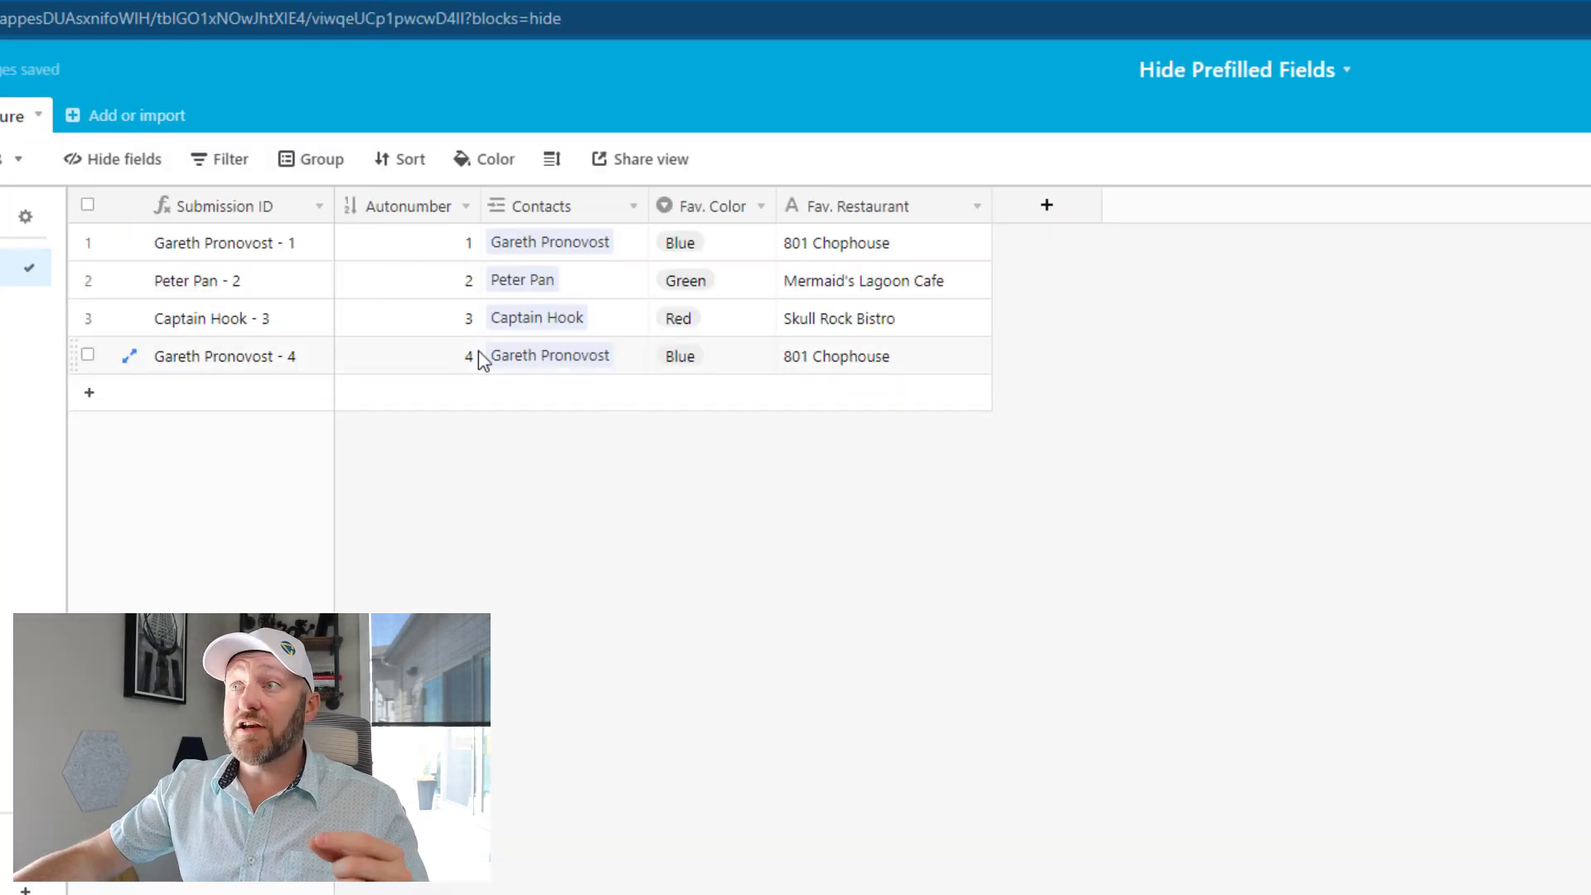
Expand record 4 to confirm Gareth Pronovost, Blue and 801 Chophouse, then close it
left_click(130, 355)
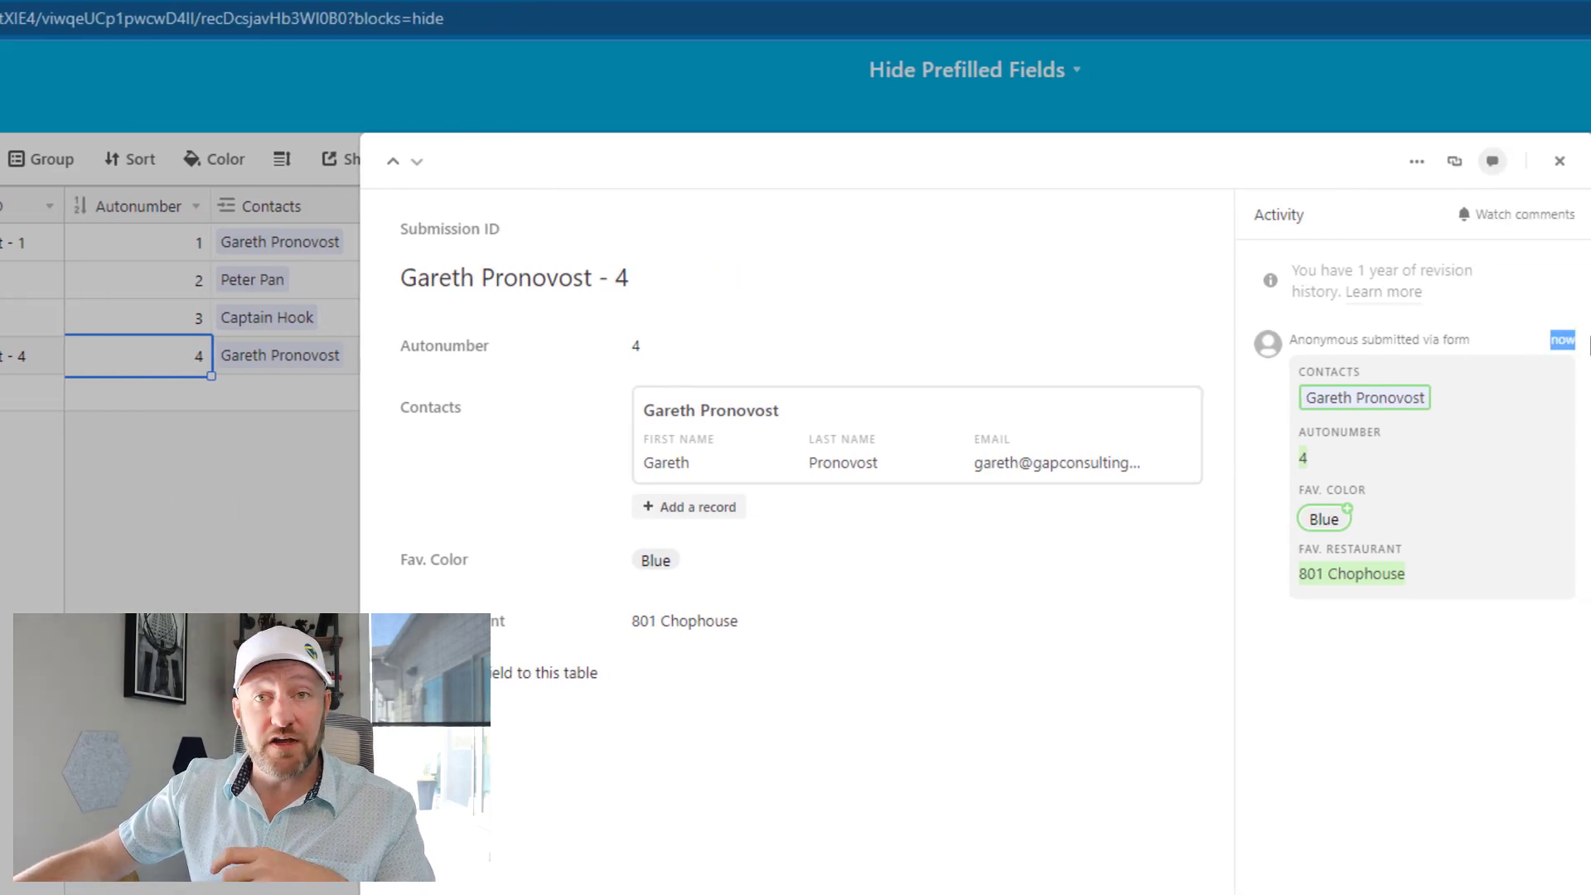
left_click(1561, 160)
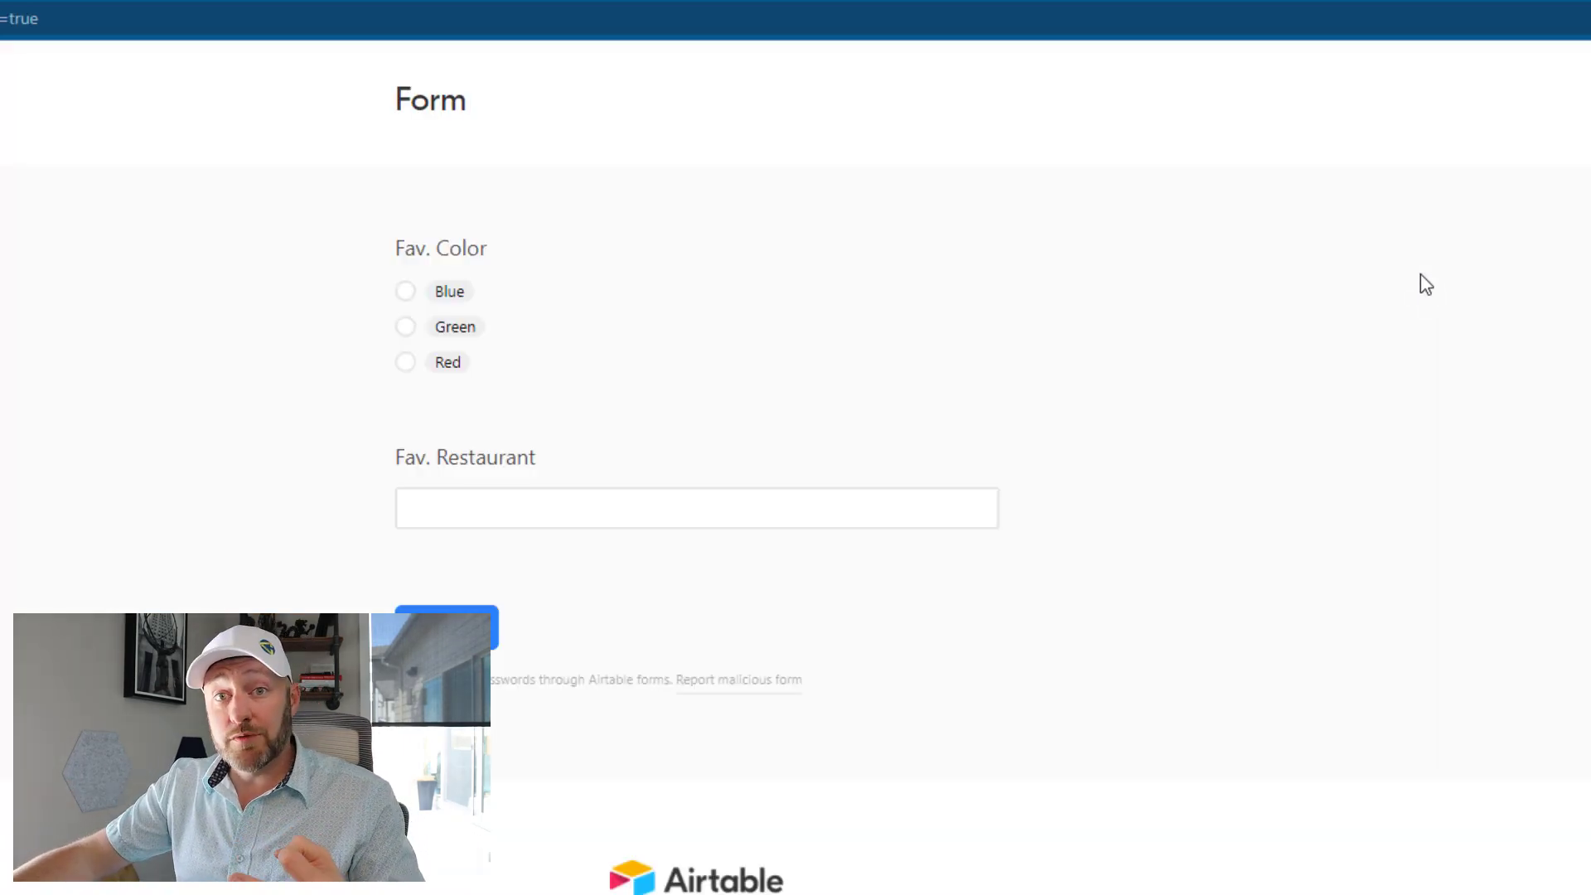
mouse_move(868, 222)
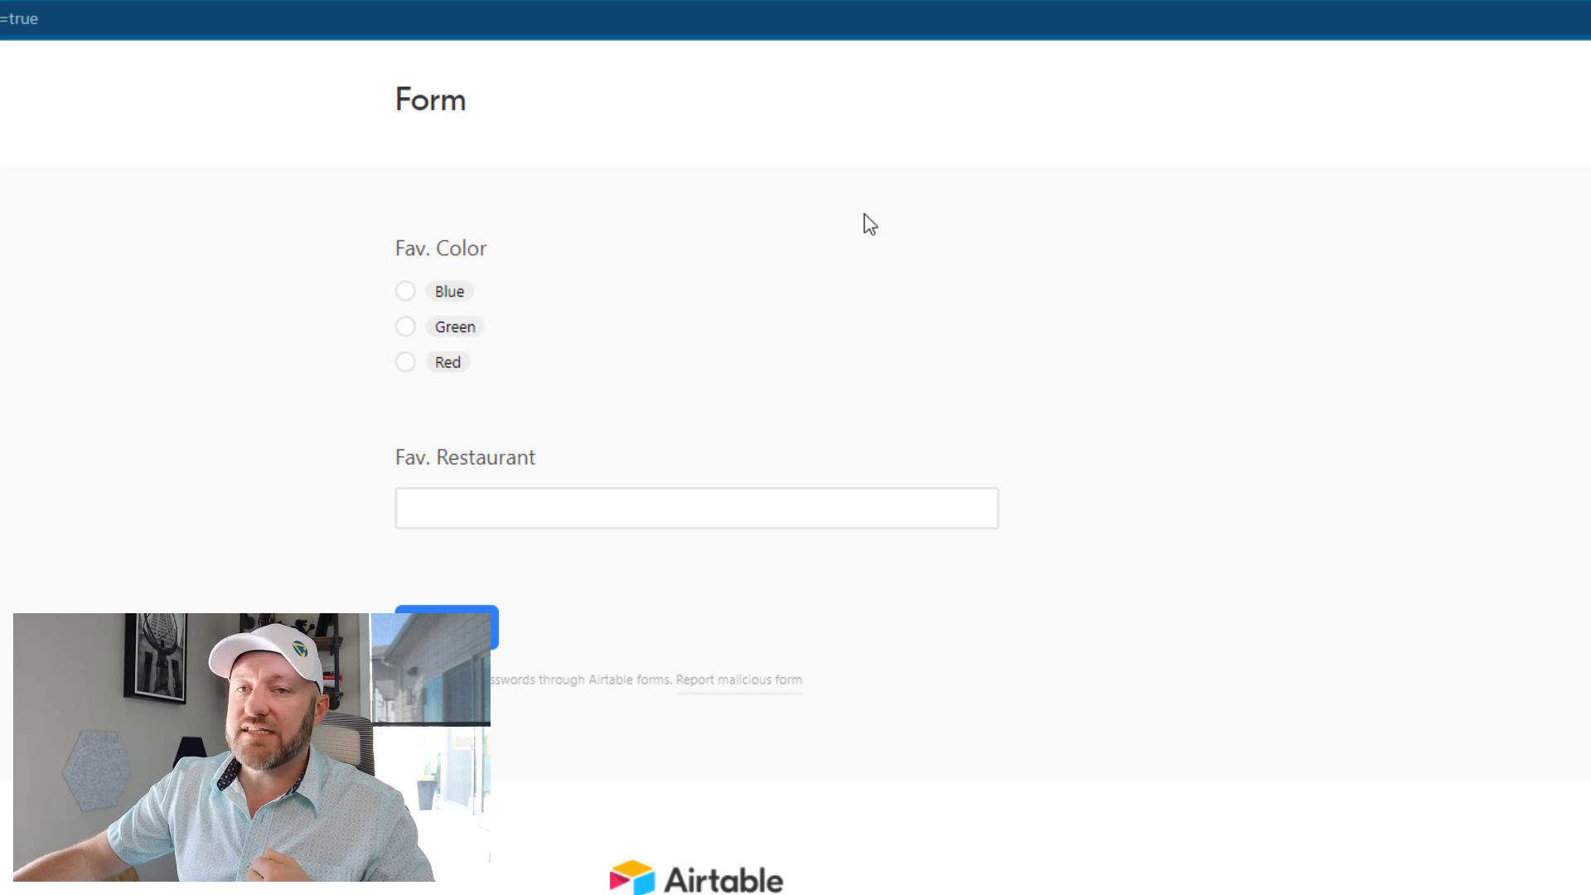
Pick Green as the favourite colour and enter 'Mermaid's Lagoon Cafe' as favourite restaurant
left_click(405, 326)
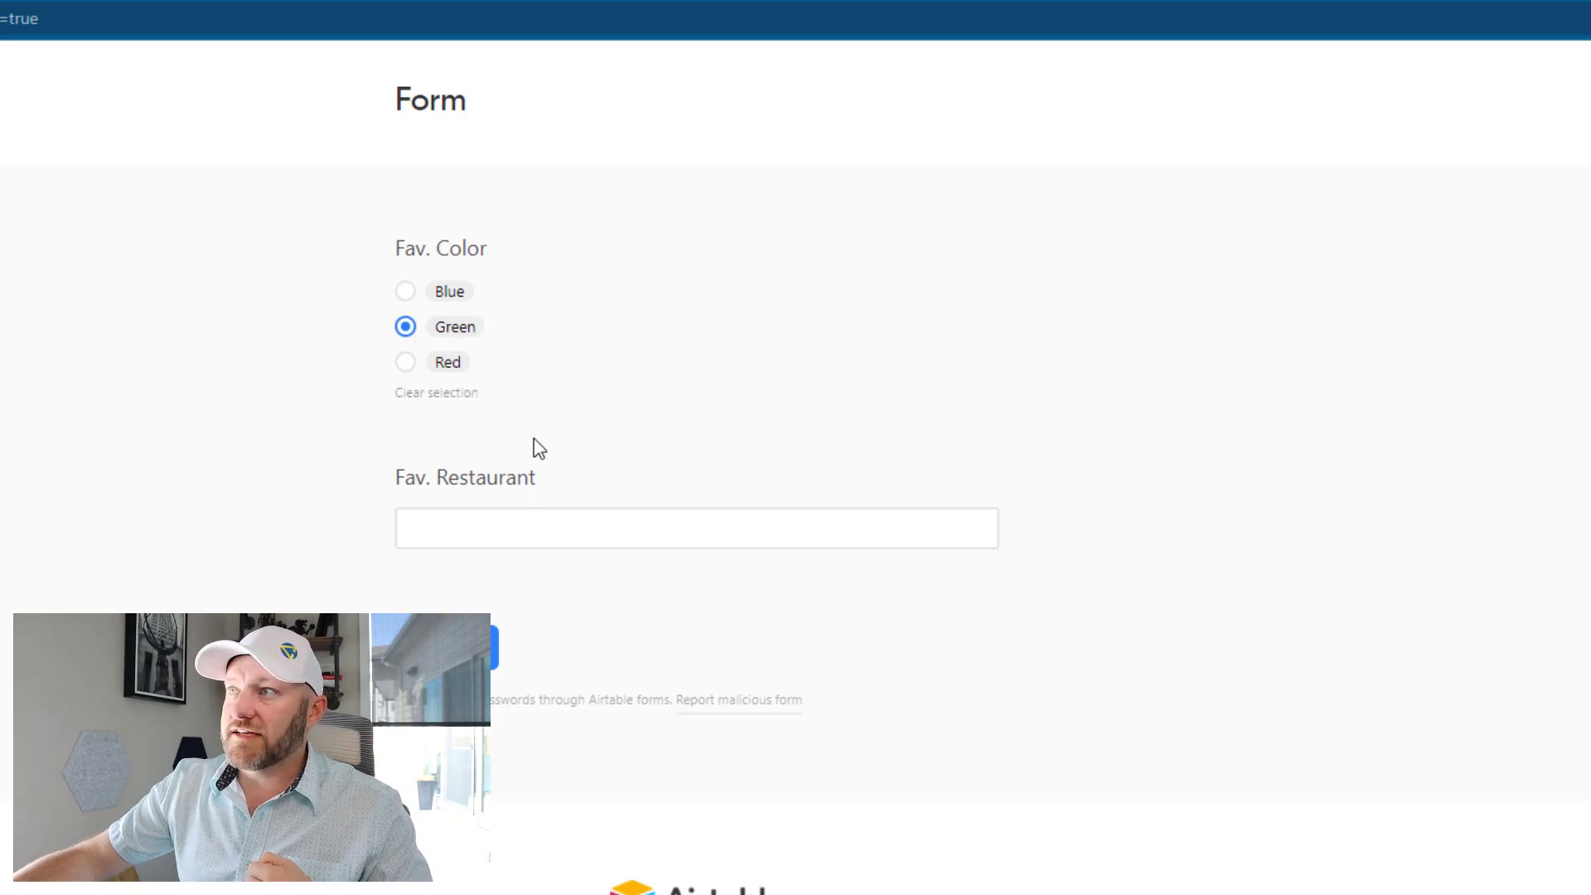
left_click(696, 528)
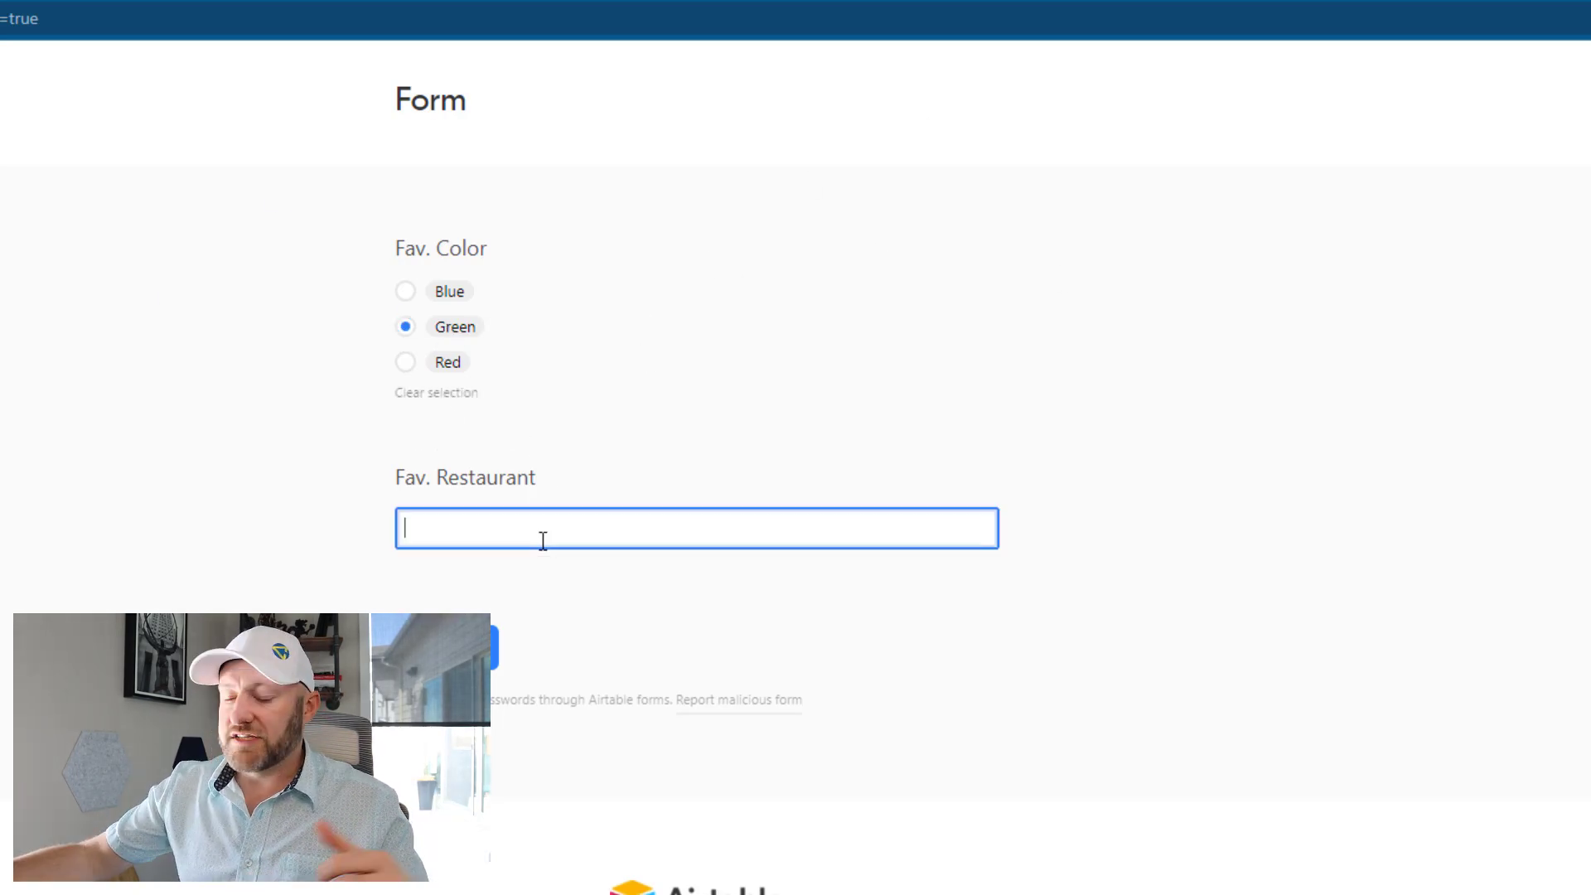
type("Merma")
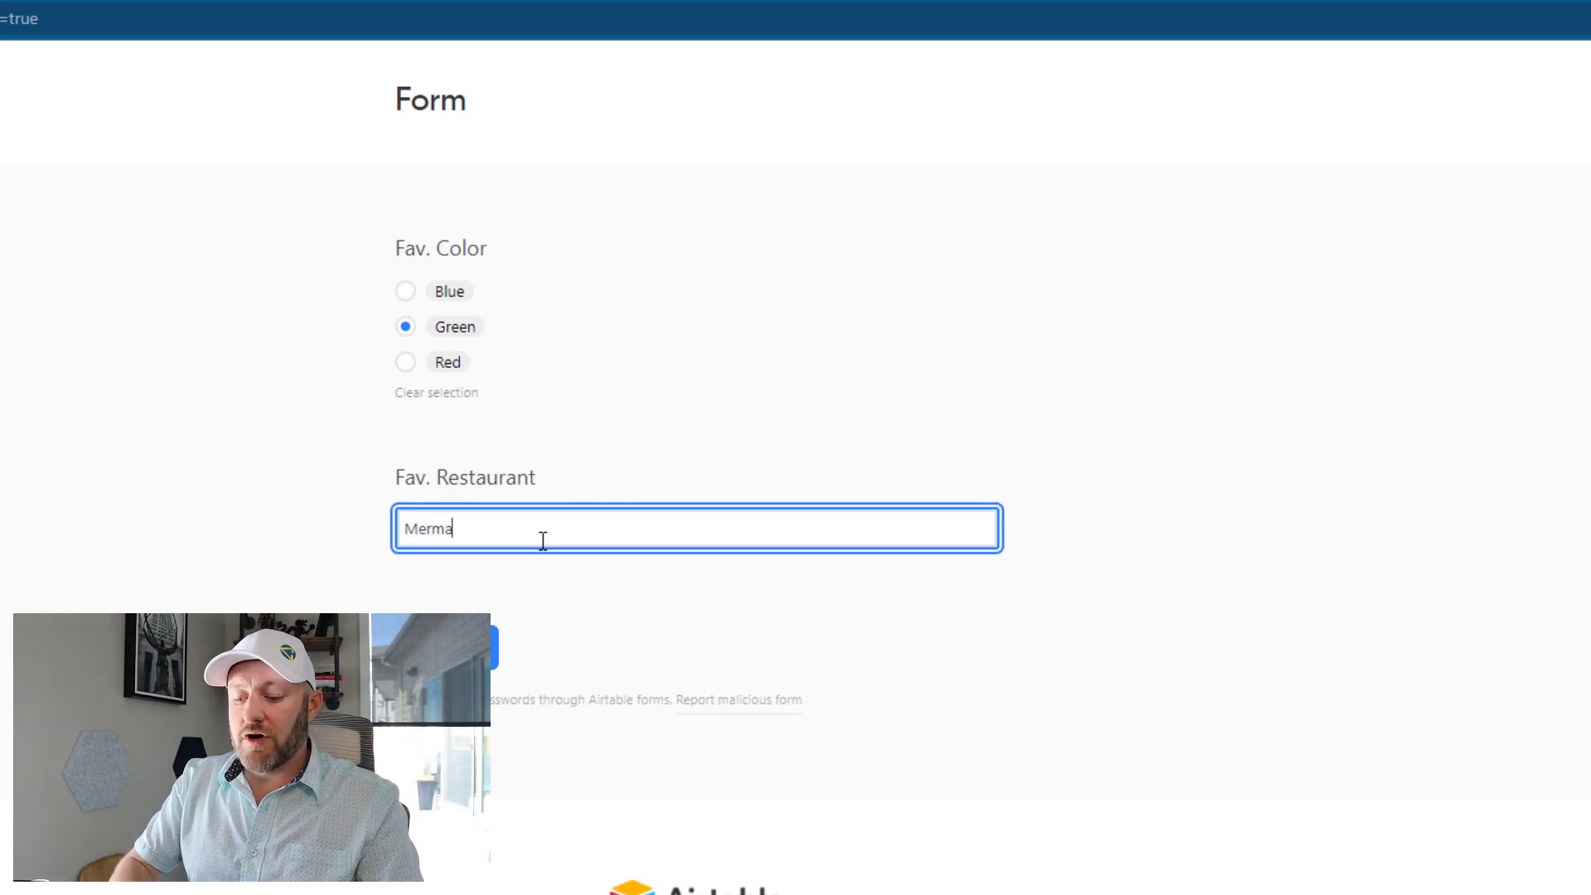
type("id's")
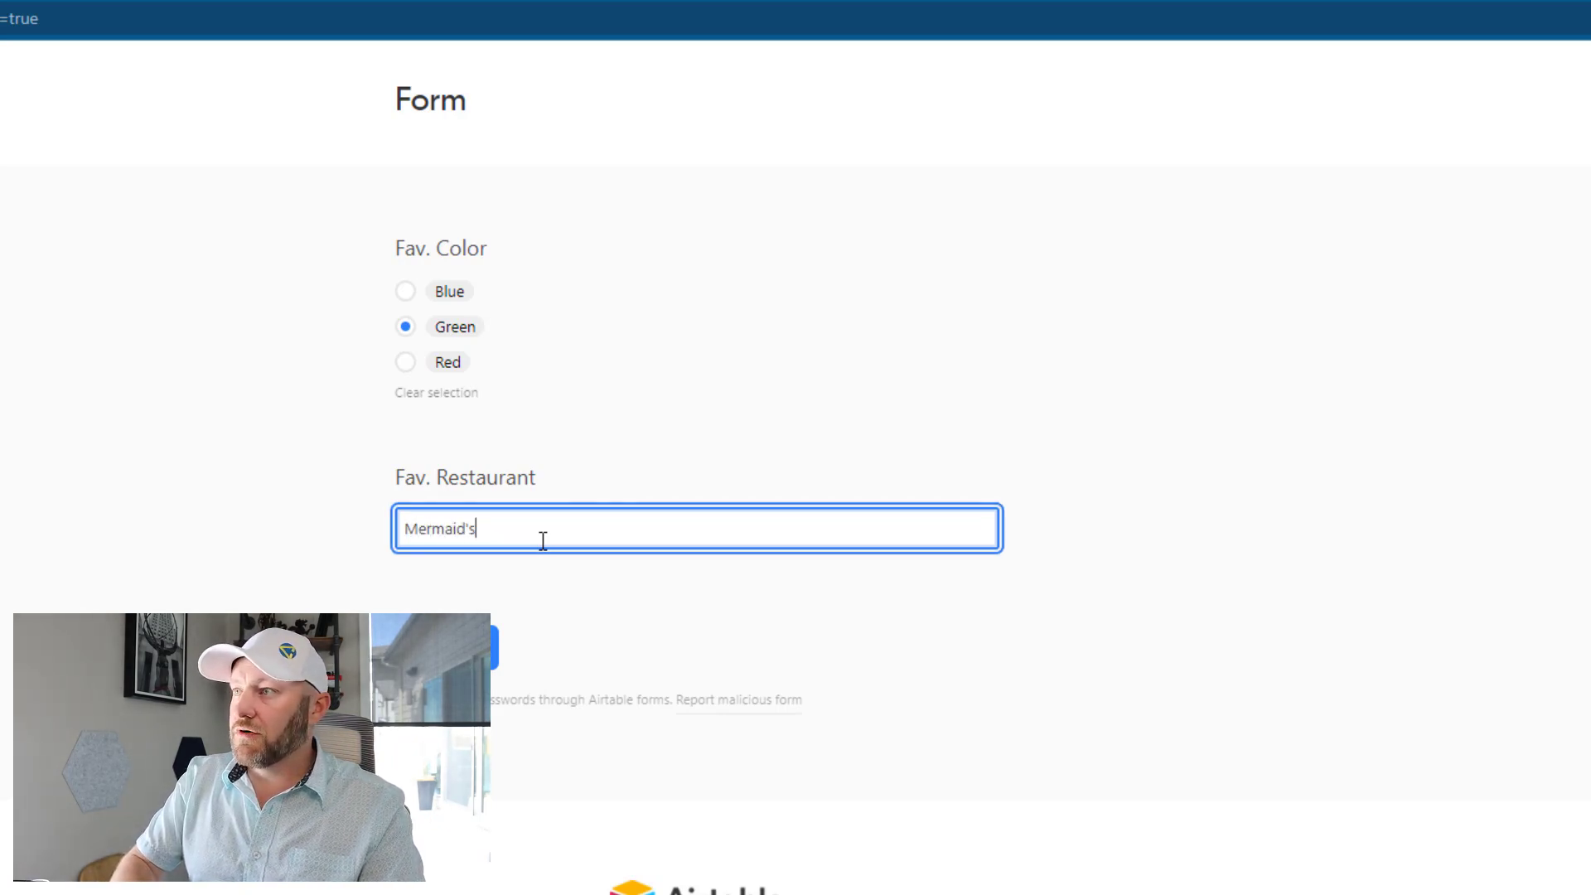
type("Lagoon Car")
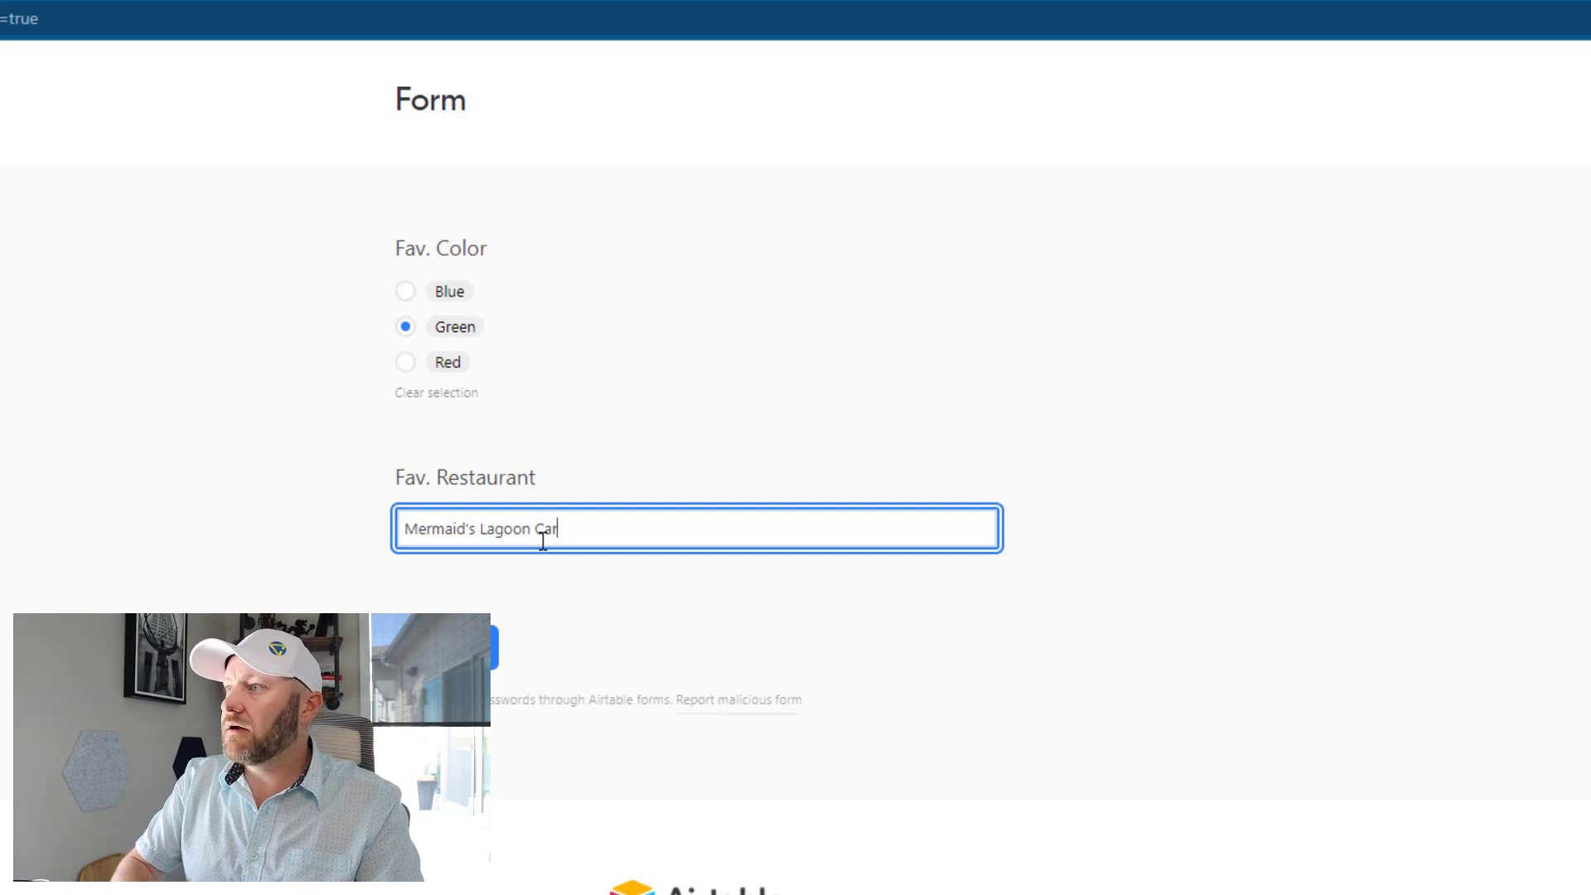
type("fe")
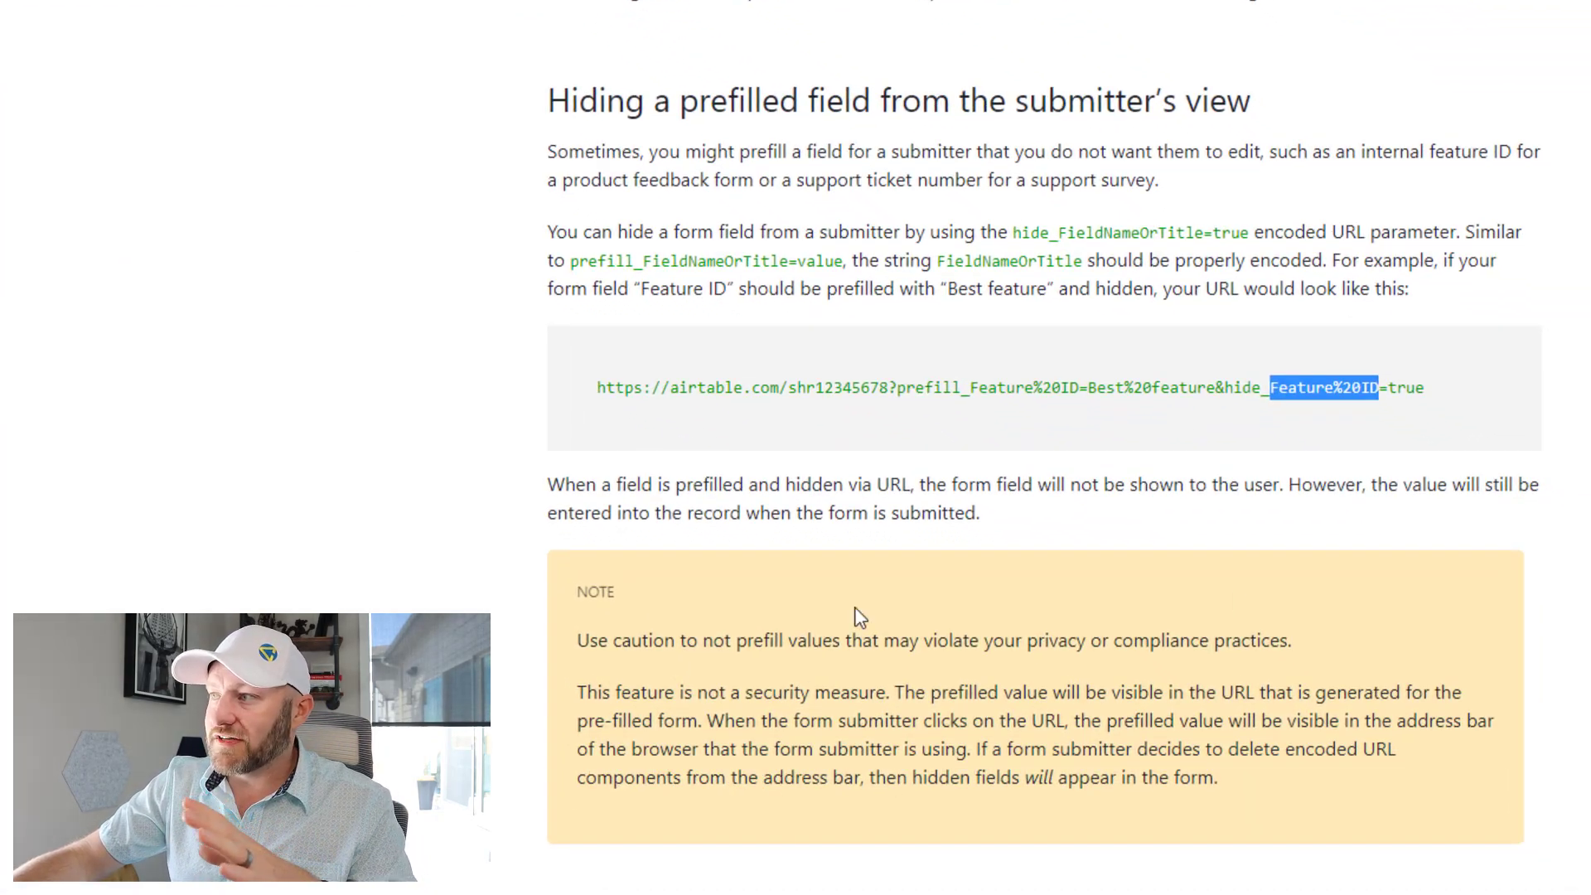
Scroll the support article to the note that hidden prefilled values still appear in the URL
scroll("down", 3)
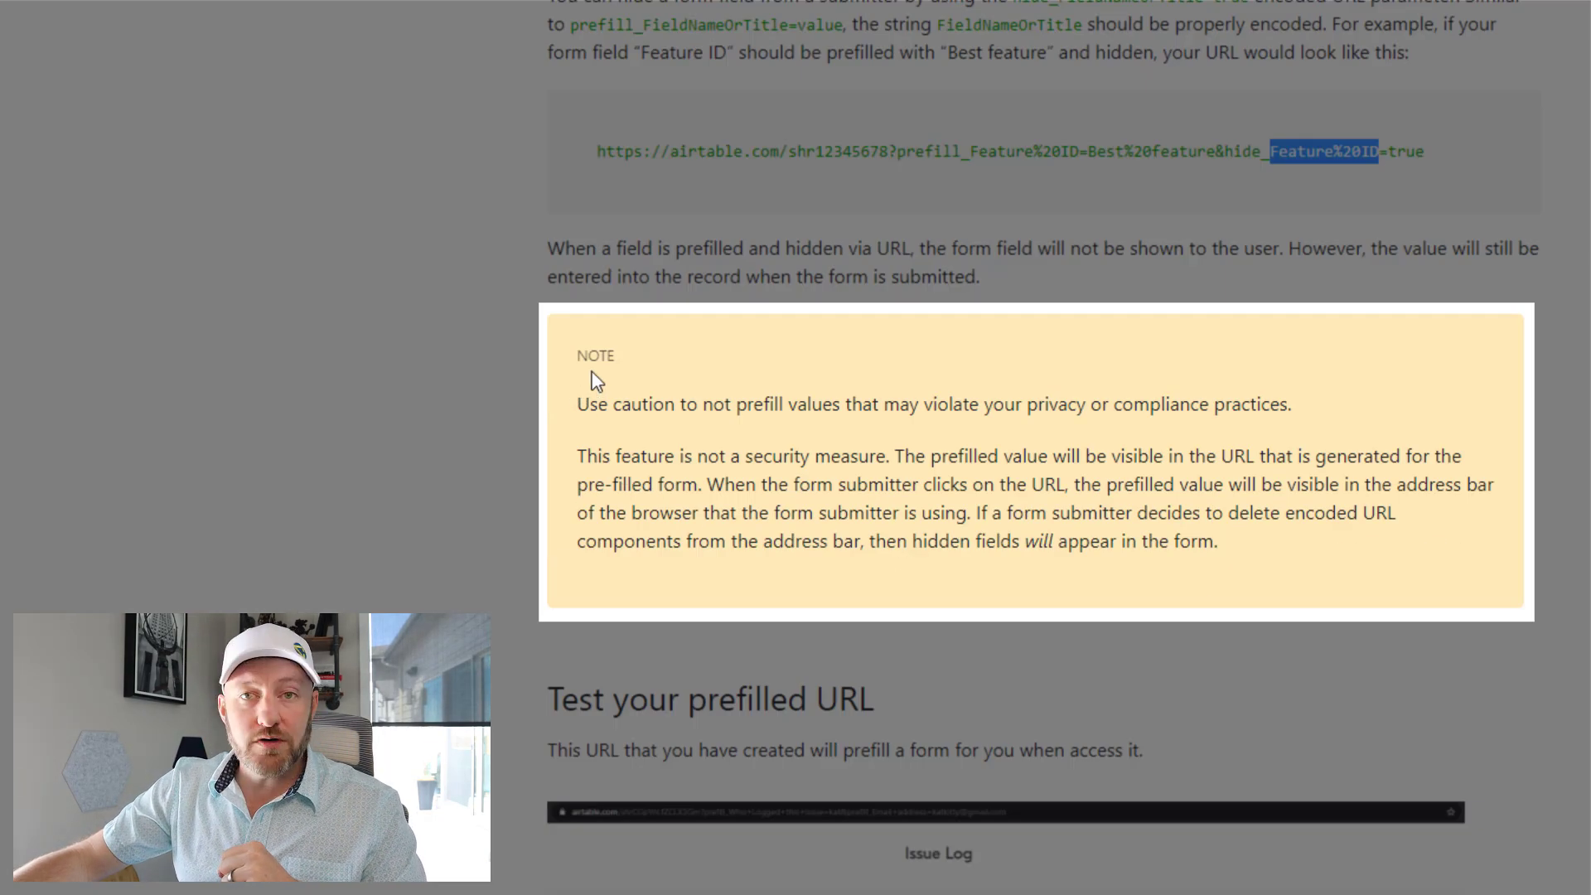
mouse_move(624, 424)
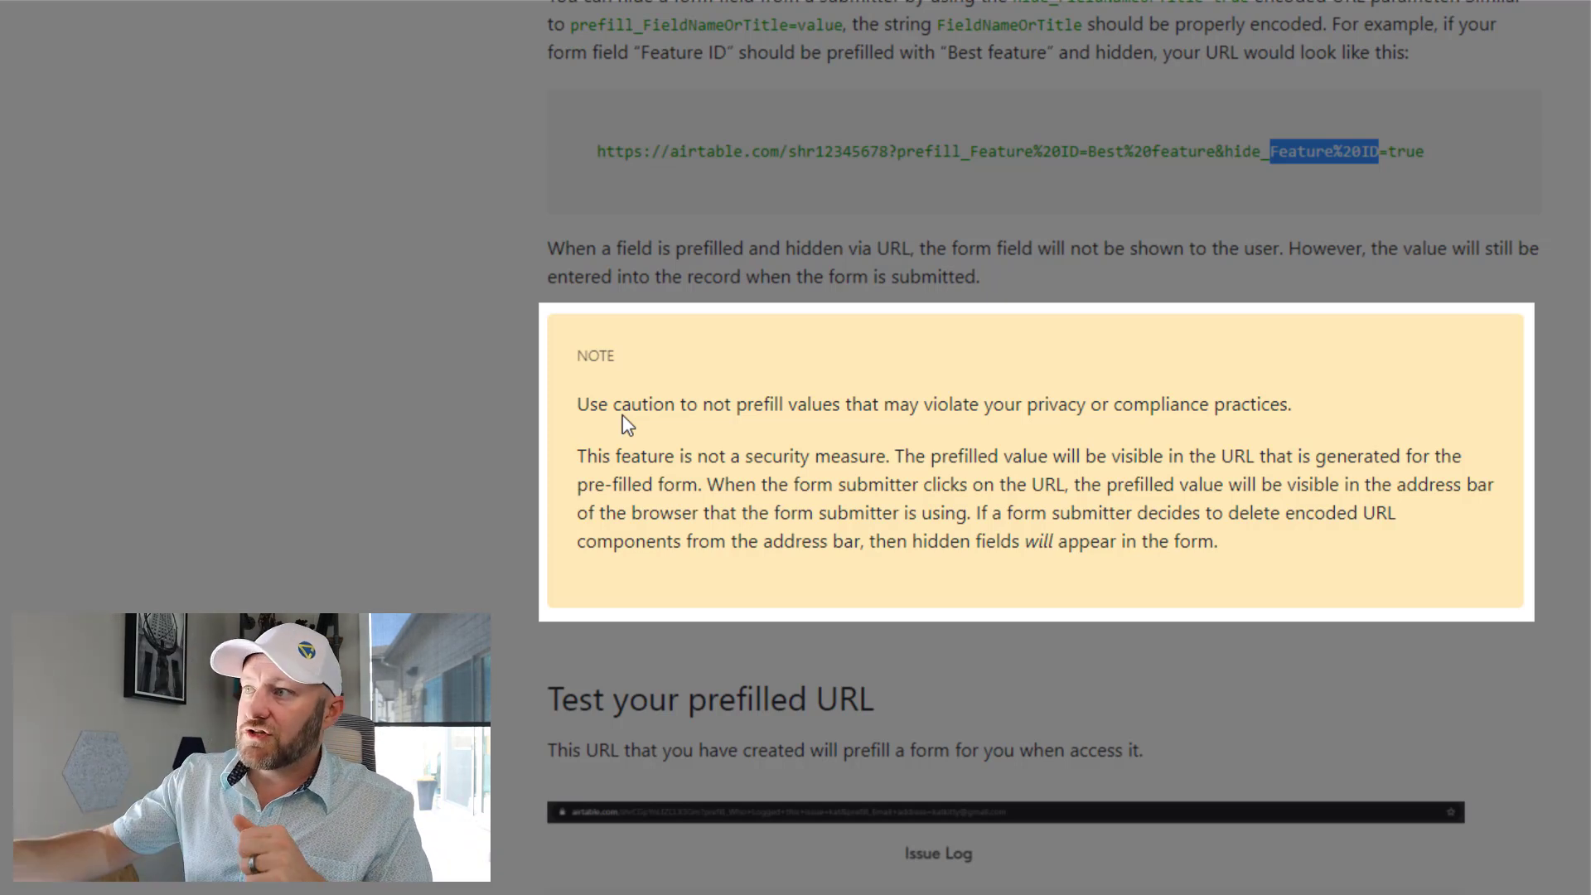
mouse_move(928, 477)
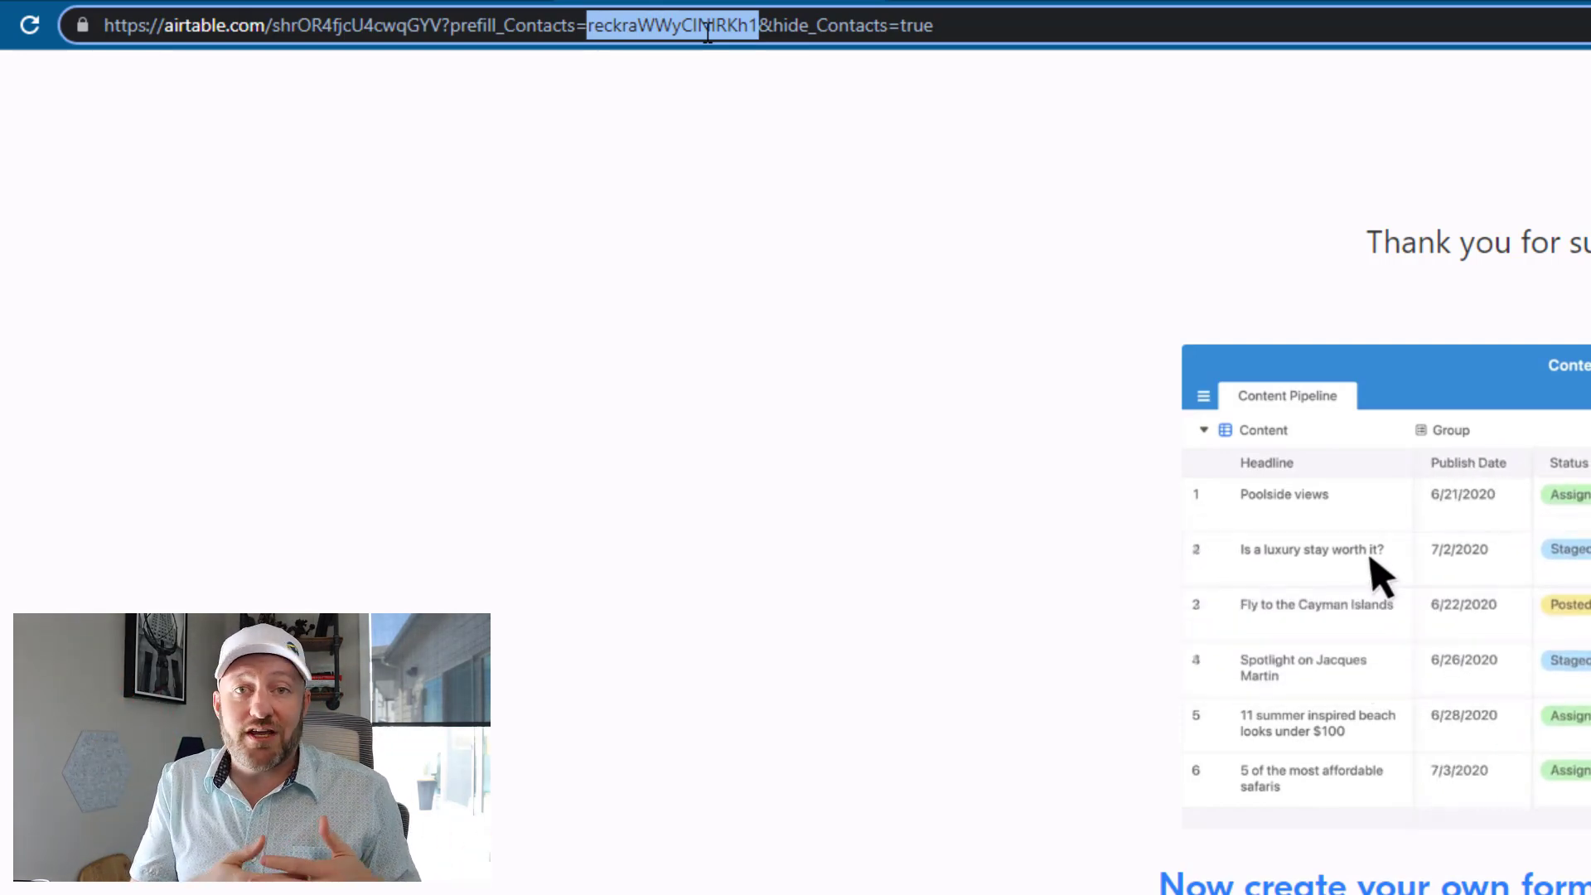
Change hide_Contacts from true to false at the end of the prefilled form link
left_click(1283, 494)
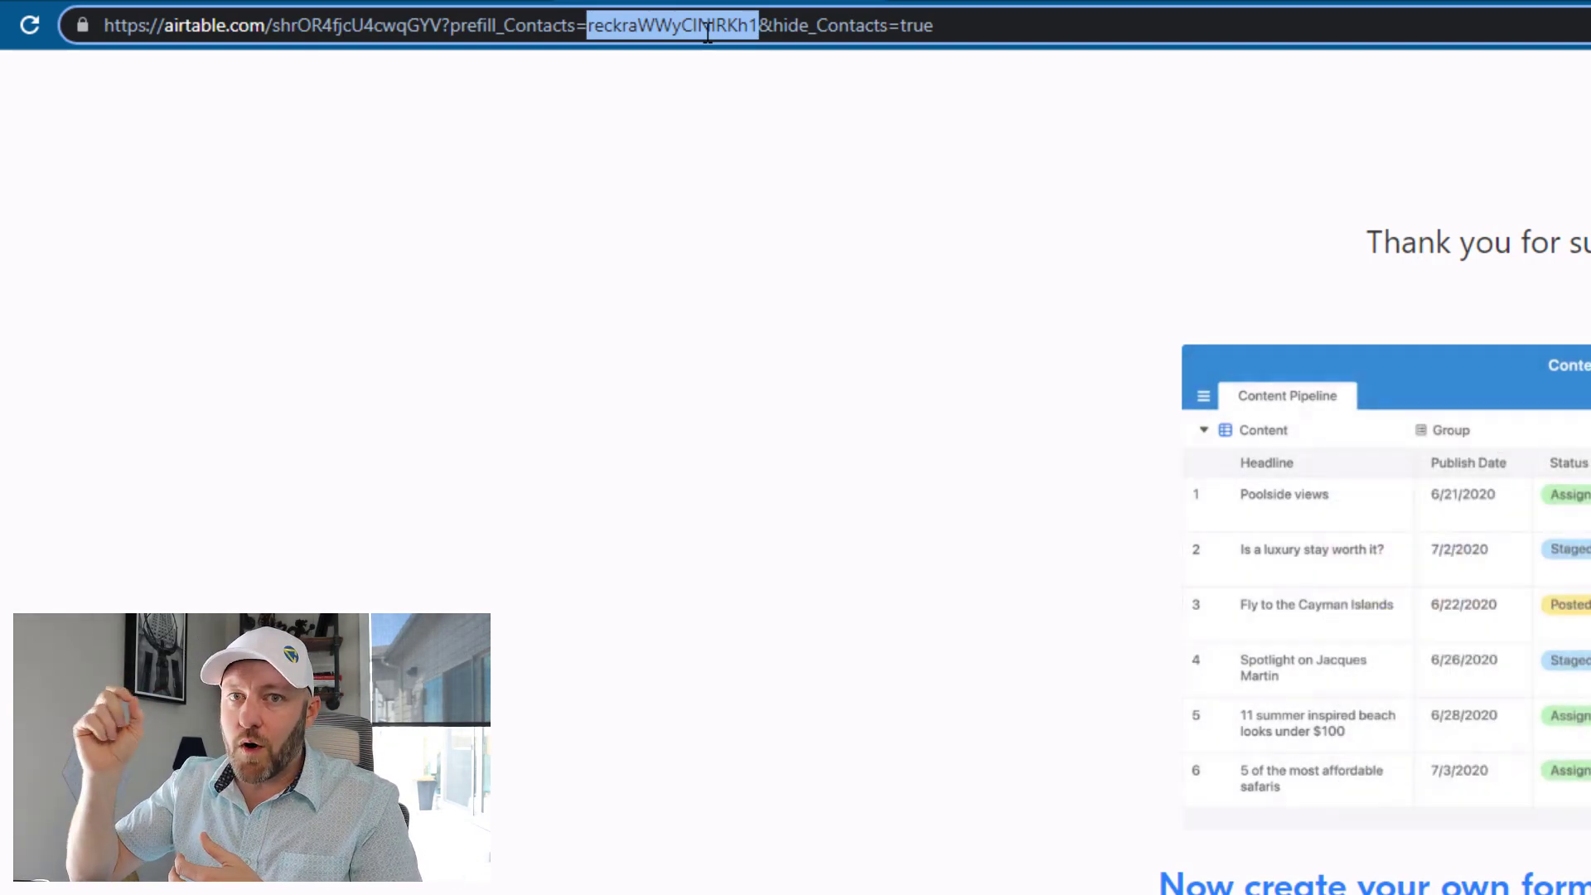
left_click(1263, 429)
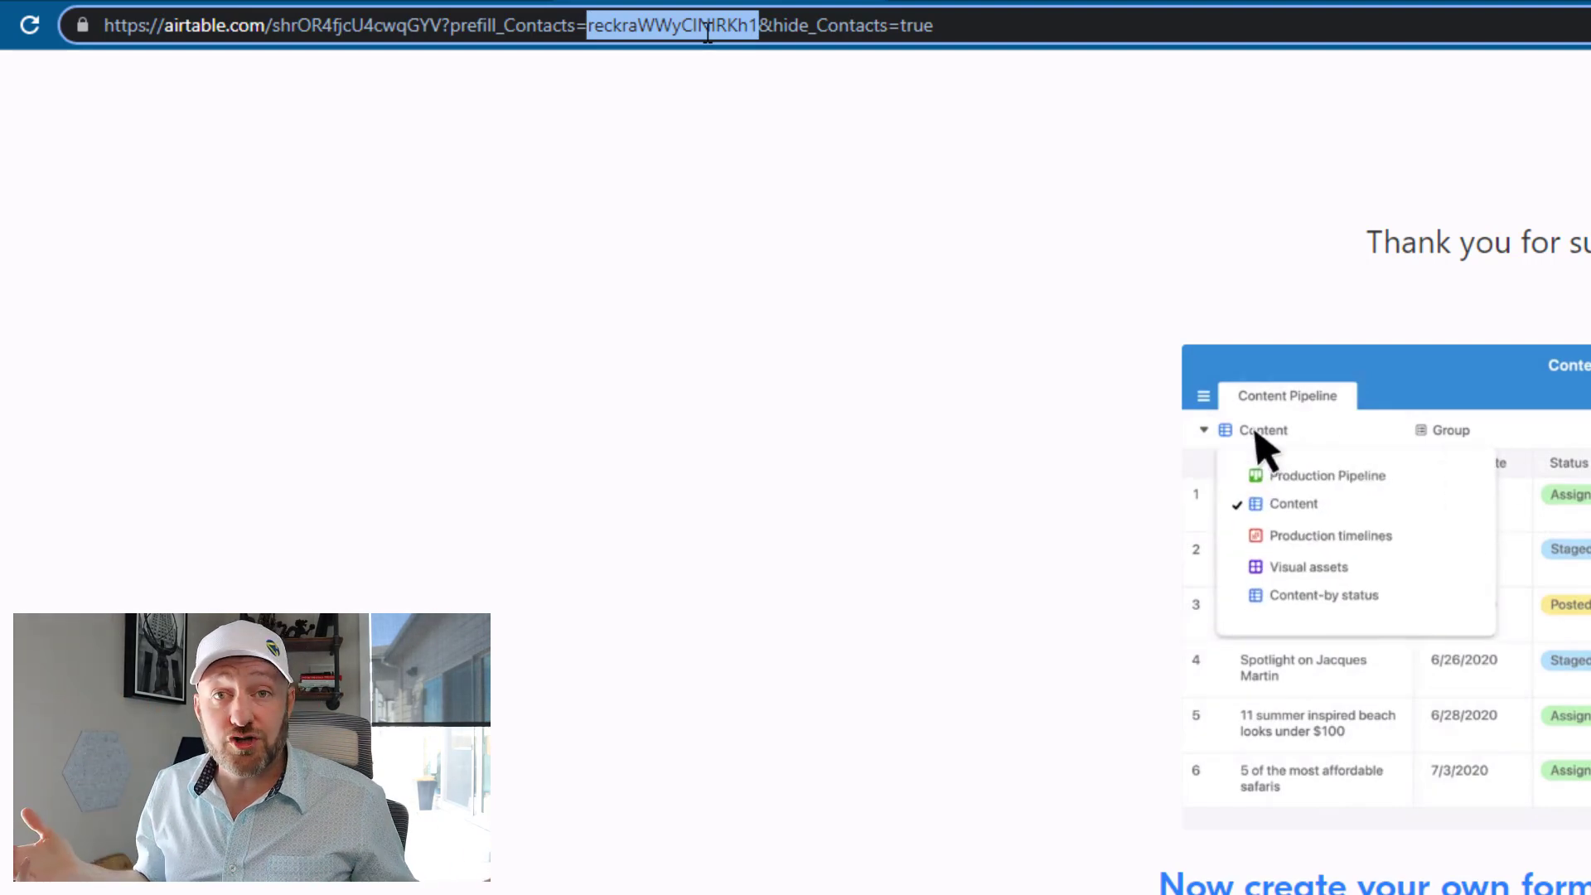
left_click(1328, 475)
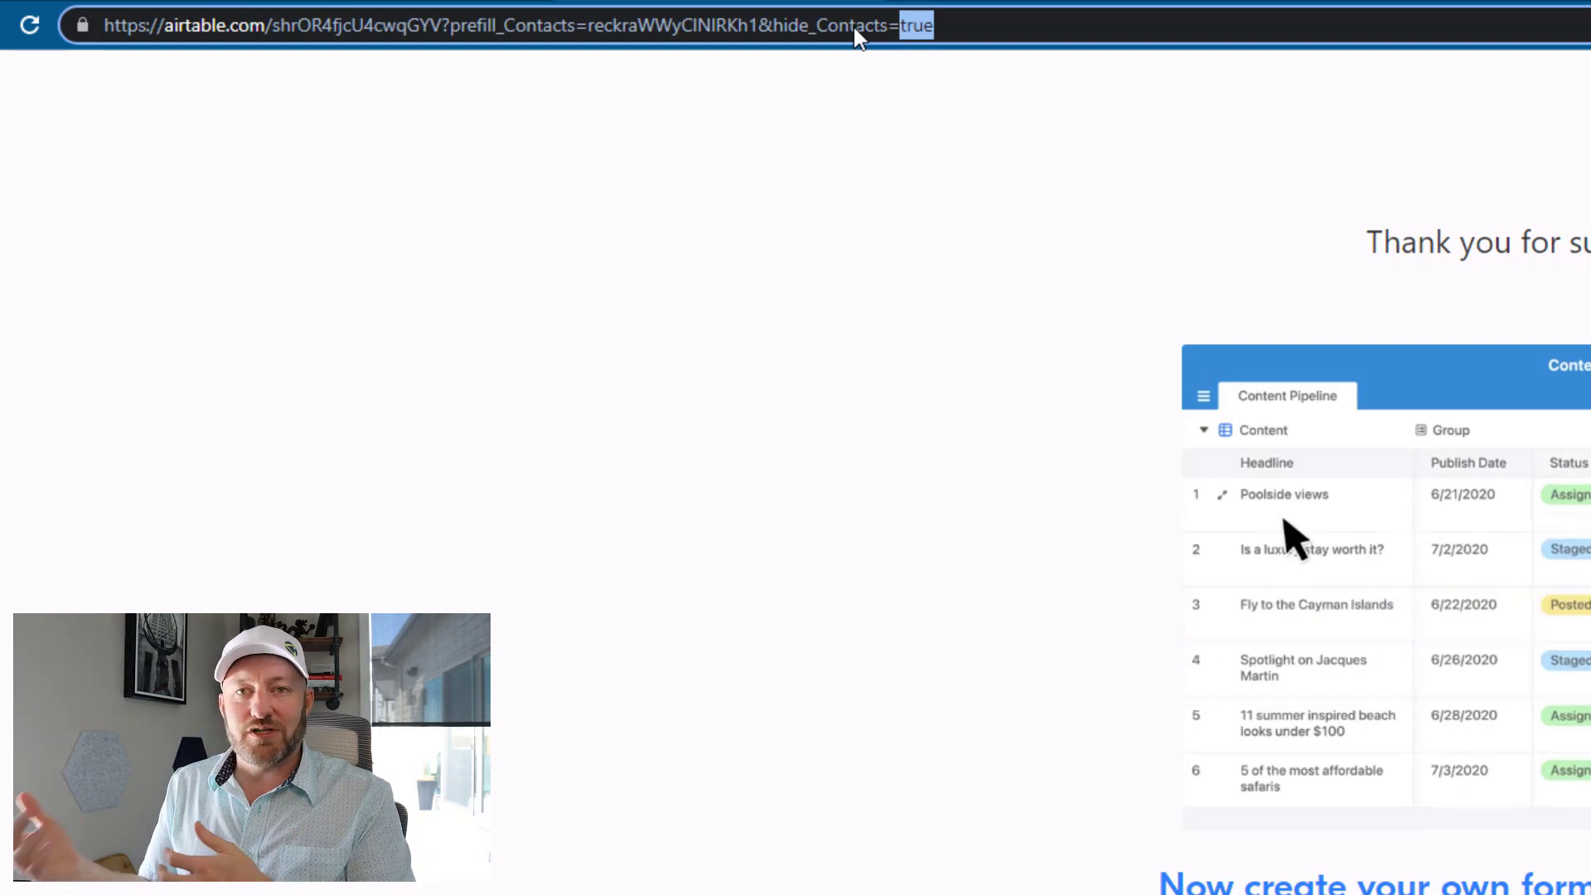
type("false")
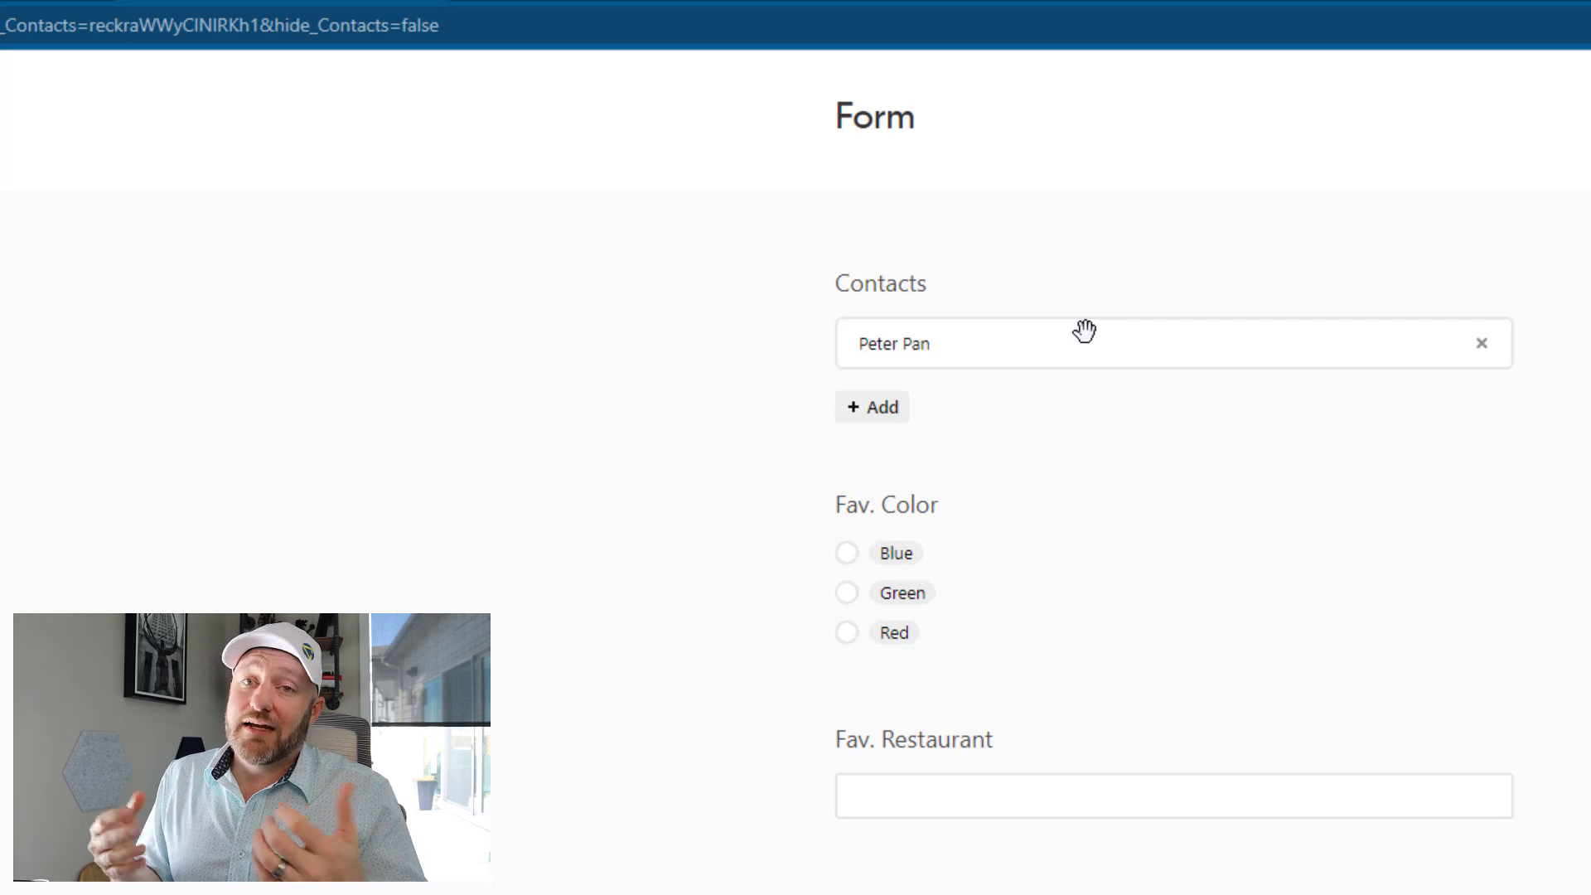
mouse_move(1045, 394)
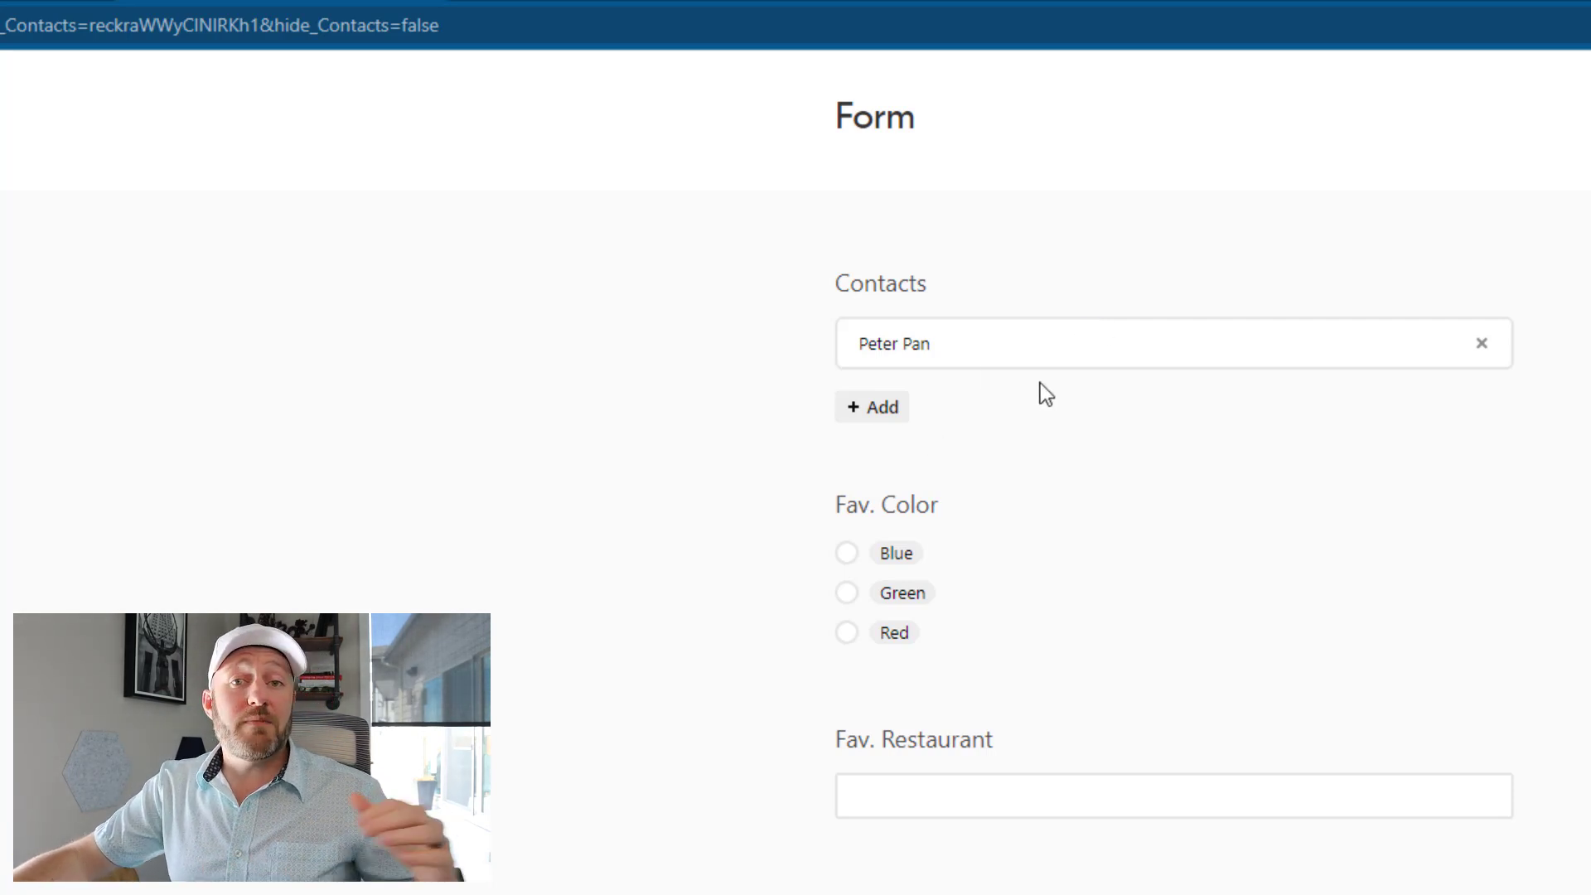
mouse_move(1458, 361)
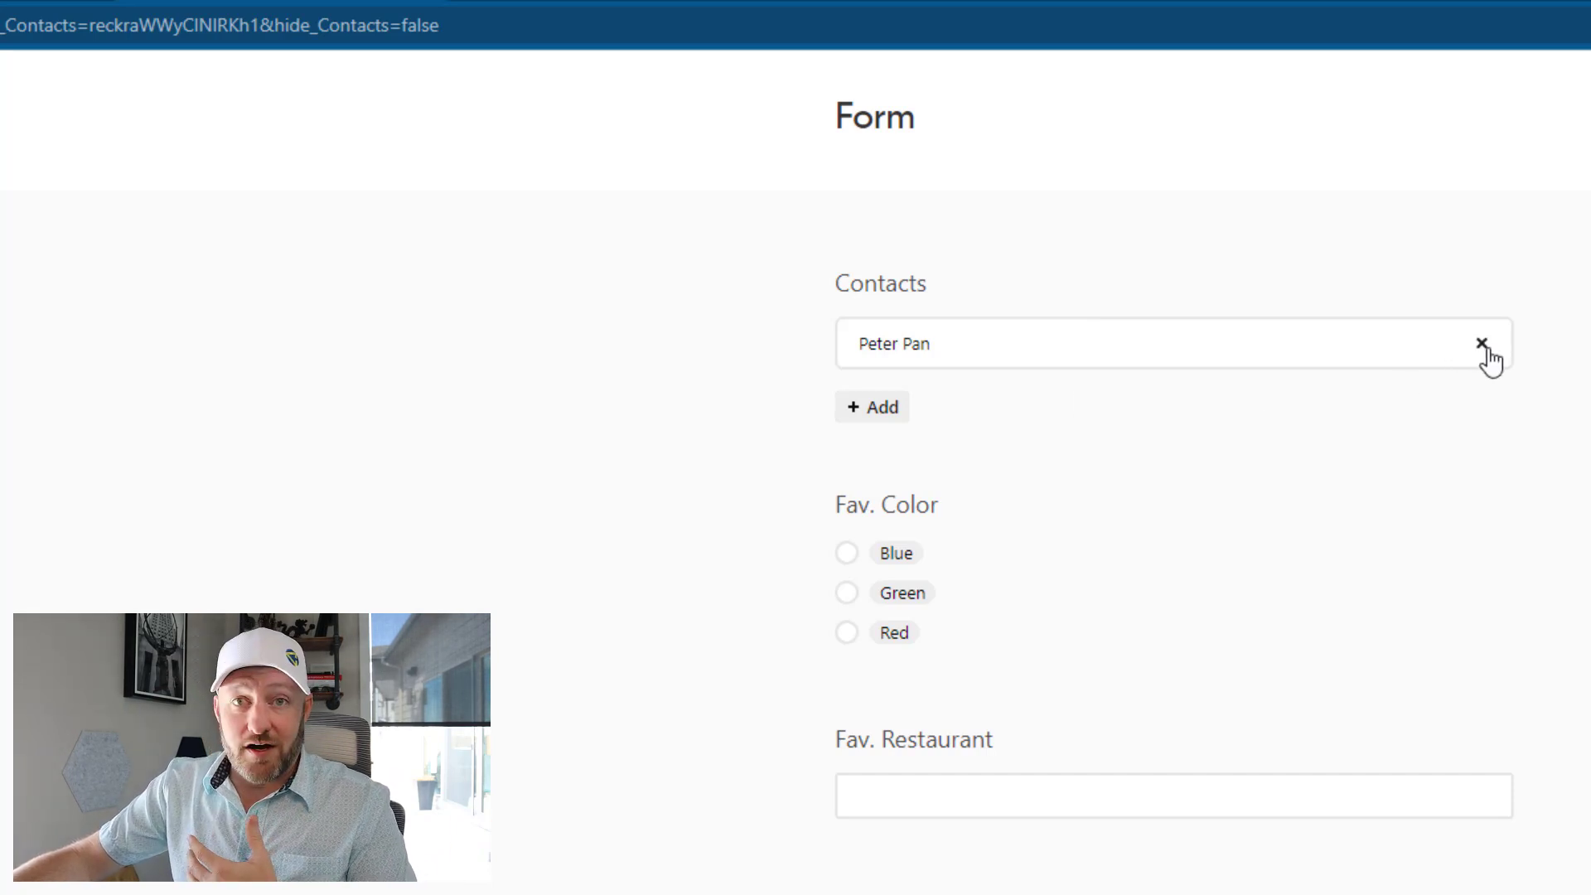
Remove Peter Pan from Contacts, open the contact list, and go back to the Form Capture table
left_click(1488, 342)
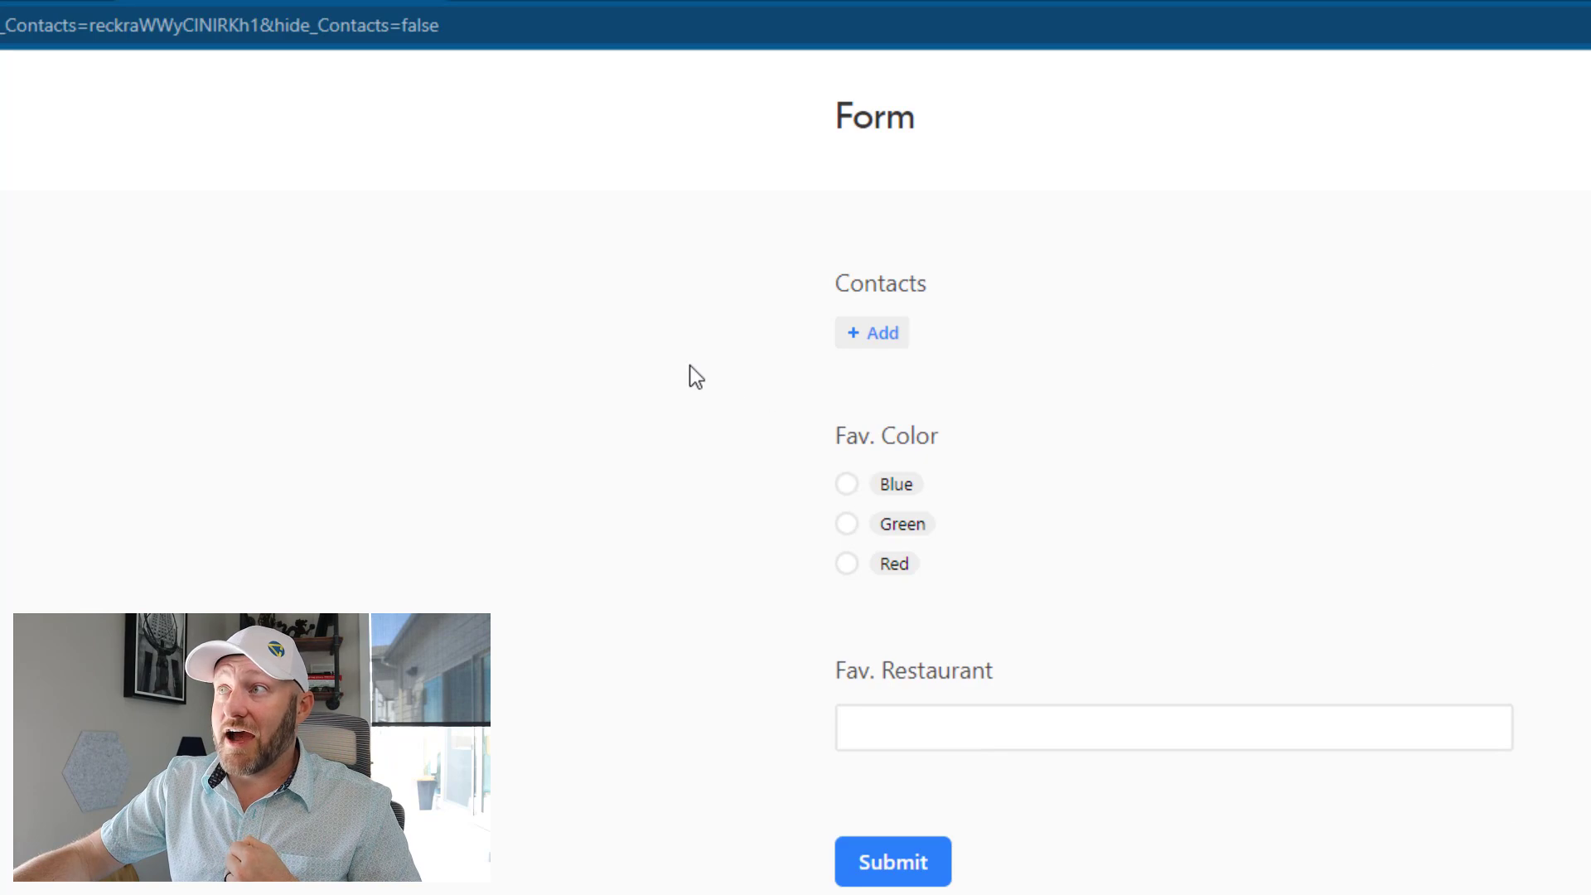
left_click(871, 333)
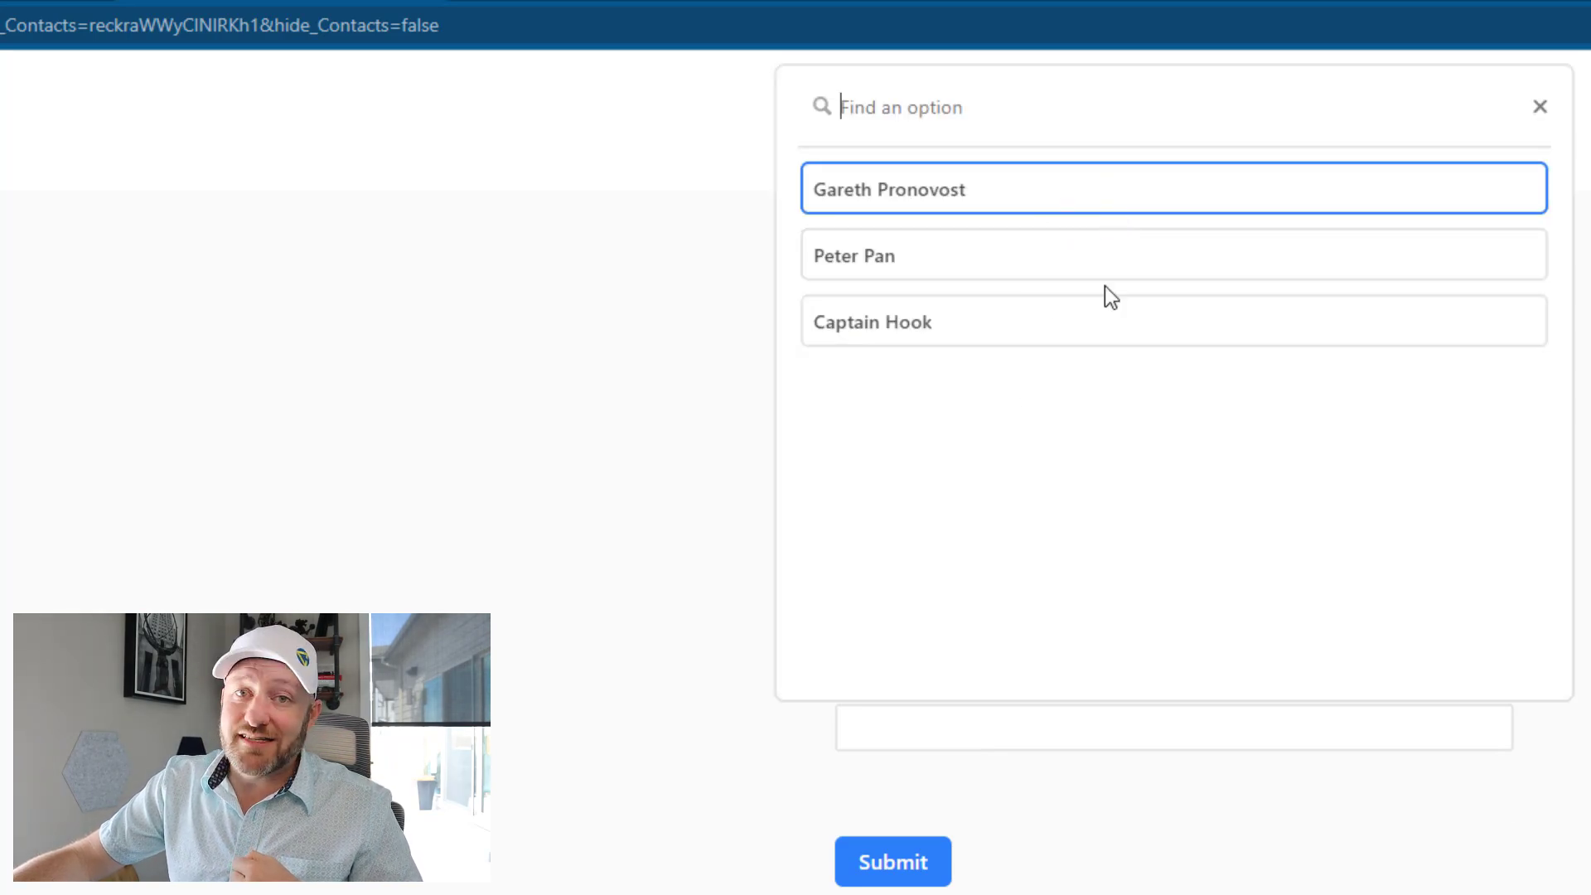
mouse_move(659, 366)
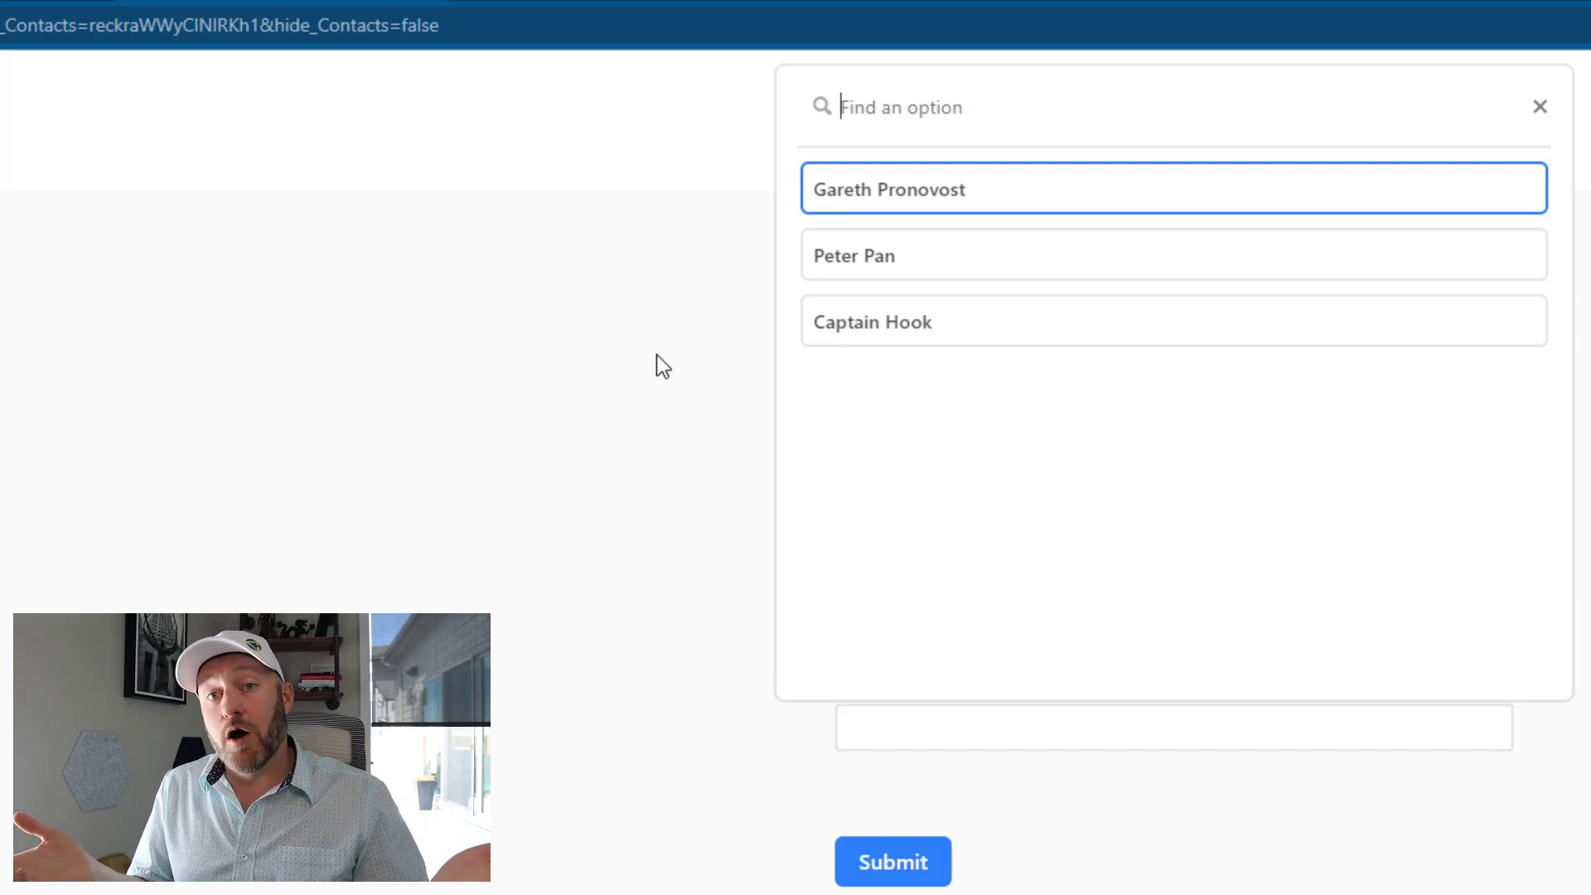
left_click(1540, 106)
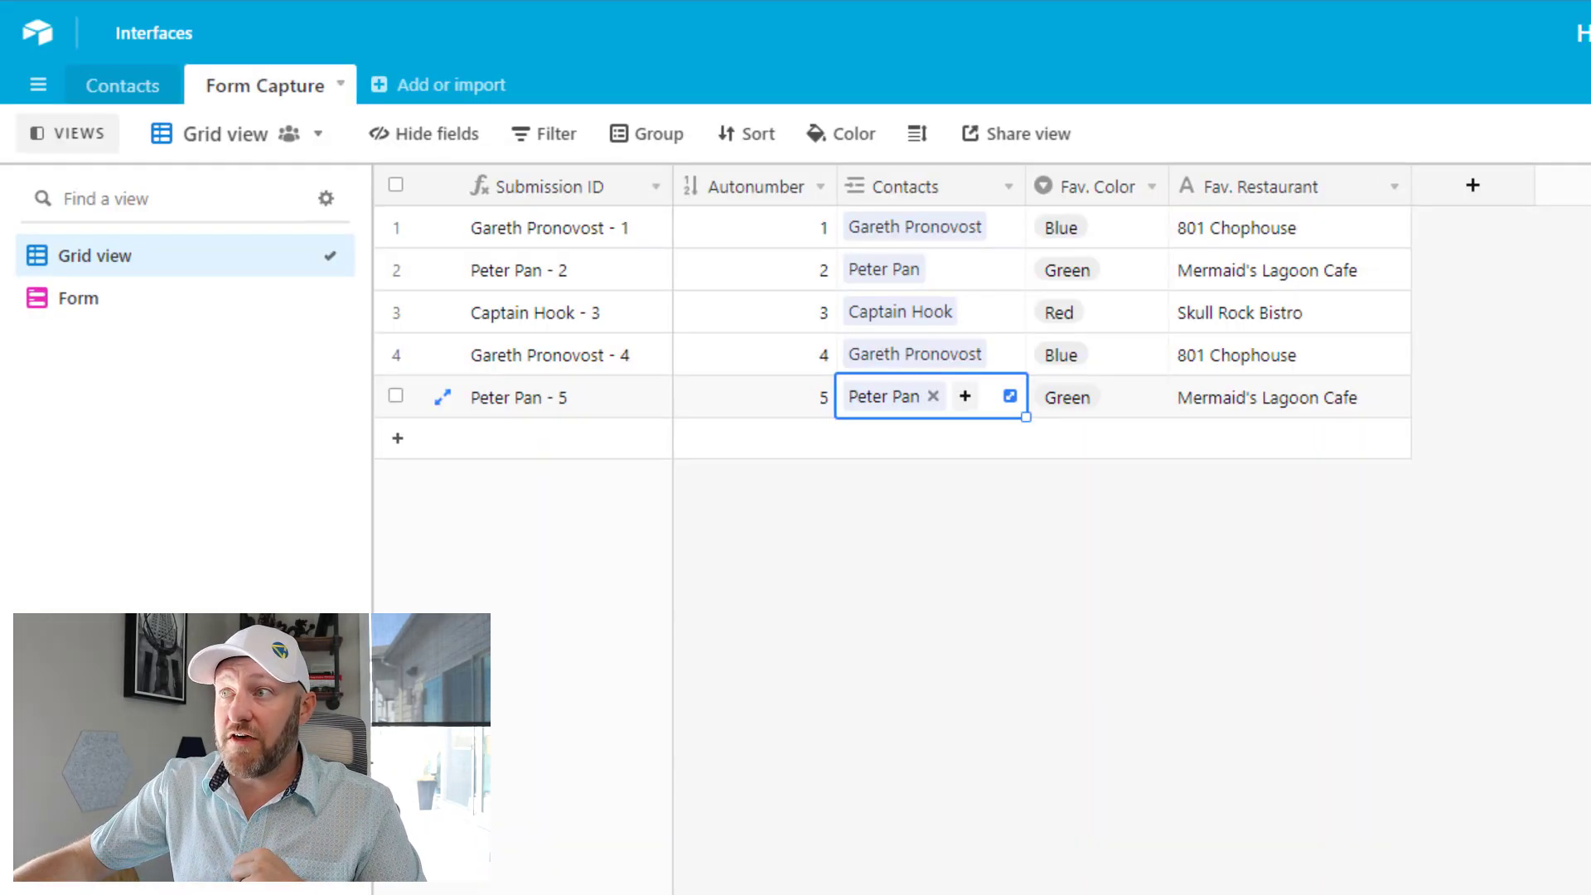
Switch the Form Capture table to its Form view for editing
left_click(78, 298)
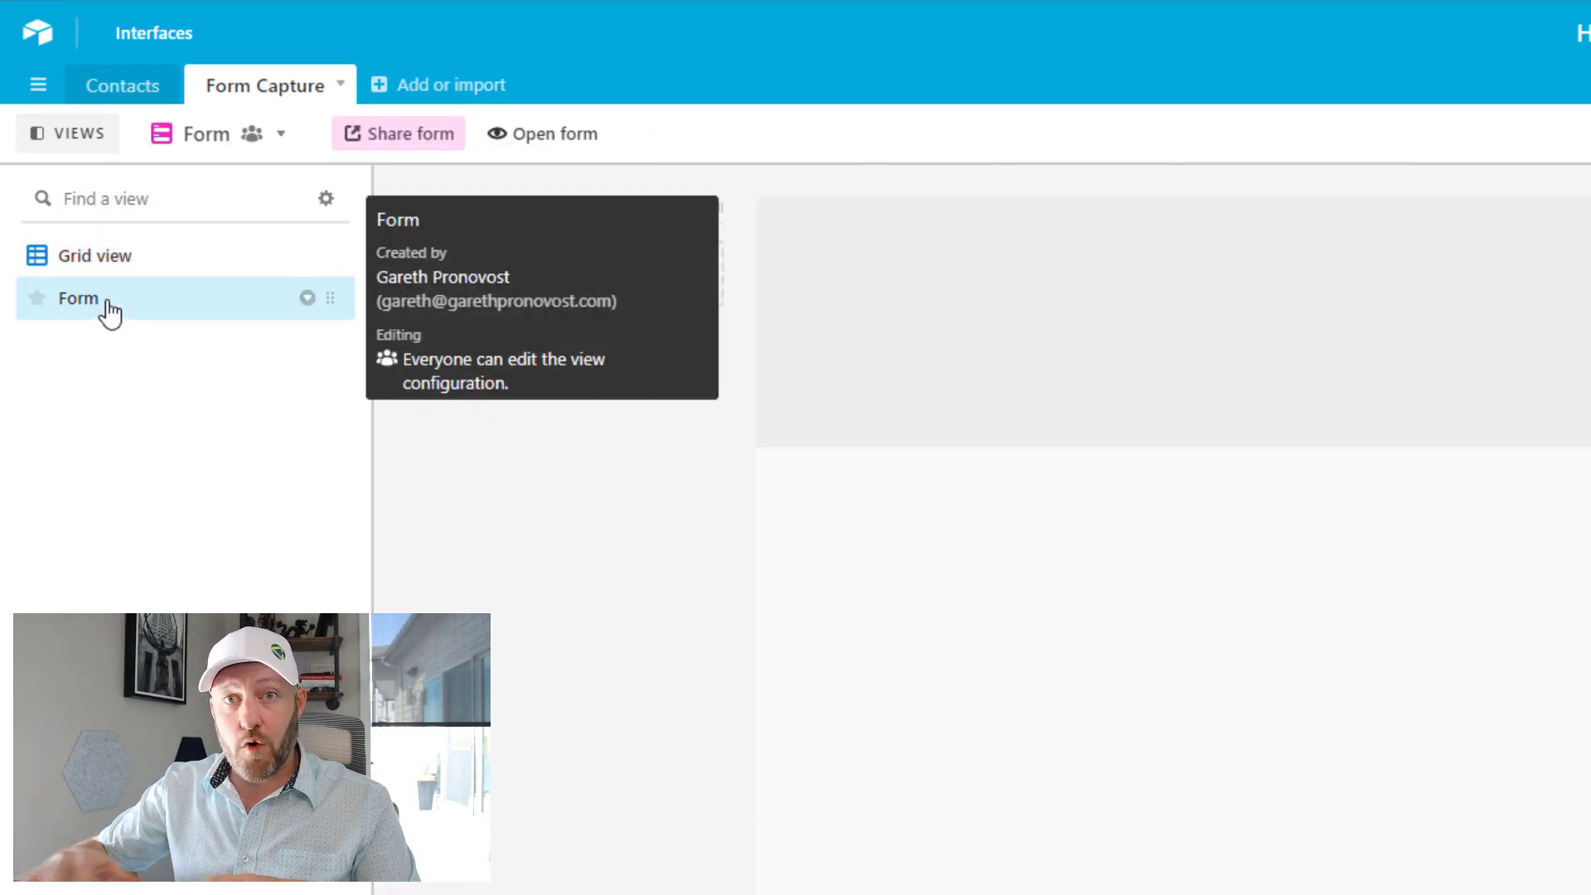
left_click(78, 298)
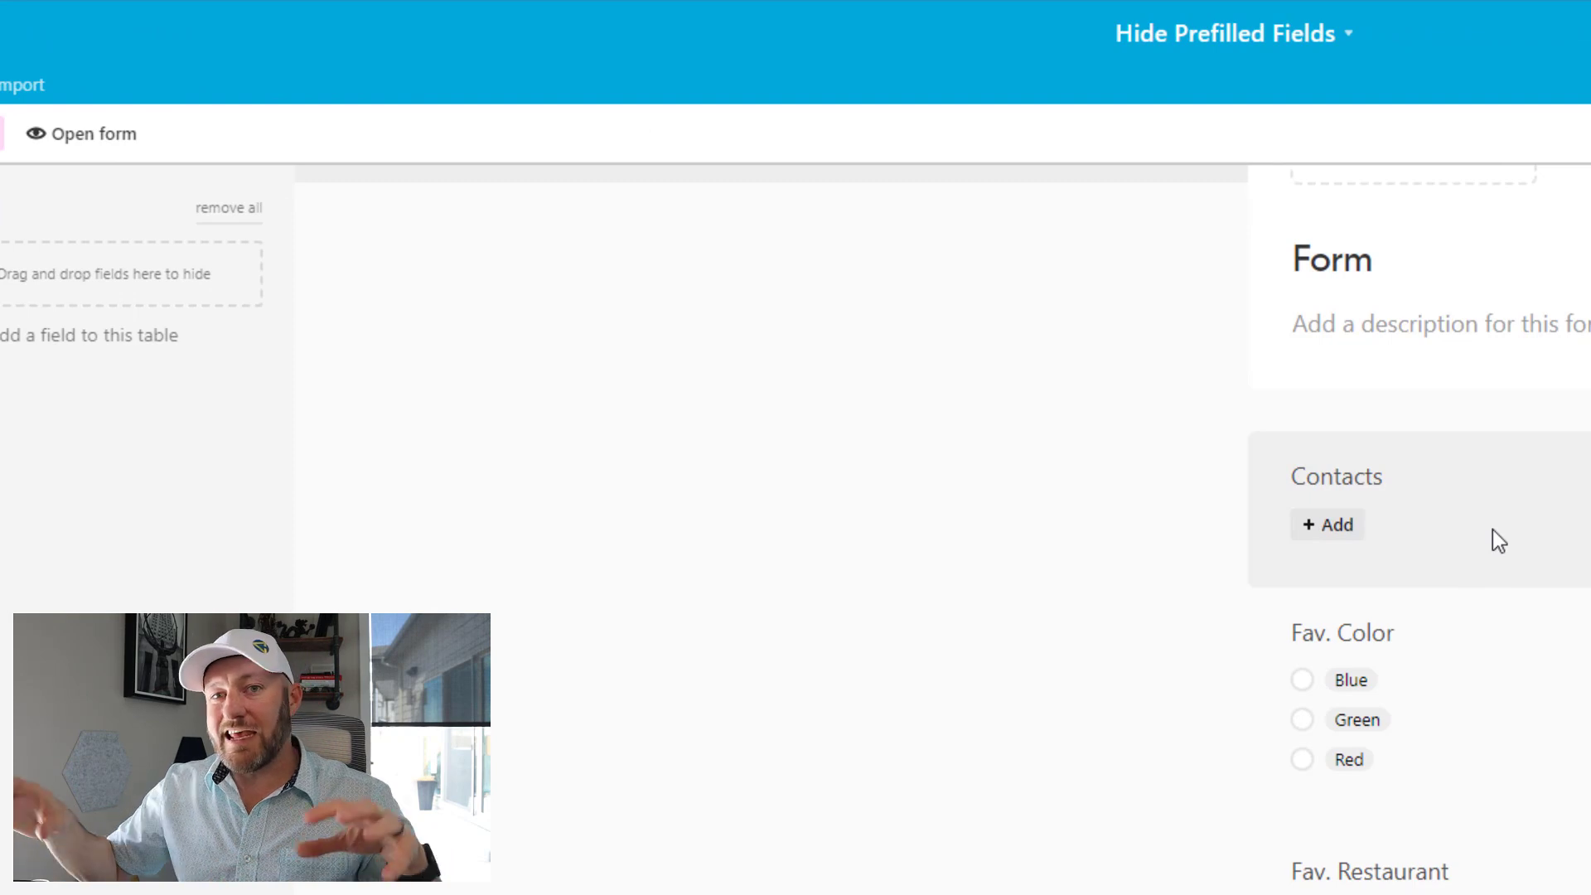
mouse_move(1368, 490)
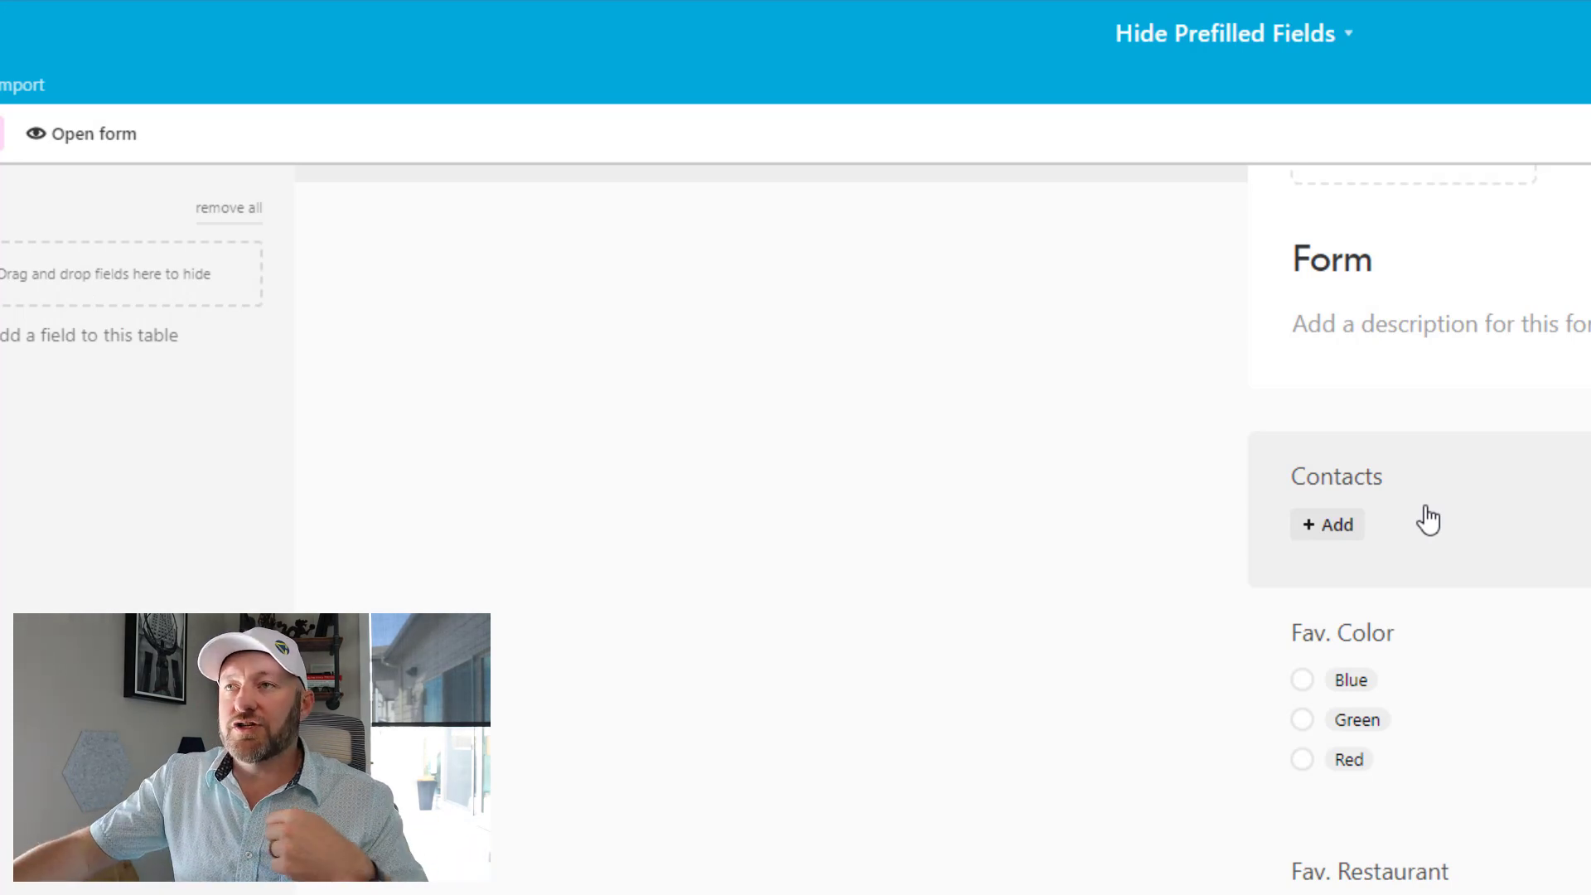
mouse_move(1513, 467)
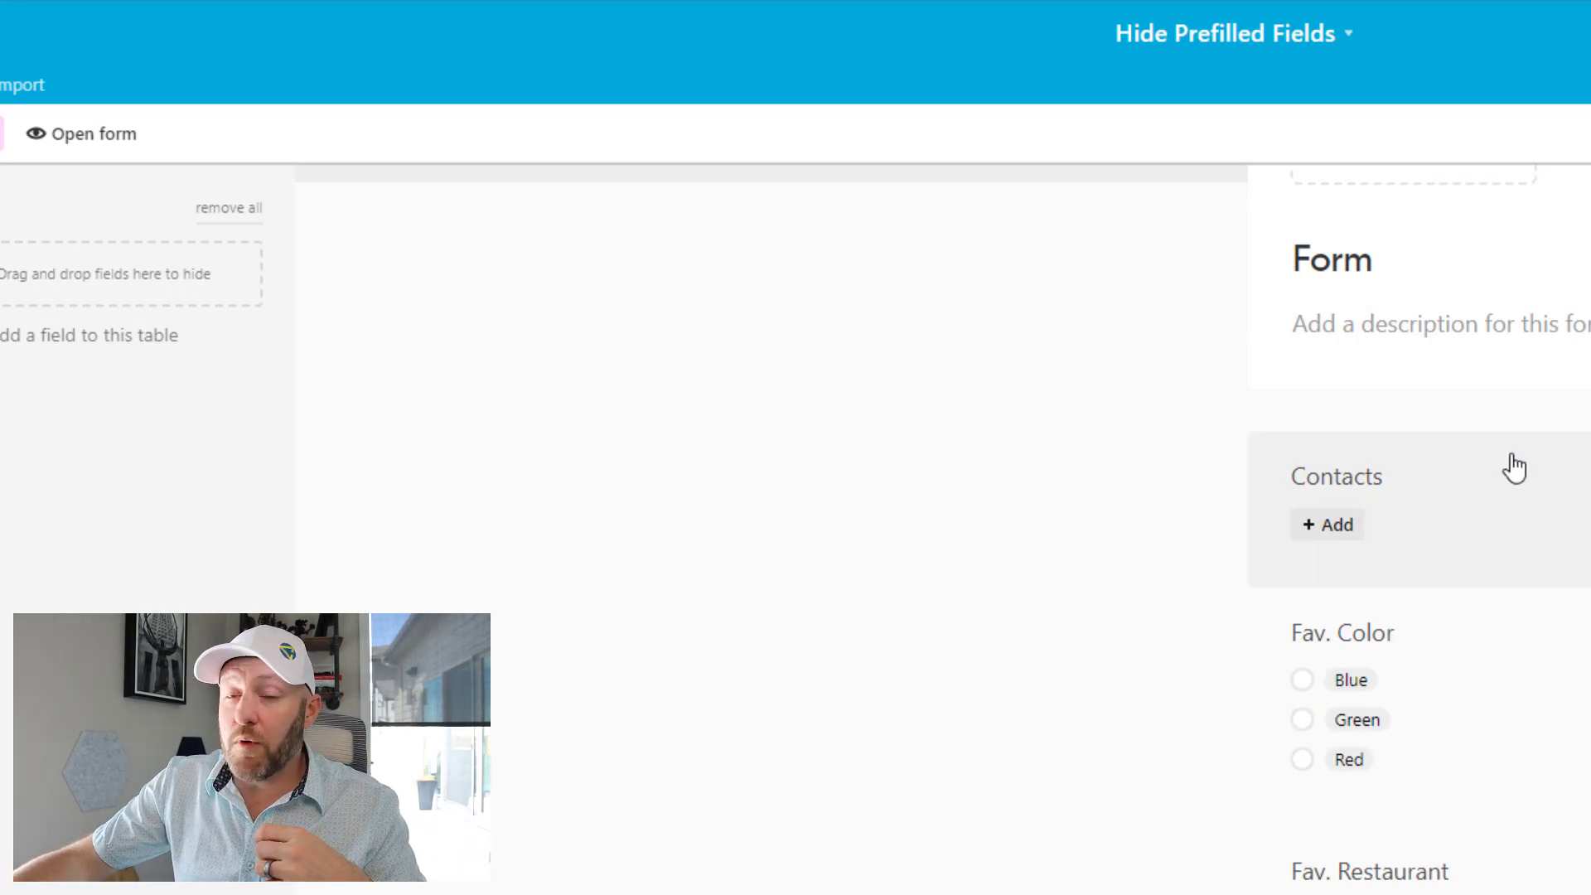
mouse_move(1513, 749)
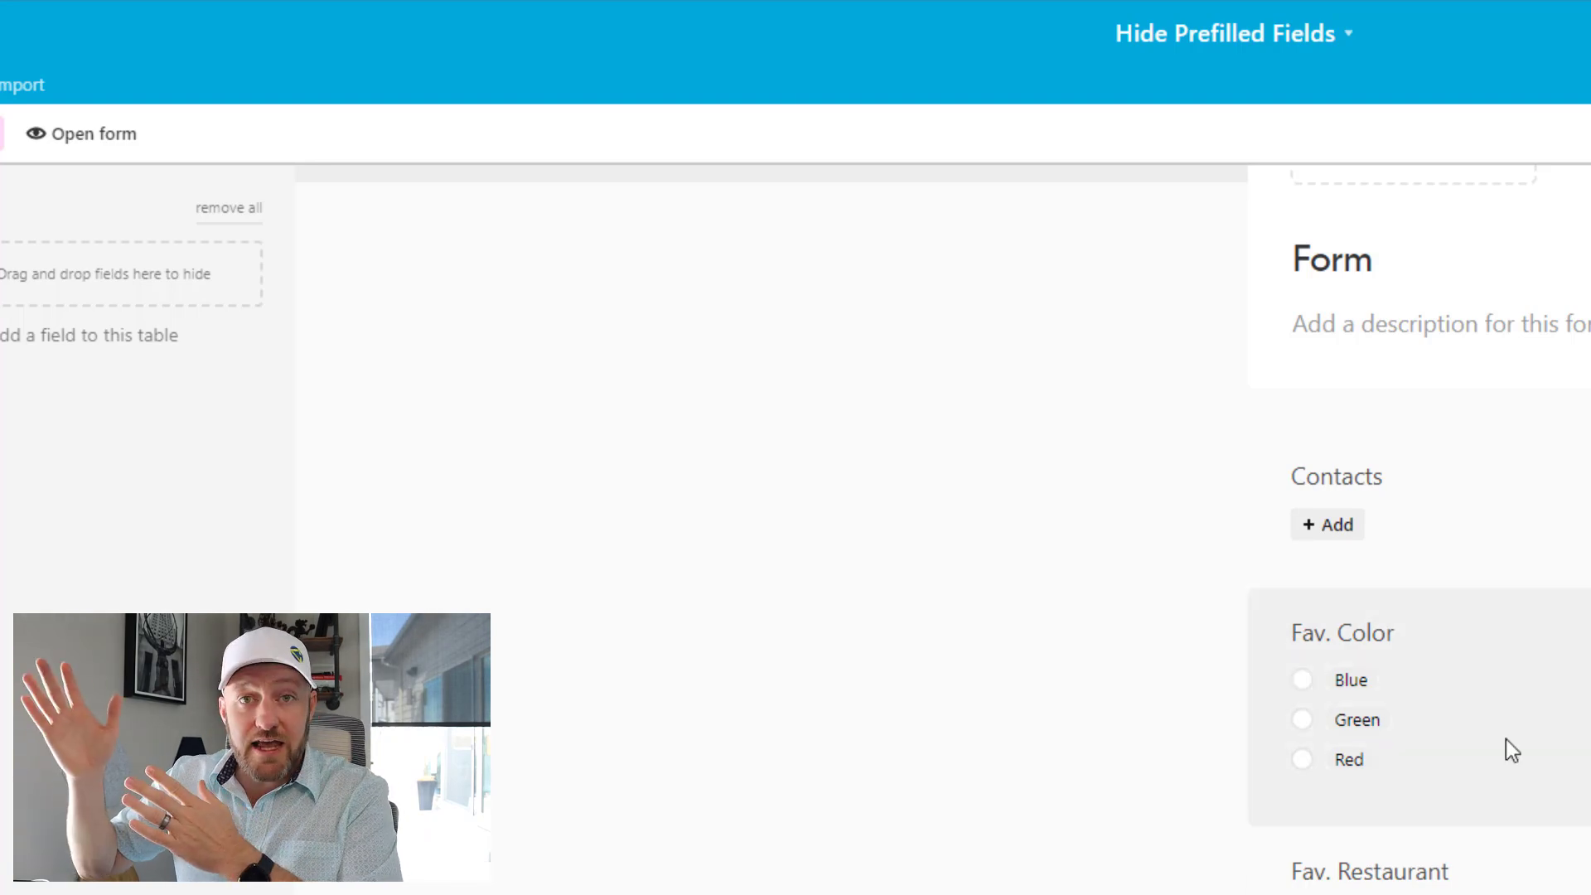
mouse_move(1429, 711)
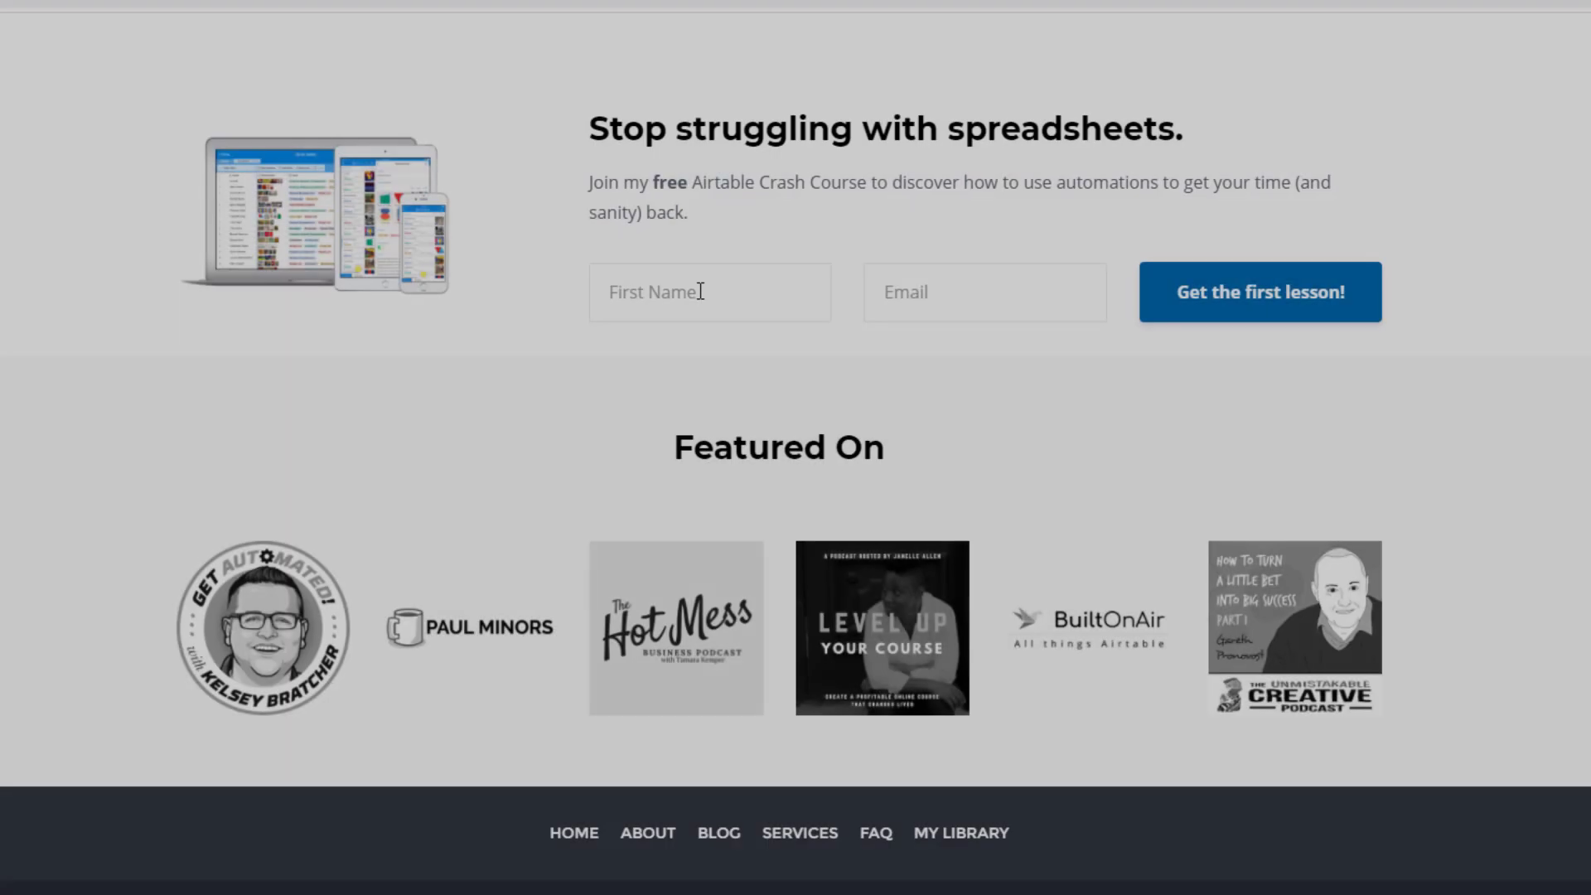
Enter first name Gareth and the suggested email in the signup, then scroll to the service options
type("Gareth")
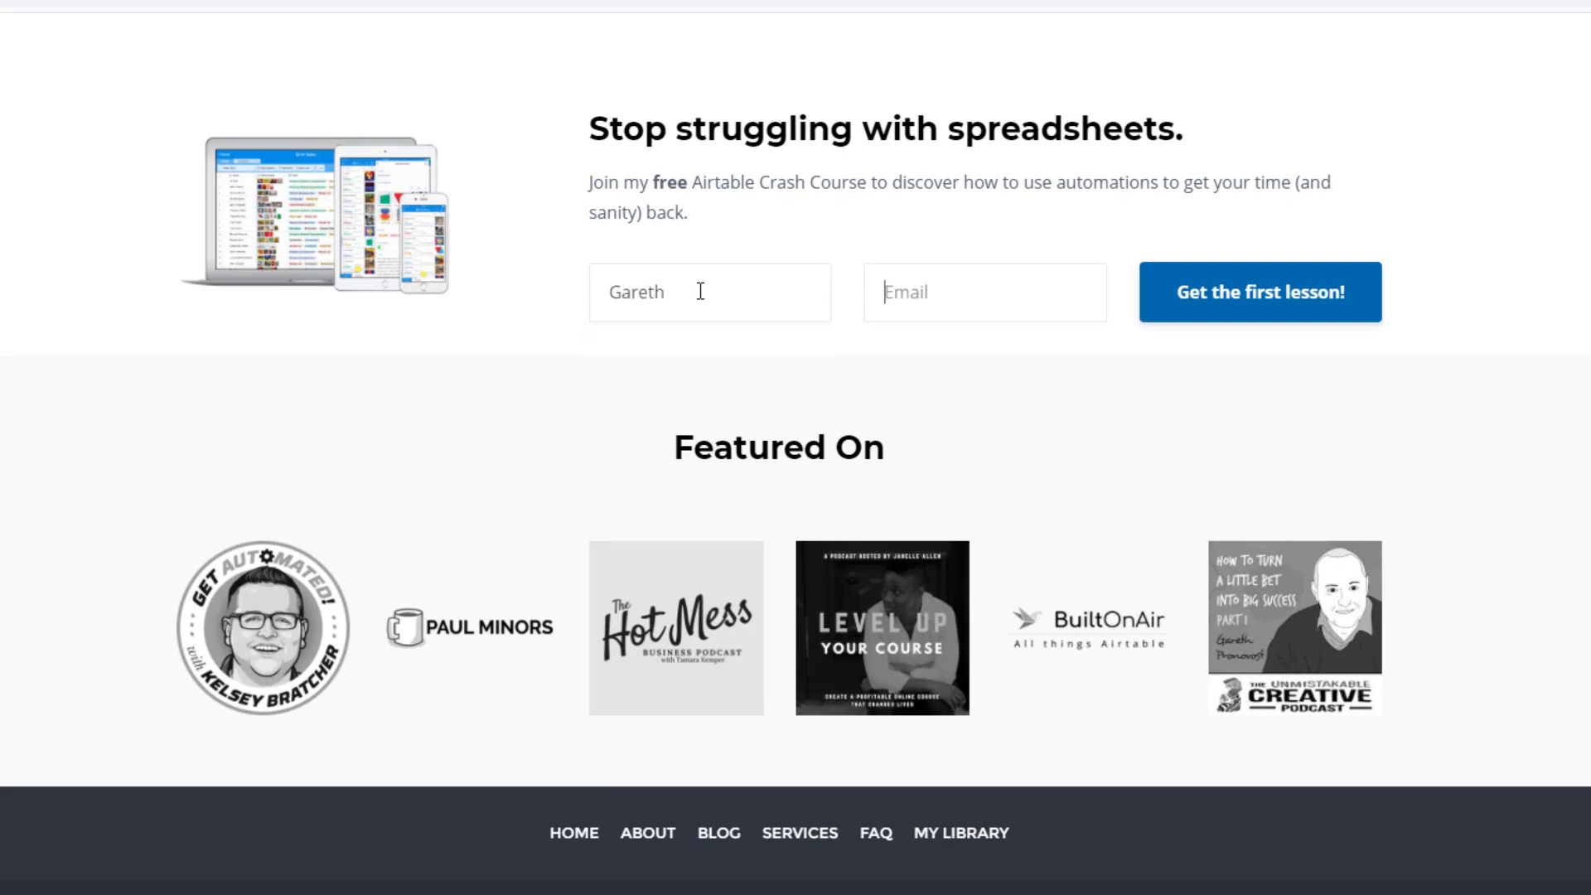
left_click(983, 292)
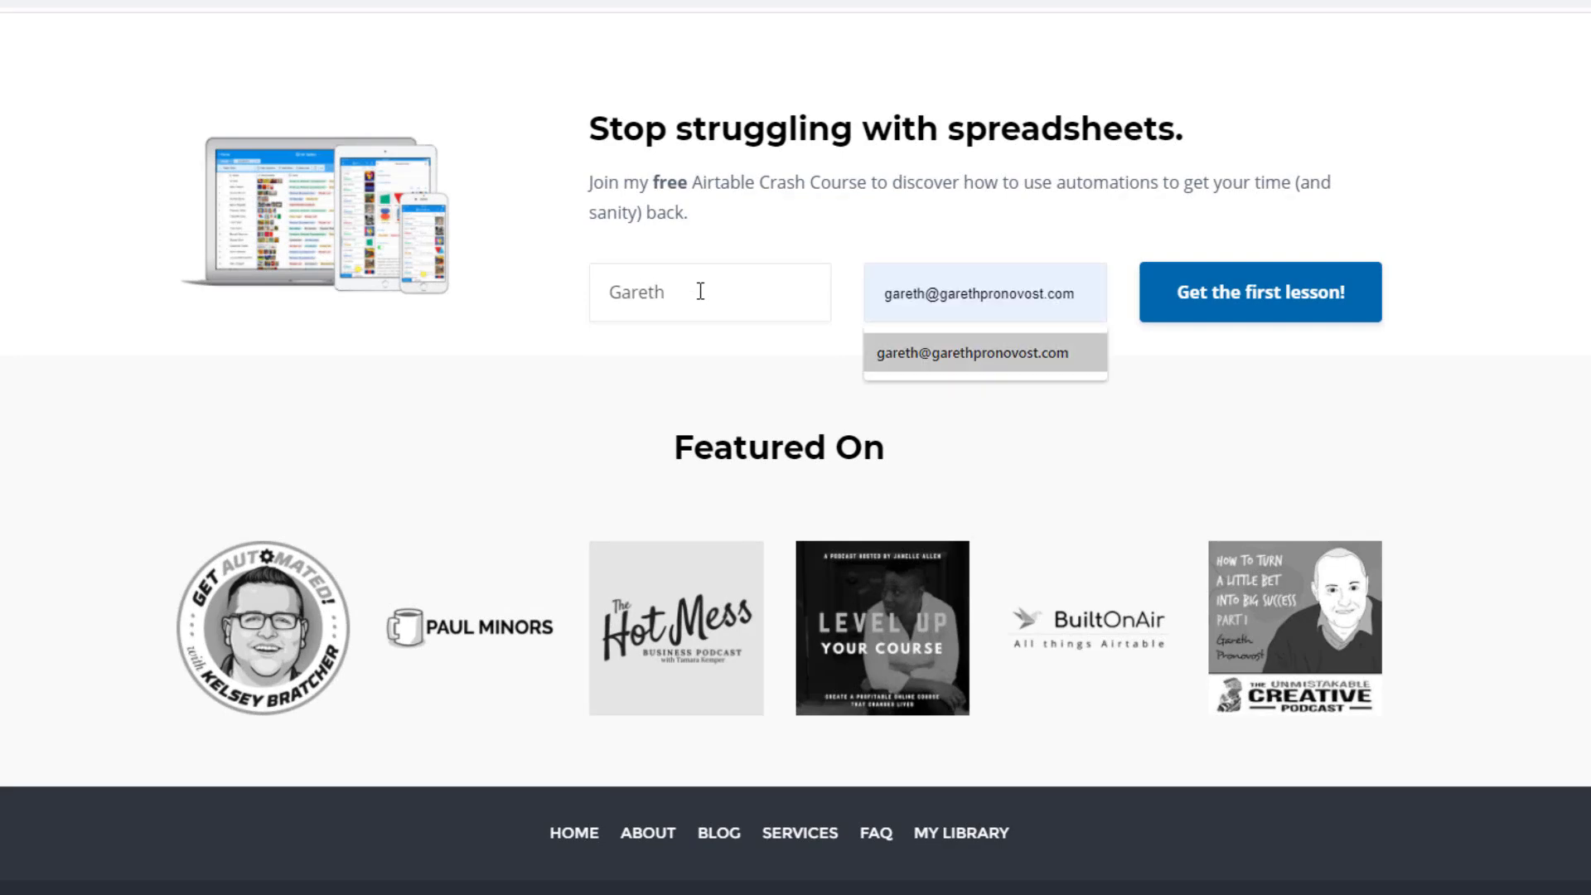
left_click(971, 352)
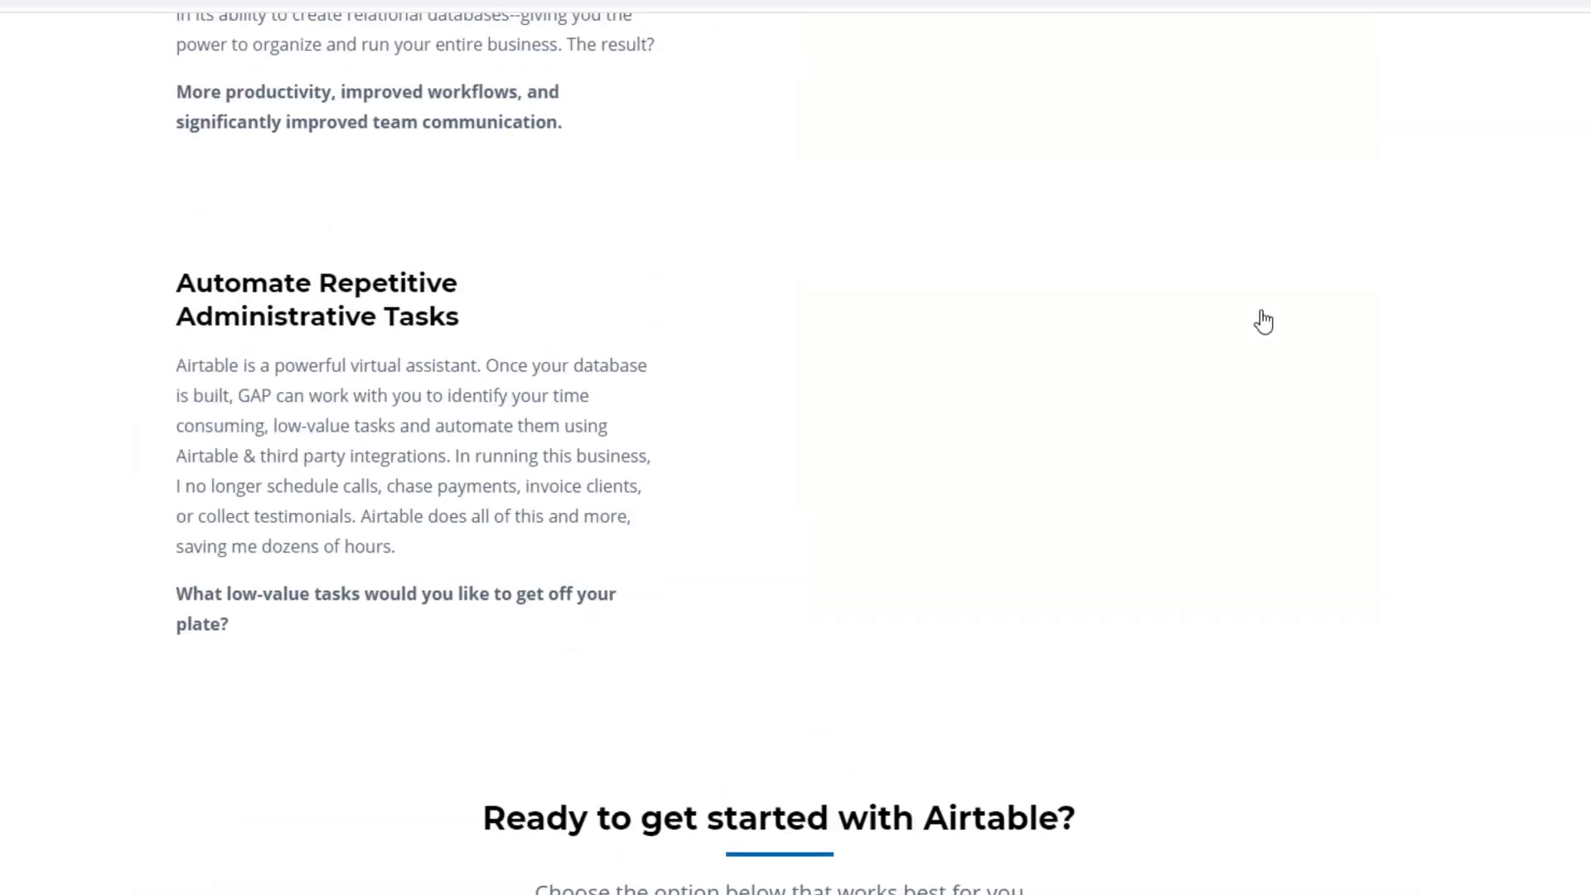
scroll("up", 3)
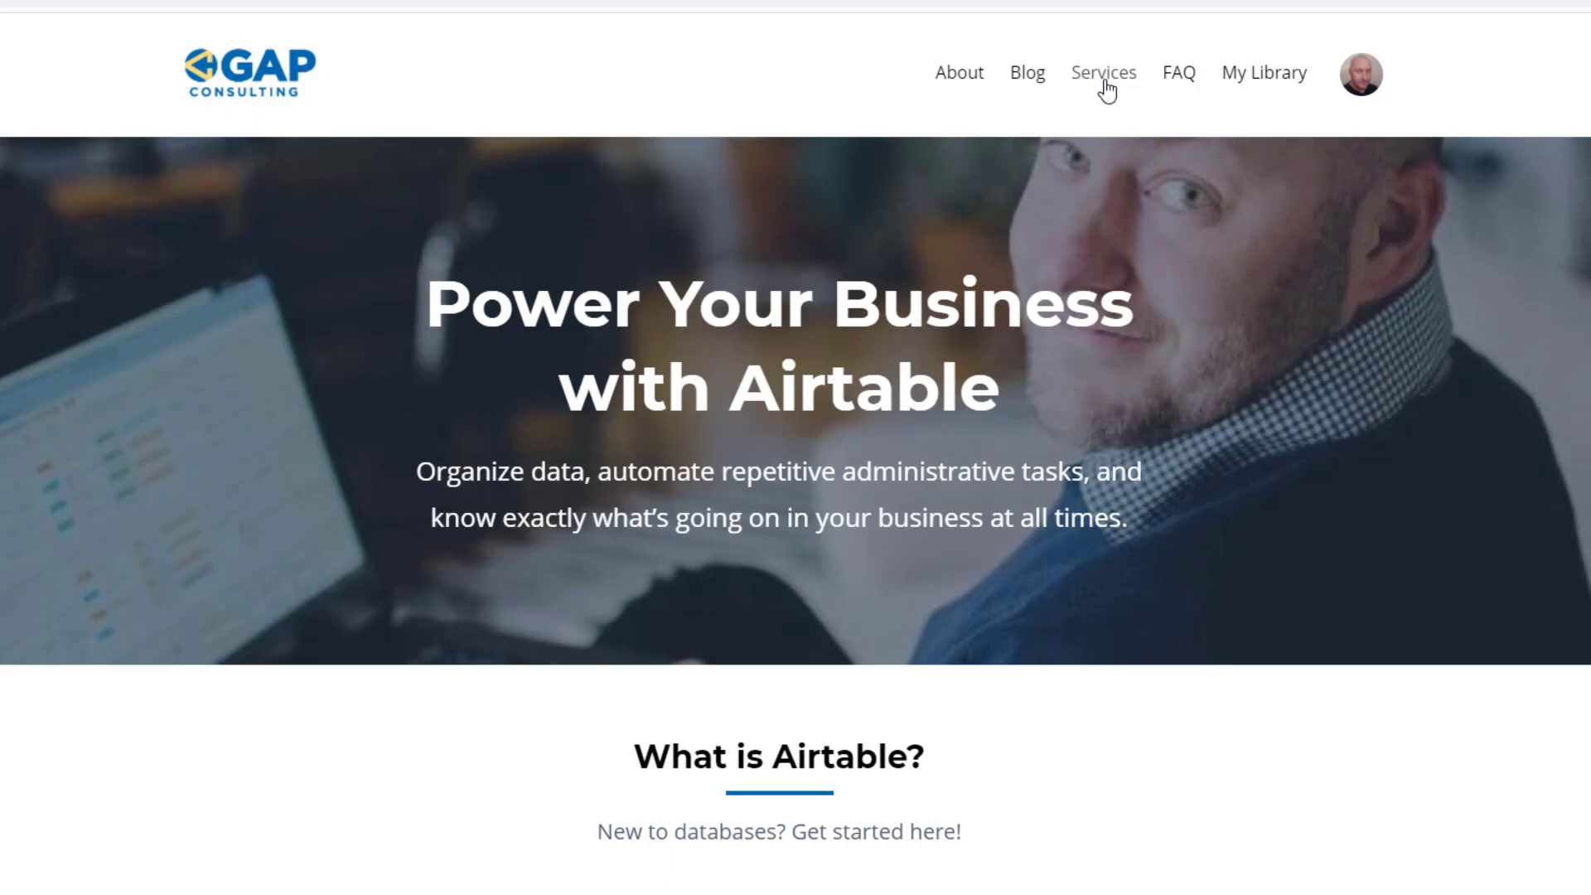
scroll("down", 3)
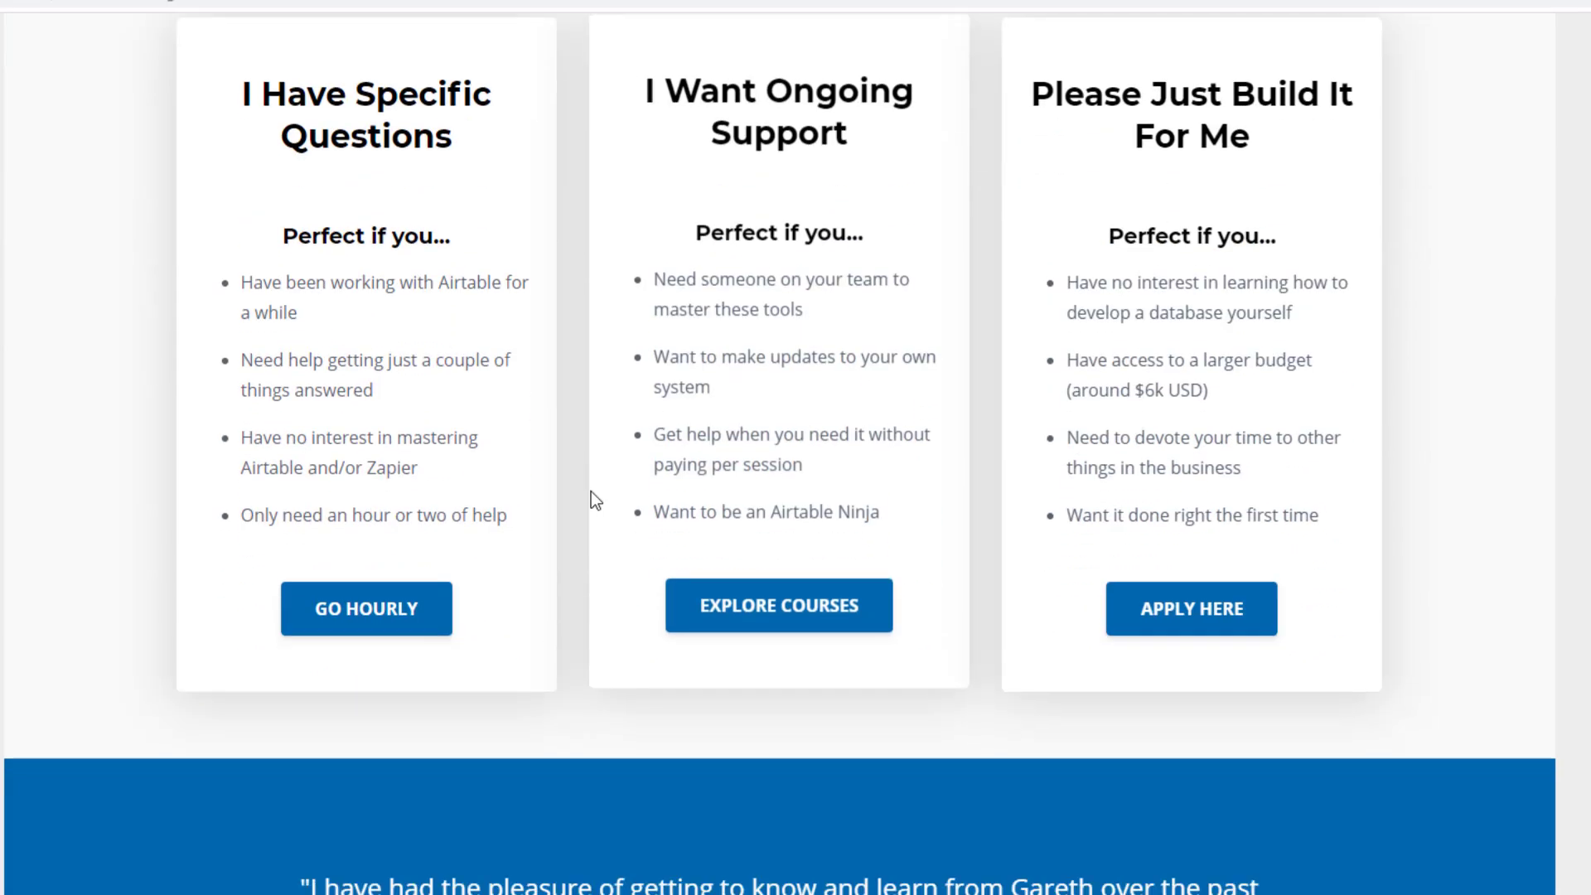